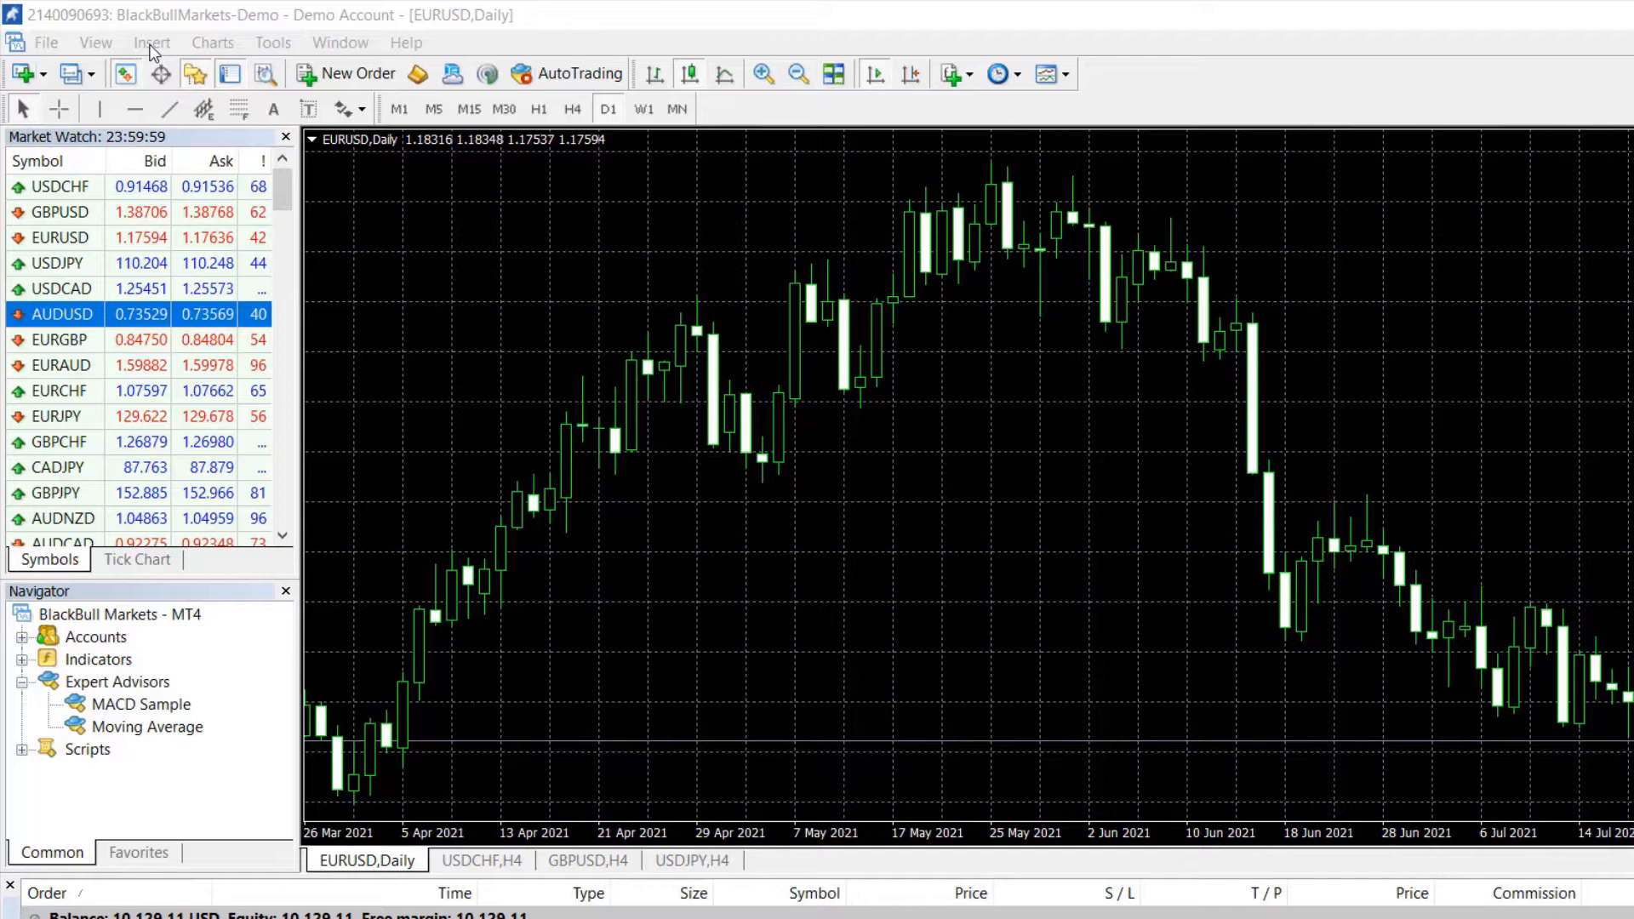
Open the Bollinger Bands settings dialog from Insert > Indicators > Trend.
{"action": "left_click", "coordinate": [151, 41]}
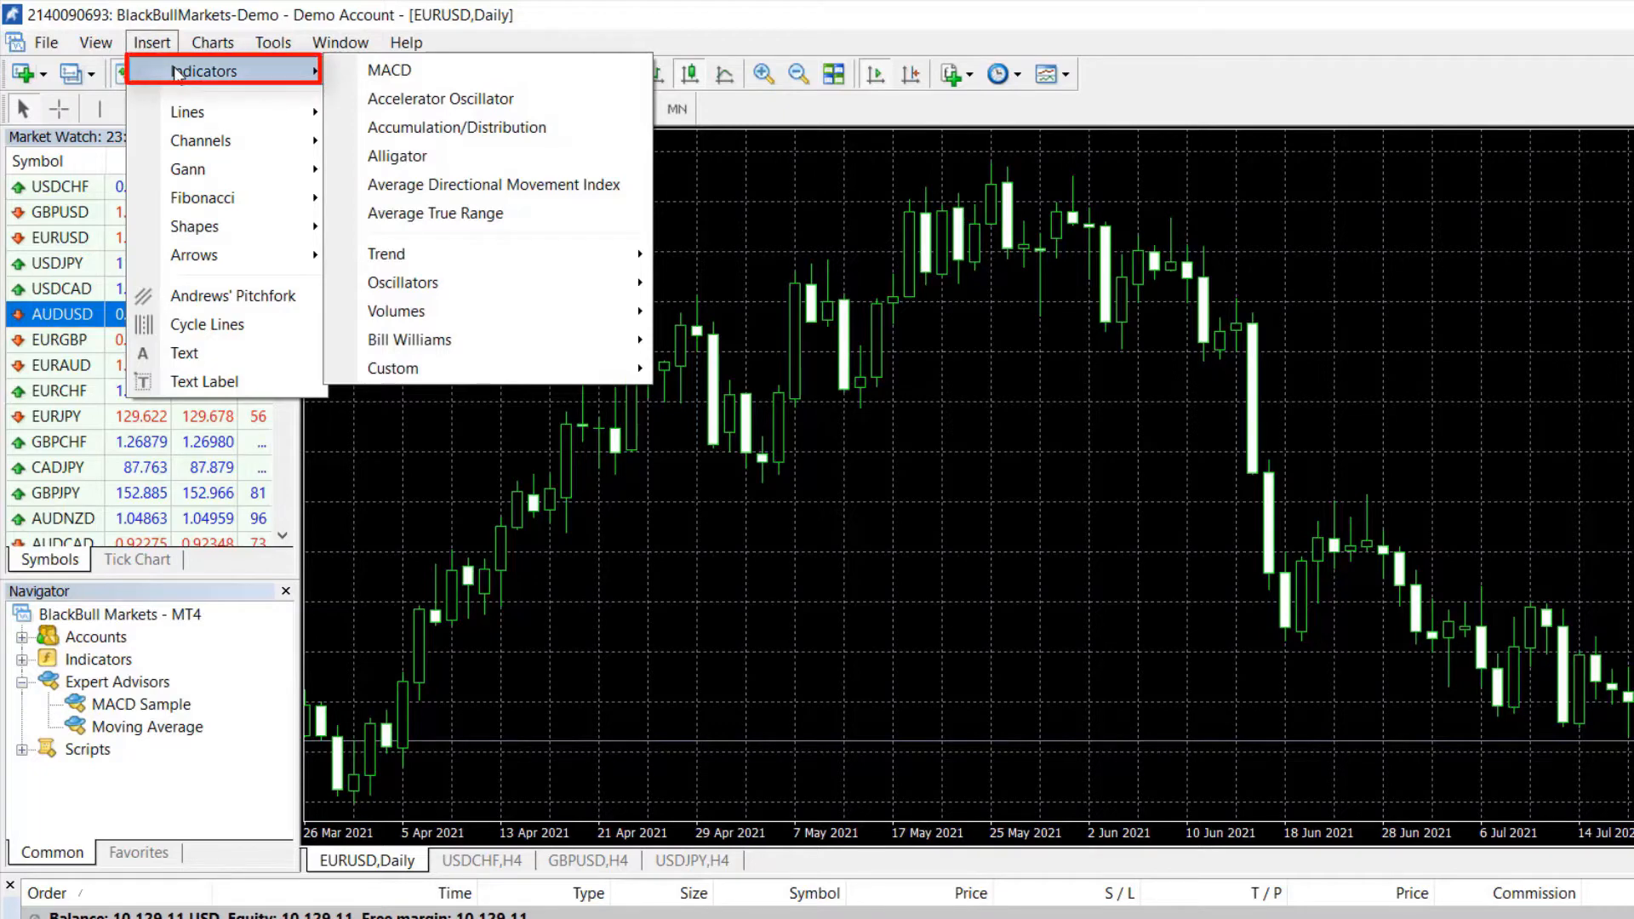
{"action": "mouse_move", "coordinate": [417, 168]}
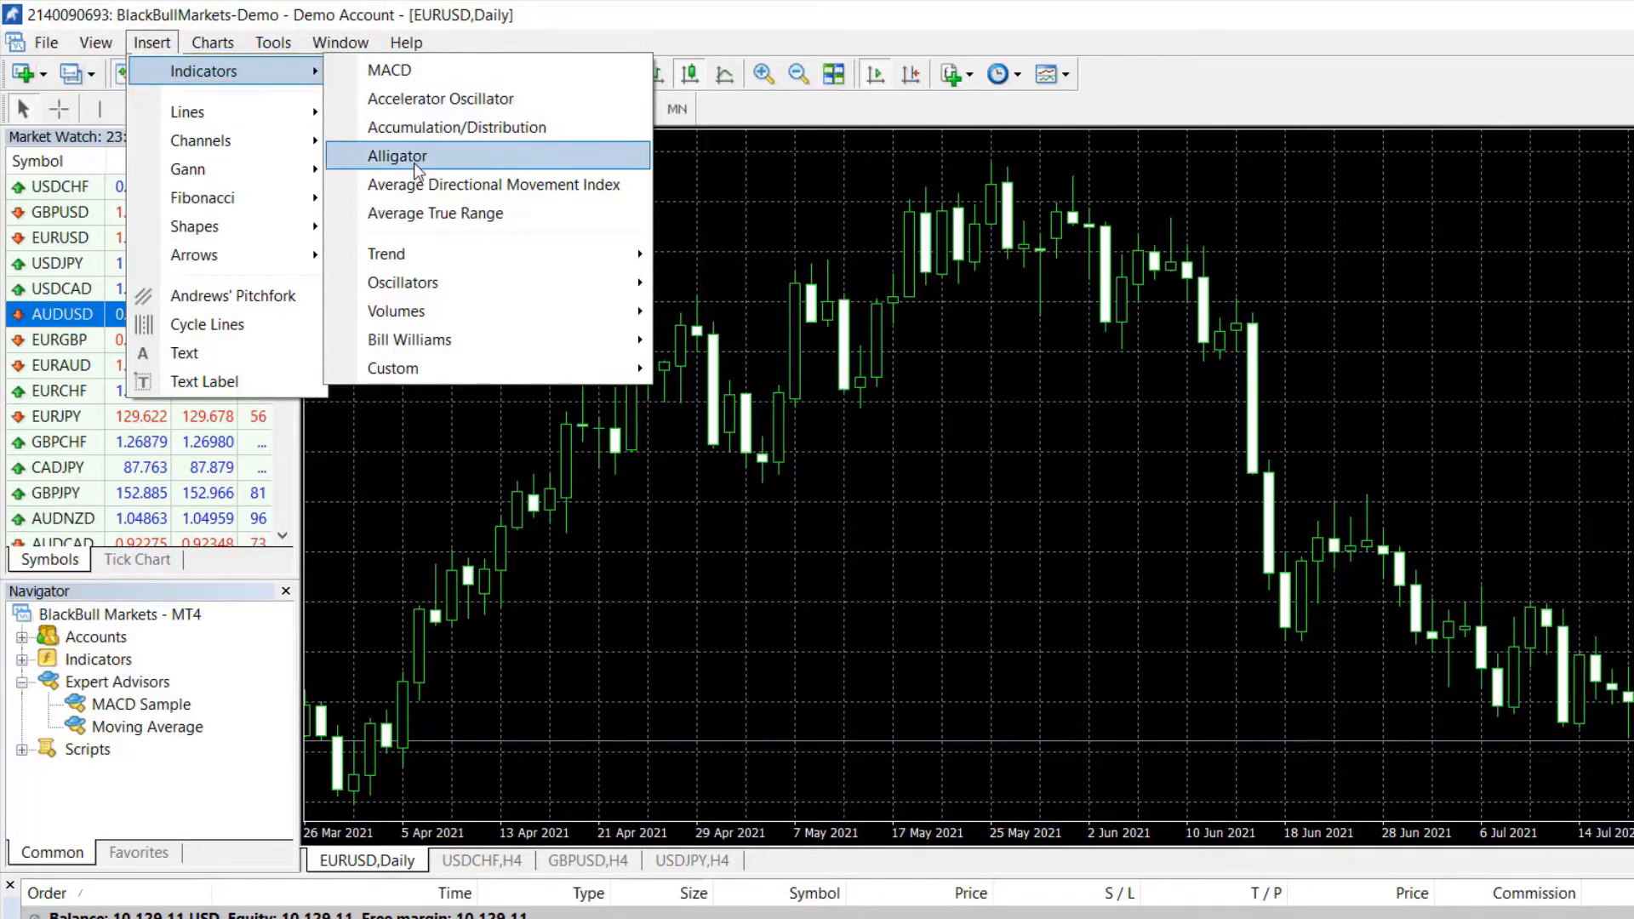
{"action": "mouse_move", "coordinate": [421, 213]}
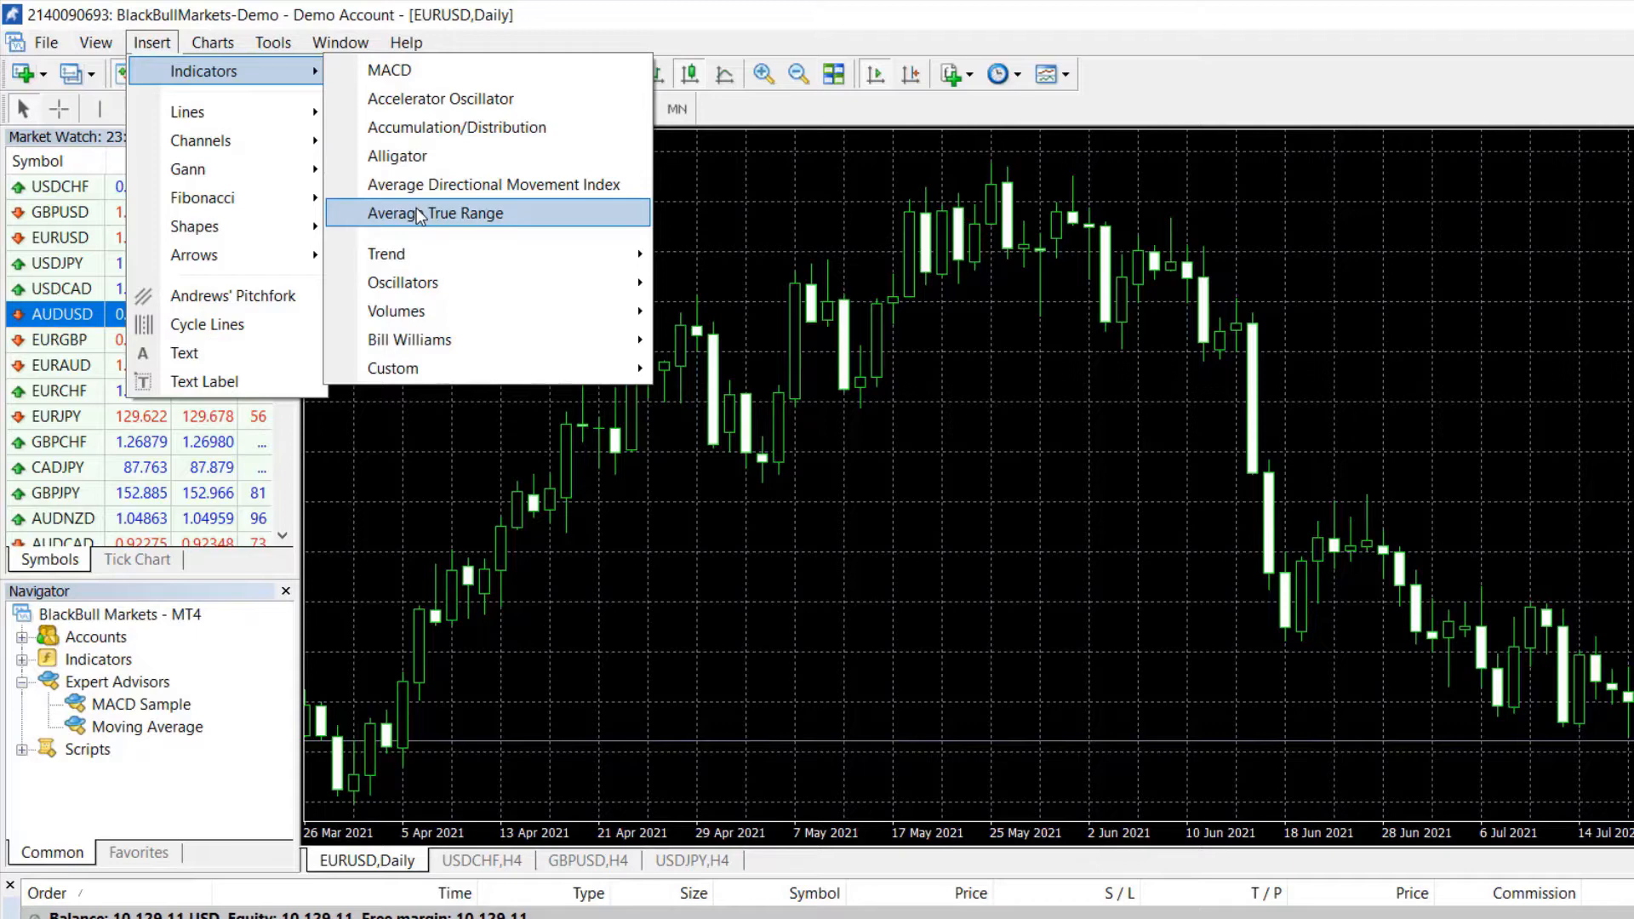
{"action": "mouse_move", "coordinate": [420, 253]}
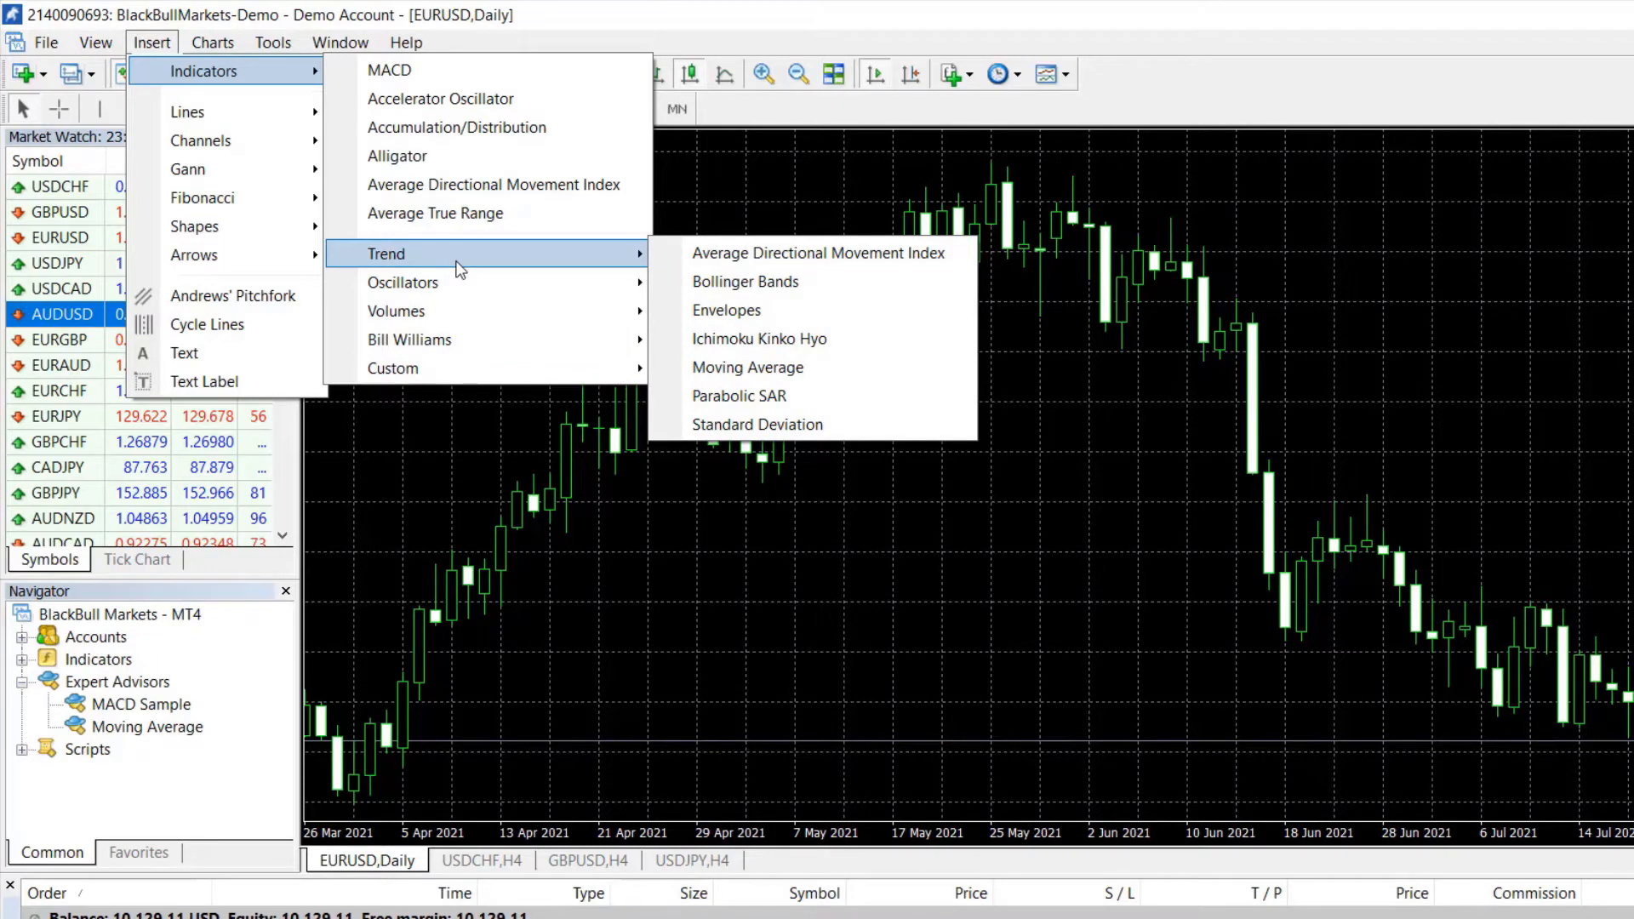
{"action": "mouse_move", "coordinate": [686, 284]}
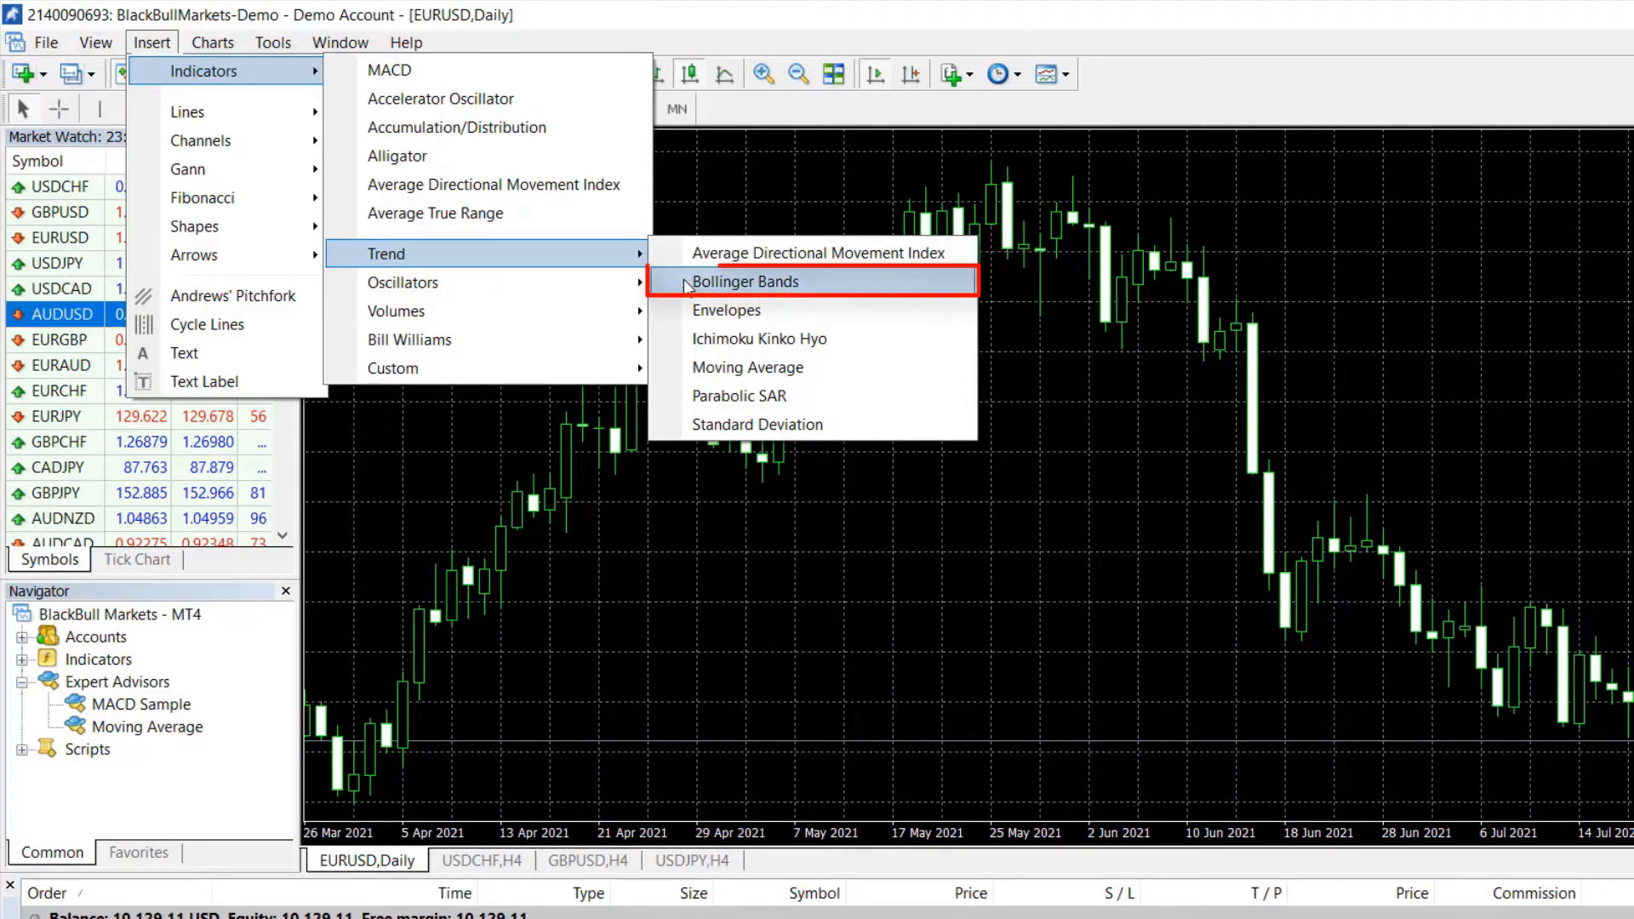
{"action": "left_click", "coordinate": [747, 281]}
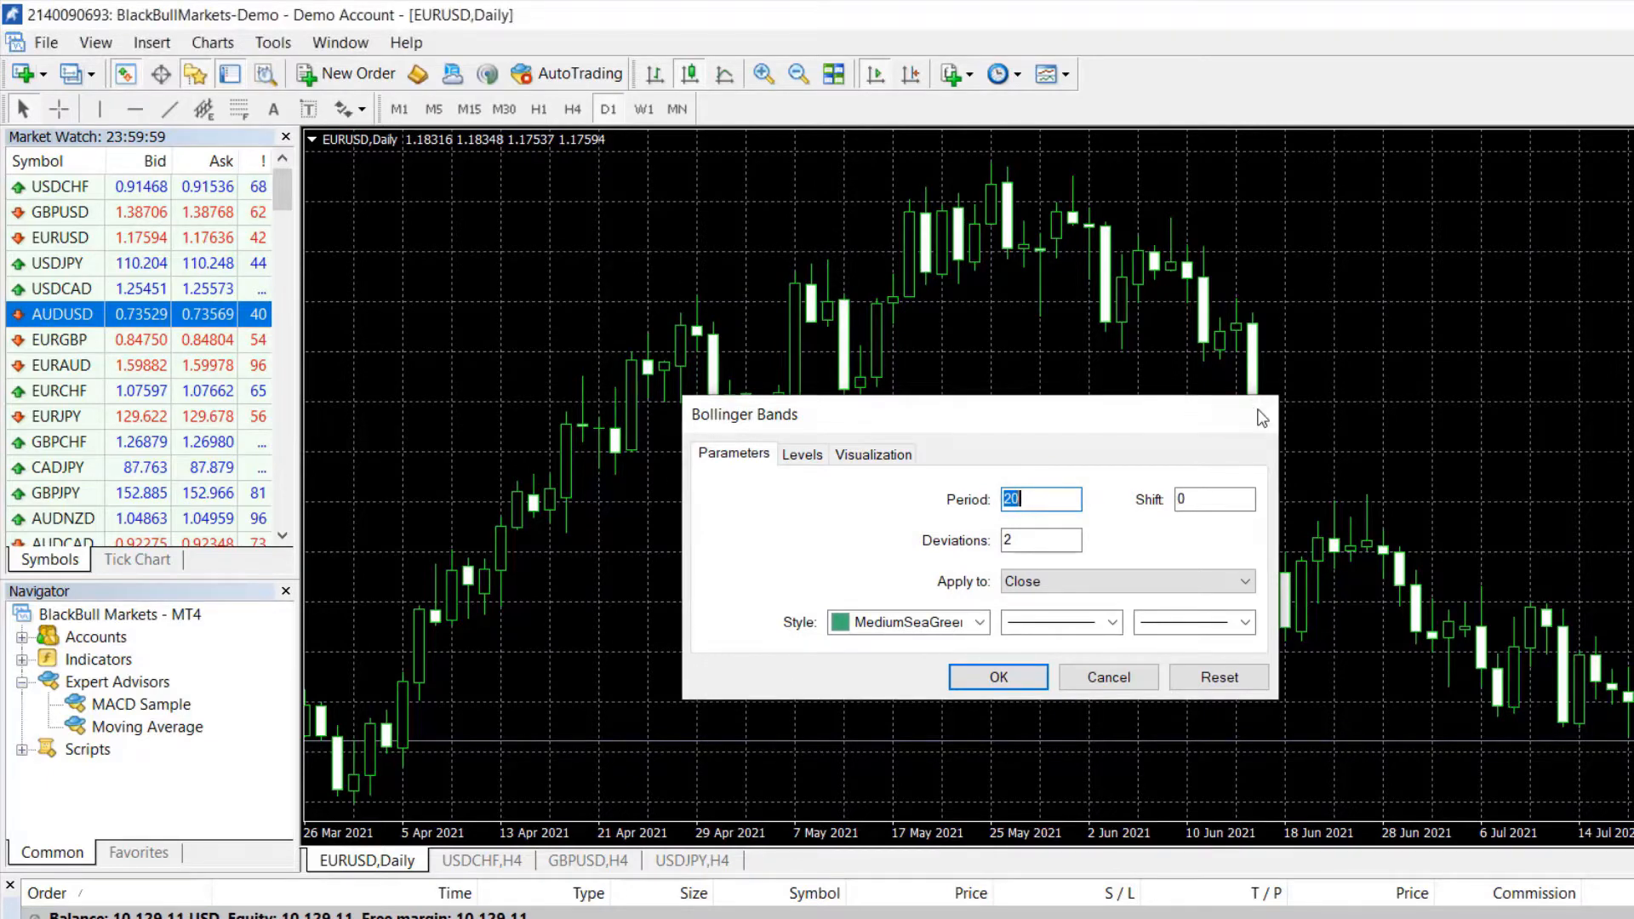
Cancel the Bollinger Bands dialog and expand the Navigator's Trend indicator group.
{"action": "left_click", "coordinate": [1109, 677]}
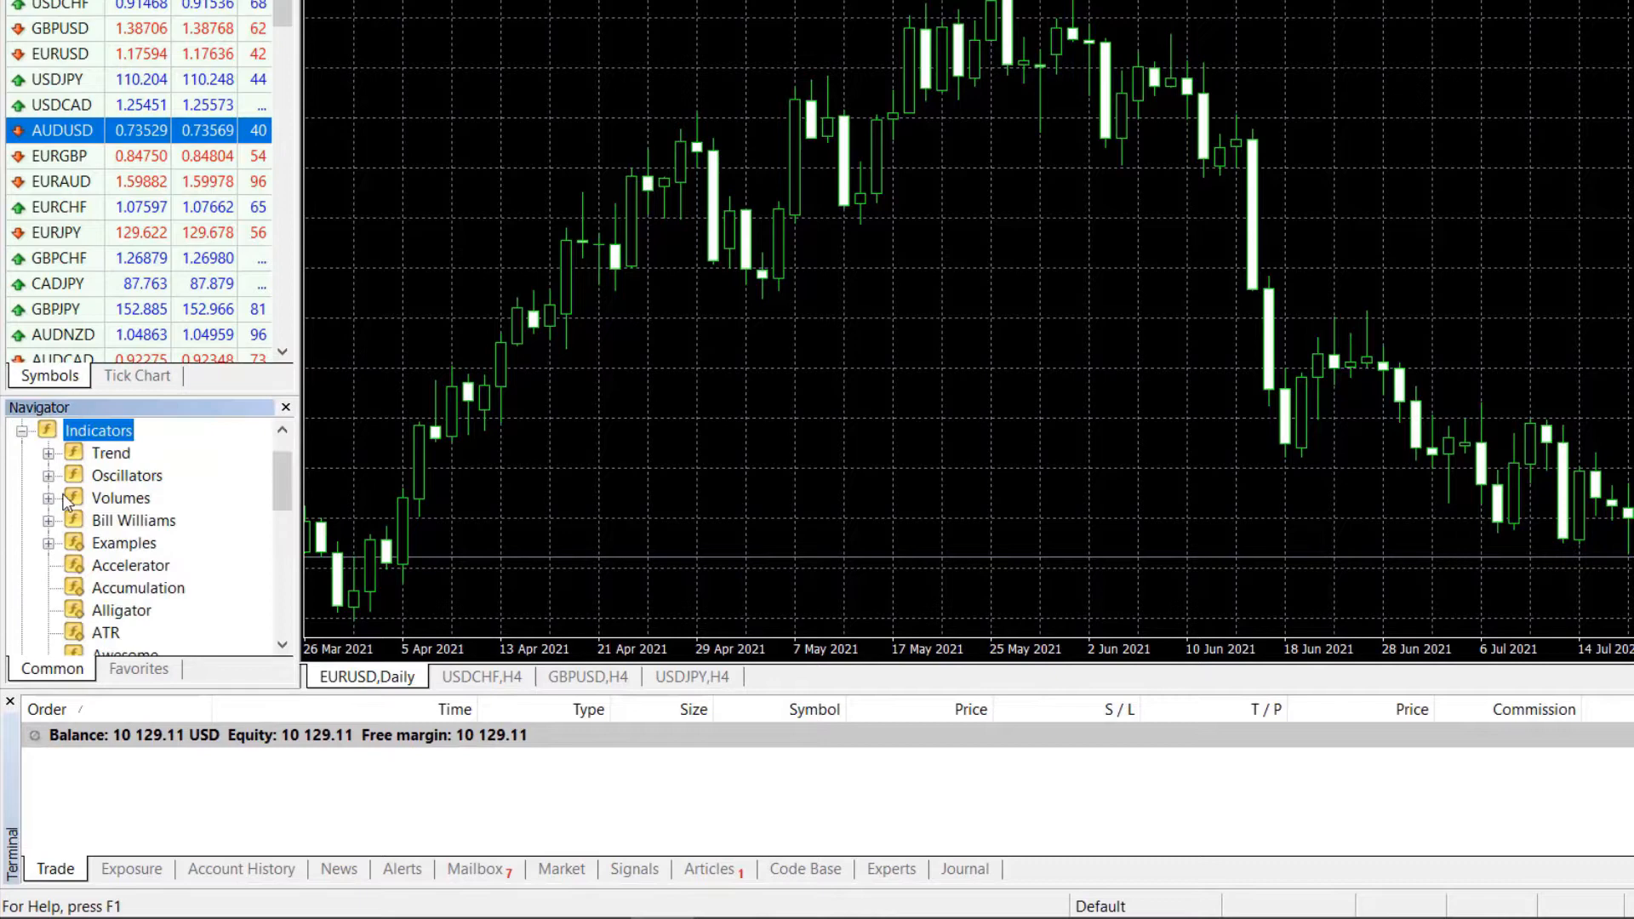
{"action": "mouse_move", "coordinate": [49, 453]}
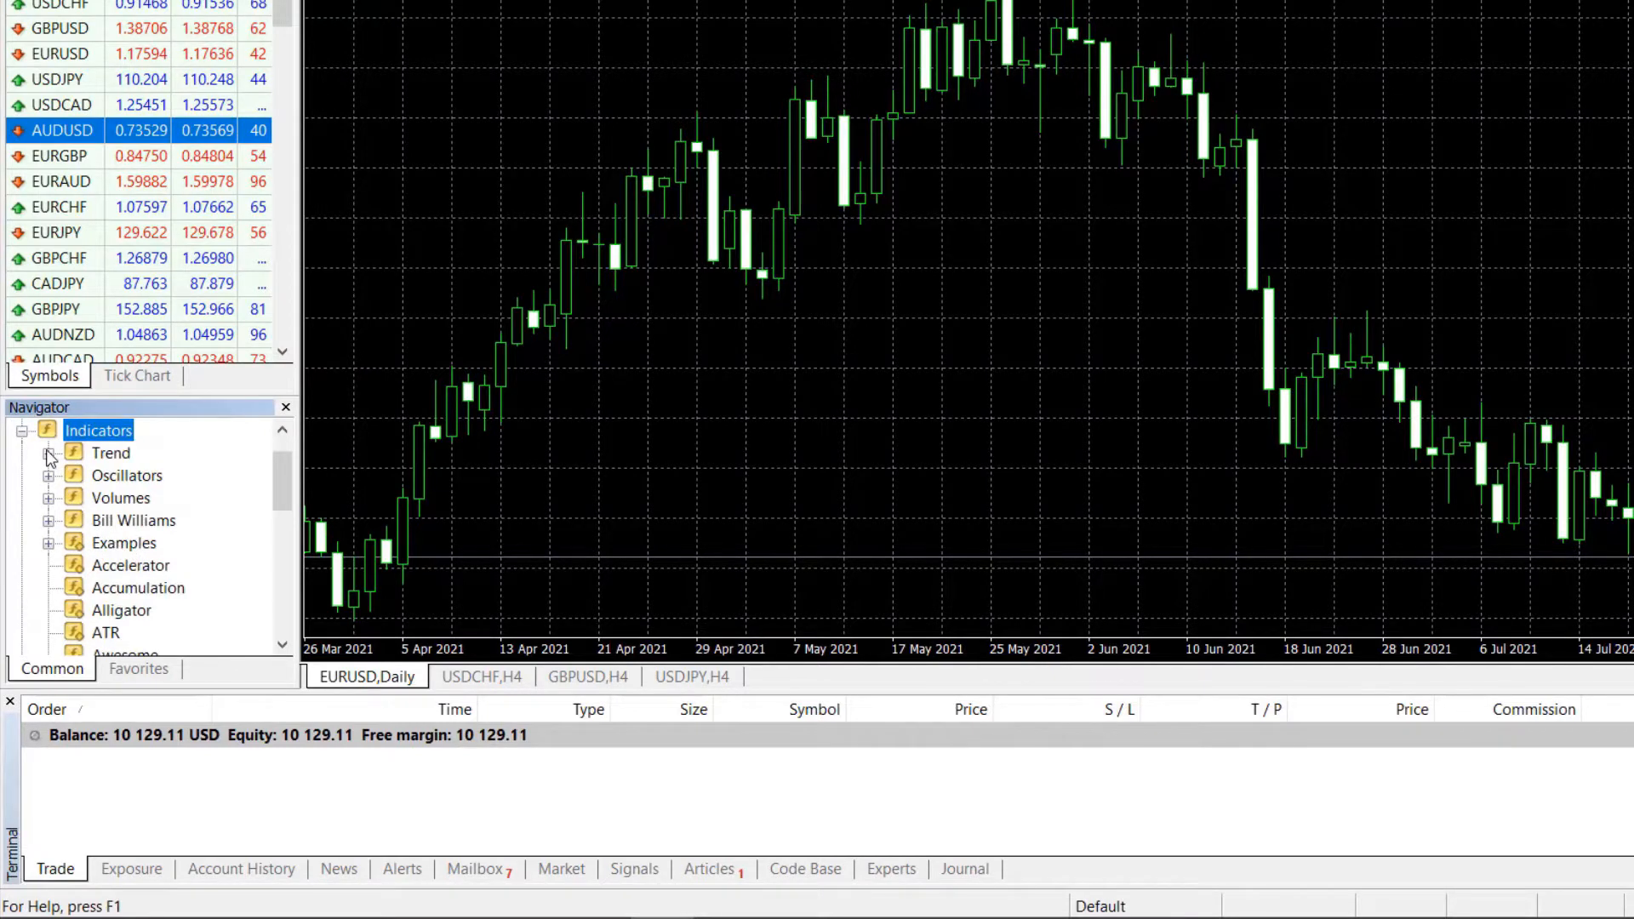
{"action": "left_click", "coordinate": [49, 453]}
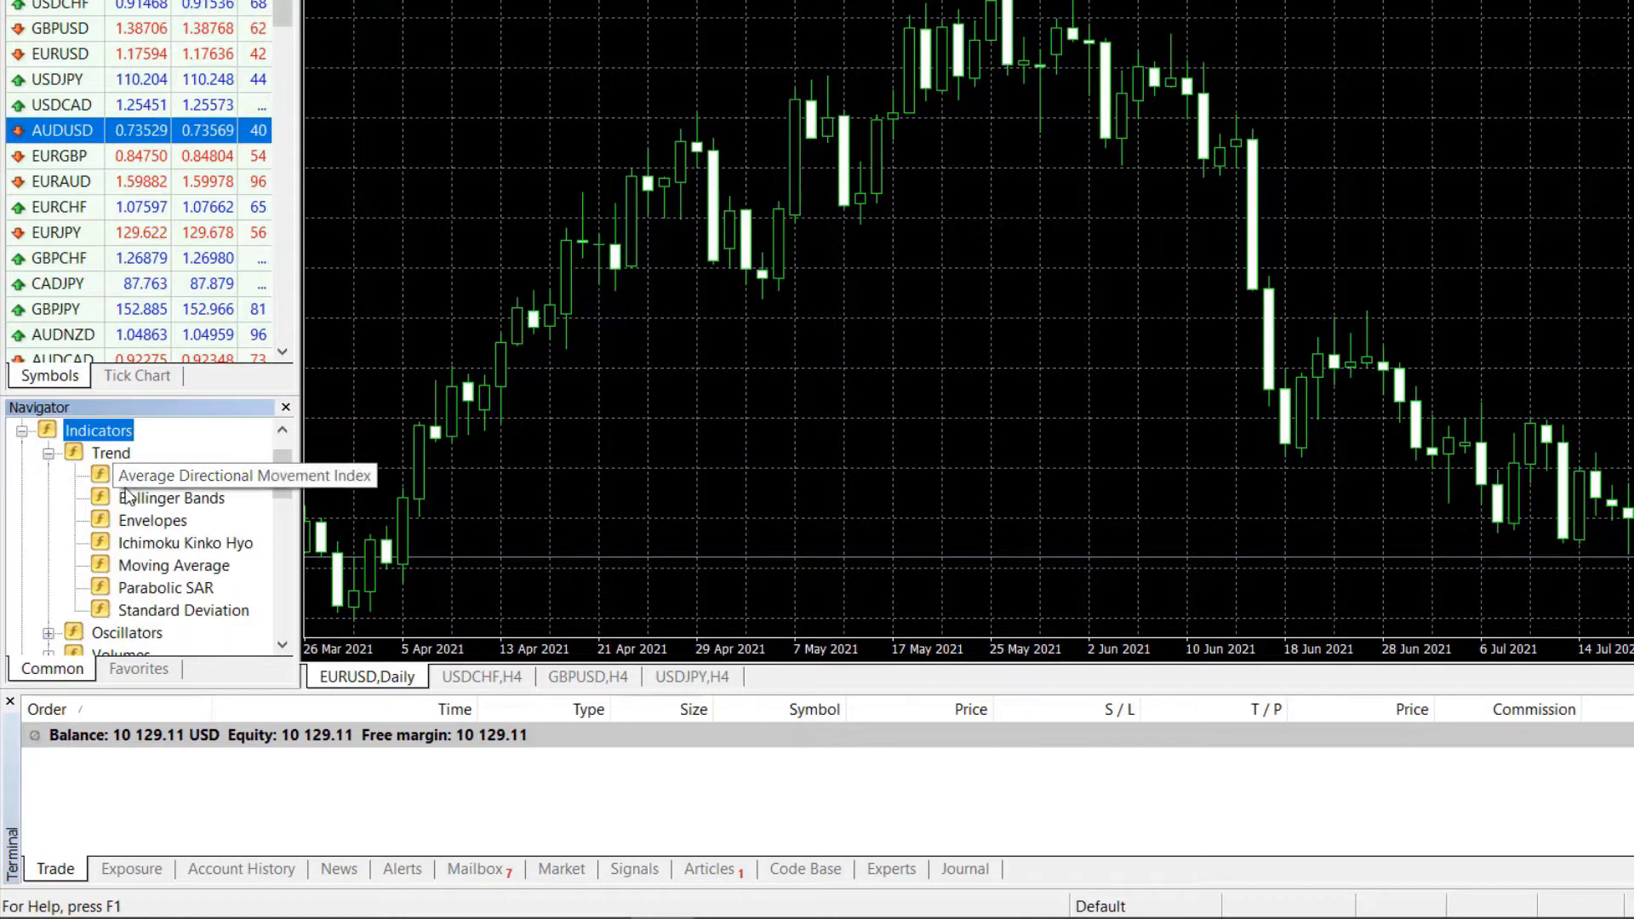
{"action": "mouse_move", "coordinate": [132, 505]}
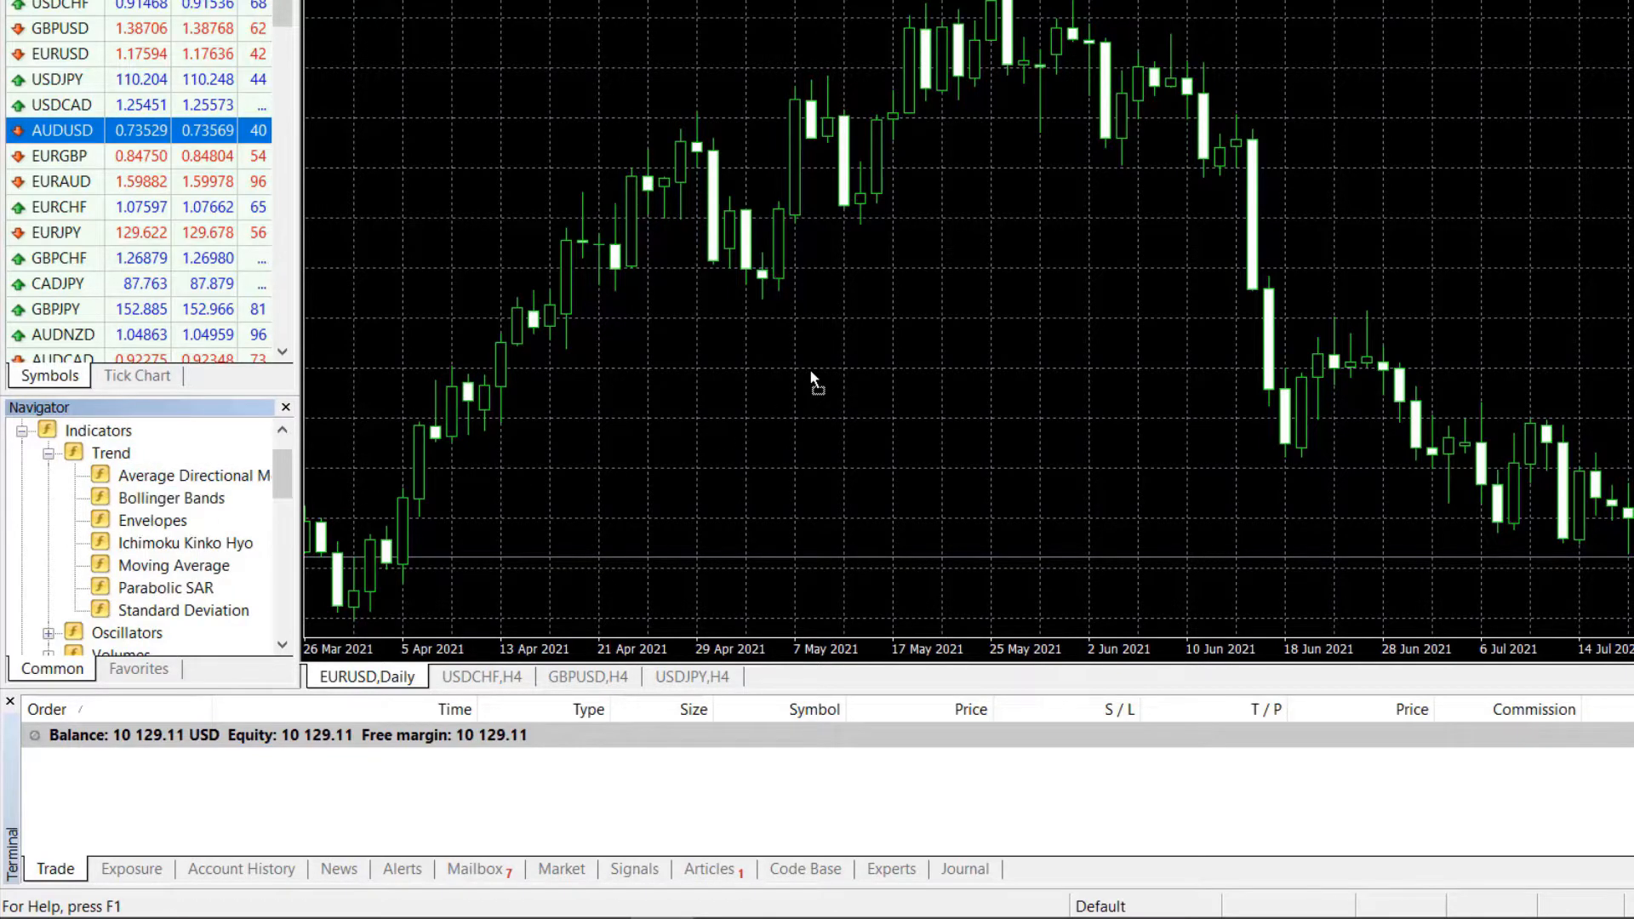
Reopen the Bollinger Bands parameters dialog from the Navigator's Trend list.
{"action": "double_click", "coordinate": [172, 498]}
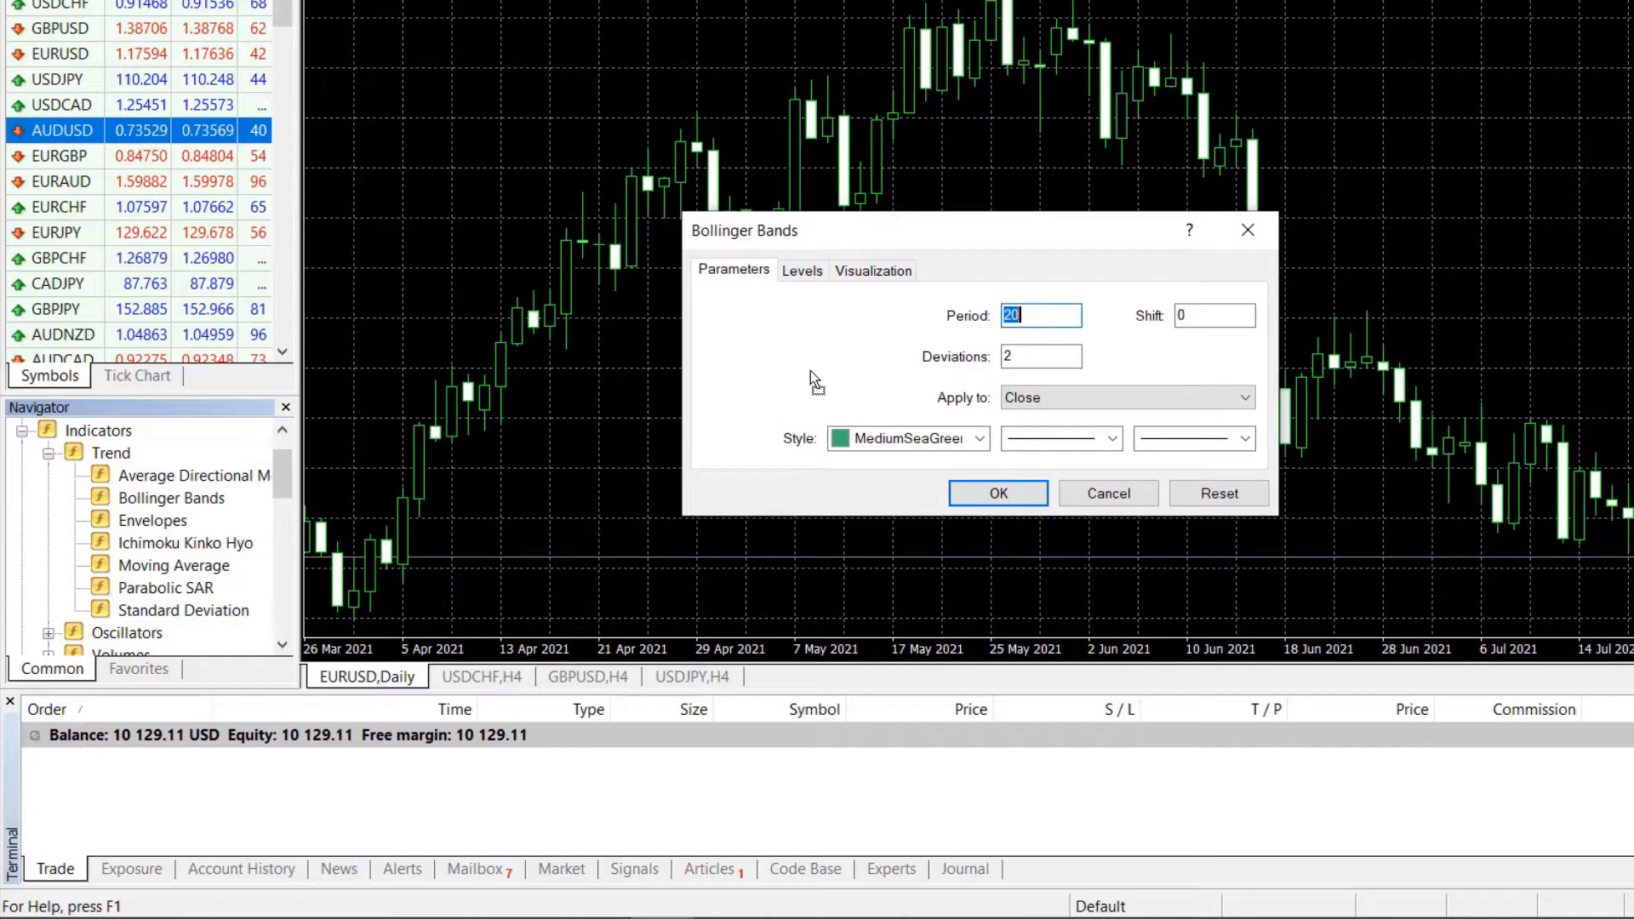
{"action": "mouse_move", "coordinate": [818, 363]}
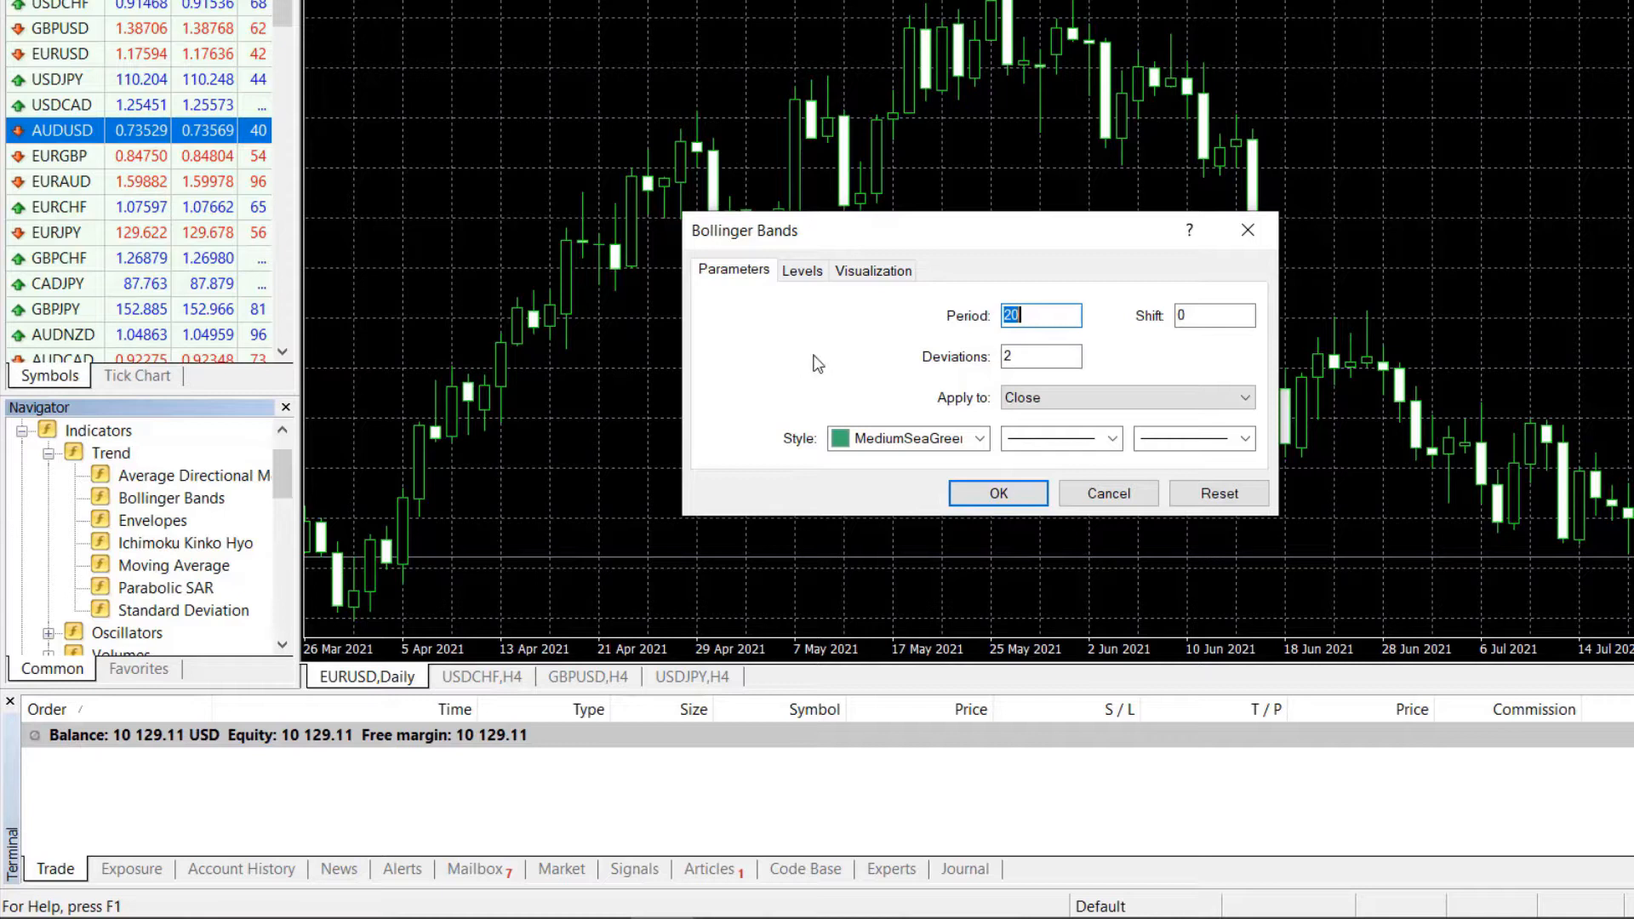
{"action": "mouse_move", "coordinate": [811, 363]}
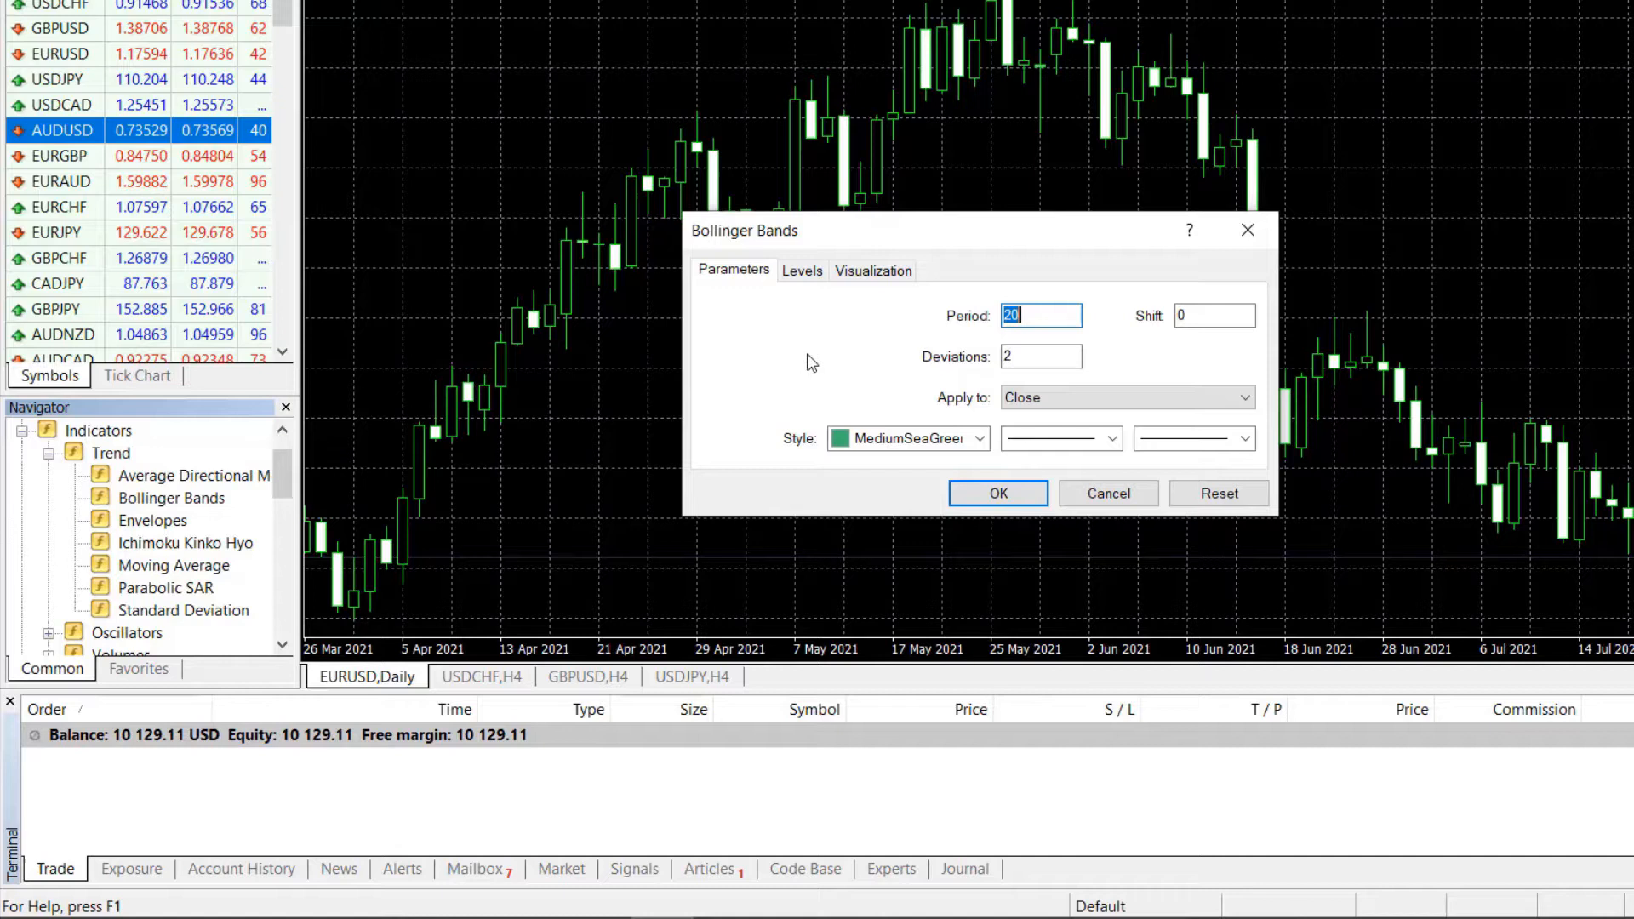
{"action": "mouse_move", "coordinate": [840, 349]}
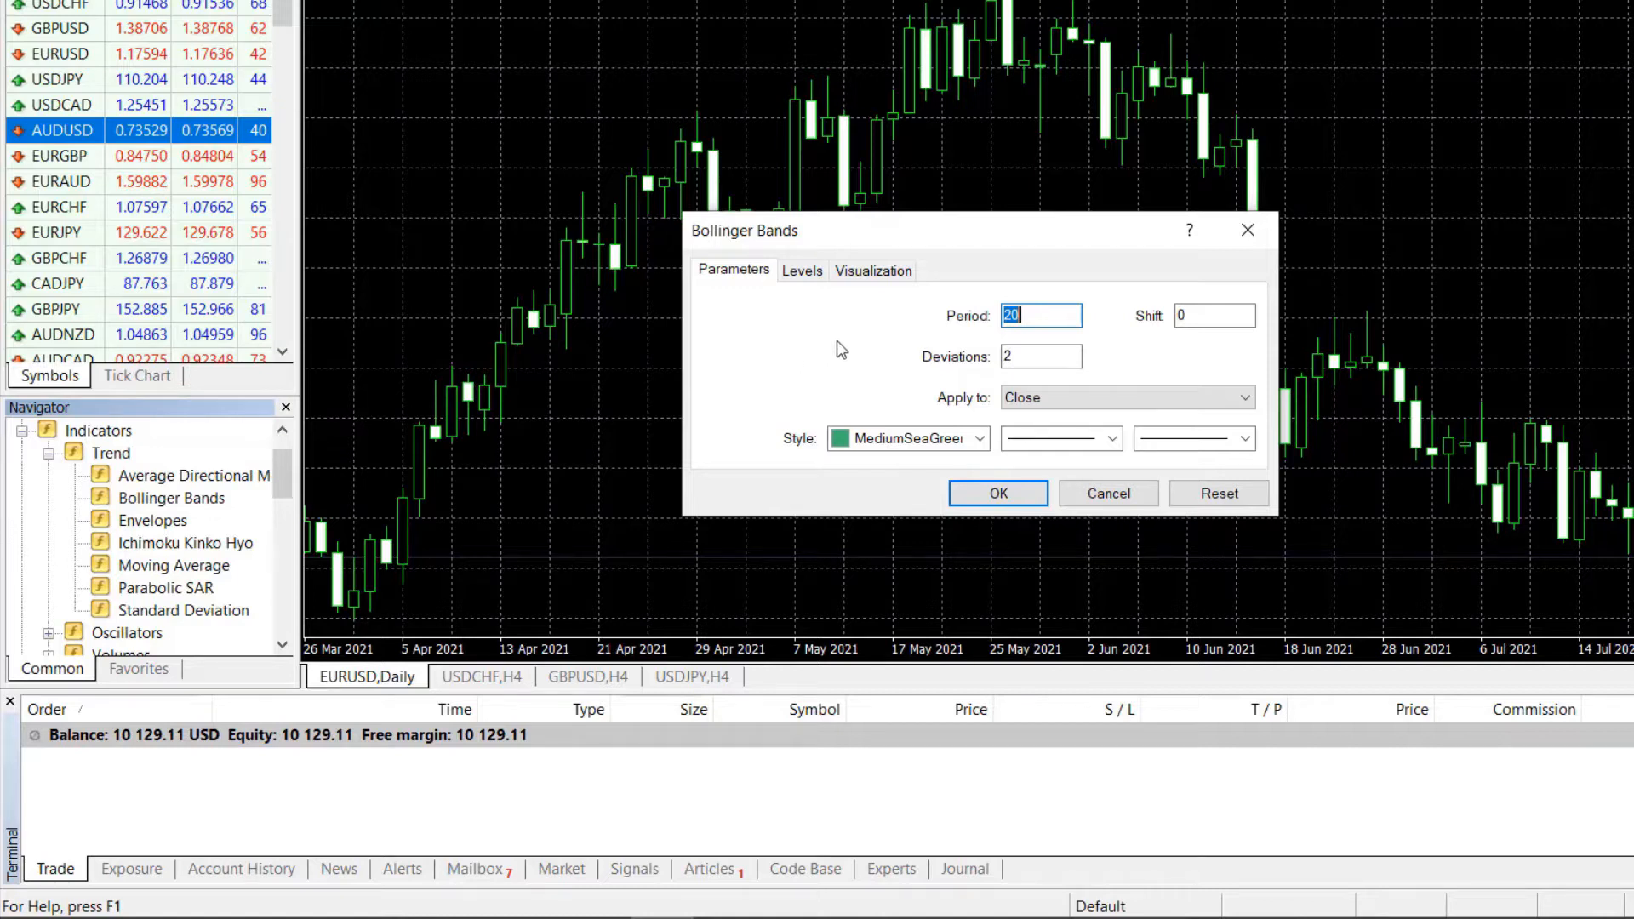
{"action": "mouse_move", "coordinate": [896, 341]}
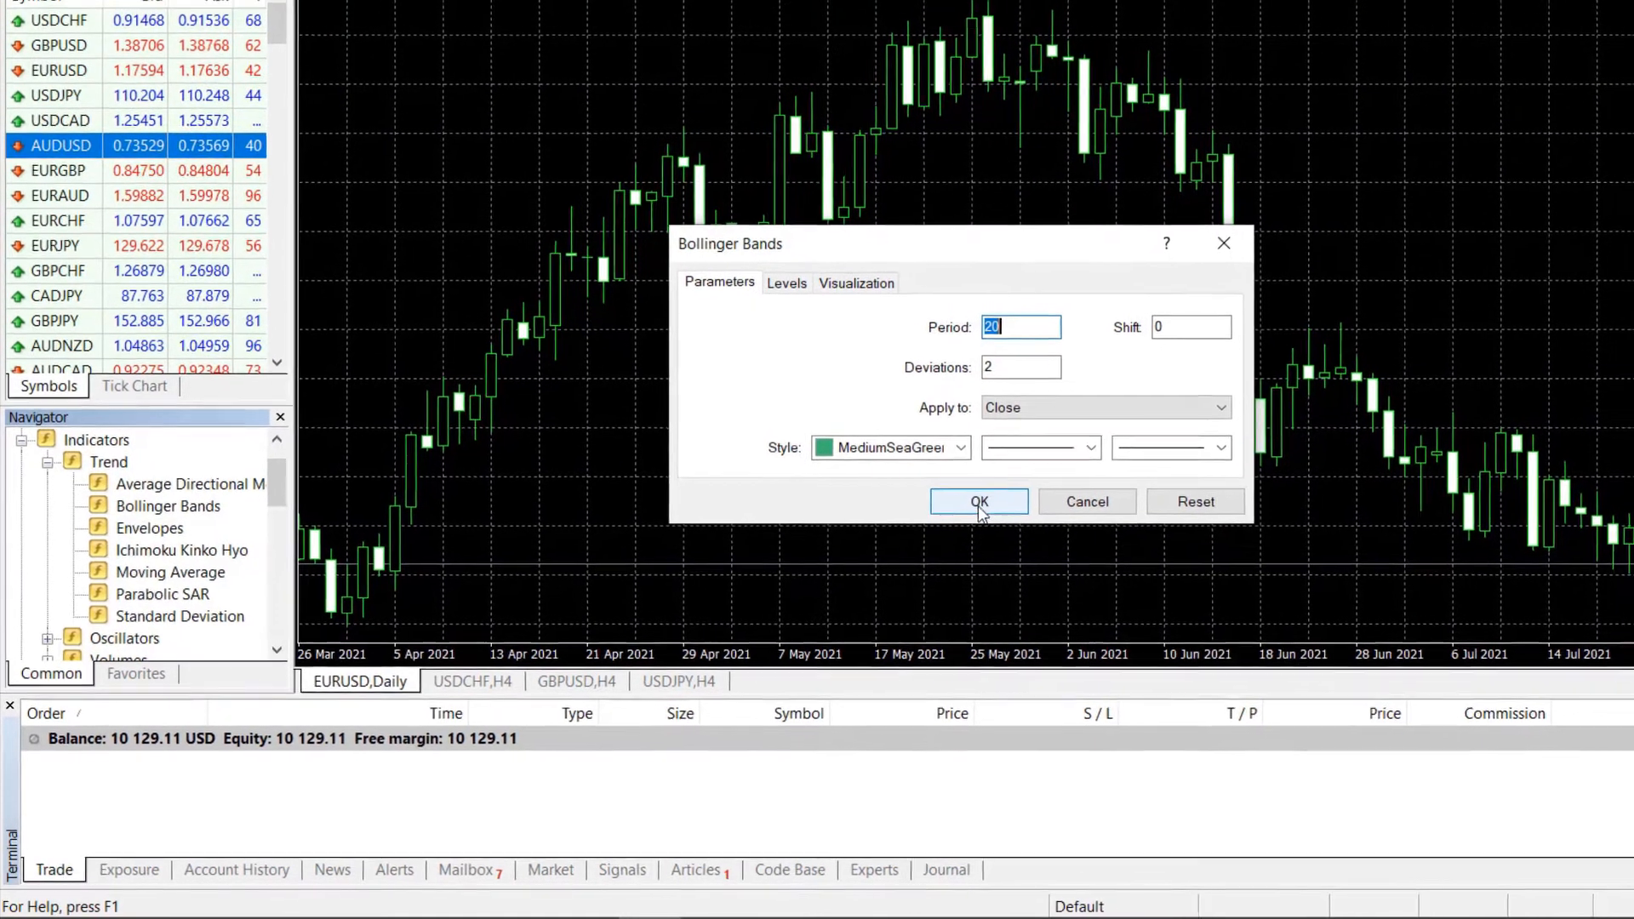
Accept the default Bollinger Bands settings, period 20 and deviations 2.
{"action": "left_click", "coordinate": [979, 501]}
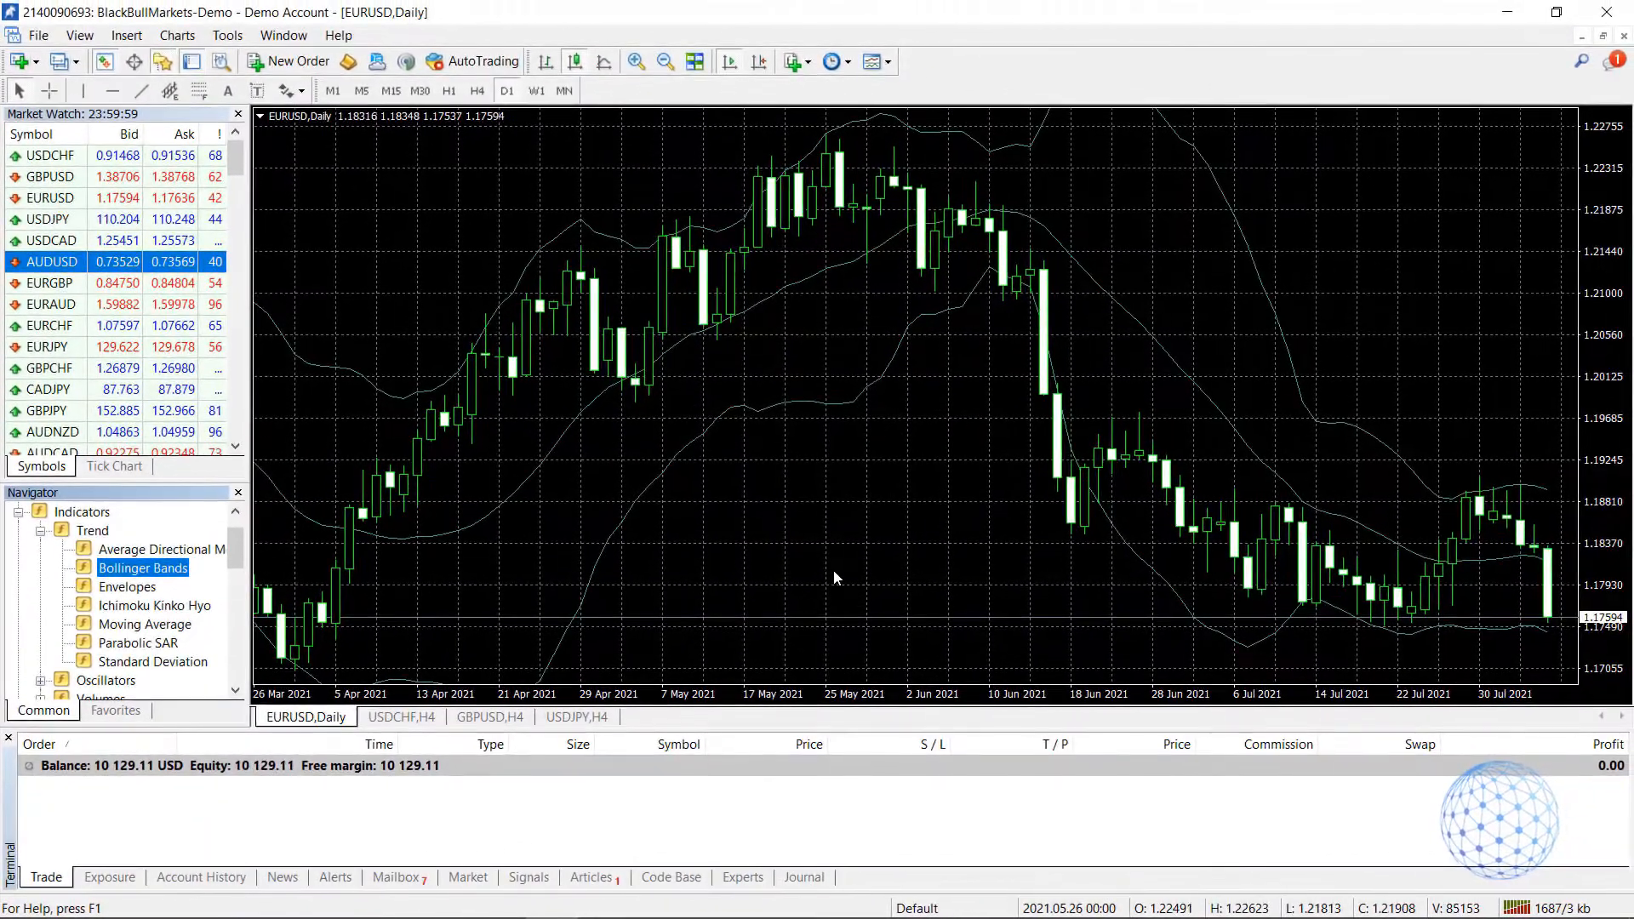
{"action": "mouse_move", "coordinate": [426, 405]}
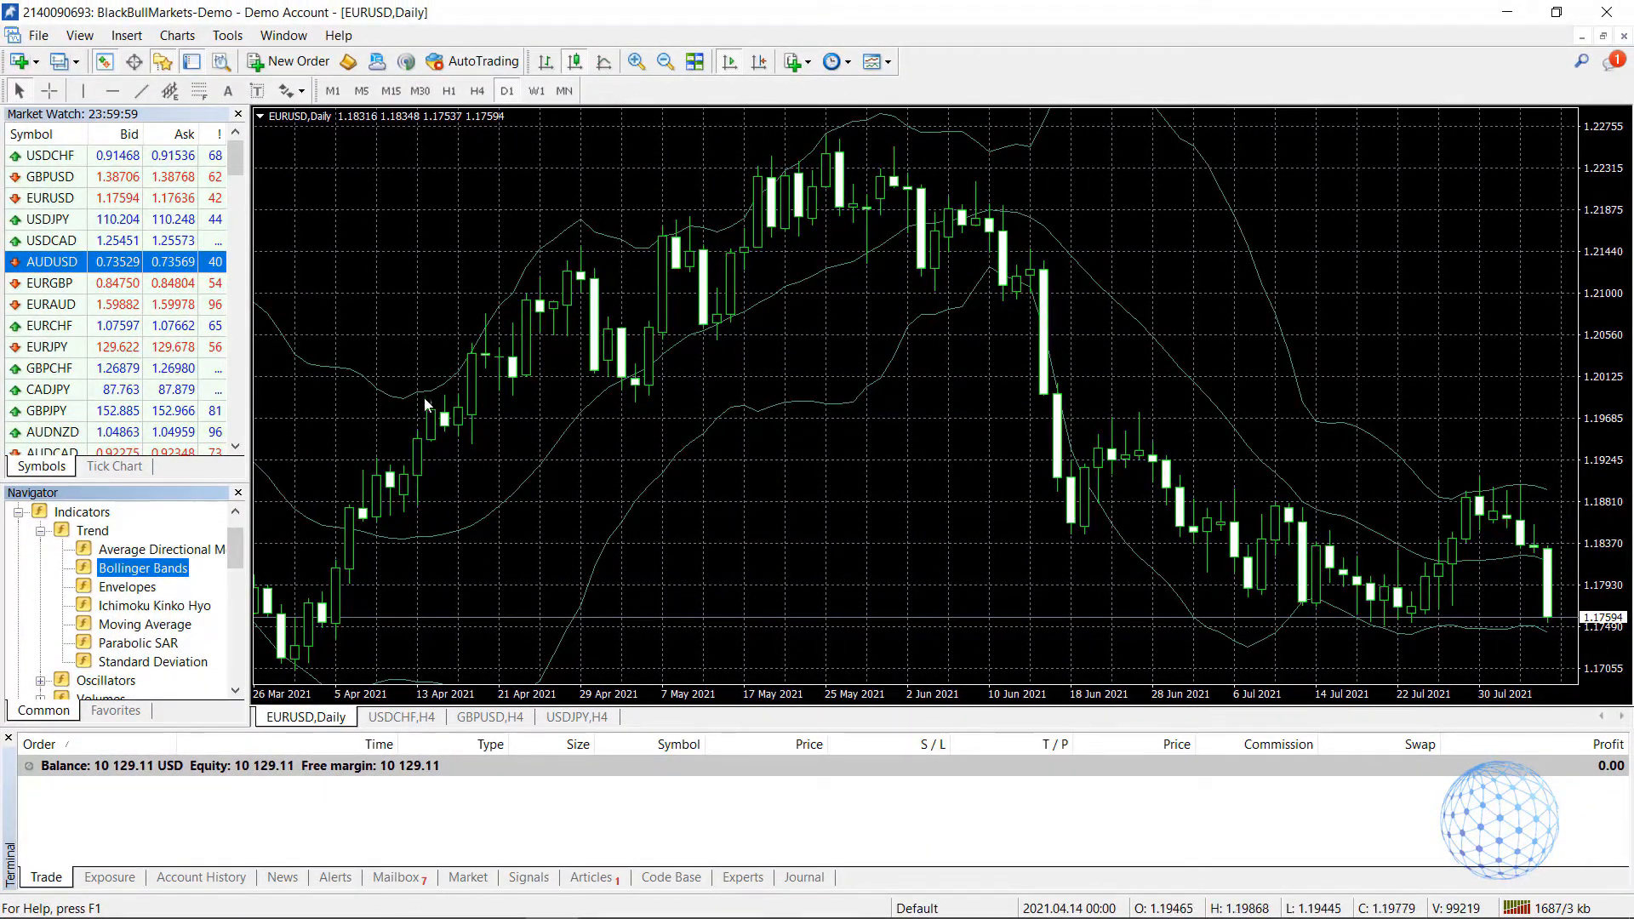
{"action": "mouse_move", "coordinate": [429, 399]}
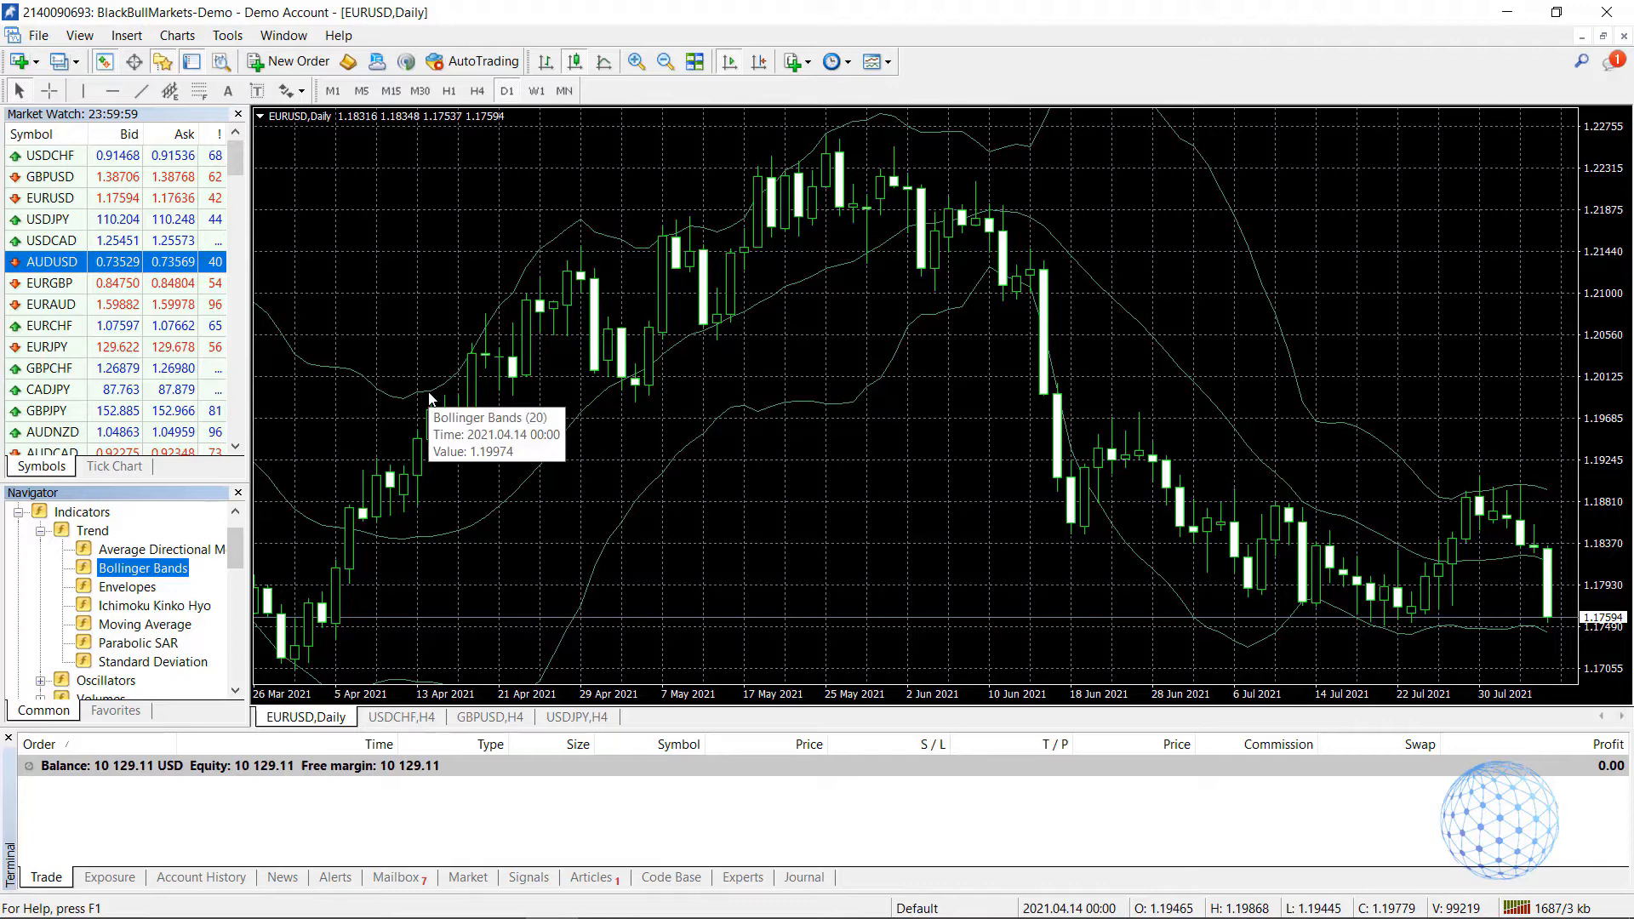
{"action": "mouse_move", "coordinate": [698, 226]}
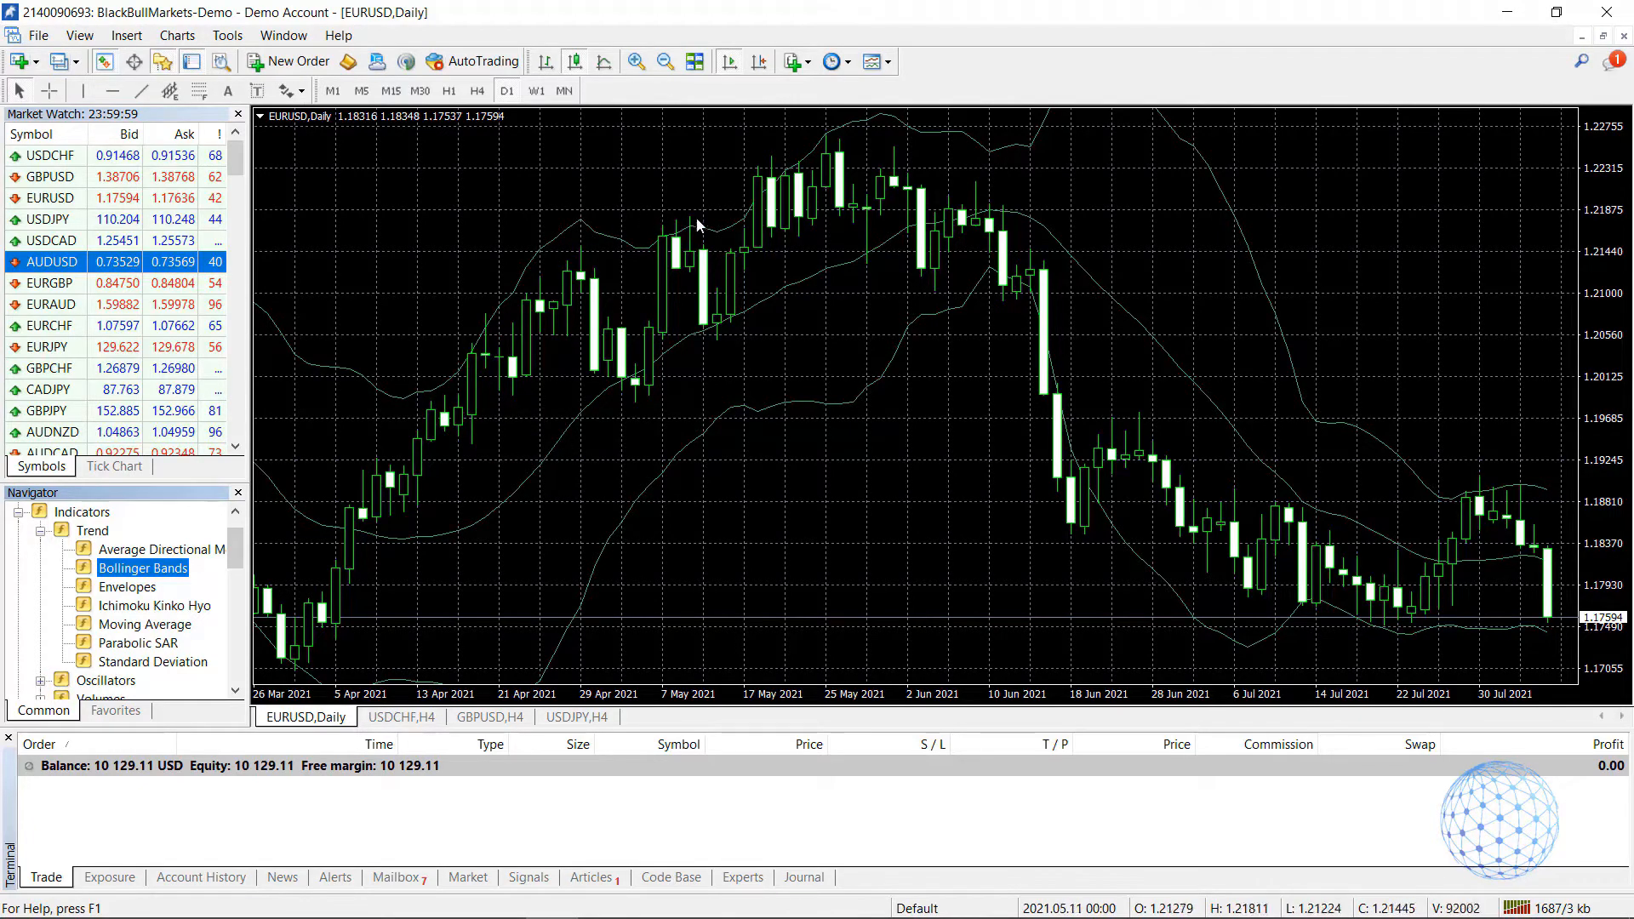
{"action": "mouse_move", "coordinate": [720, 286]}
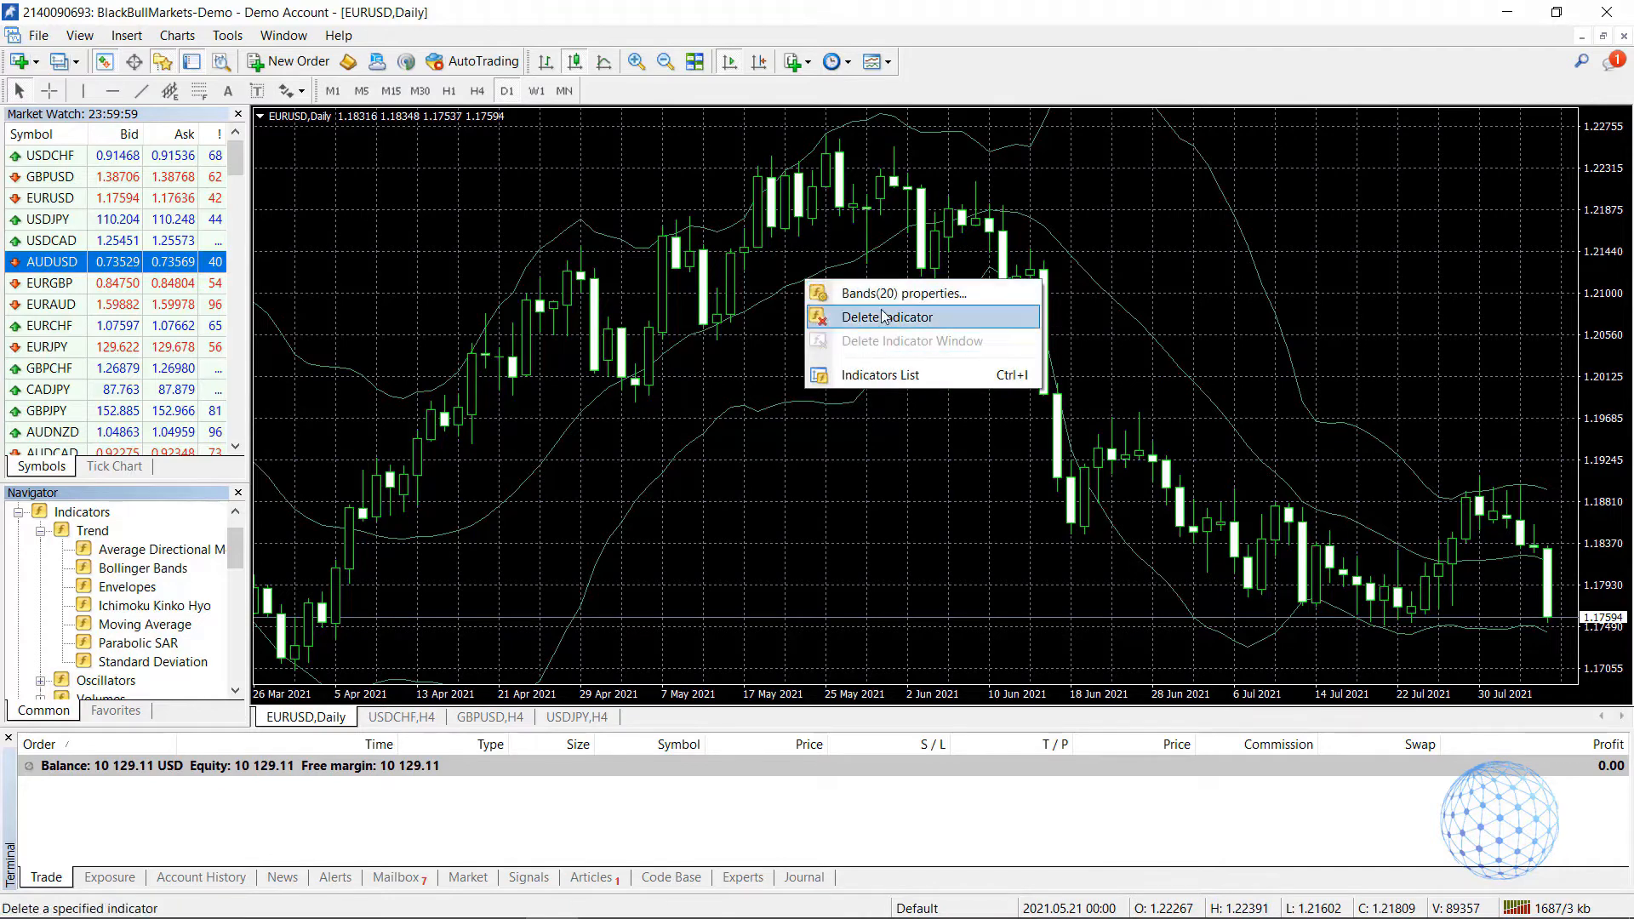
Change the existing Bands(20) period to 5 in its properties.
{"action": "left_click", "coordinate": [903, 293]}
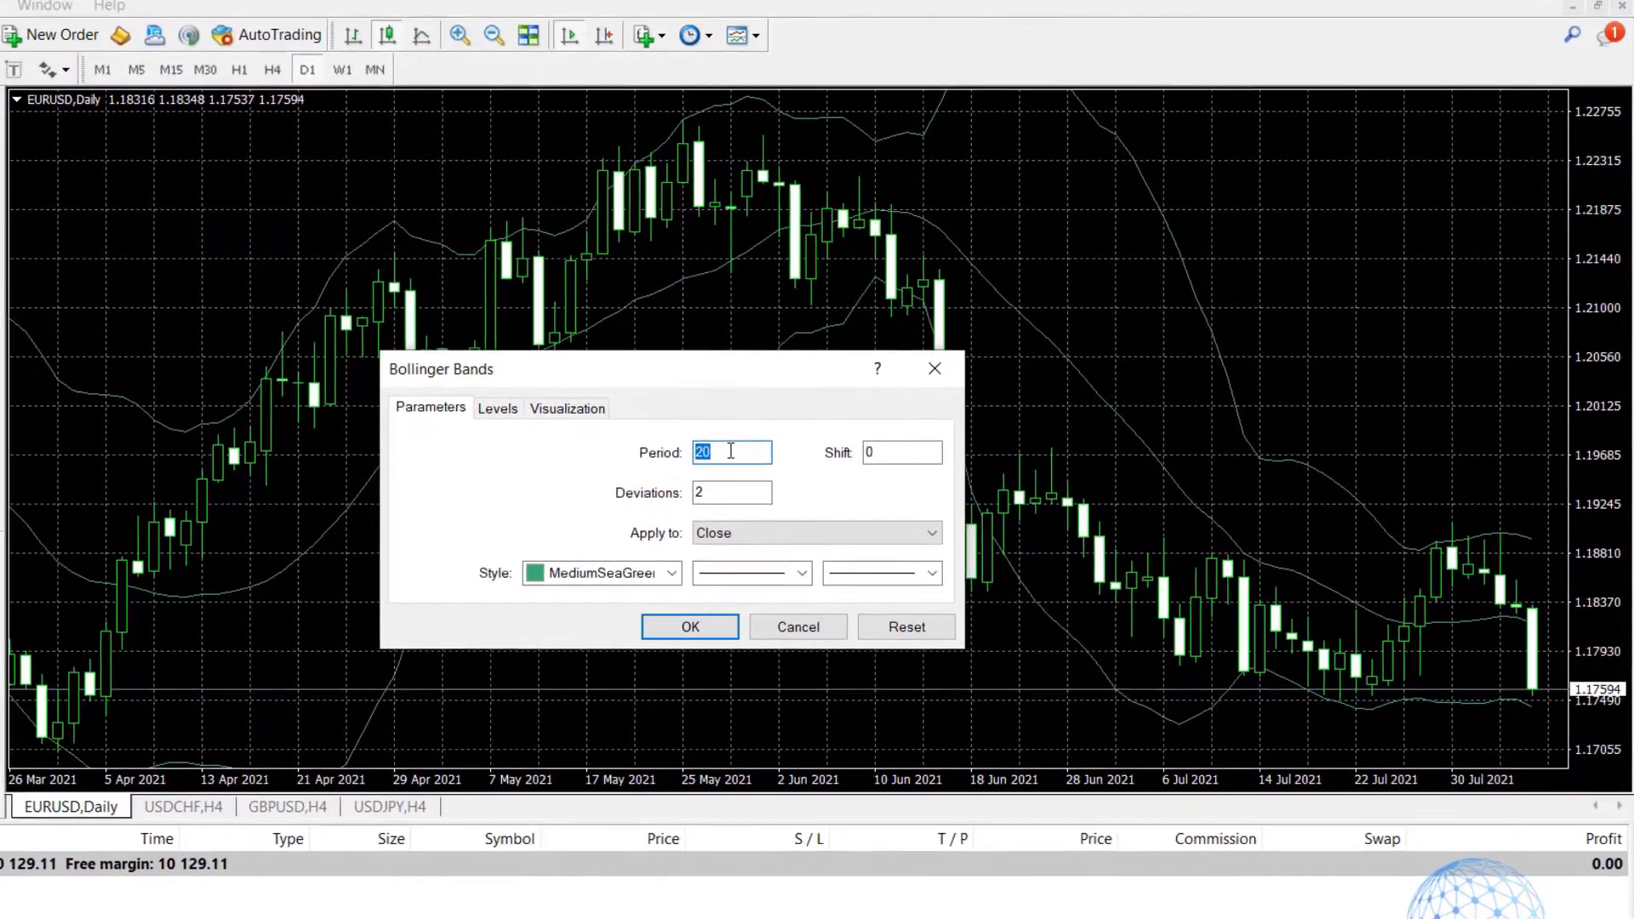
{"action": "type", "text": "5"}
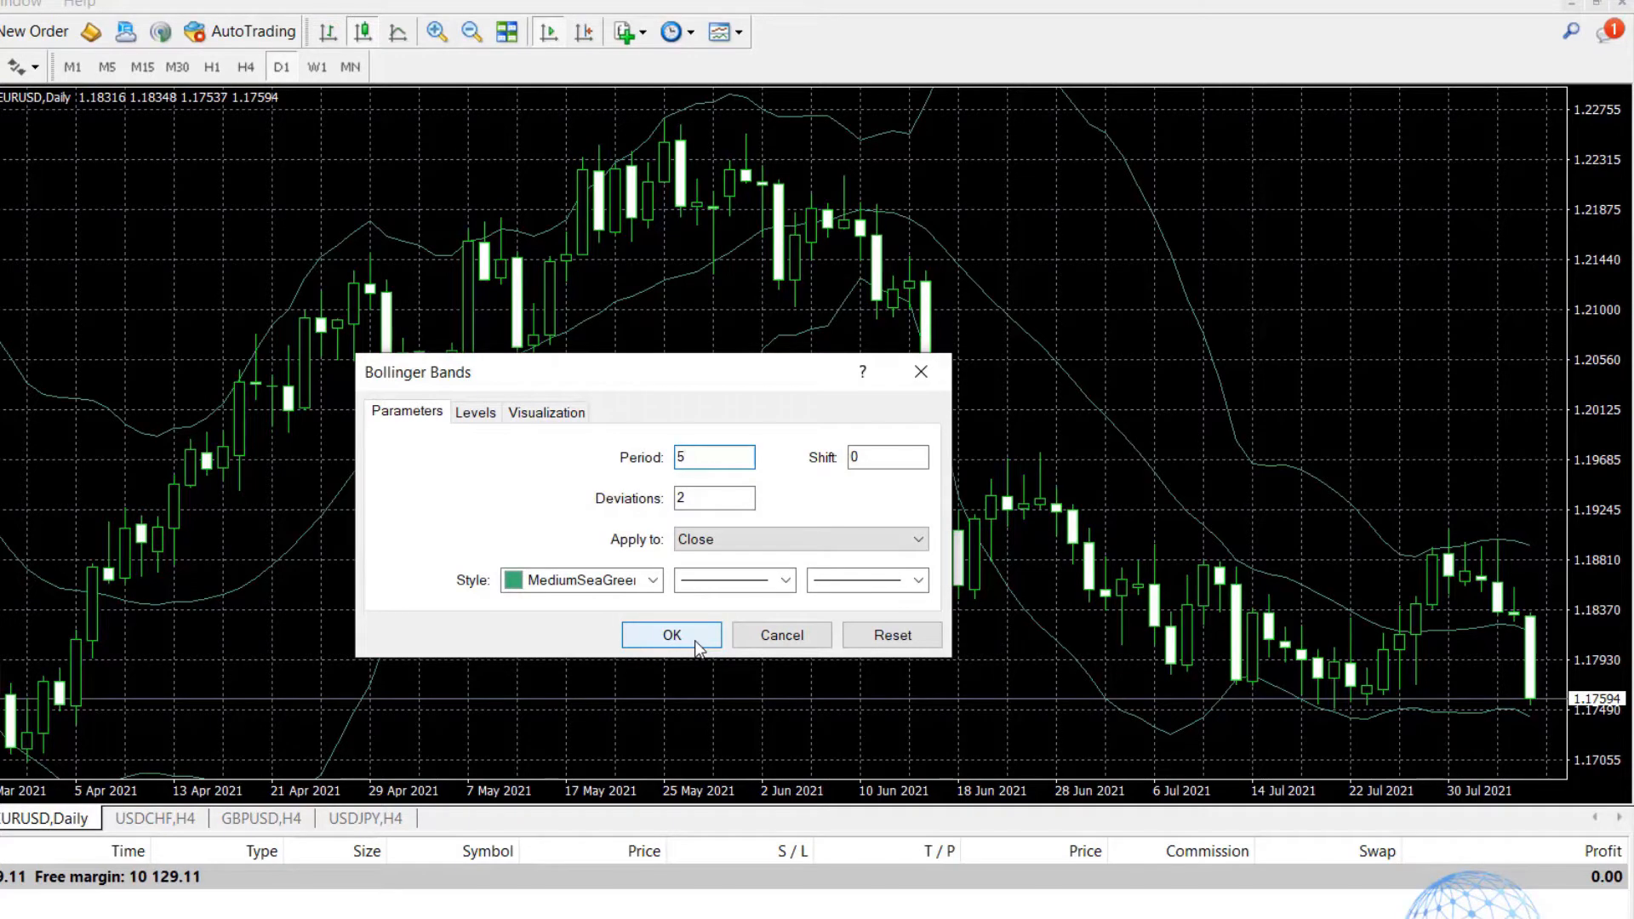
{"action": "left_click", "coordinate": [672, 635]}
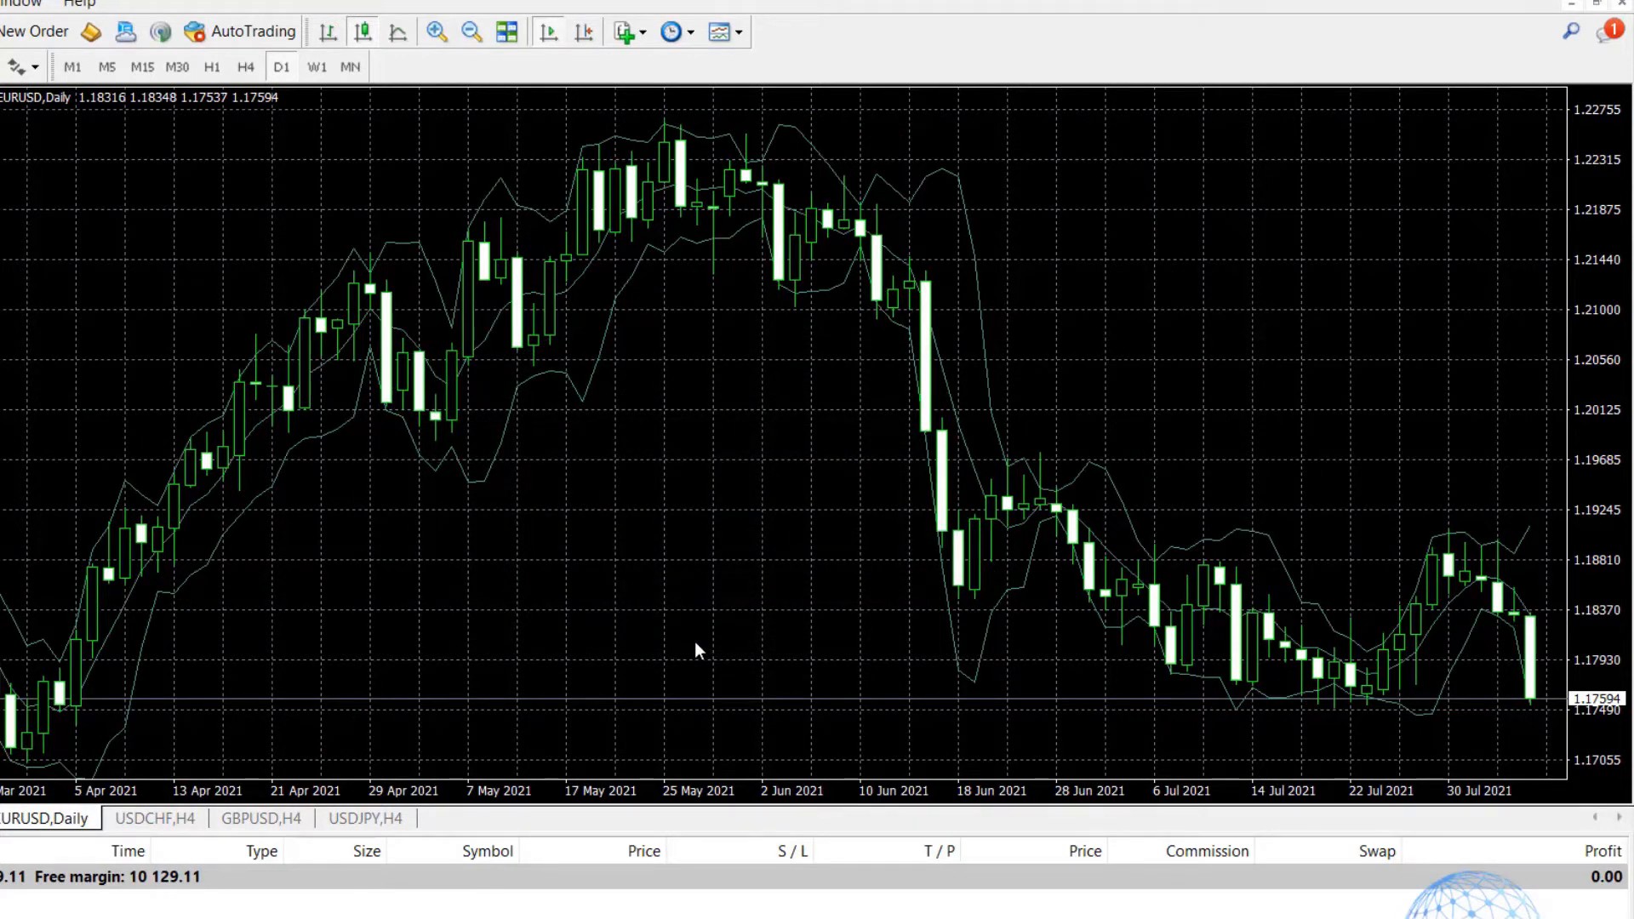
{"action": "mouse_move", "coordinate": [511, 603]}
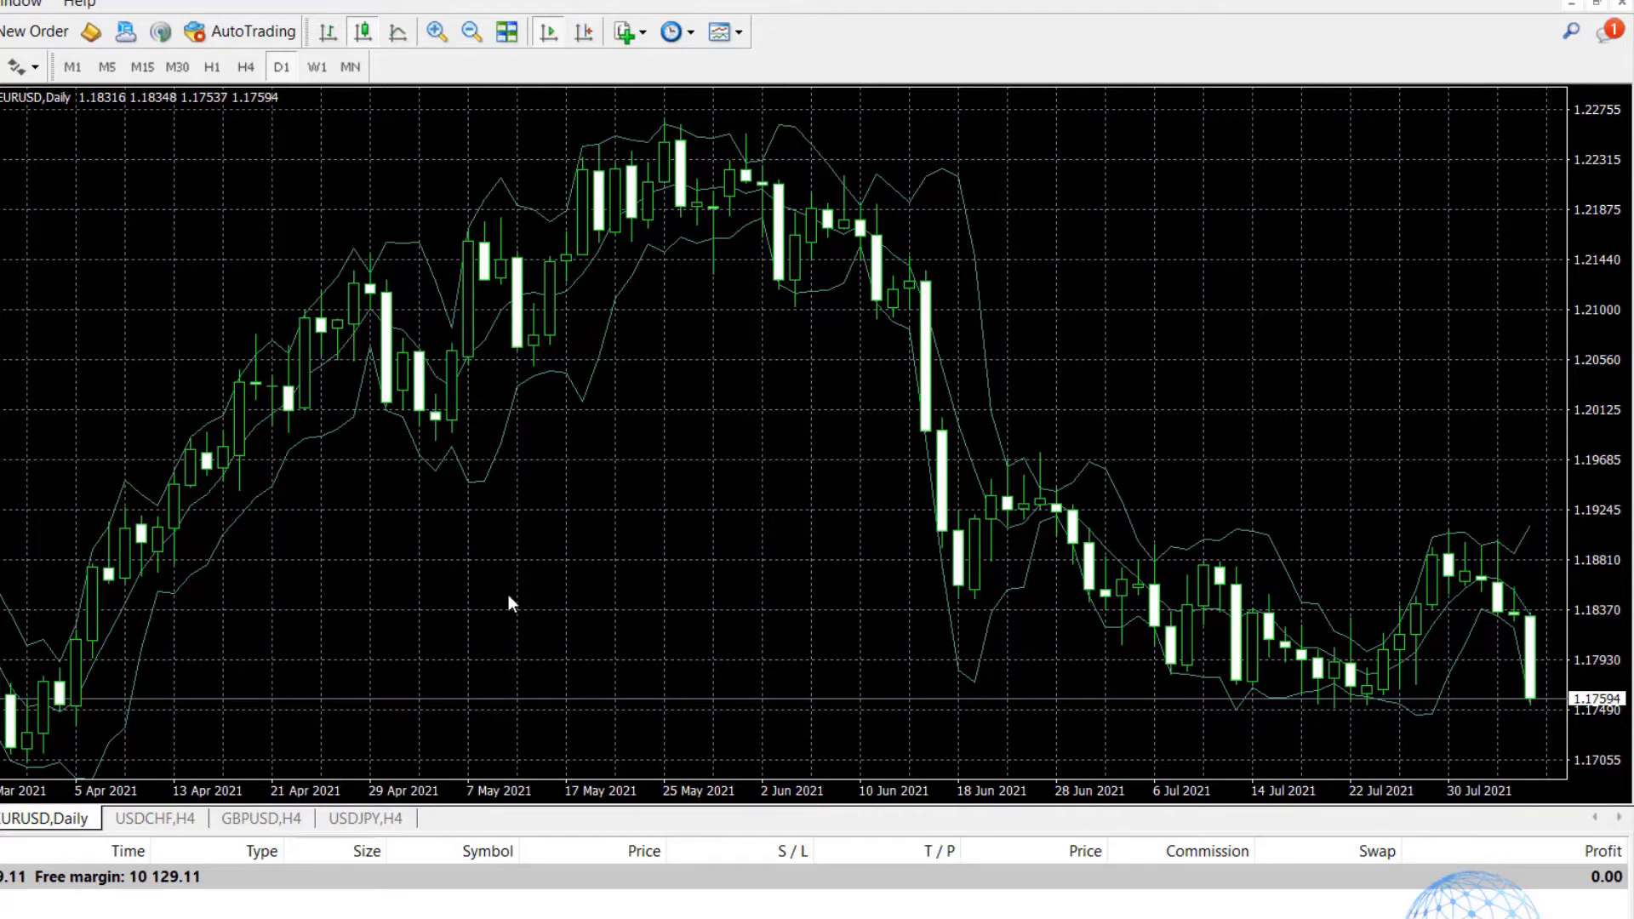
{"action": "mouse_move", "coordinate": [546, 323]}
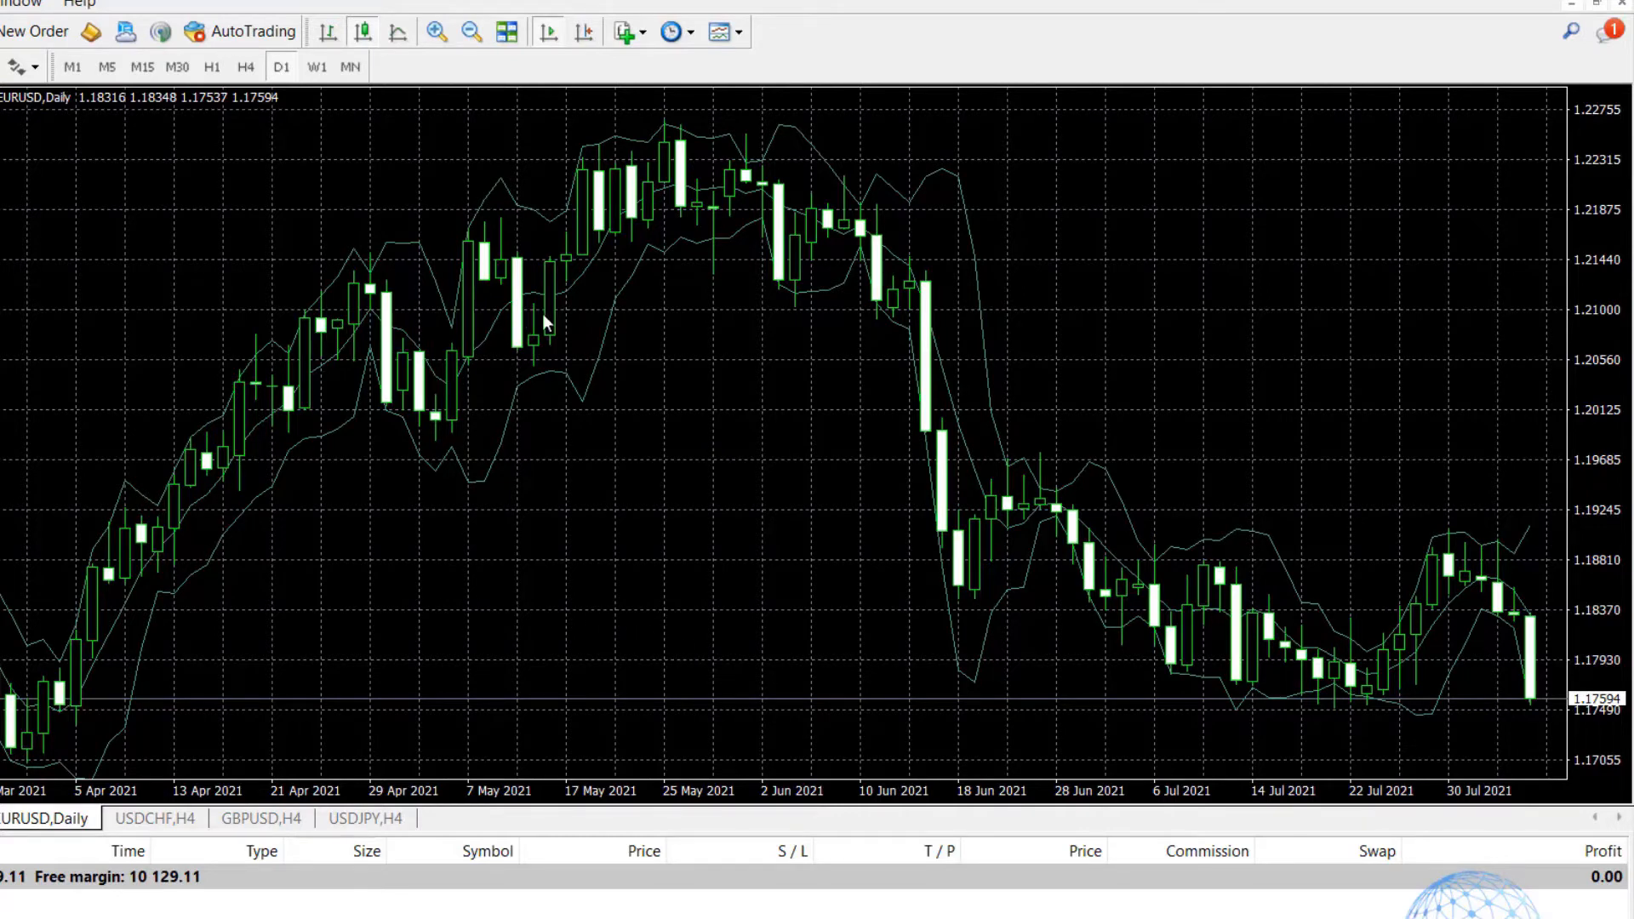
{"action": "mouse_move", "coordinate": [482, 311]}
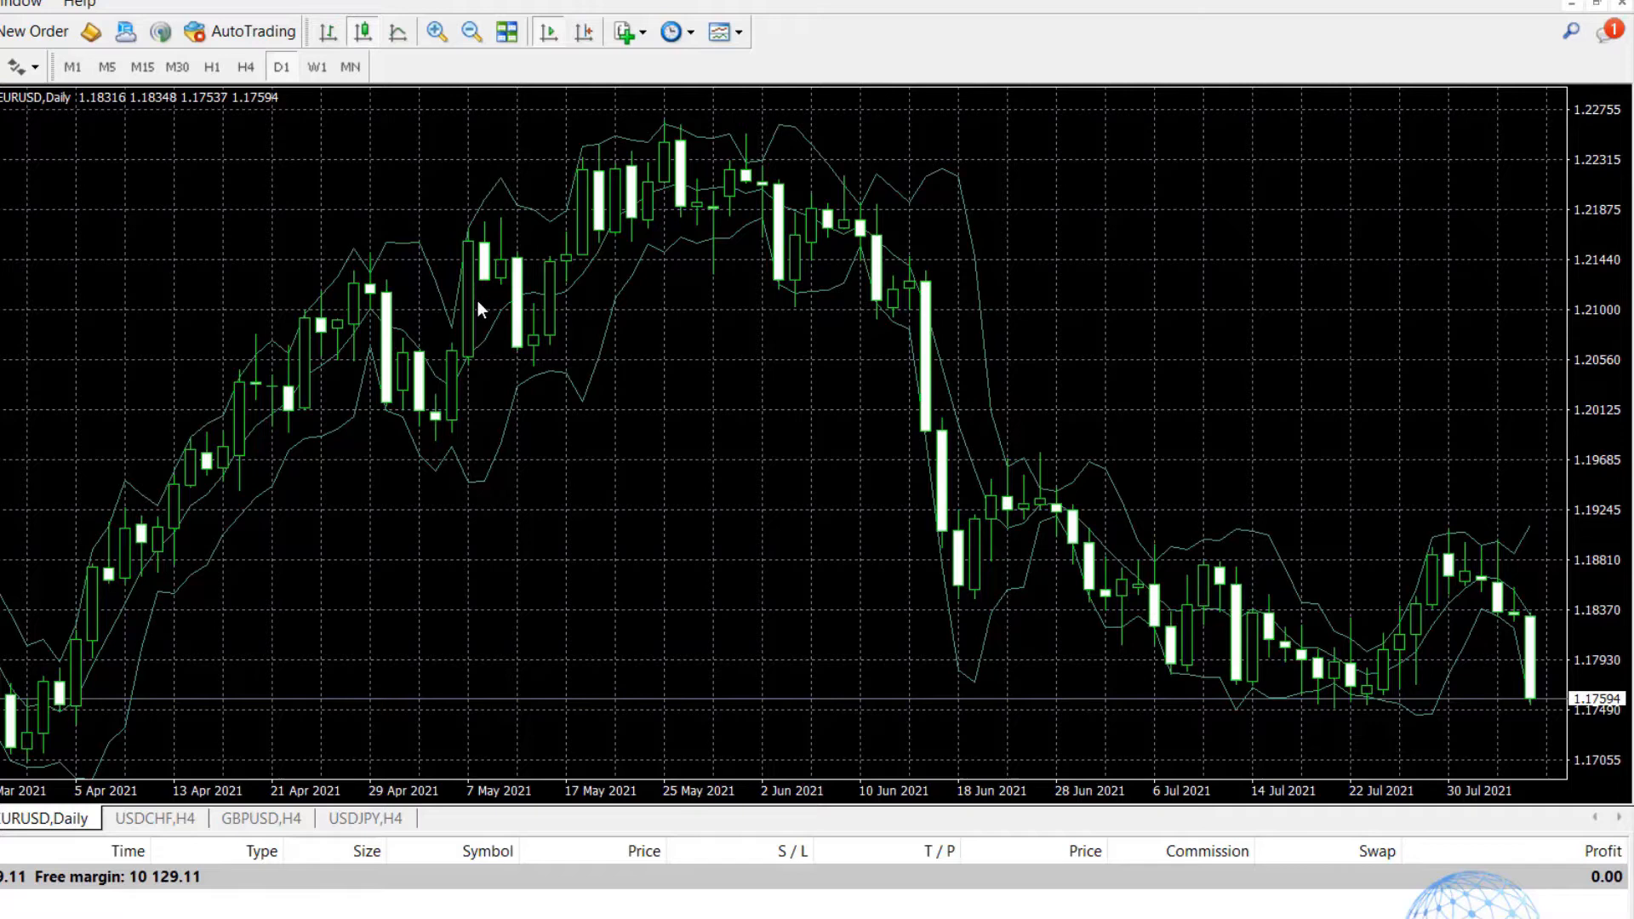
{"action": "mouse_move", "coordinate": [697, 307]}
{"action": "type", "text": "5"}
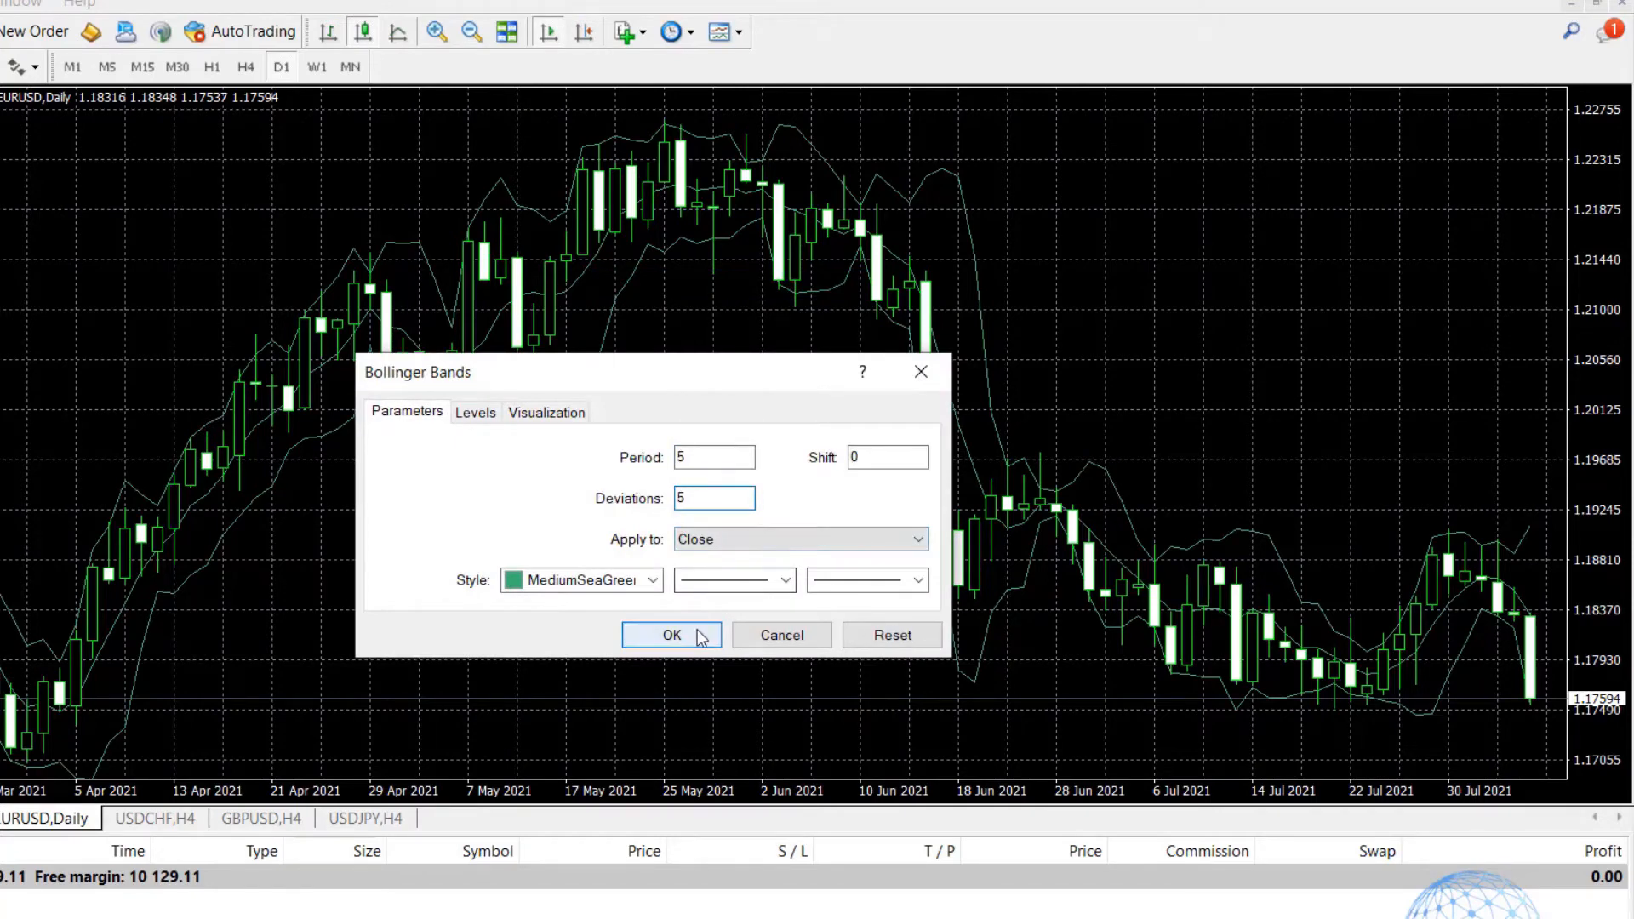
{"action": "left_click", "coordinate": [671, 635]}
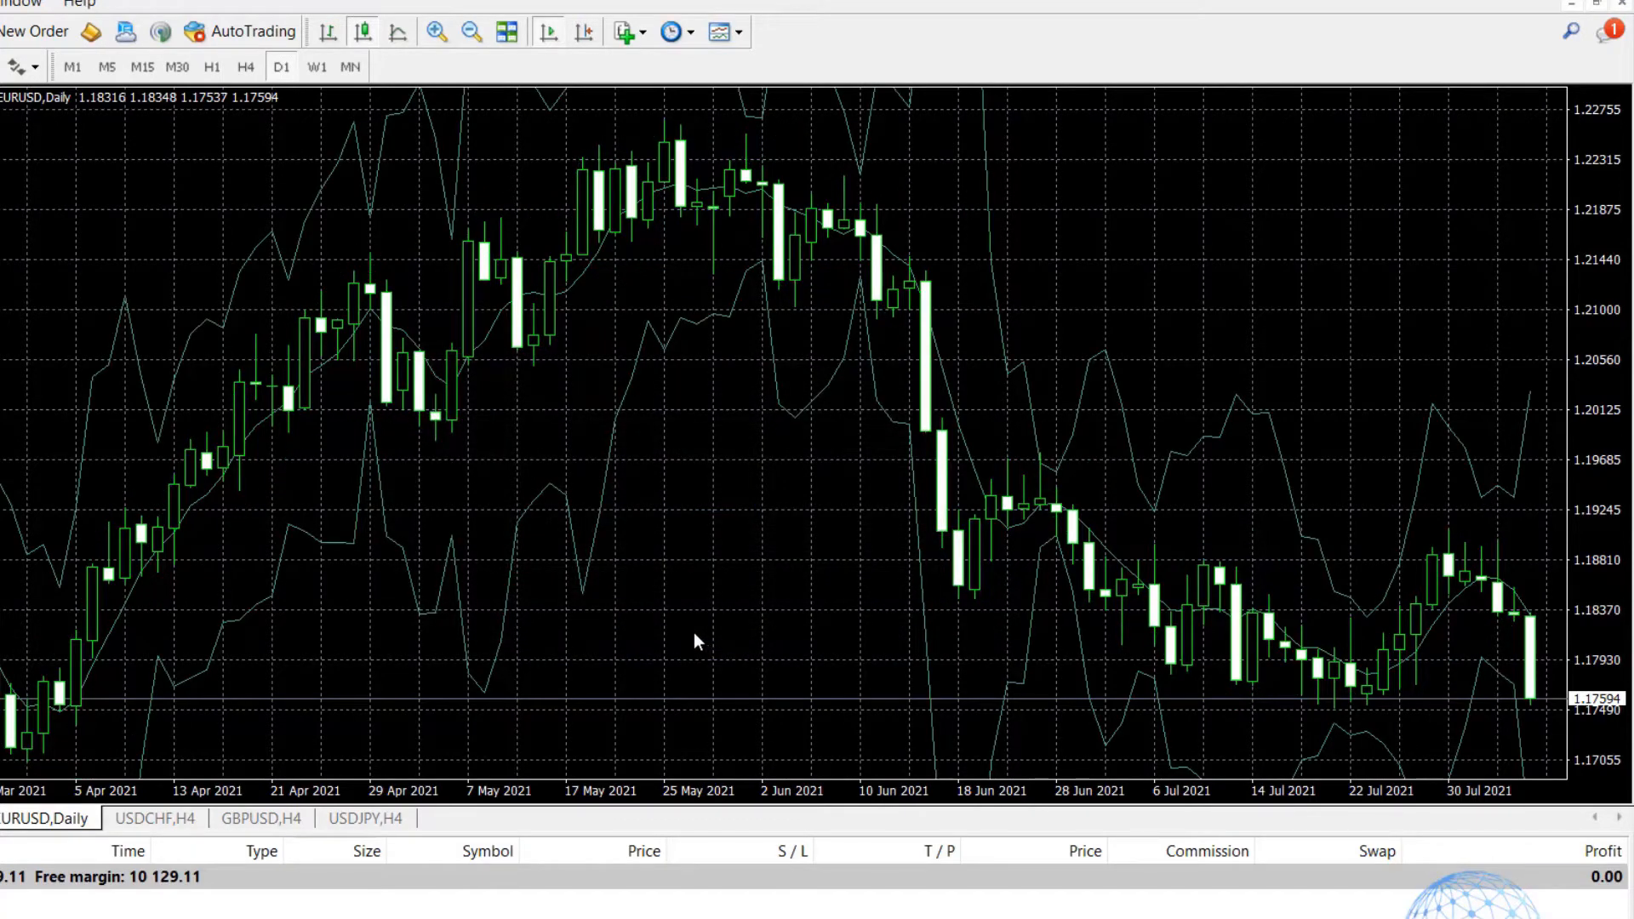
{"action": "mouse_move", "coordinate": [141, 573]}
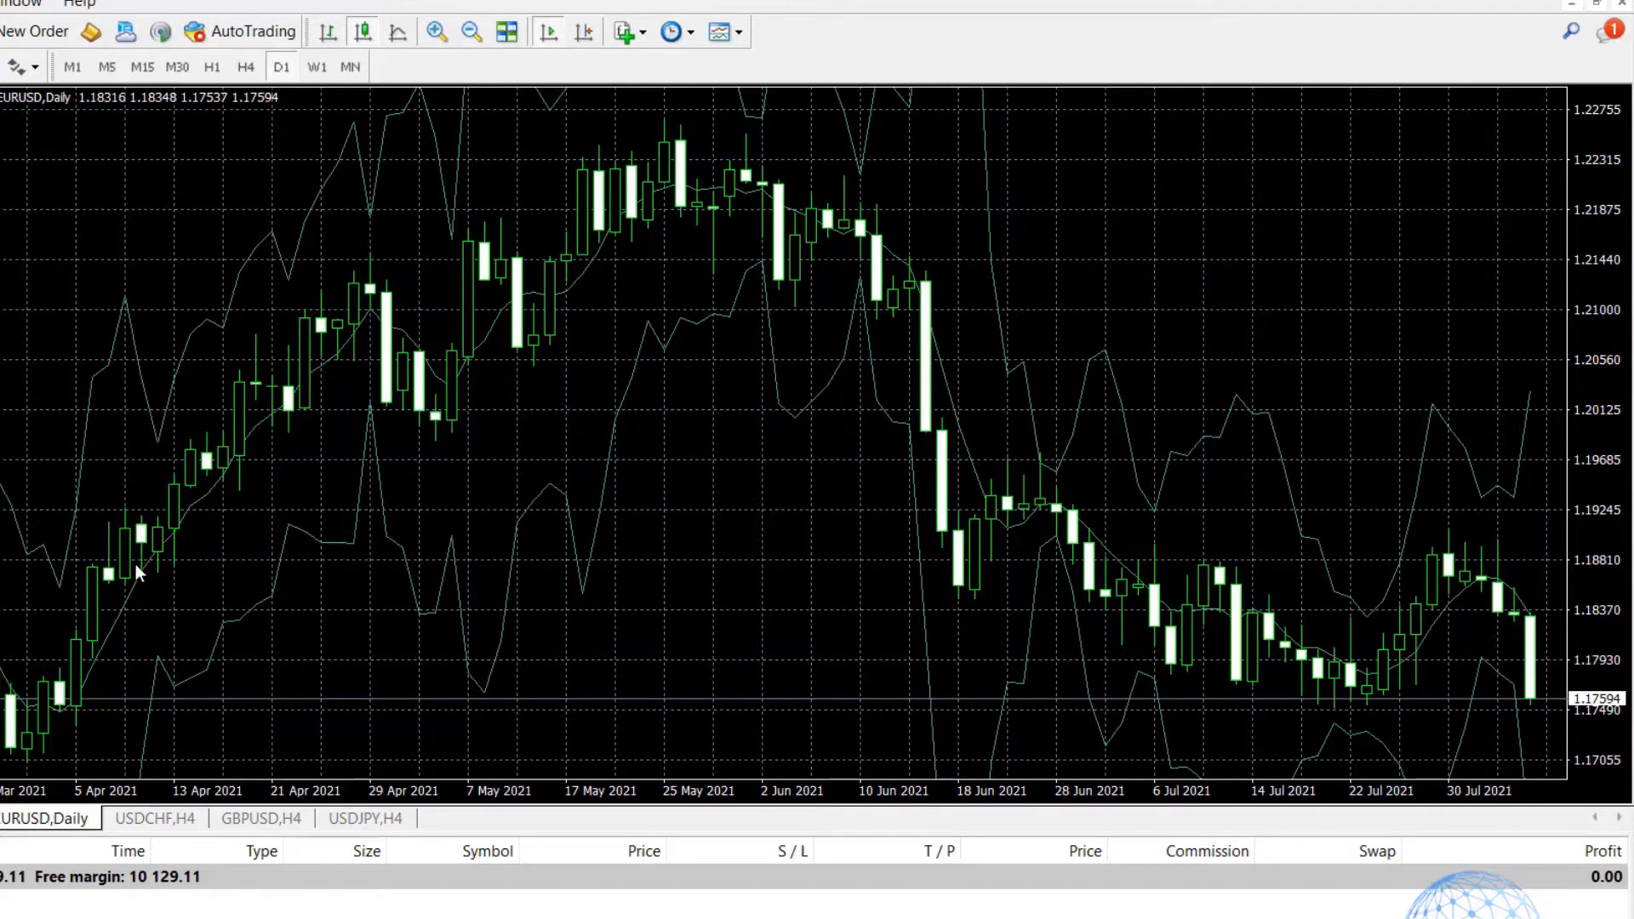
{"action": "mouse_move", "coordinate": [481, 357]}
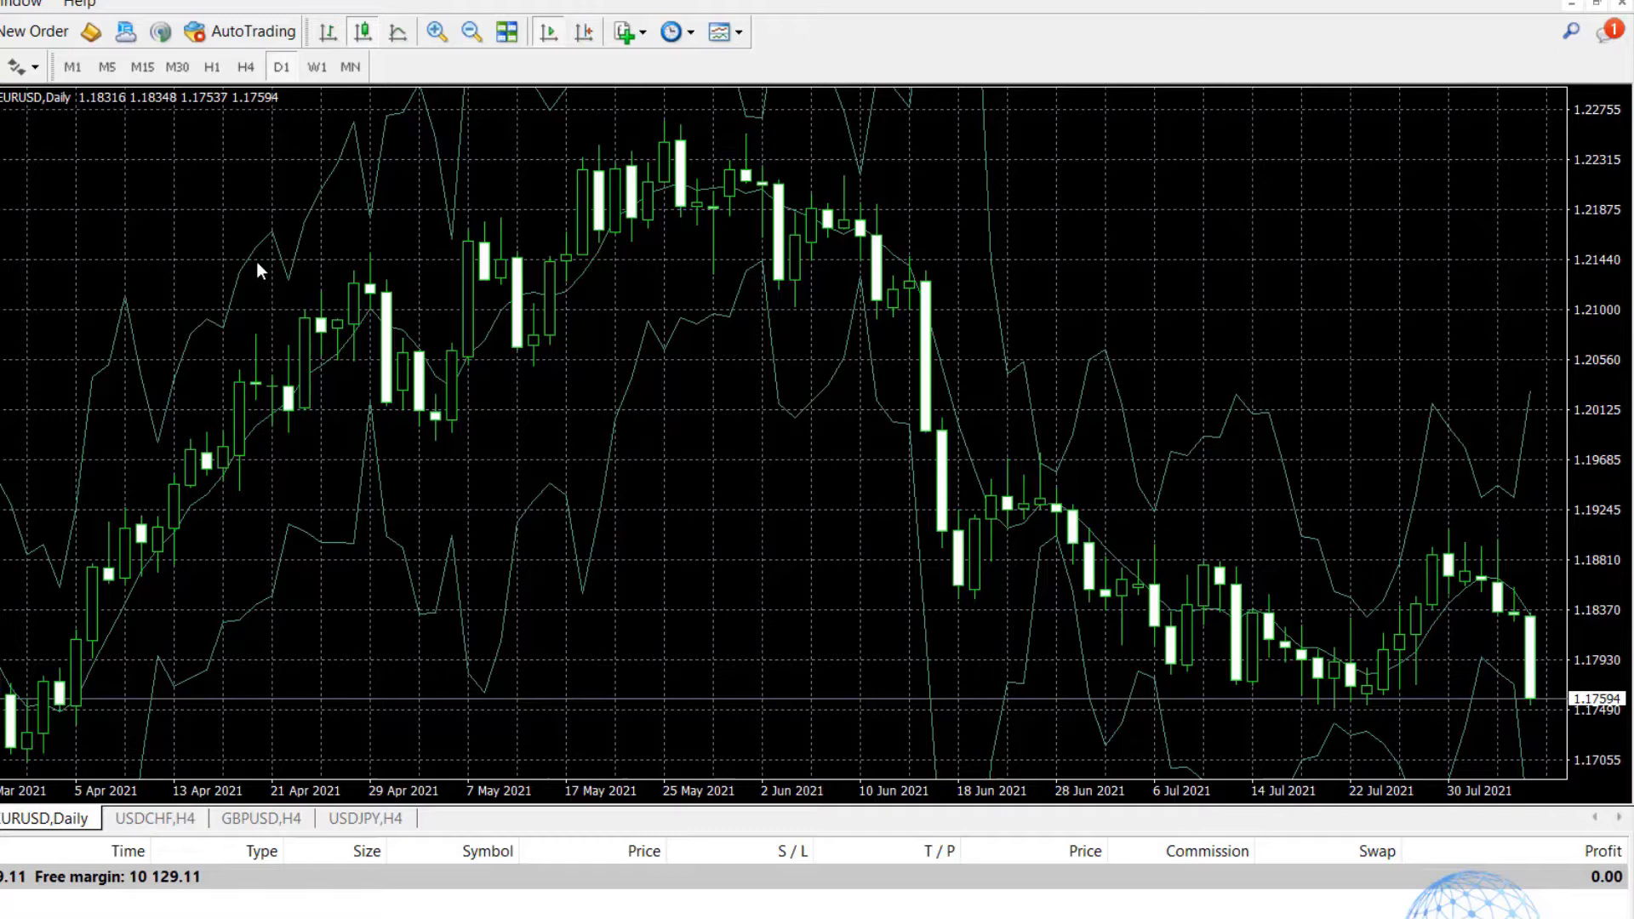
{"action": "mouse_move", "coordinate": [272, 258]}
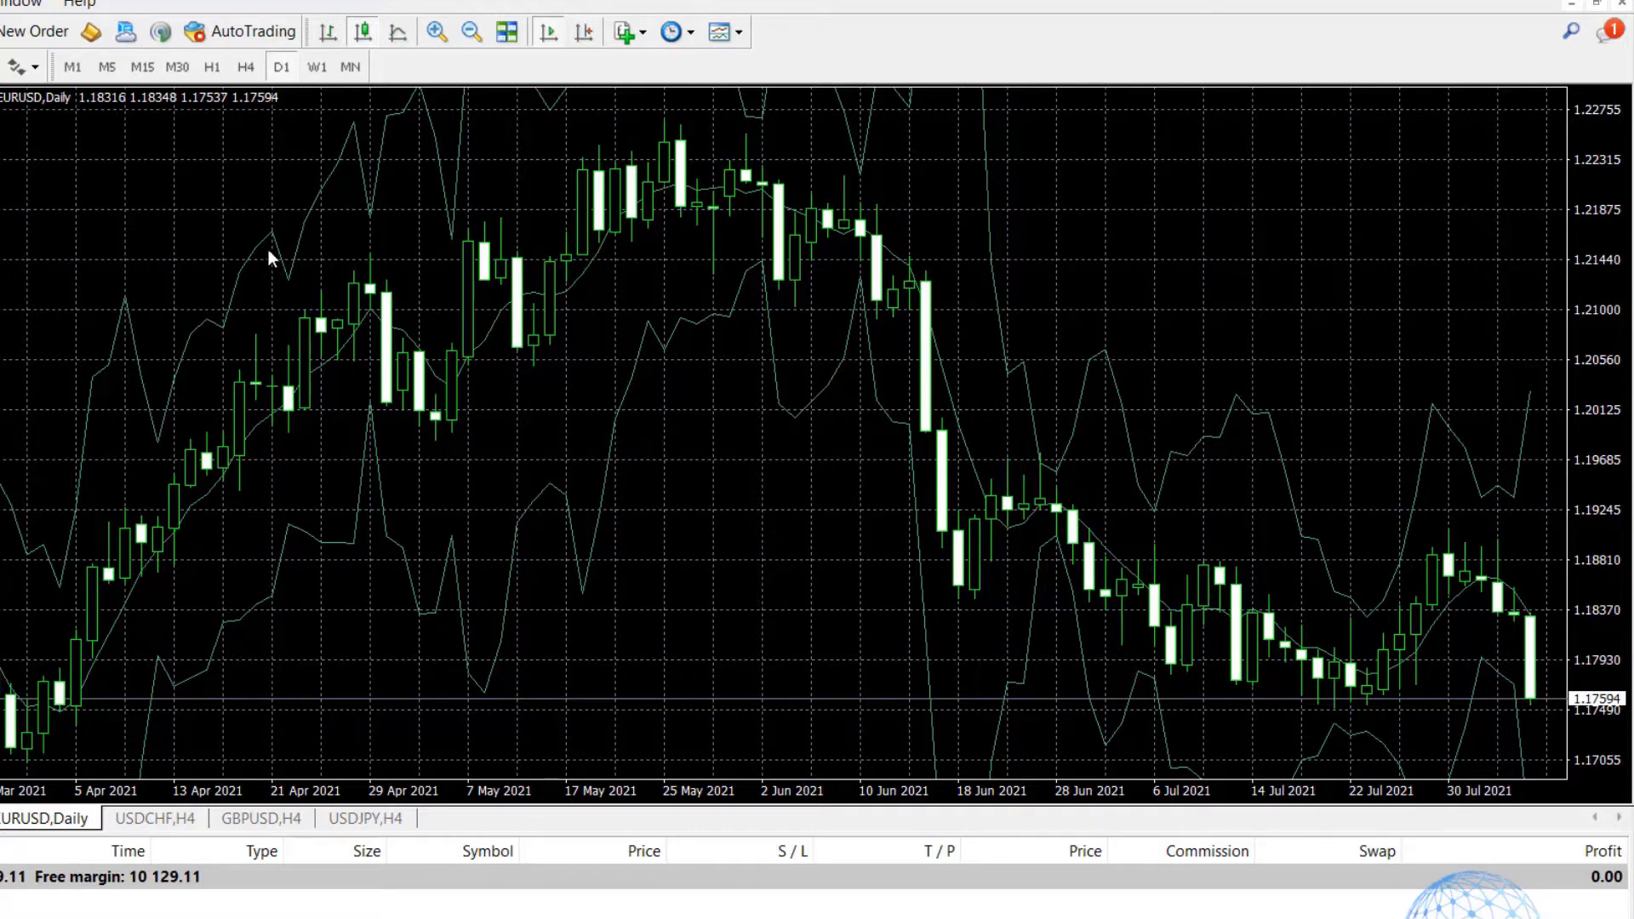
{"action": "mouse_move", "coordinate": [287, 380]}
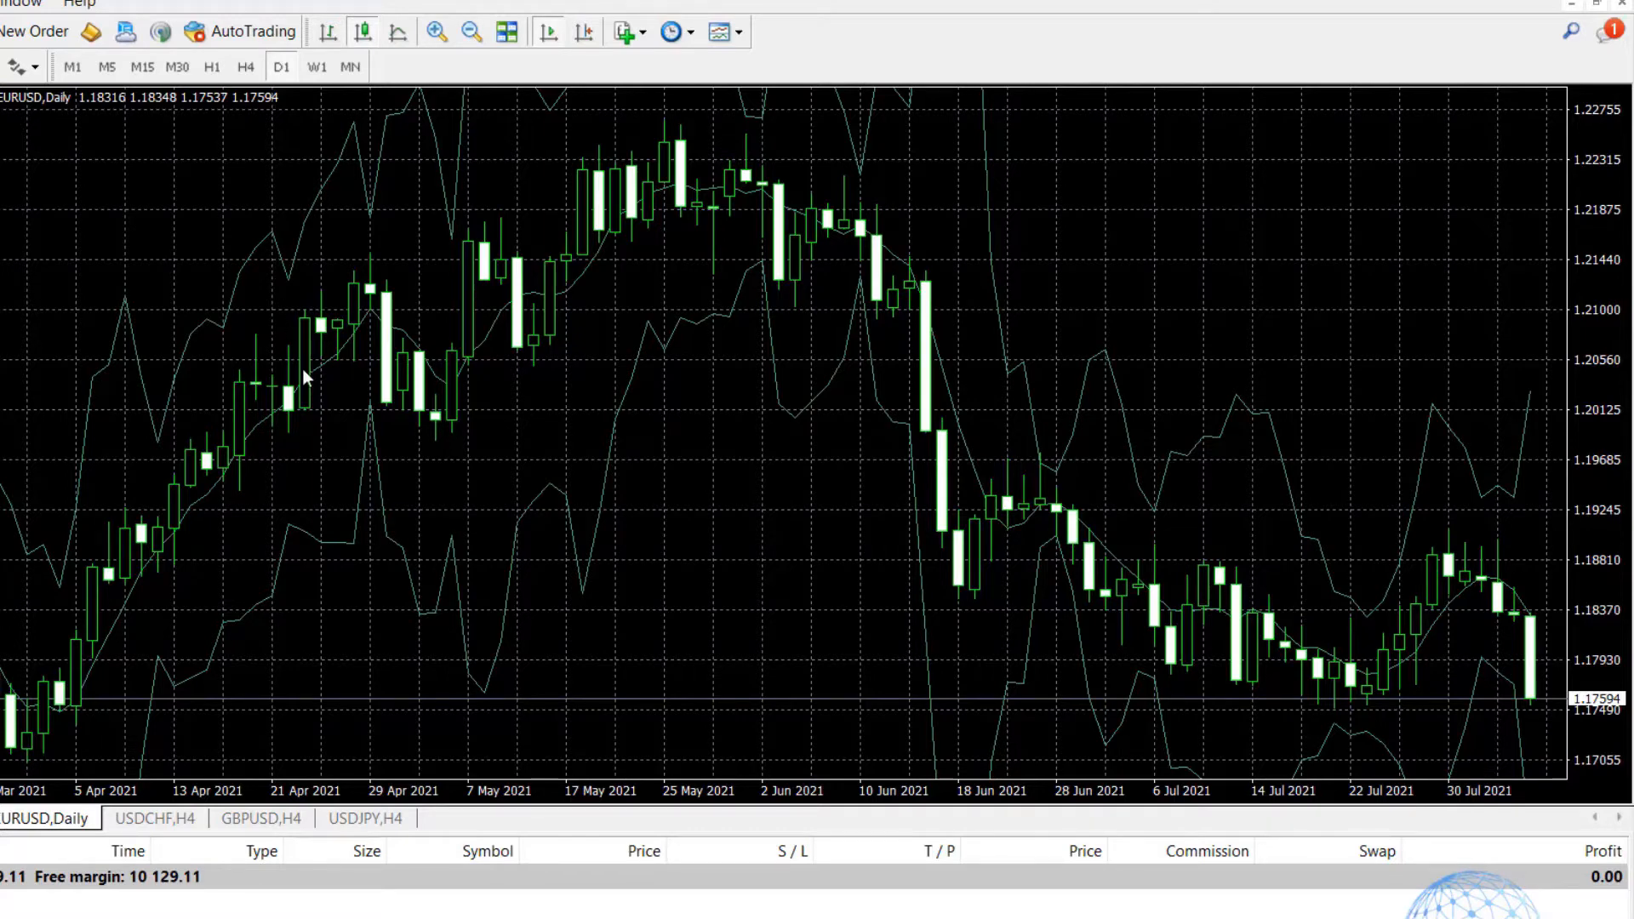
Set the Bands(5) deviations to 0 on the Parameters tab.
{"action": "right_click", "coordinate": [308, 380]}
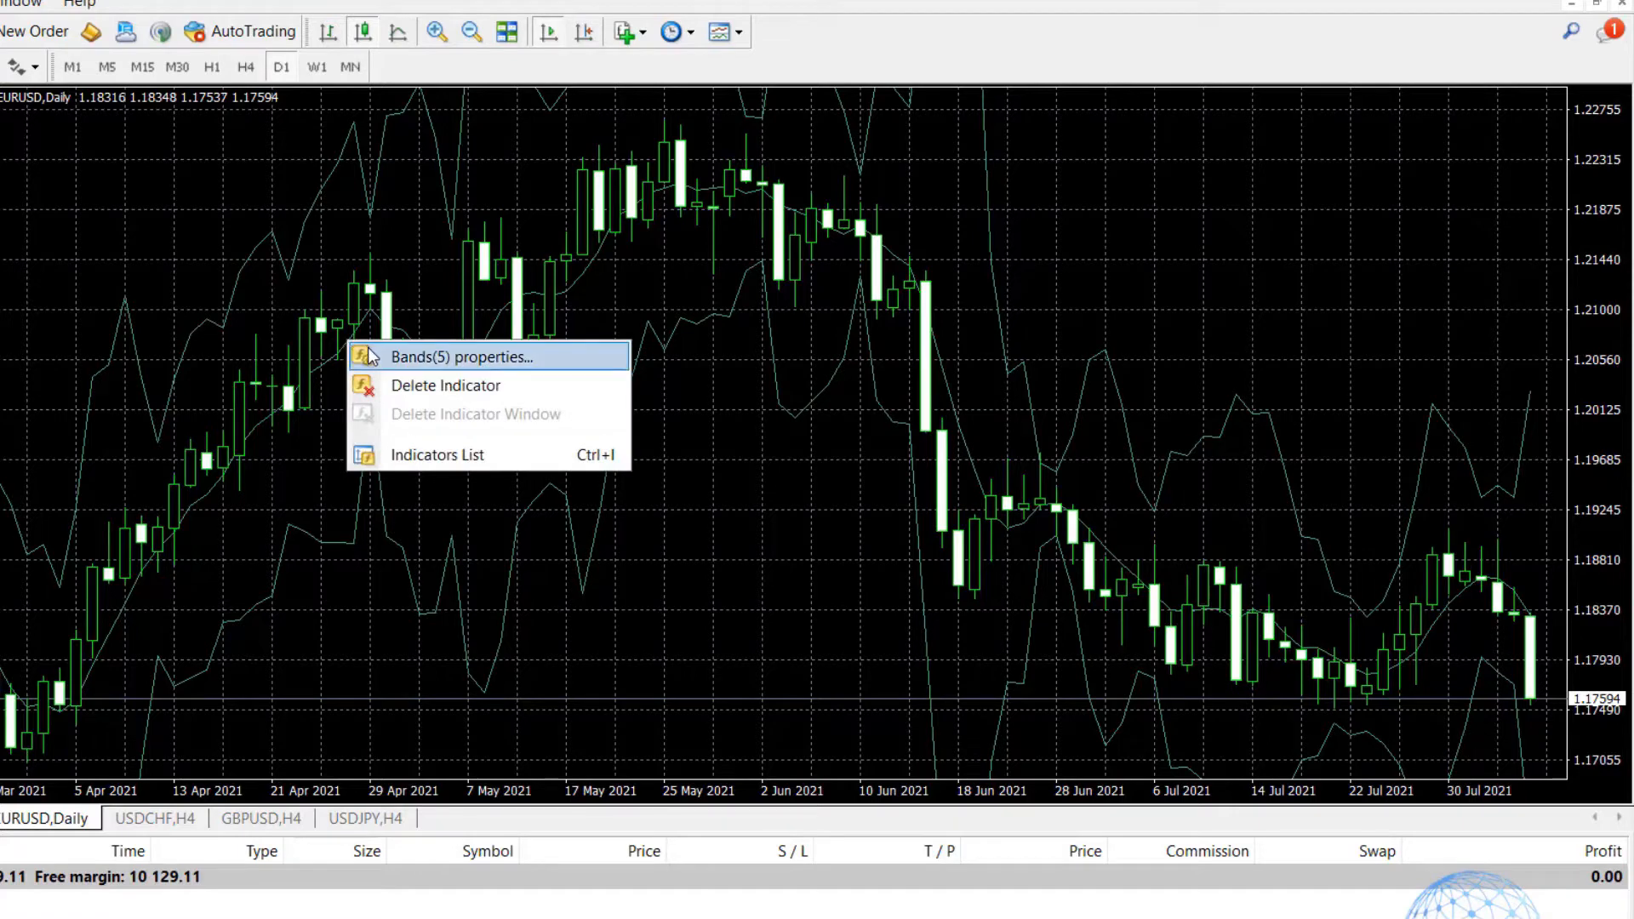
{"action": "left_click", "coordinate": [461, 357]}
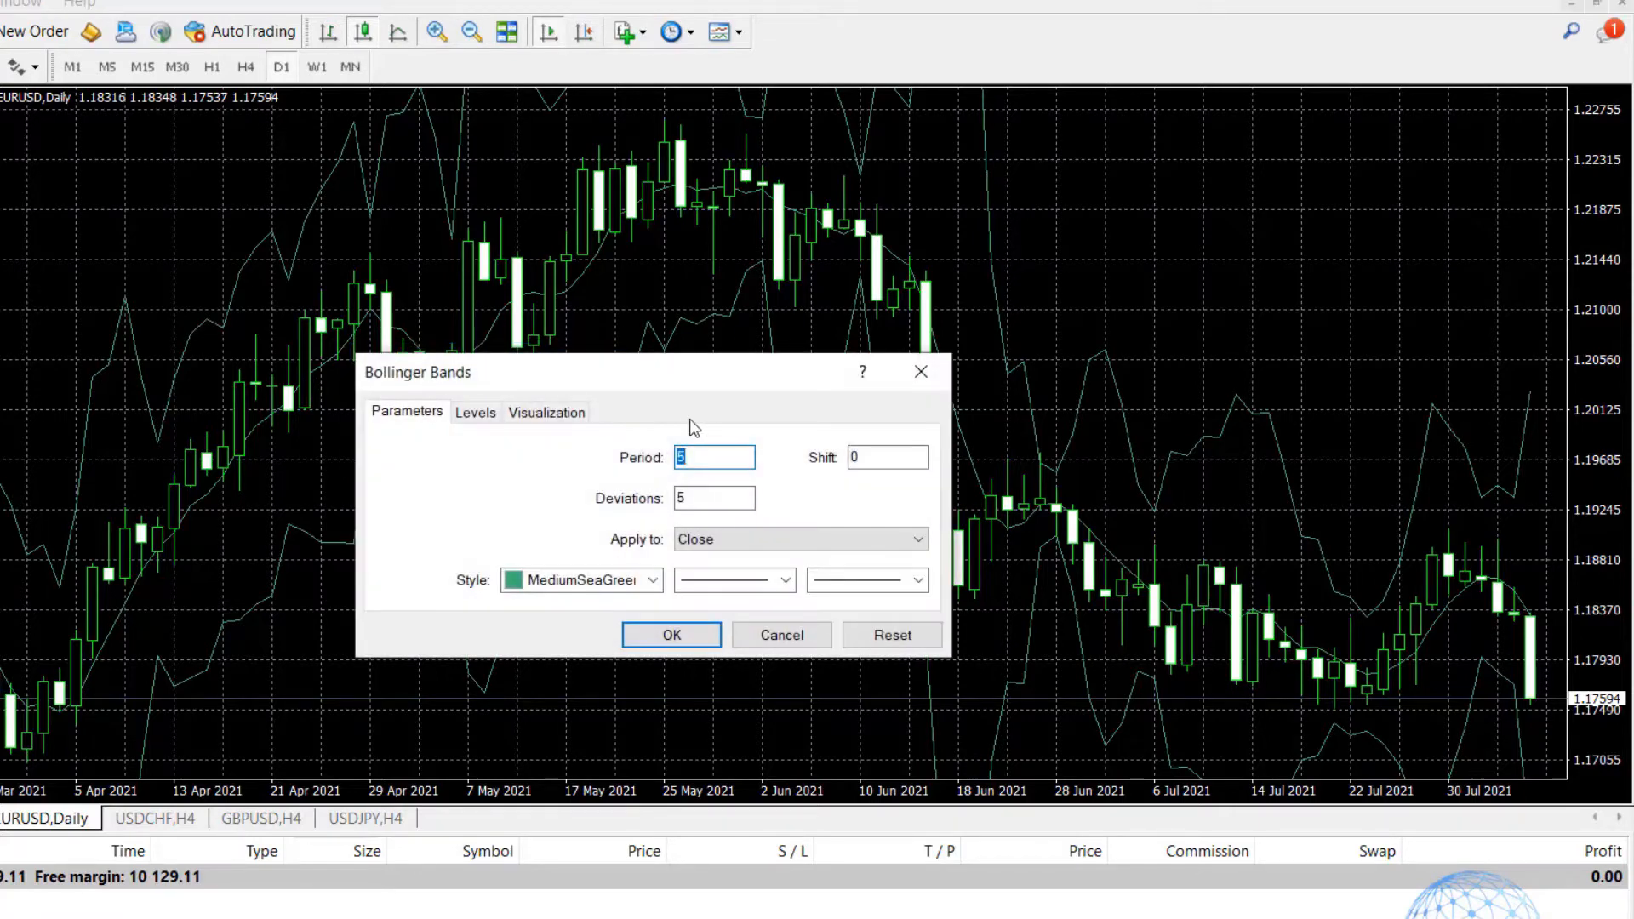
{"action": "mouse_move", "coordinate": [799, 444]}
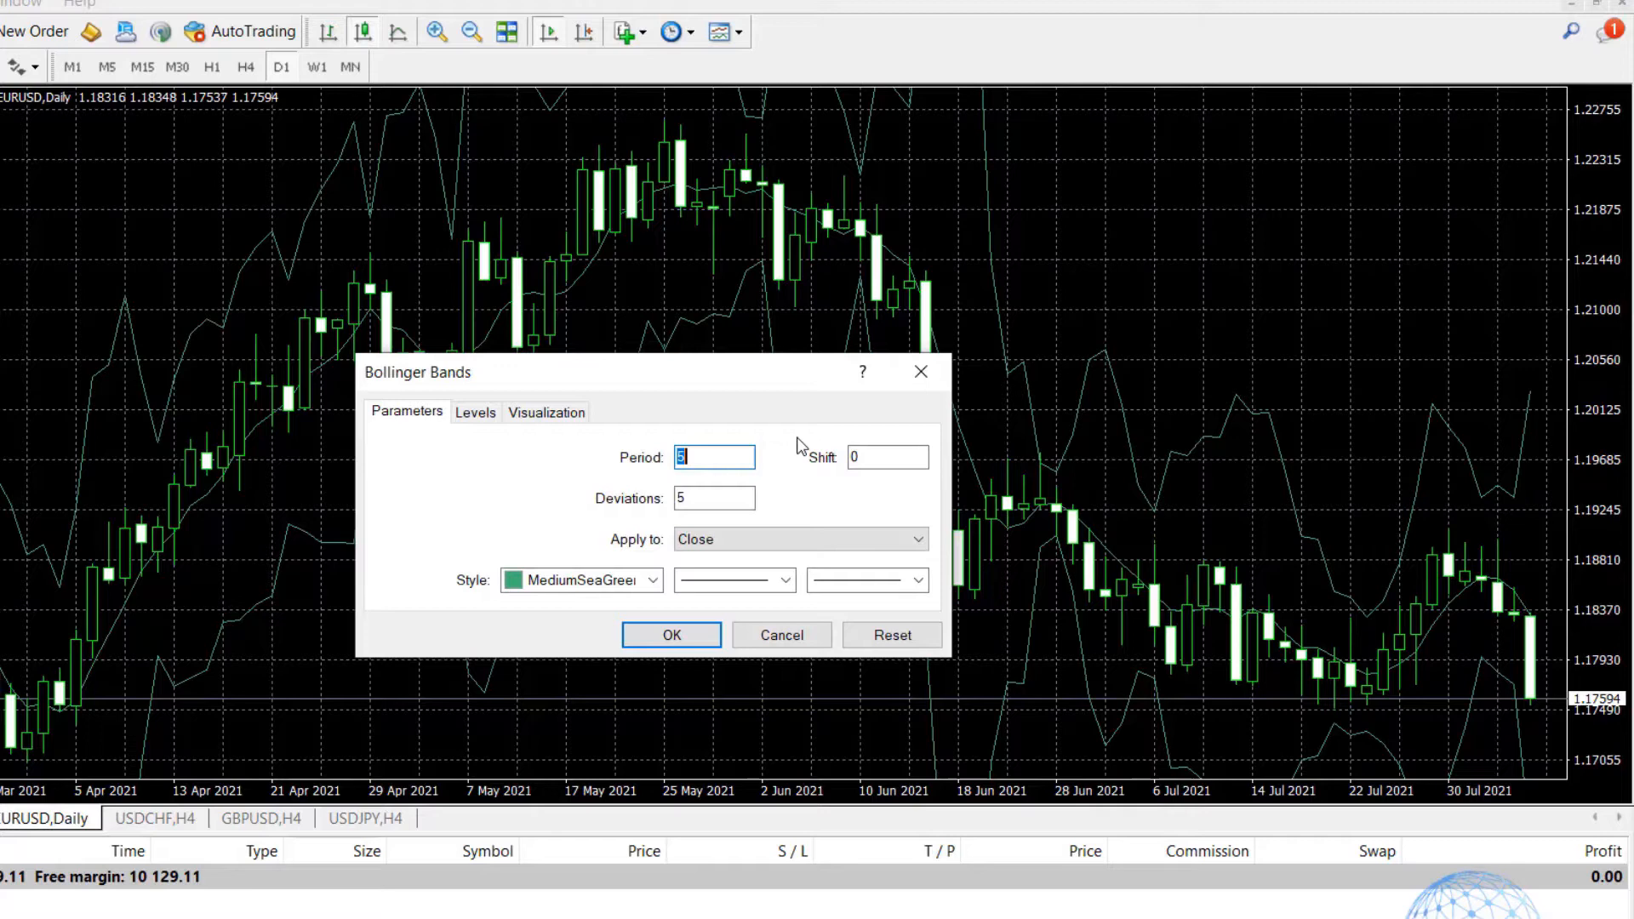
{"action": "mouse_move", "coordinate": [706, 479]}
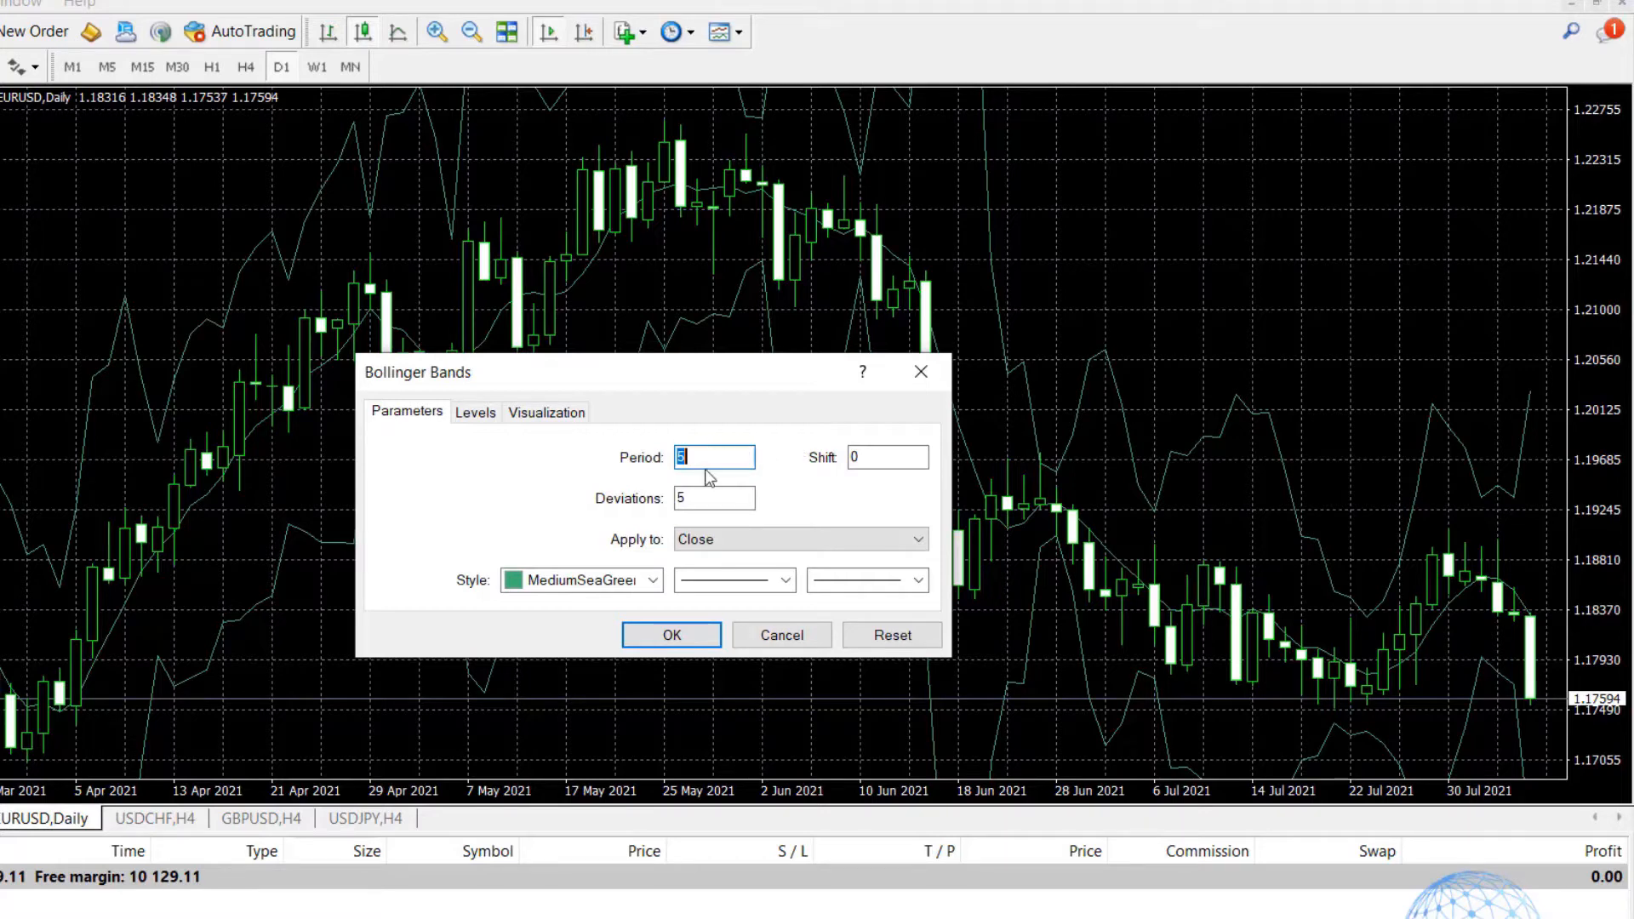
{"action": "left_click", "coordinate": [714, 499]}
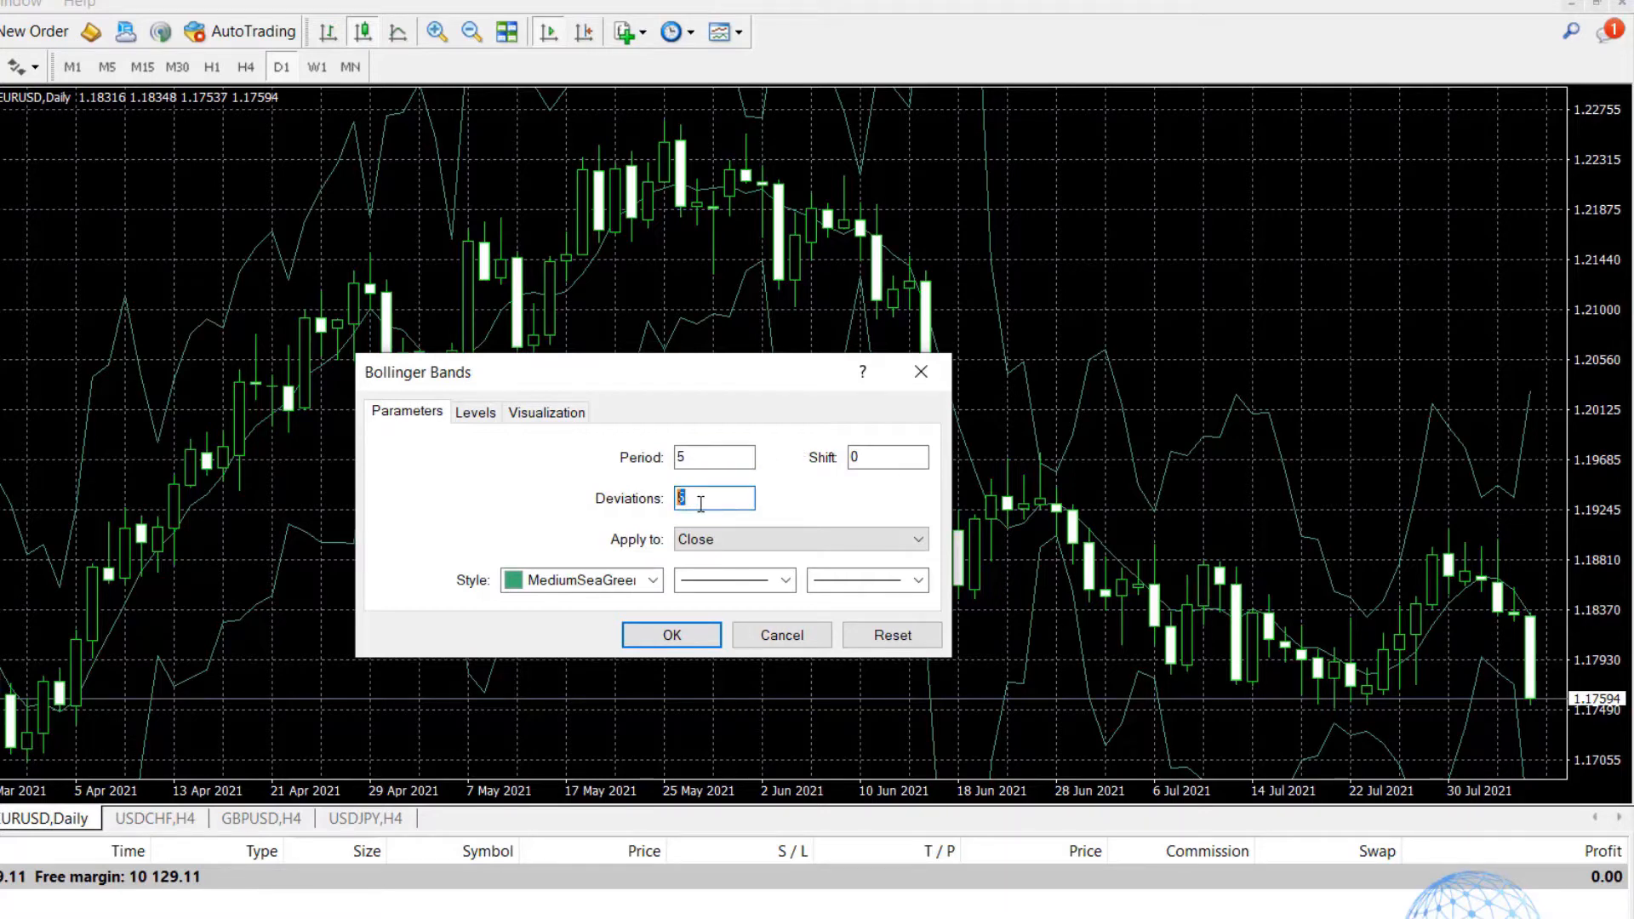
{"action": "type", "text": "0"}
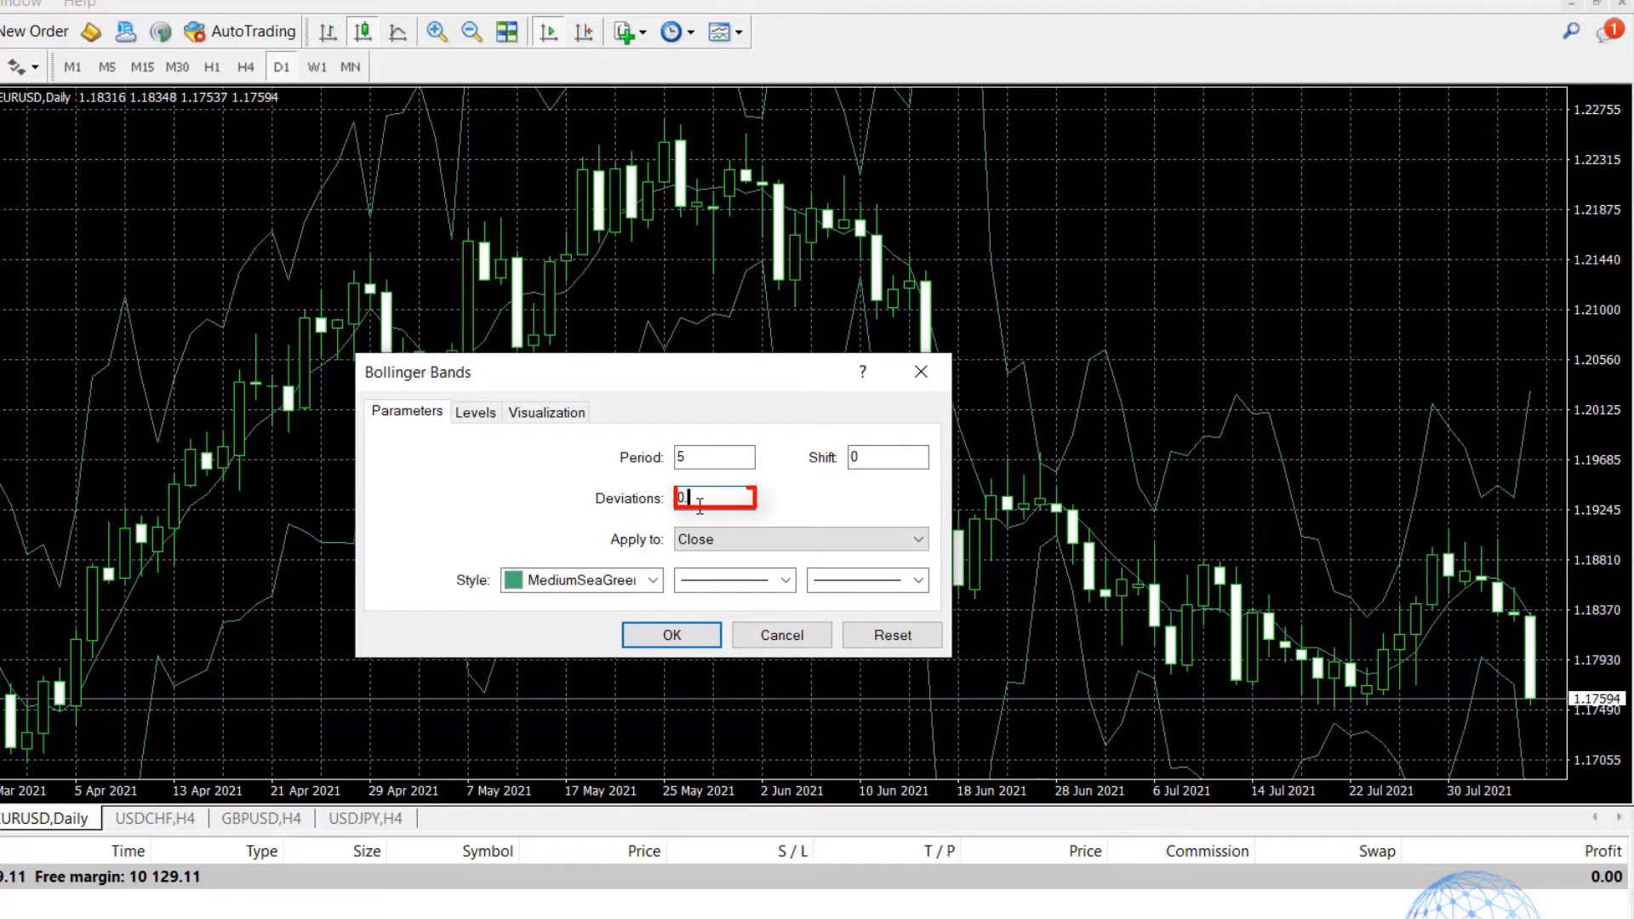
{"action": "left_click", "coordinate": [671, 635]}
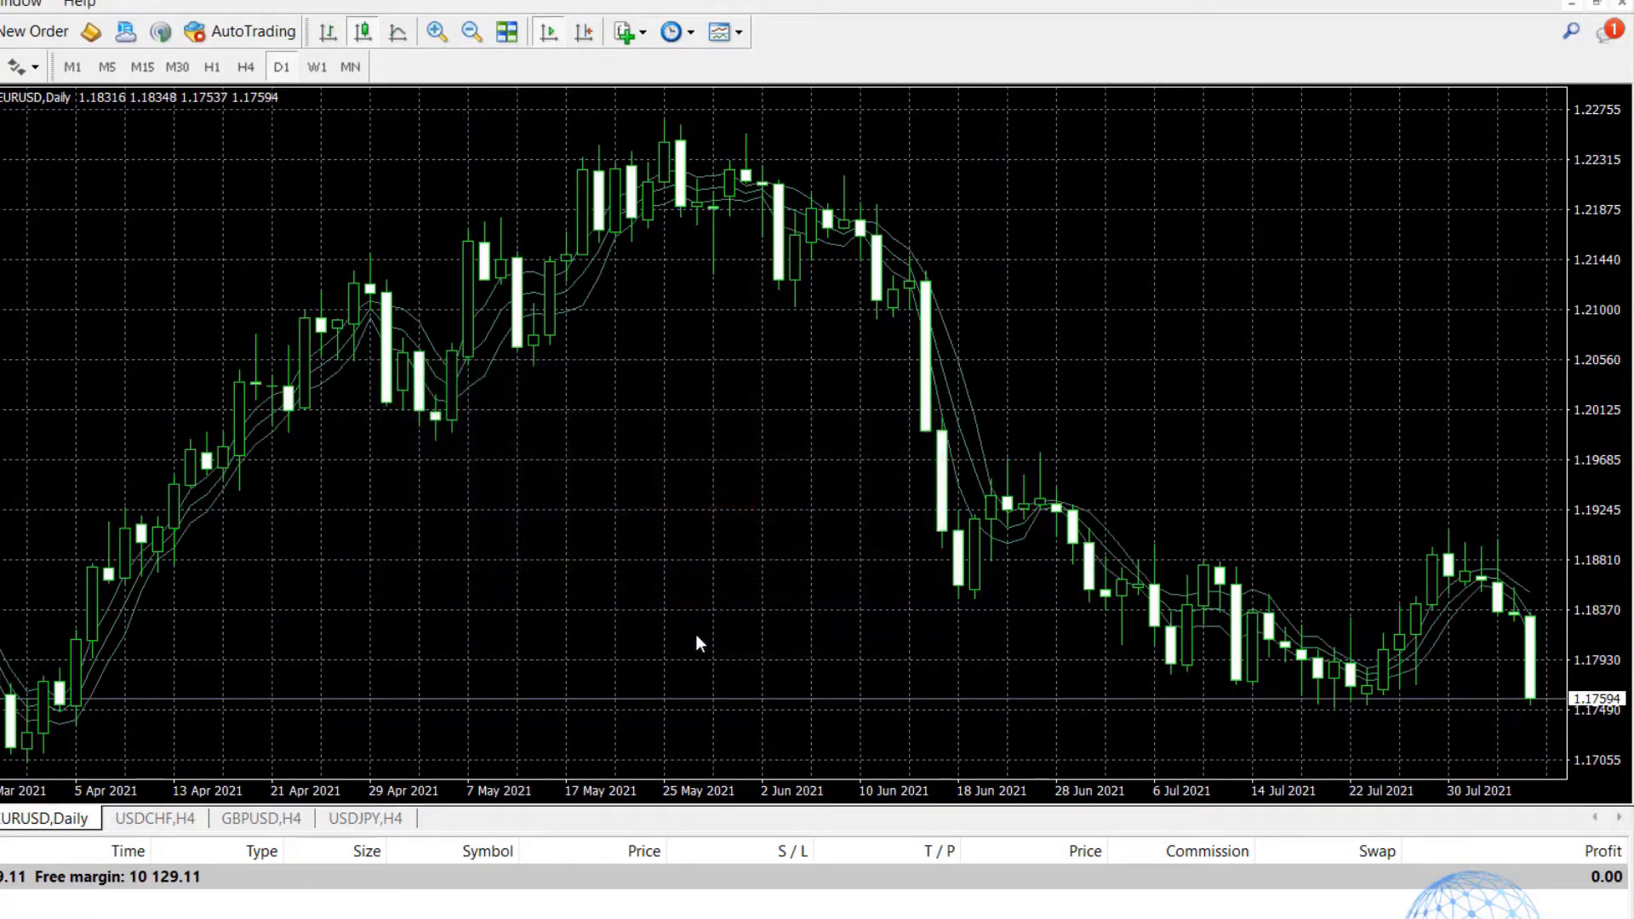
{"action": "mouse_move", "coordinate": [268, 432]}
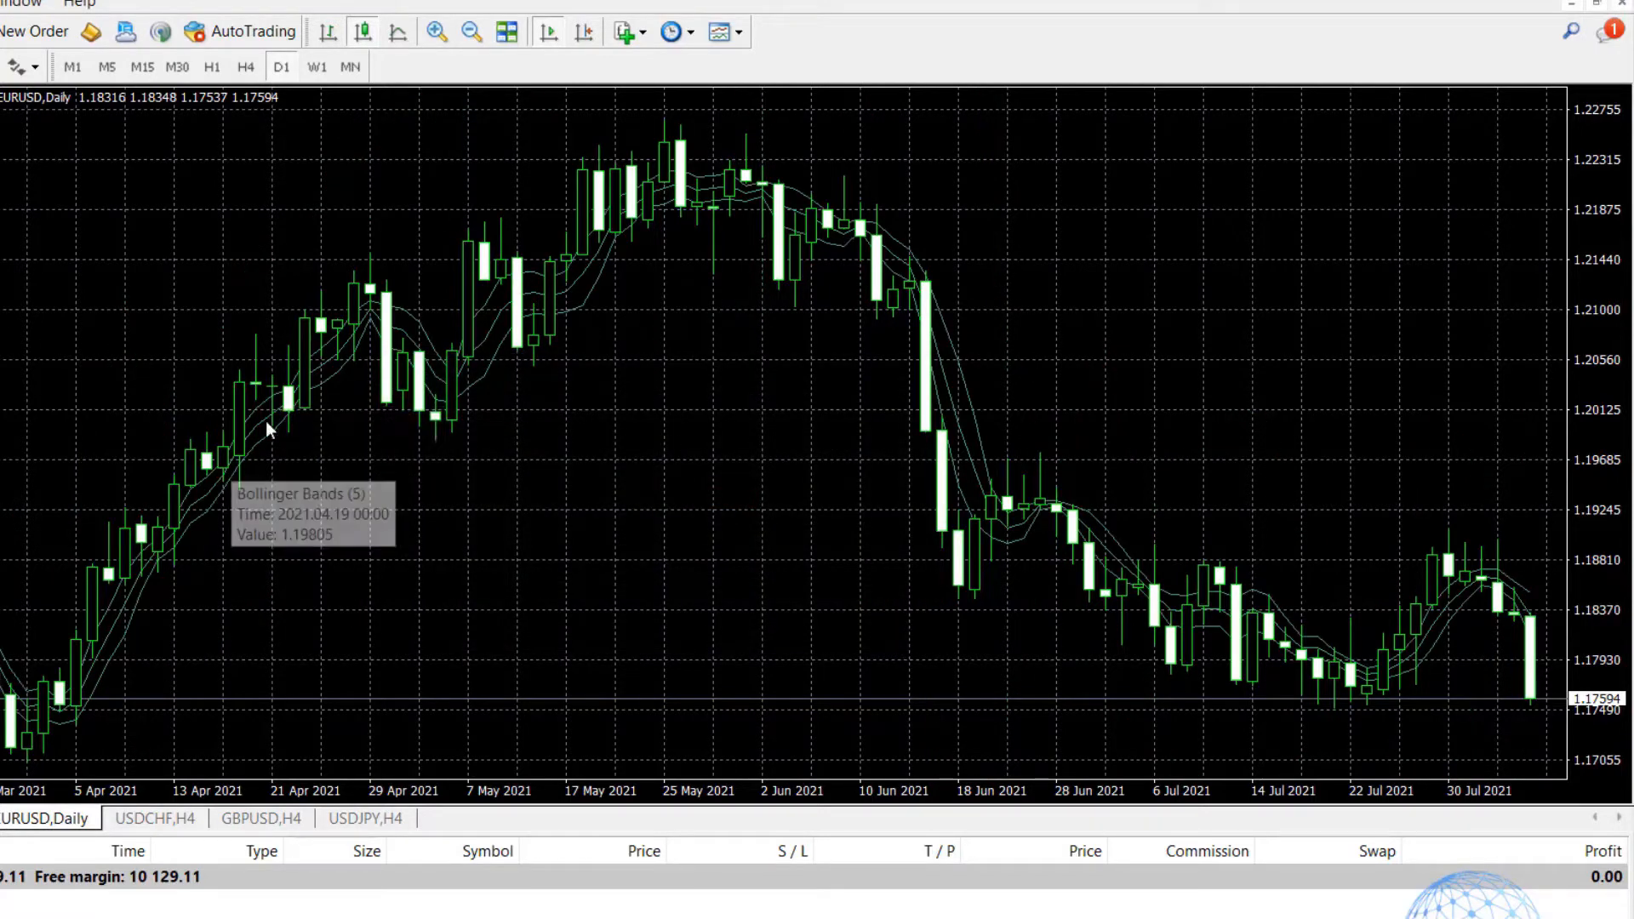
{"action": "mouse_move", "coordinate": [538, 302]}
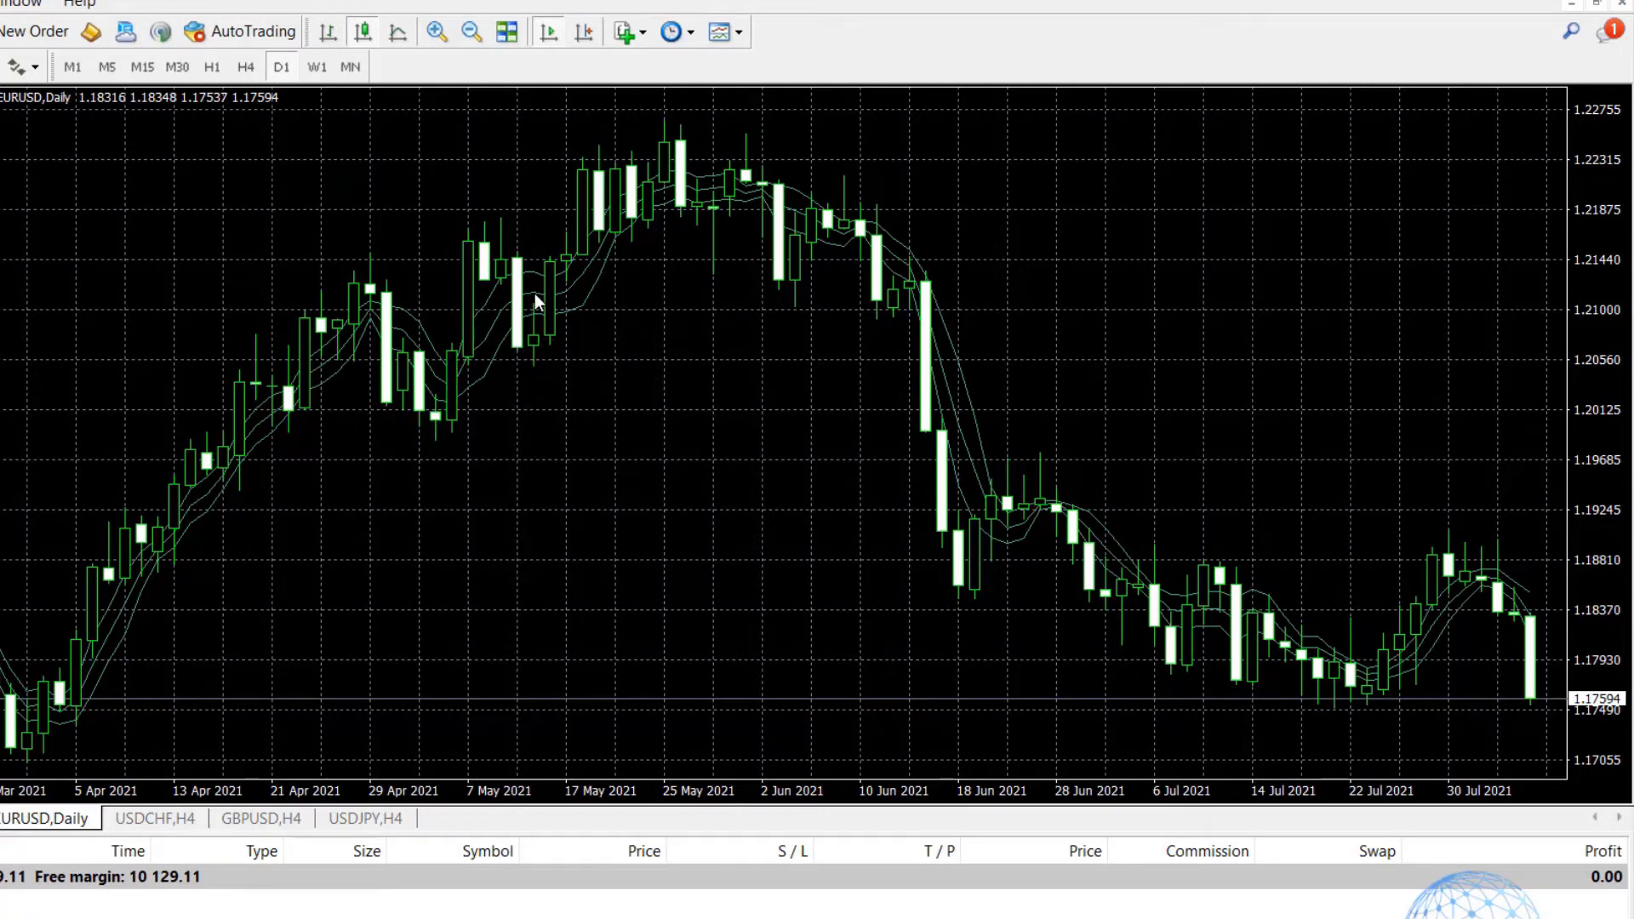
Set the Bands(5) deviations back to 5 in its properties.
{"action": "right_click", "coordinate": [538, 302]}
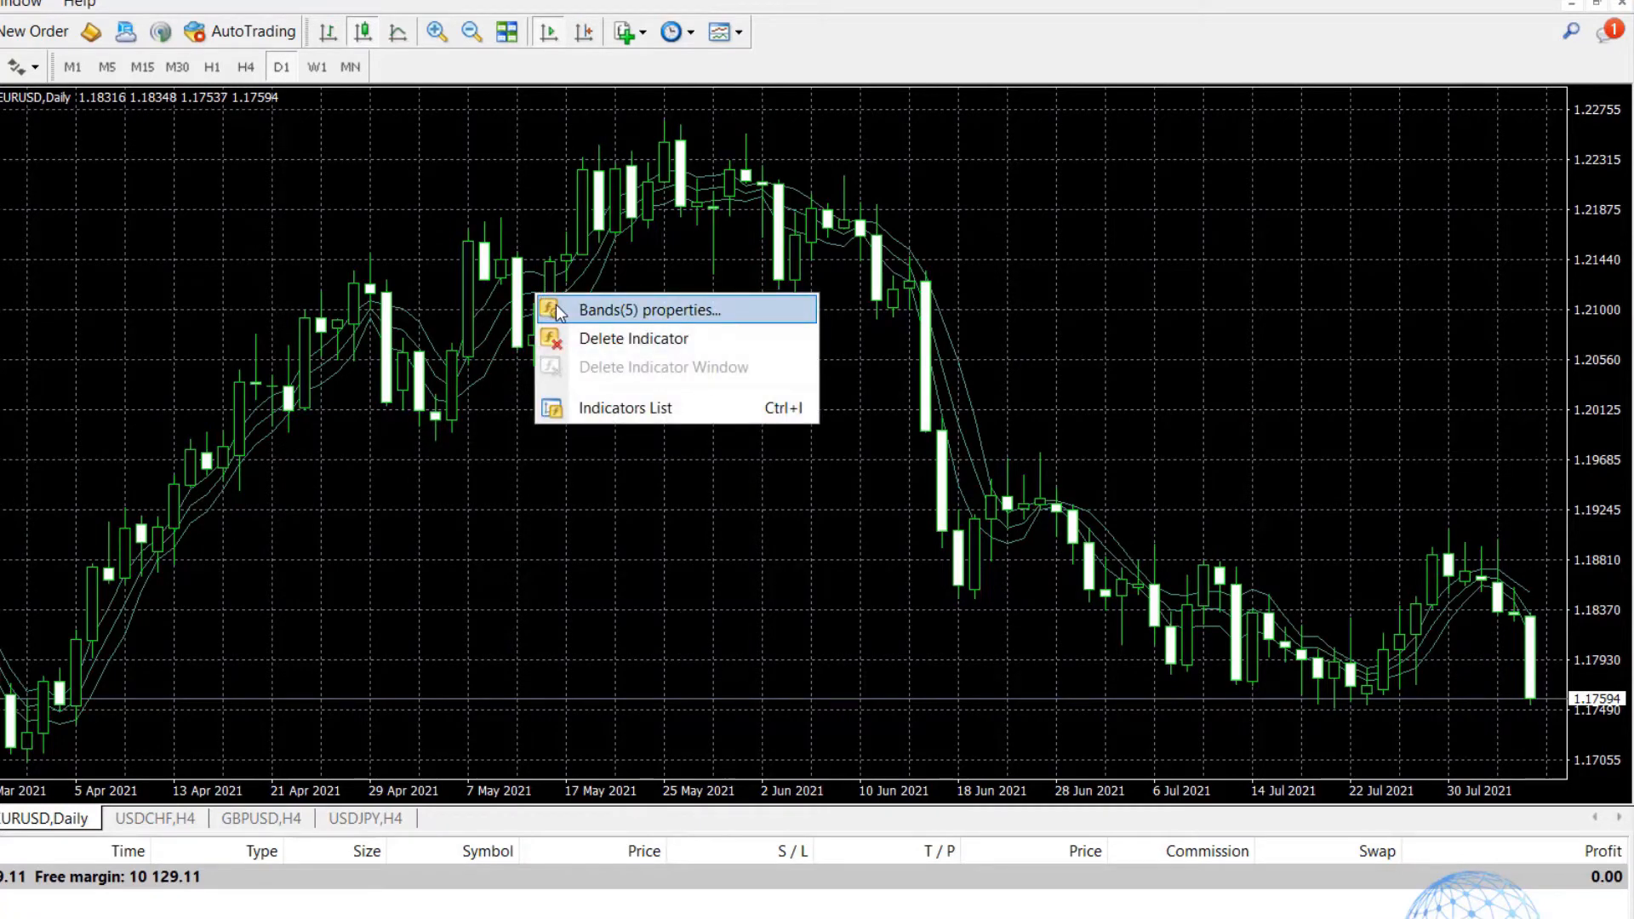
{"action": "left_click", "coordinate": [676, 309]}
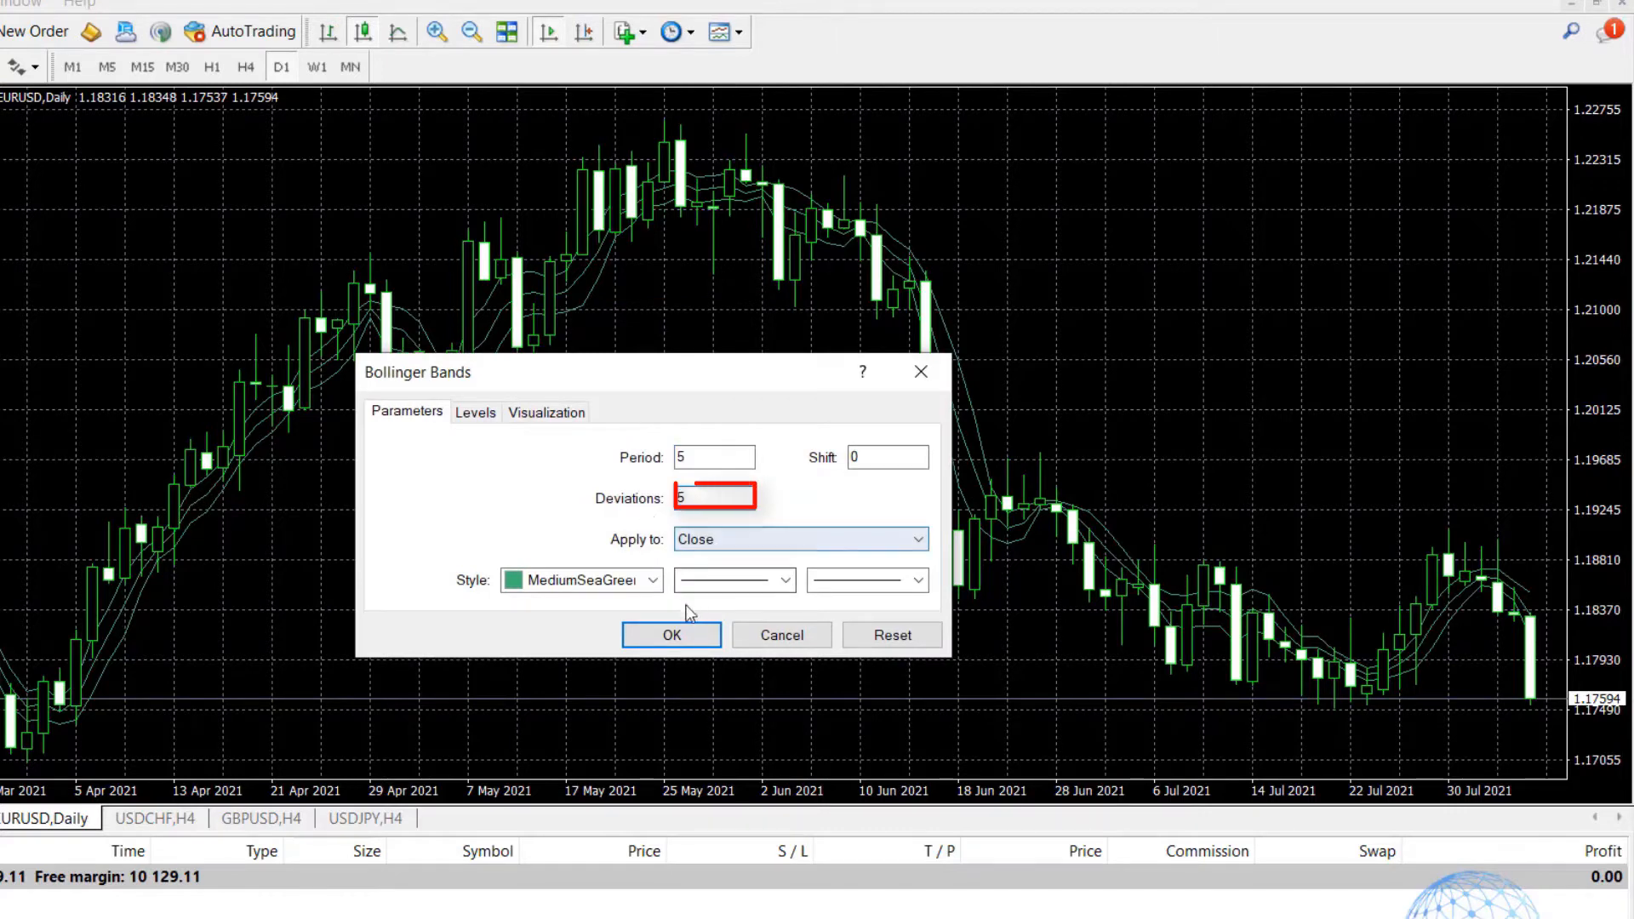
{"action": "left_click", "coordinate": [671, 635]}
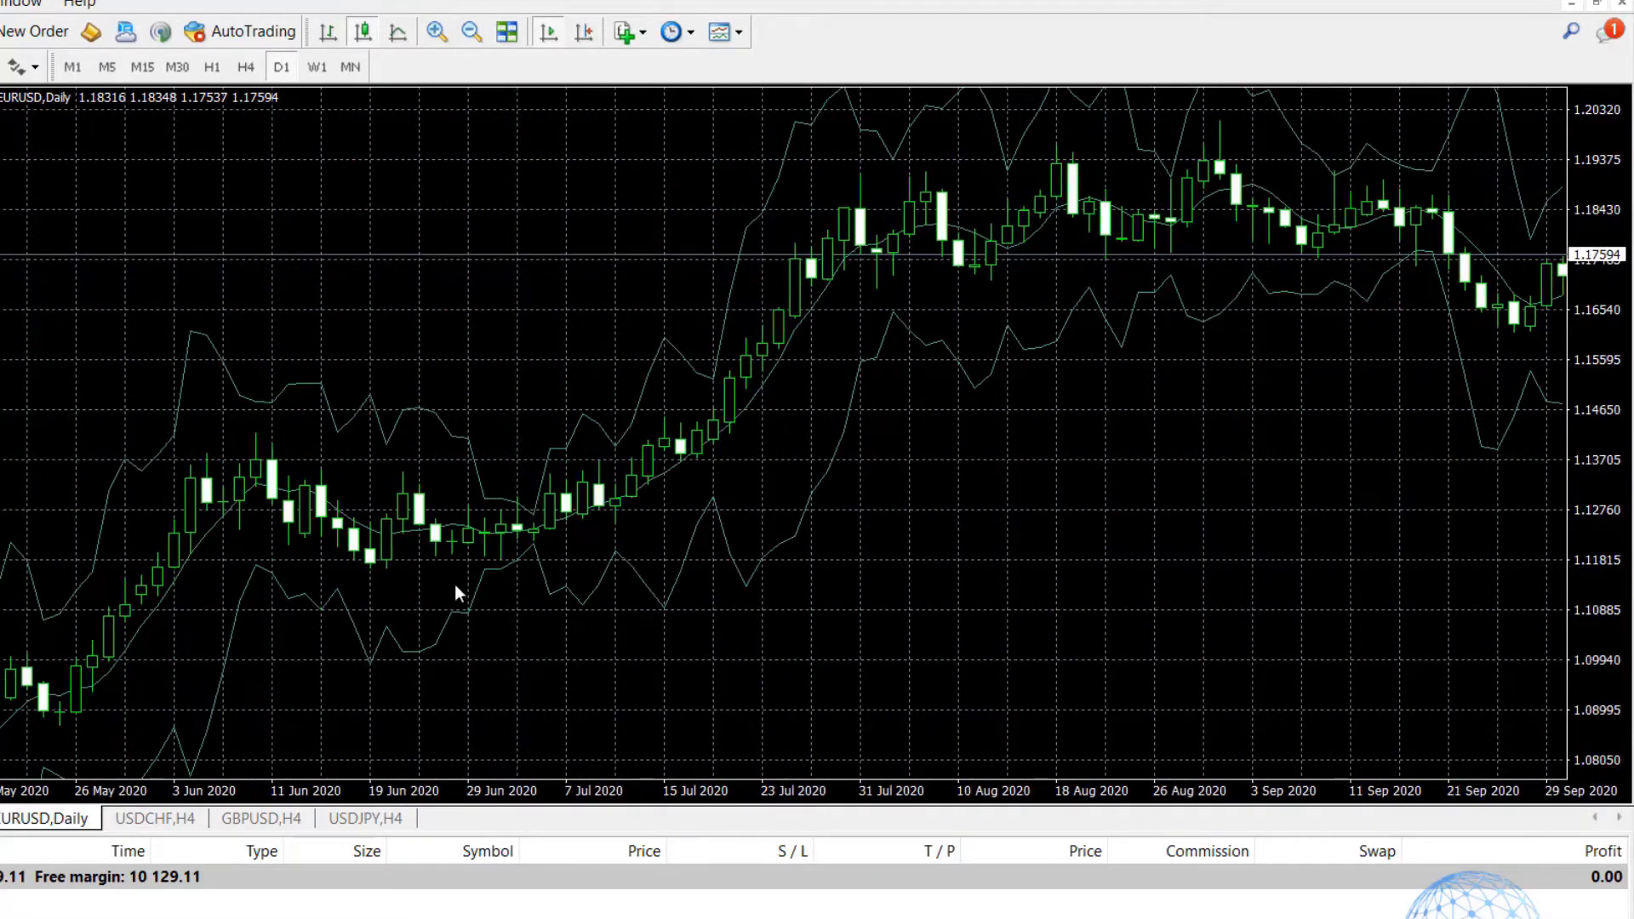
{"action": "mouse_move", "coordinate": [821, 295]}
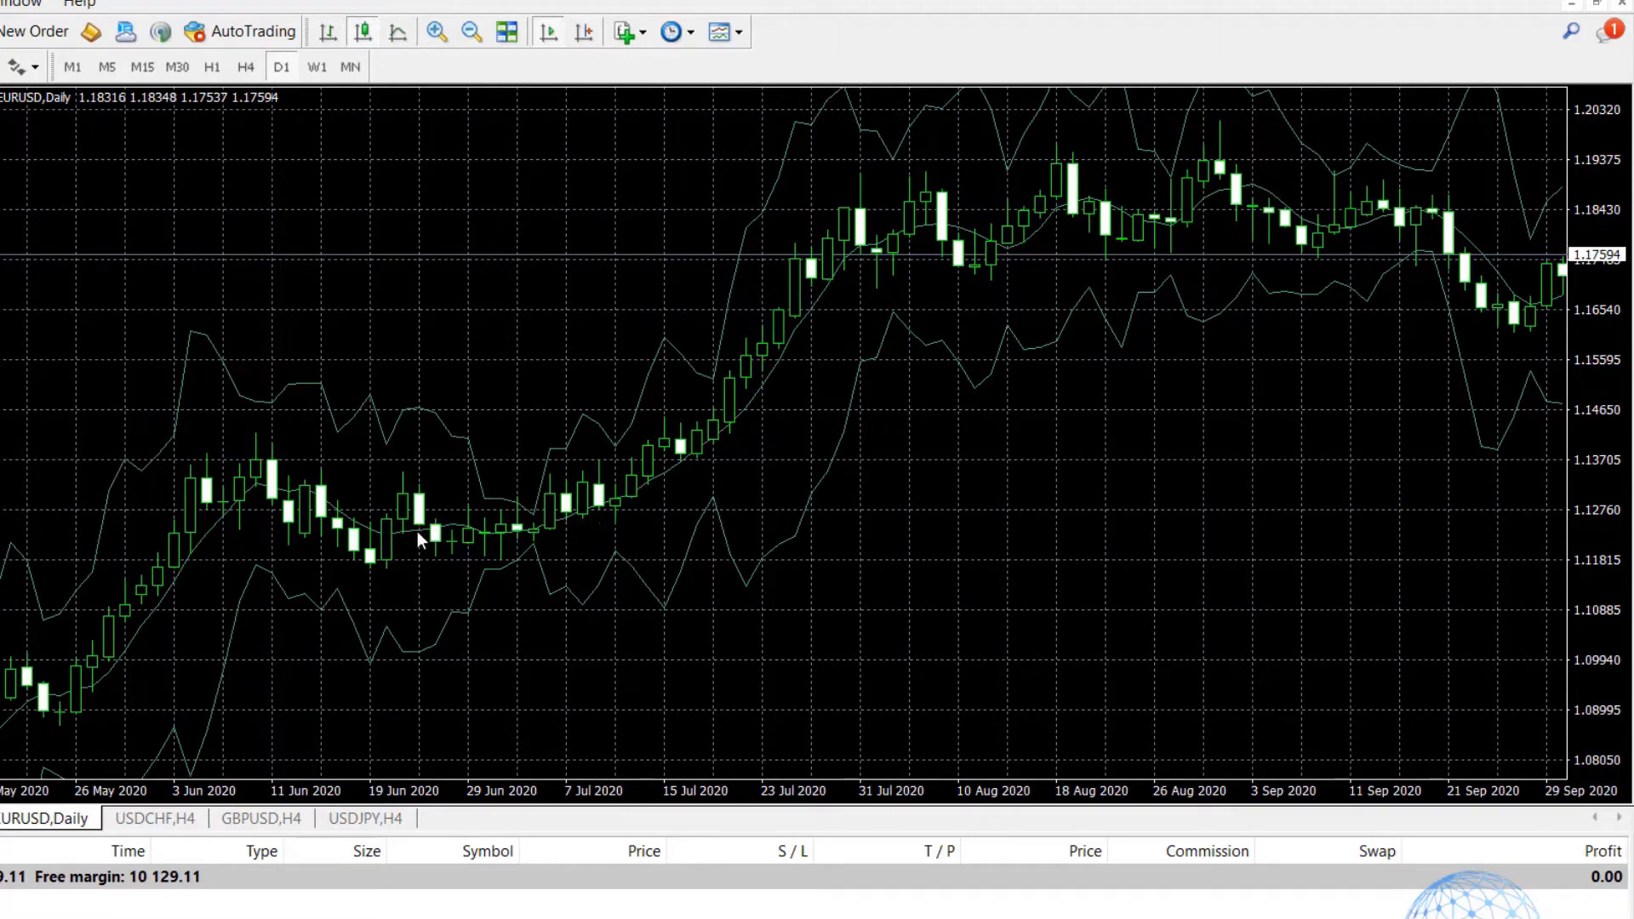
{"action": "mouse_move", "coordinate": [580, 549]}
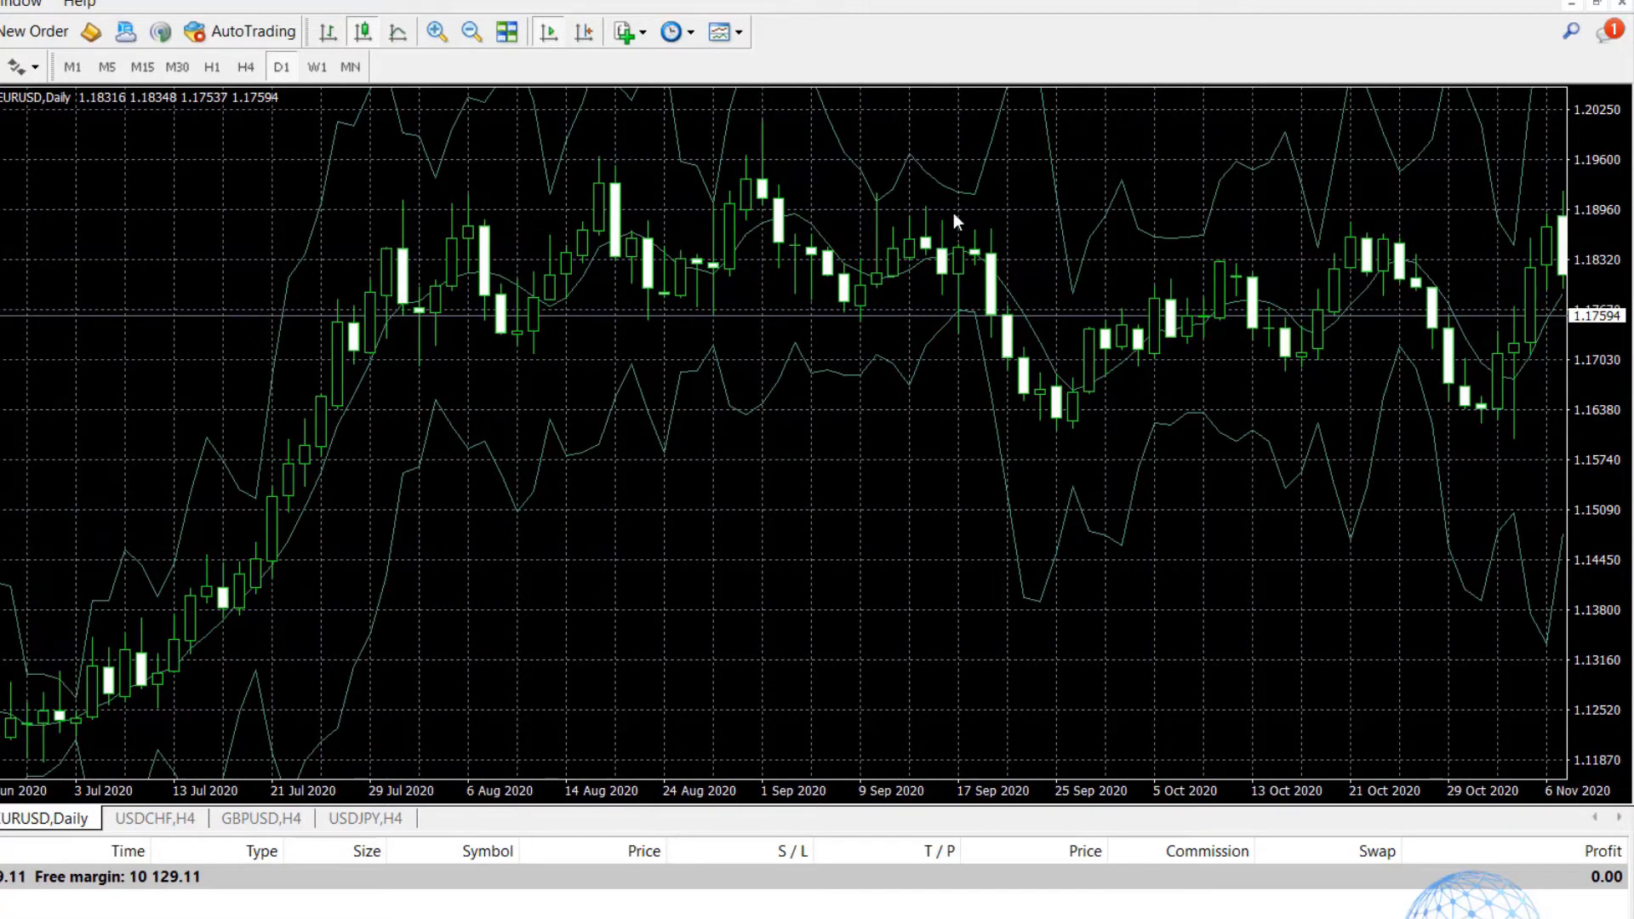
{"action": "mouse_move", "coordinate": [677, 191]}
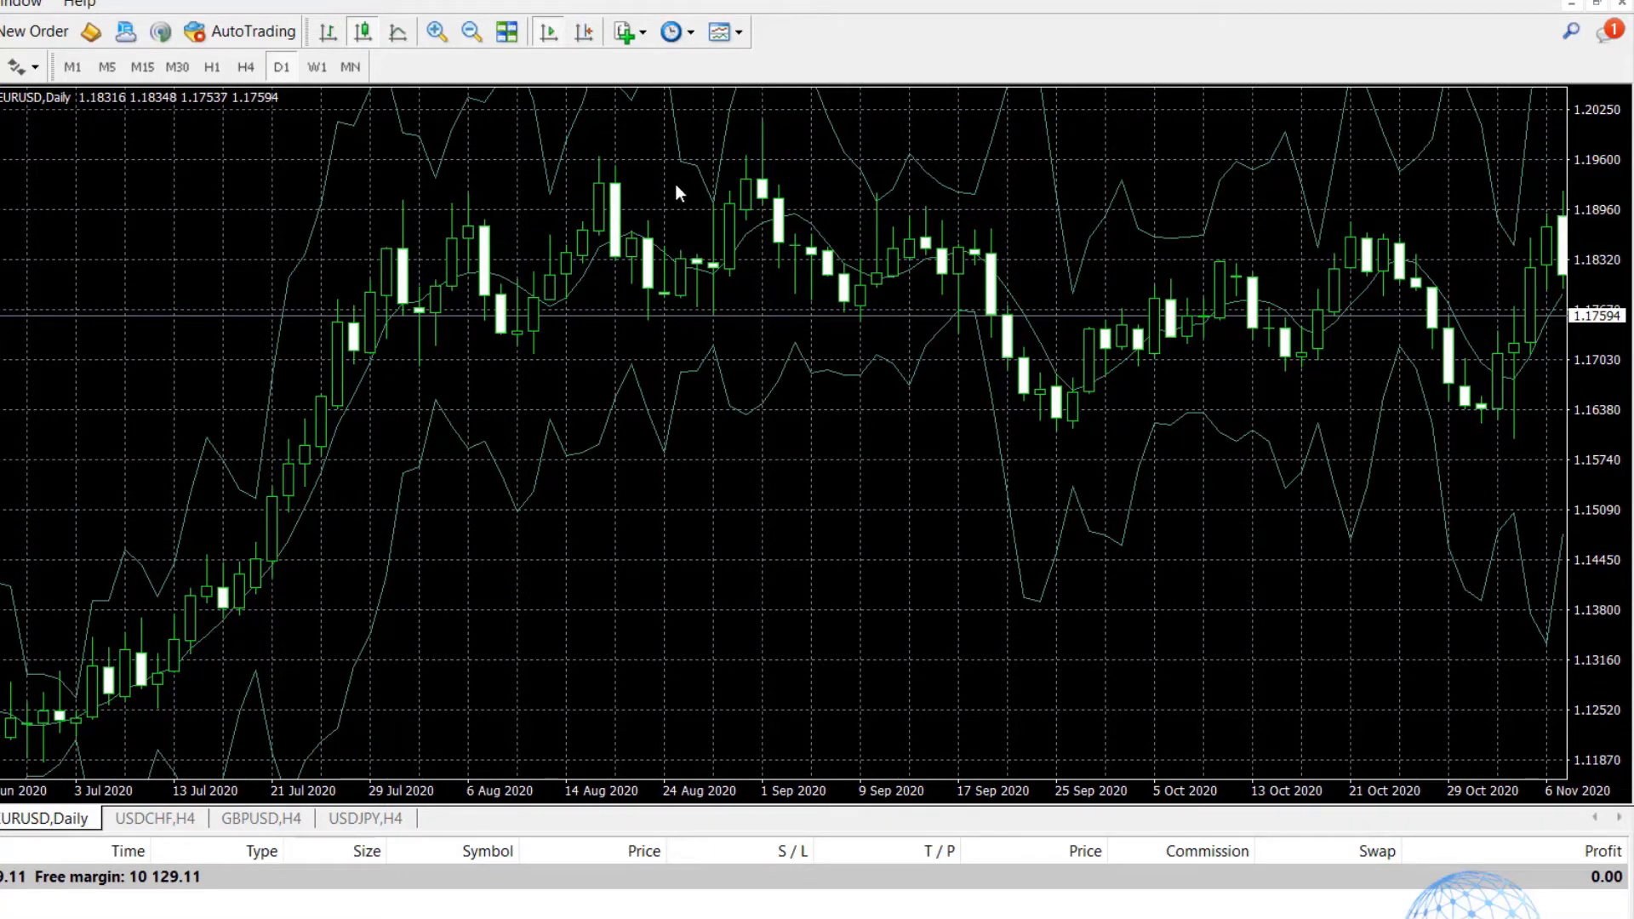
{"action": "left_click_drag", "start_coordinate": [714, 187], "coordinate": [746, 208]}
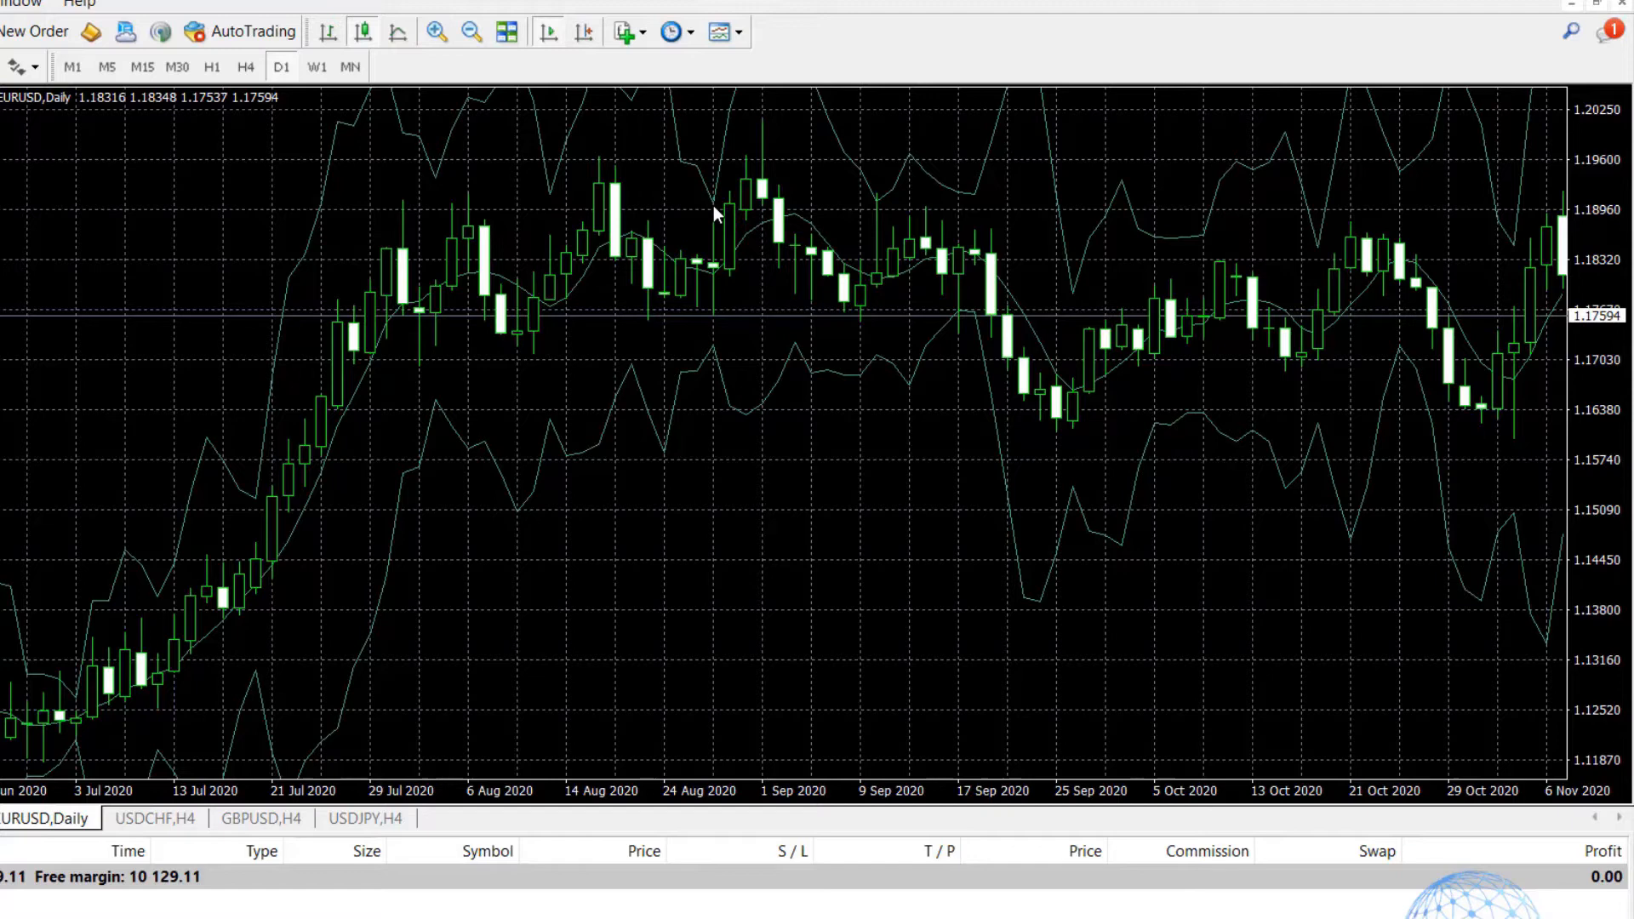
{"action": "mouse_move", "coordinate": [962, 318]}
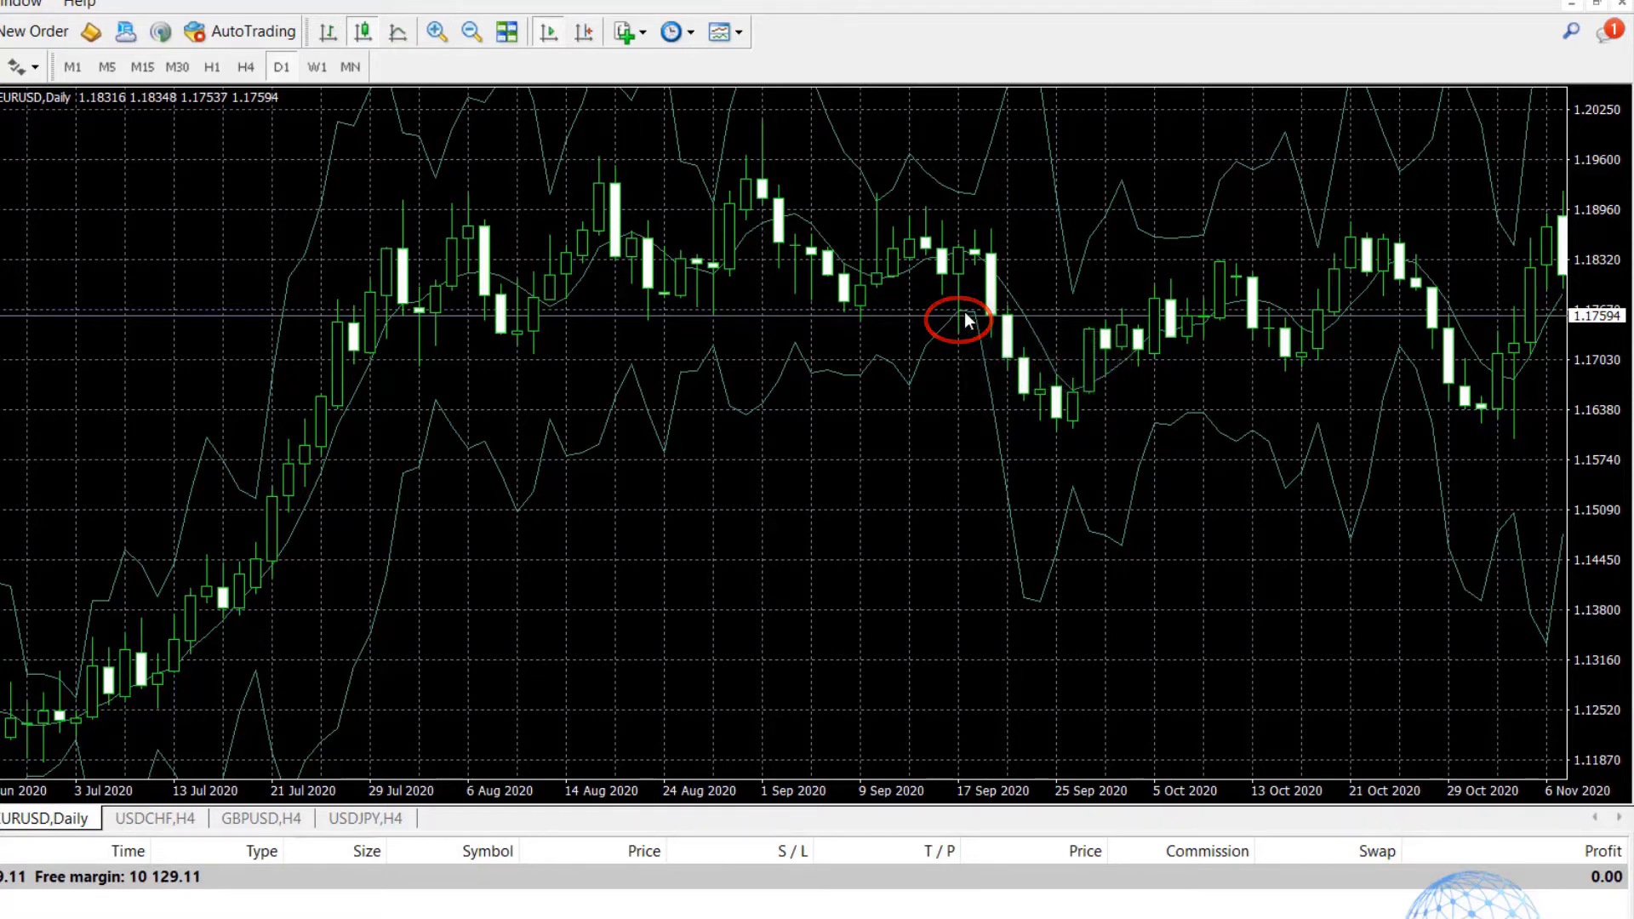
{"action": "mouse_move", "coordinate": [852, 299]}
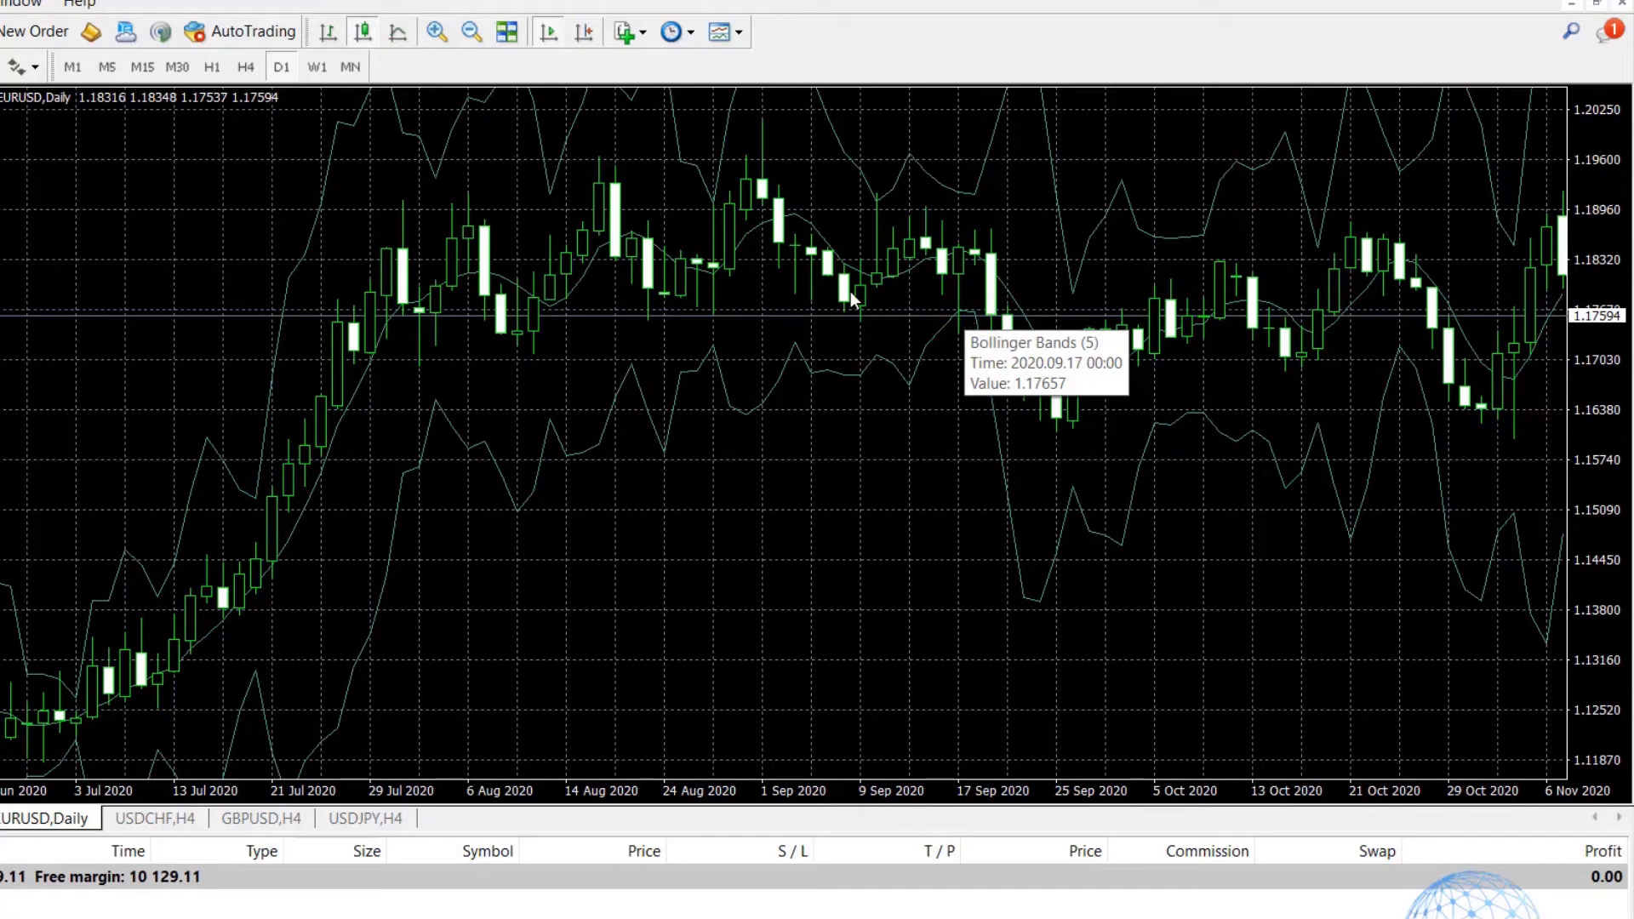
{"action": "left_click", "coordinate": [713, 197]}
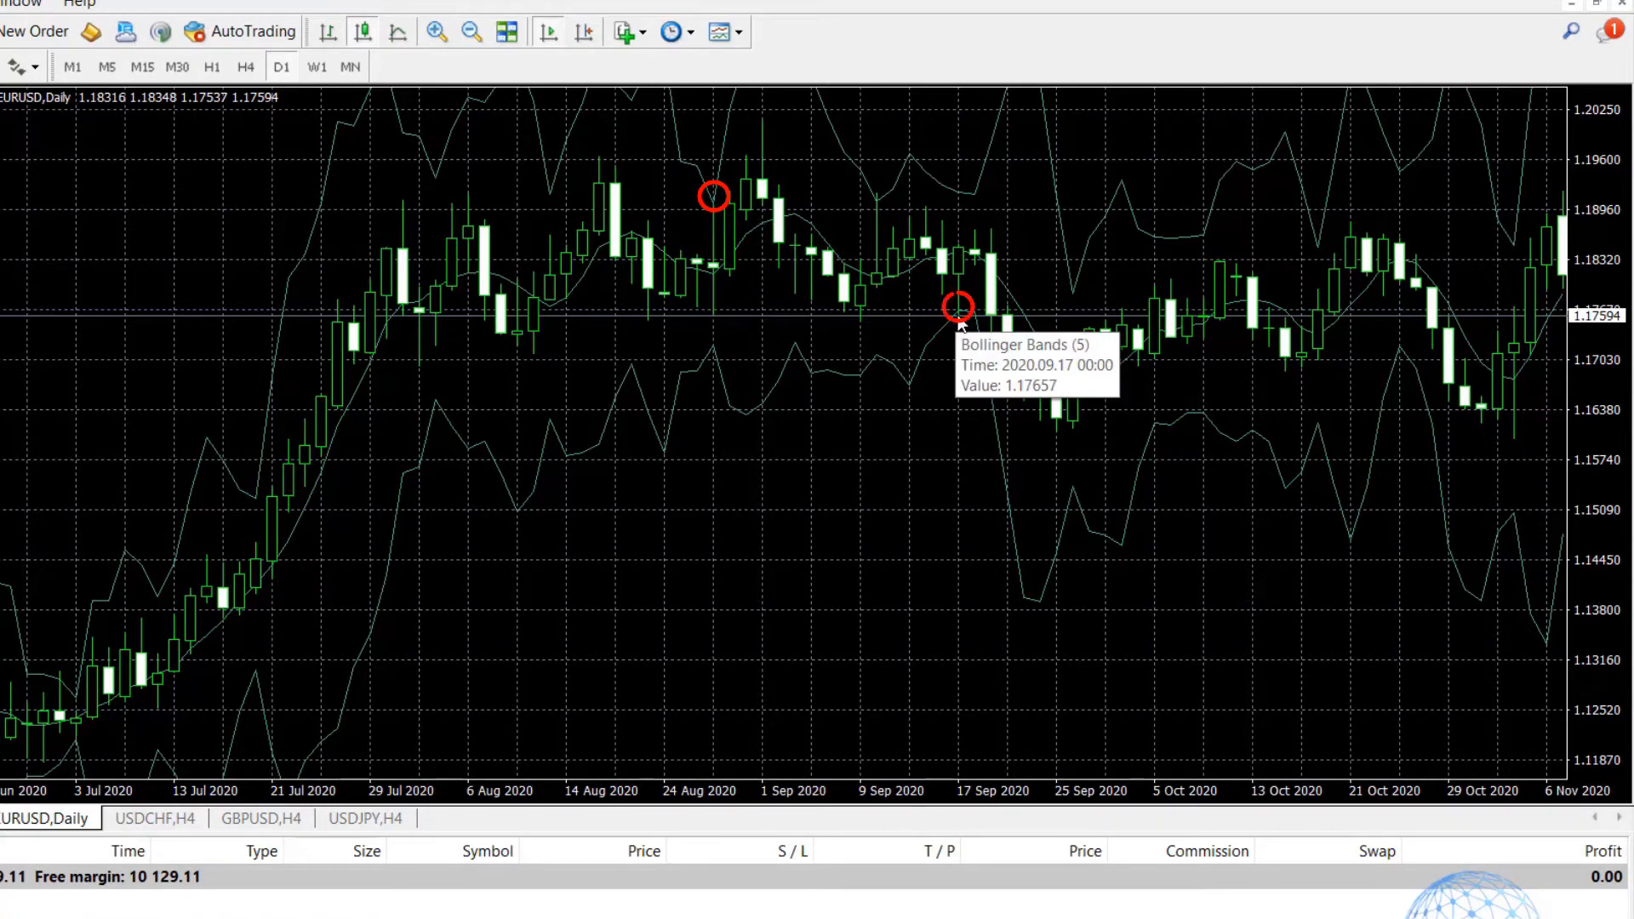
{"action": "mouse_move", "coordinate": [880, 207]}
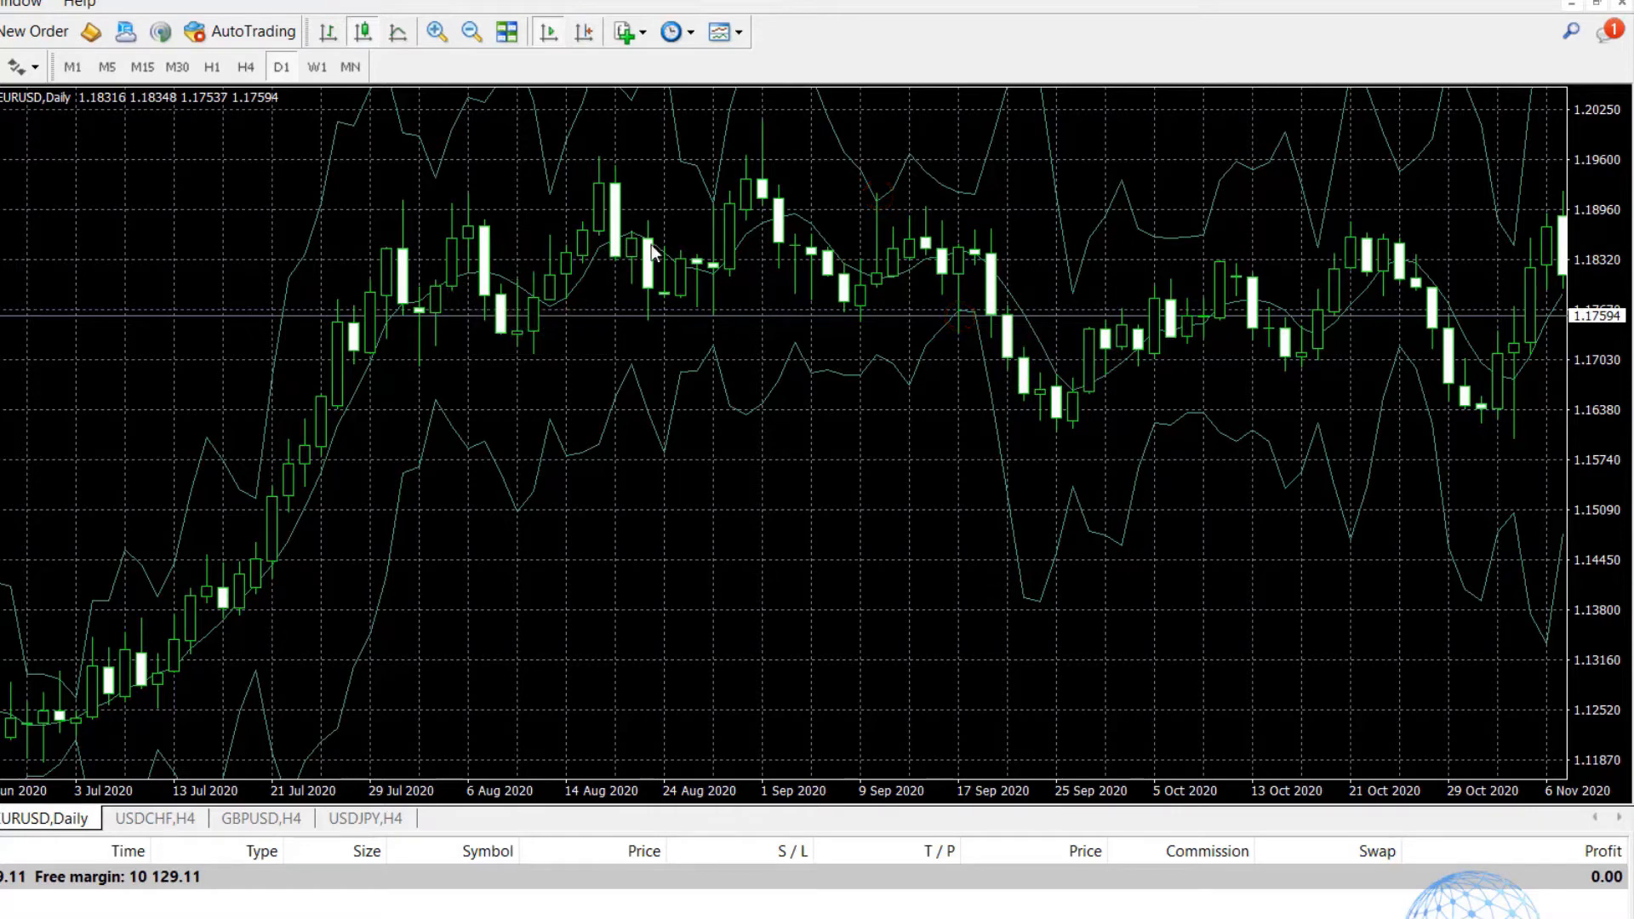
{"action": "mouse_move", "coordinate": [867, 194]}
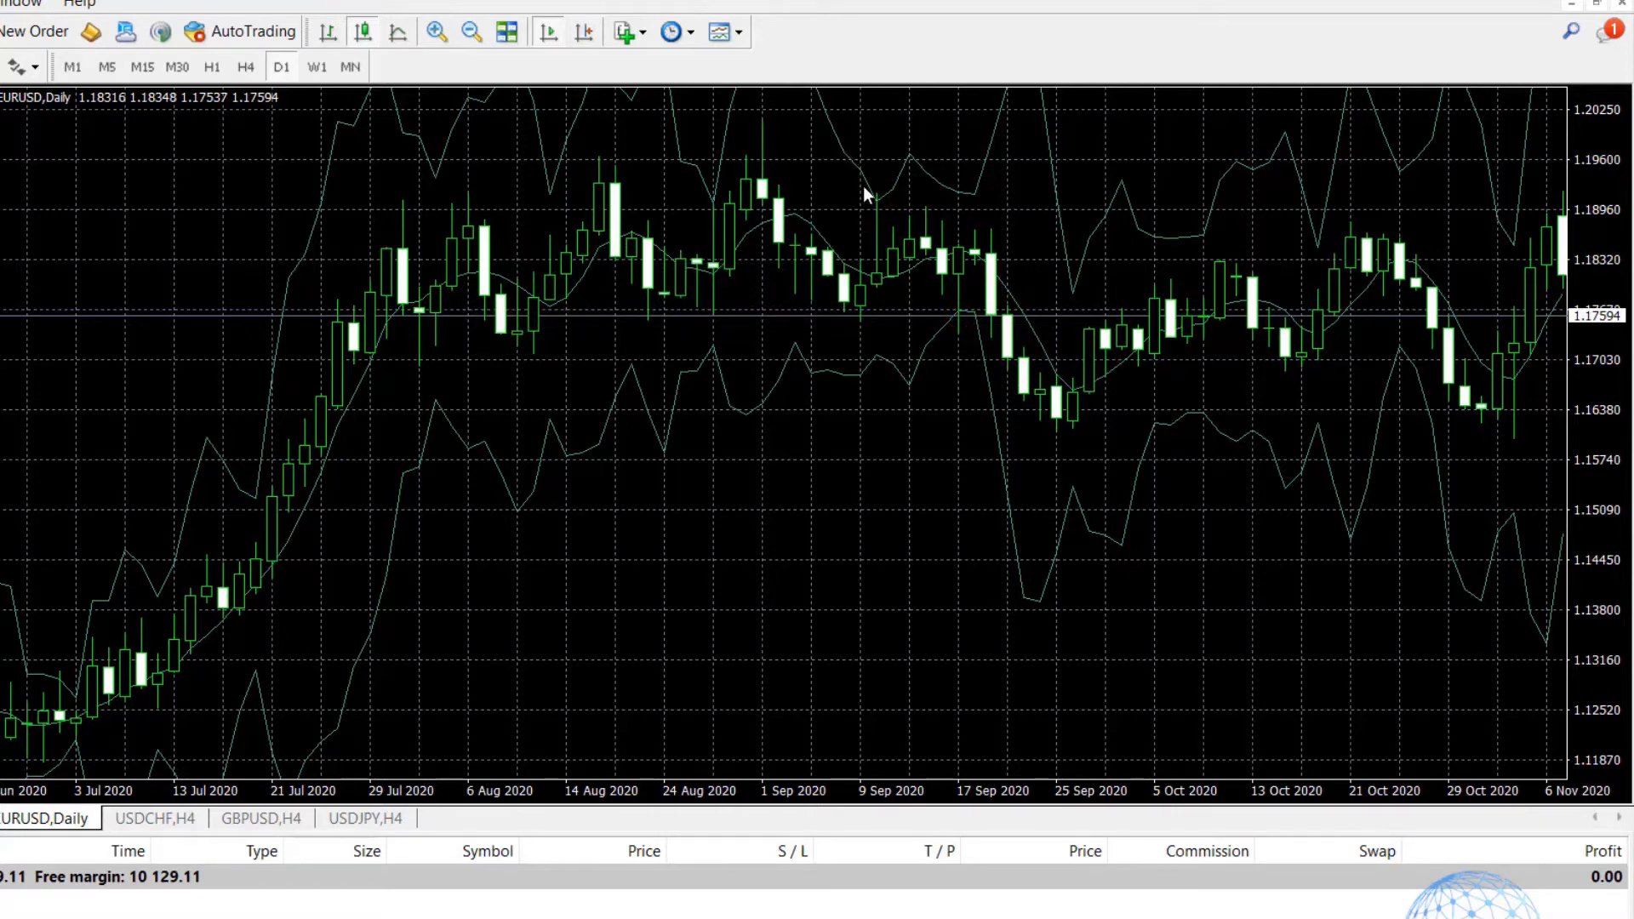
{"action": "mouse_move", "coordinate": [958, 319]}
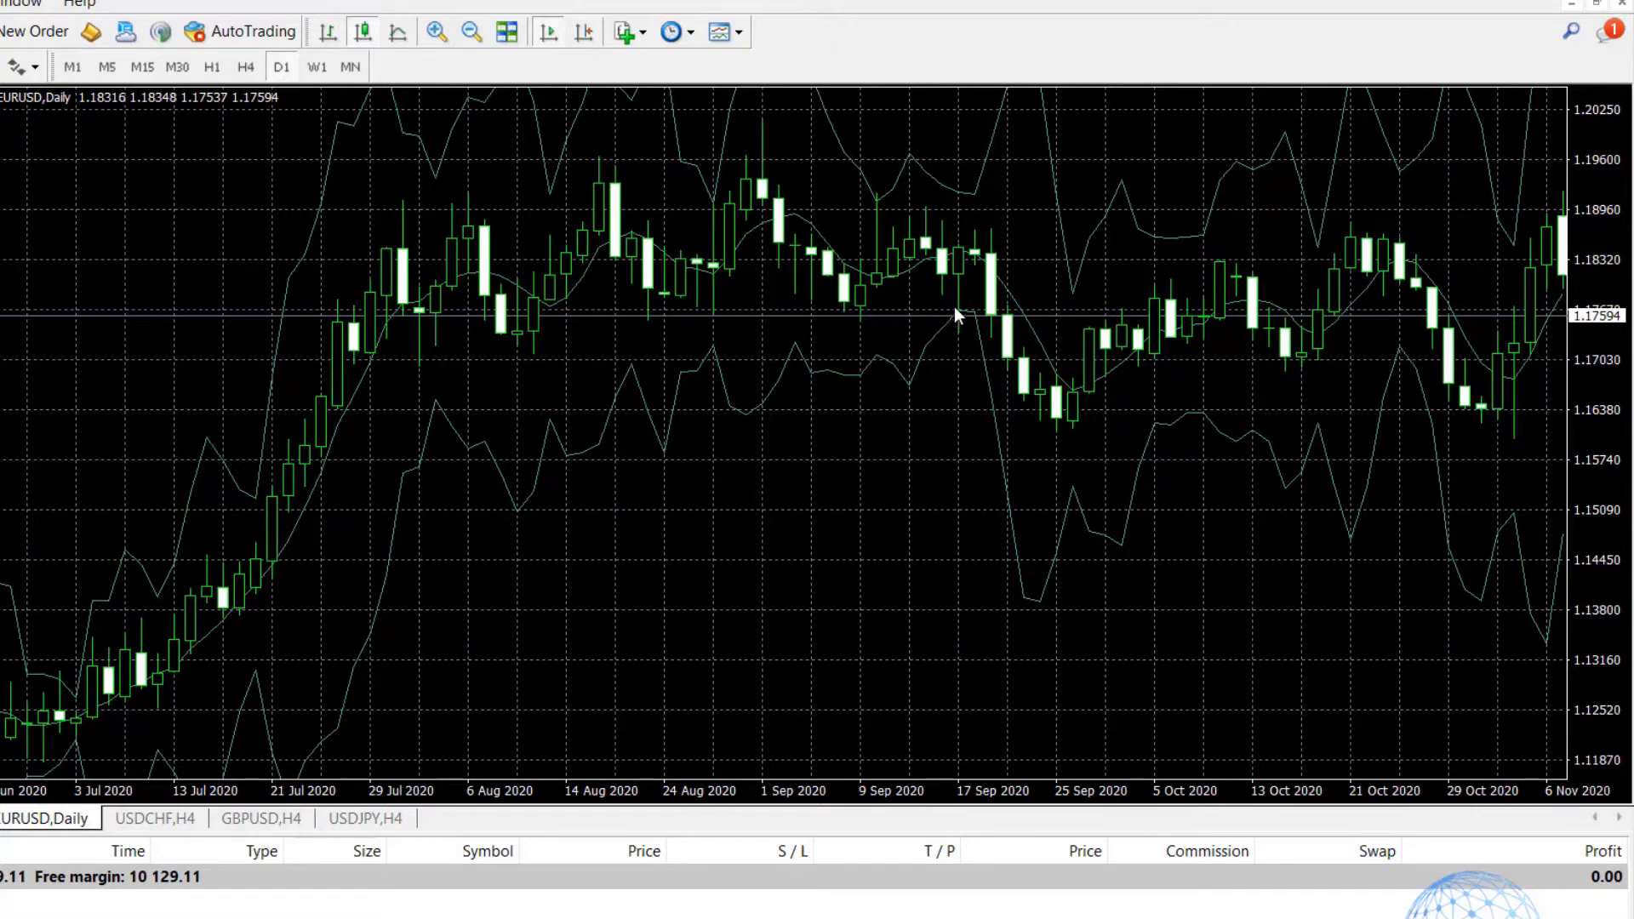
{"action": "mouse_move", "coordinate": [985, 268]}
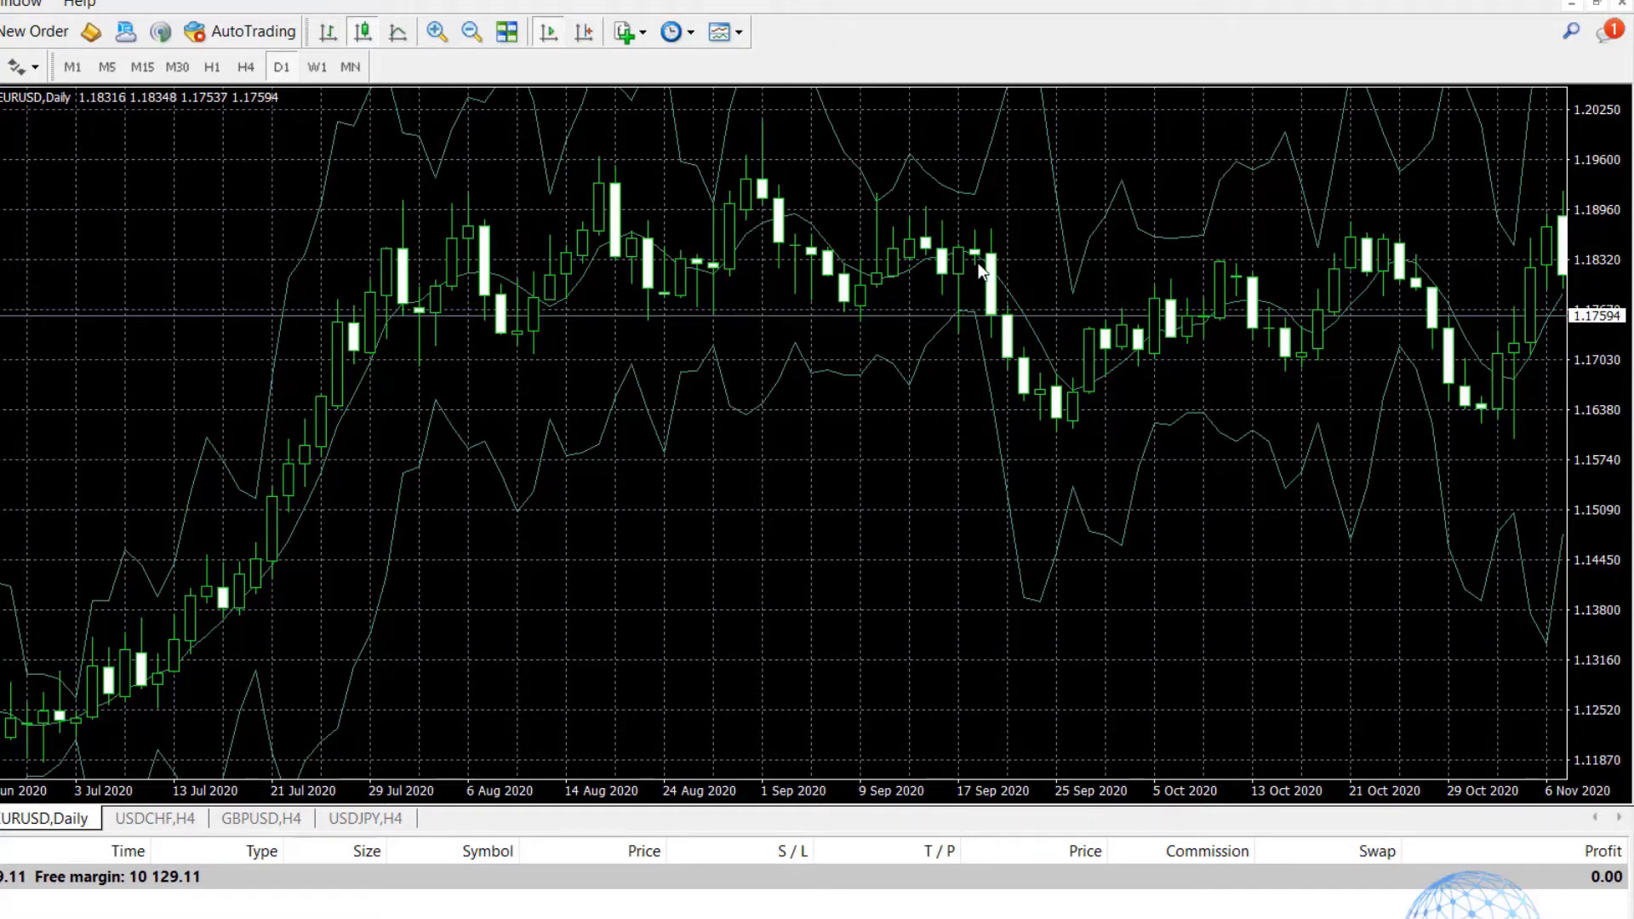
{"action": "mouse_move", "coordinate": [962, 319]}
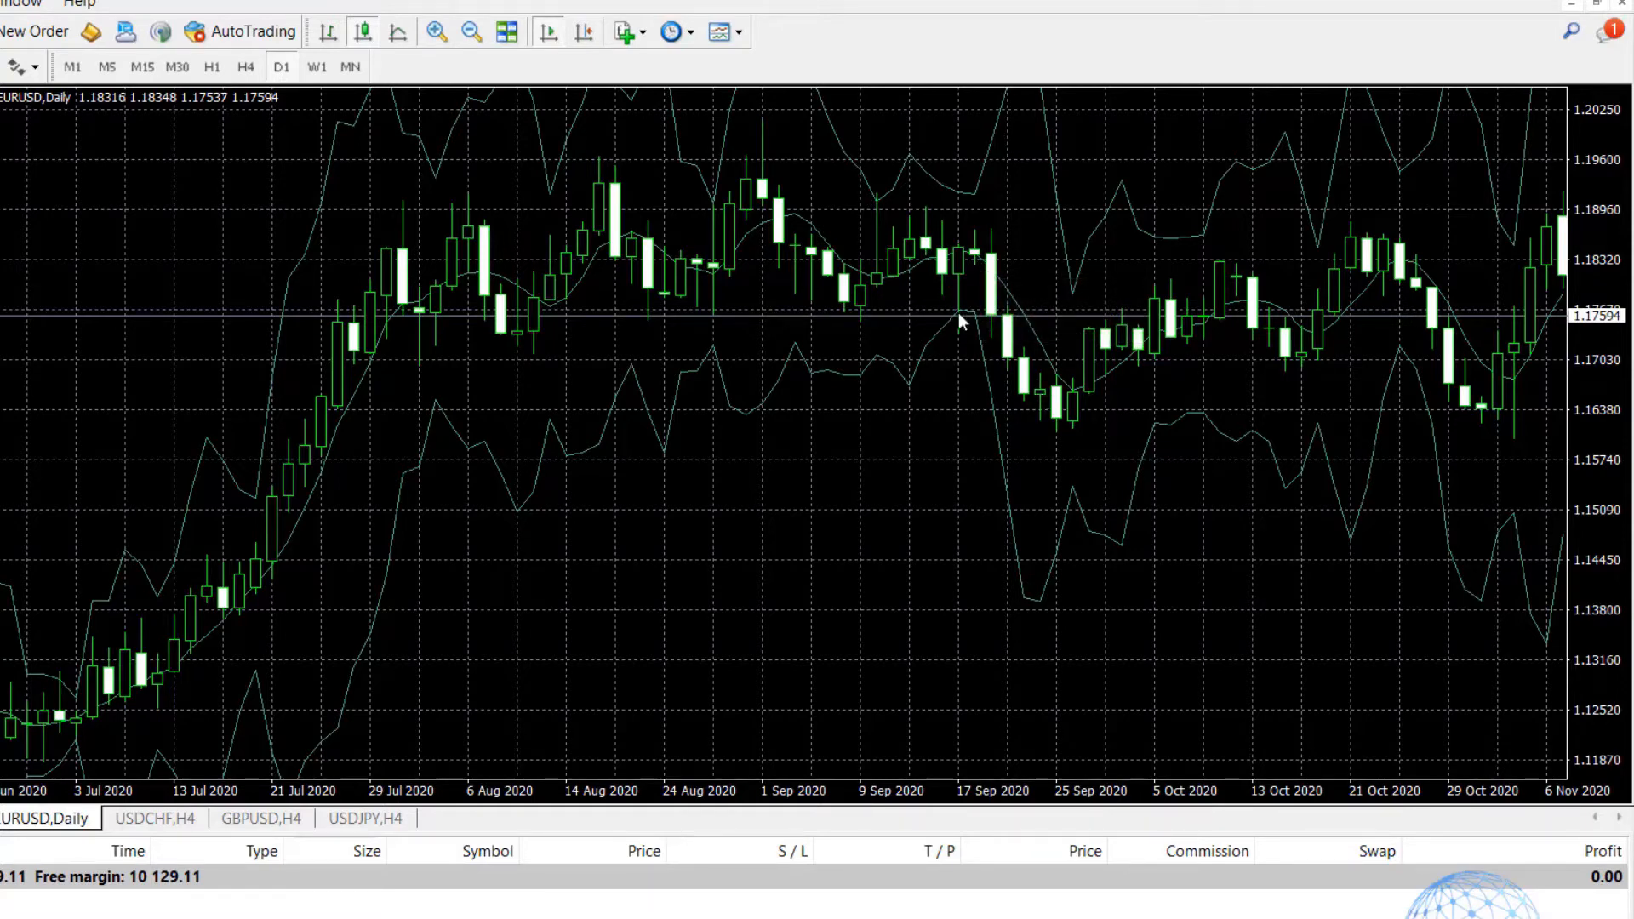
{"action": "mouse_move", "coordinate": [1109, 406]}
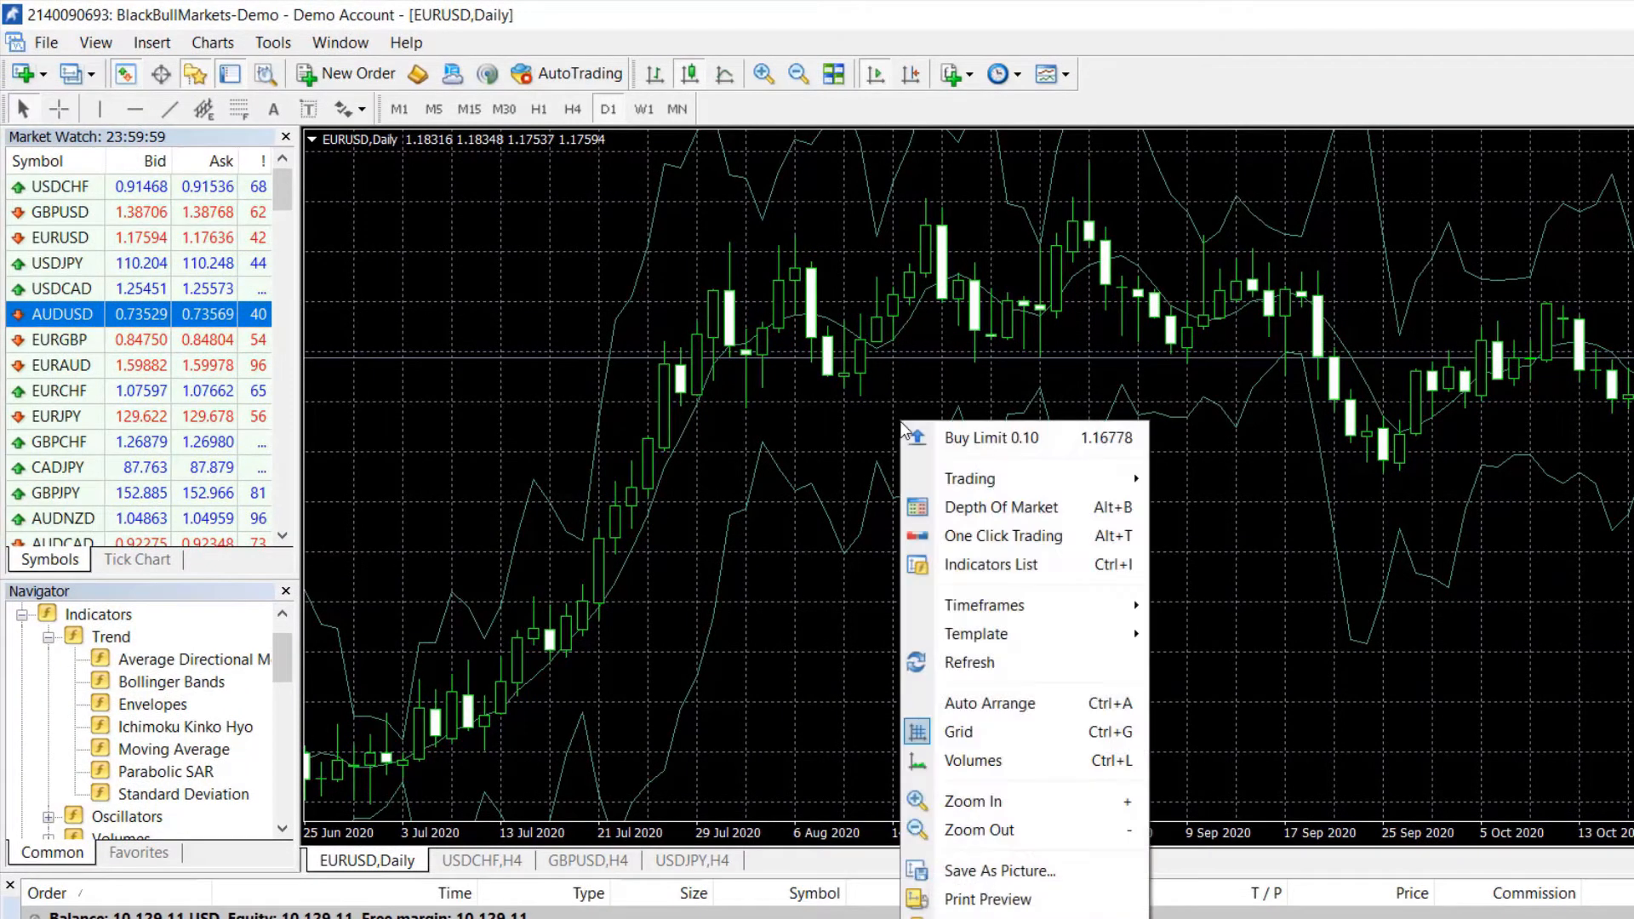
Add the MACD oscillator with its default 12, 26, 9 parameters.
{"action": "left_click", "coordinate": [990, 564]}
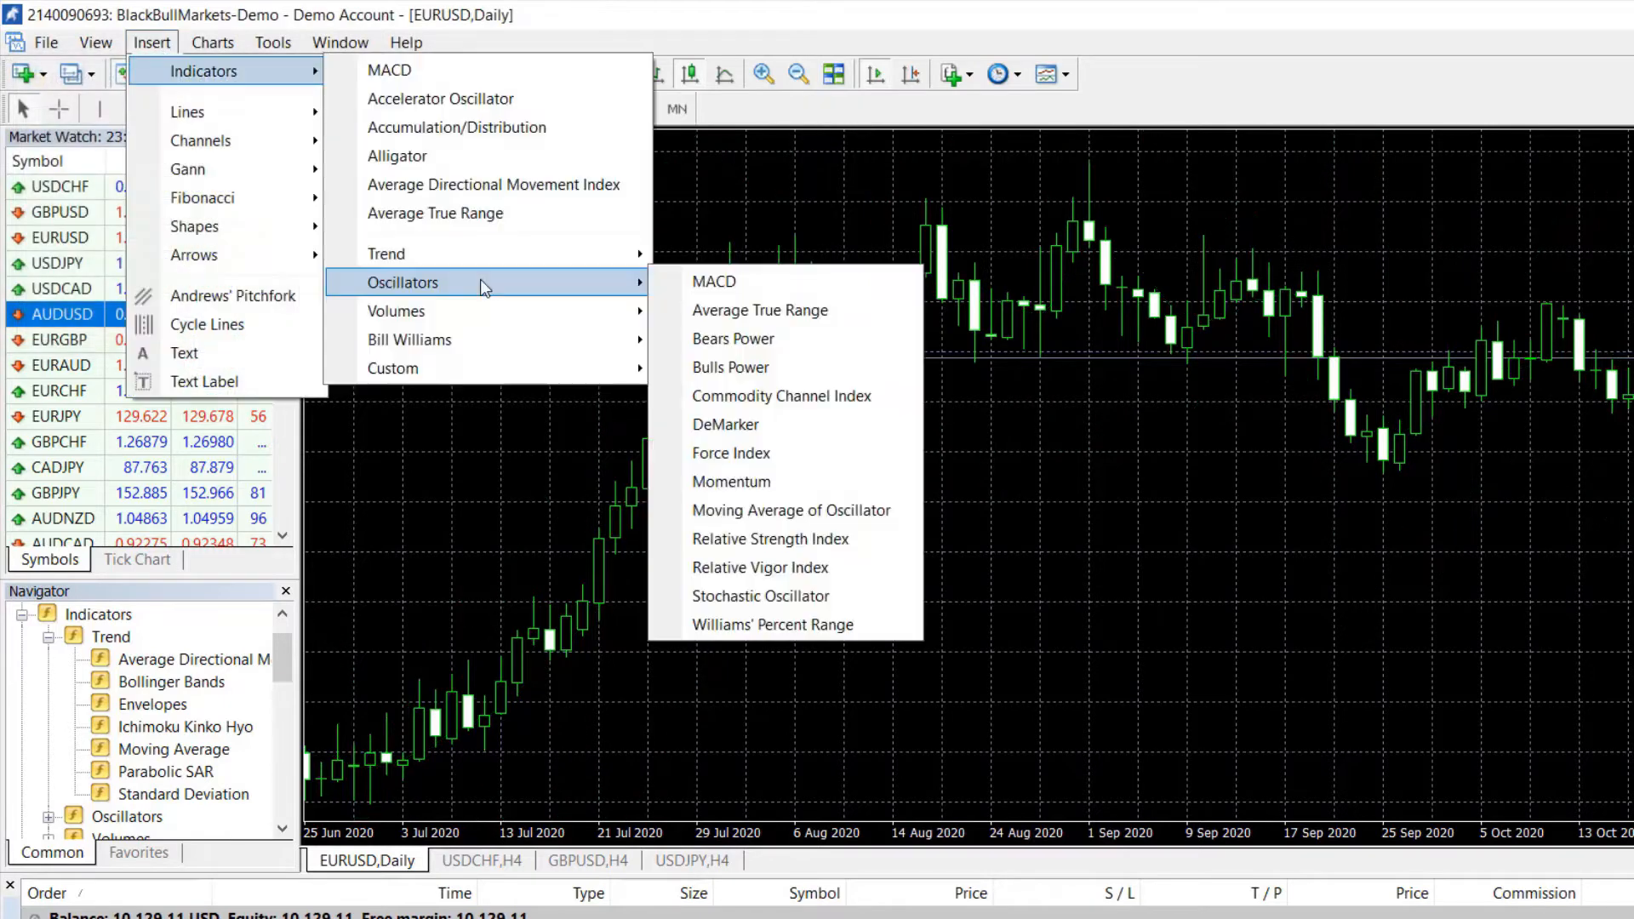
{"action": "left_click", "coordinate": [714, 281]}
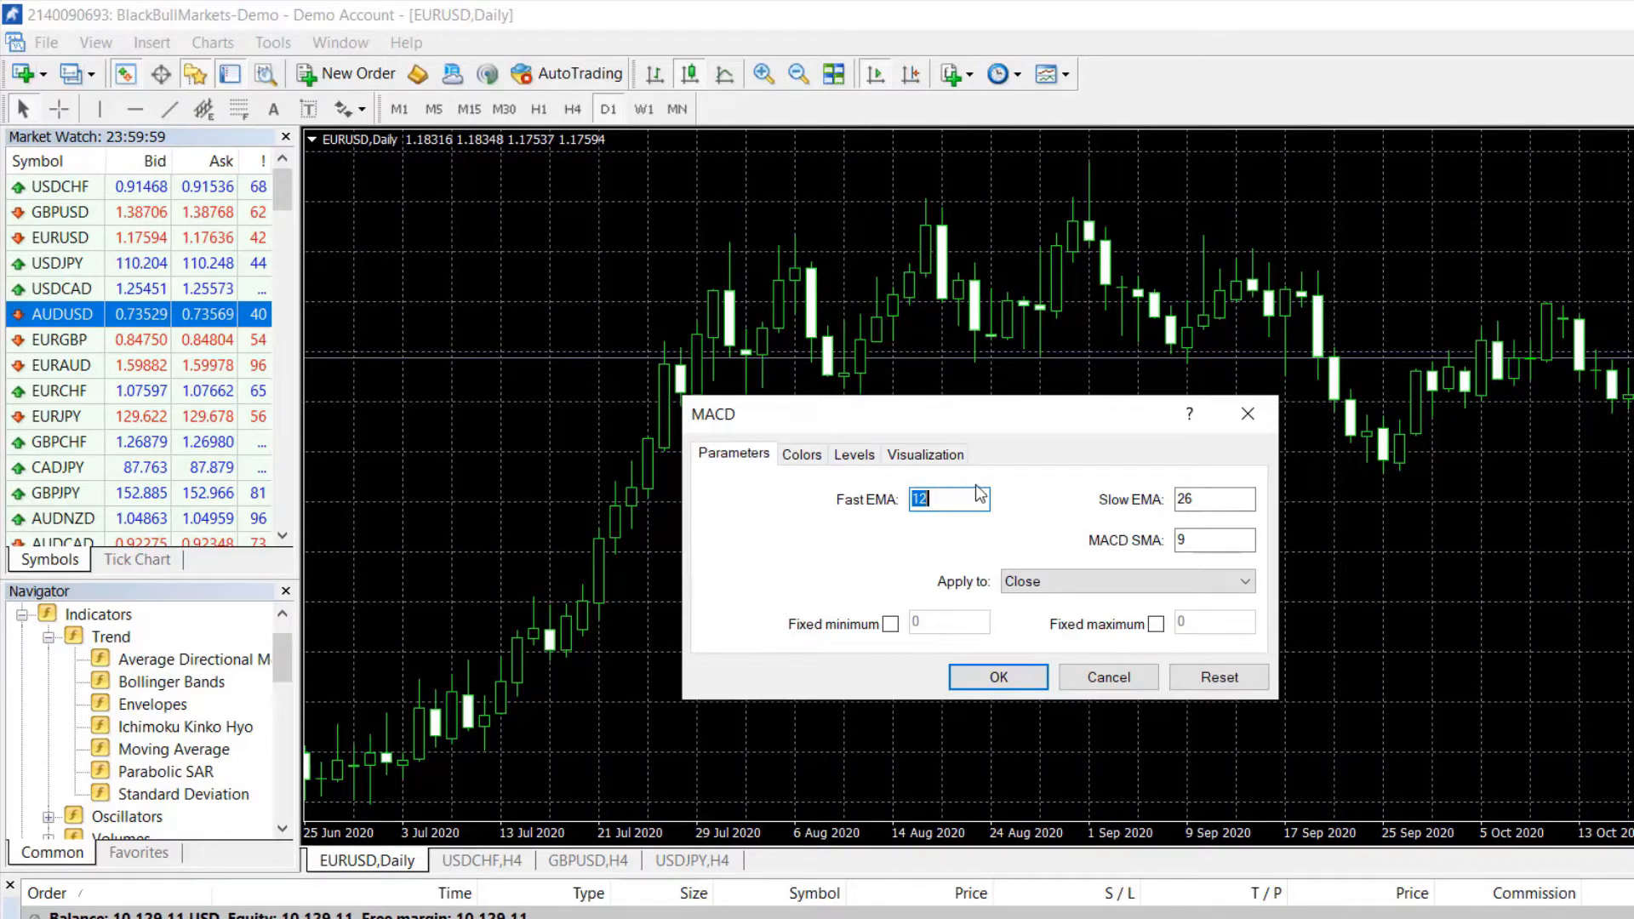
{"action": "mouse_move", "coordinate": [998, 516]}
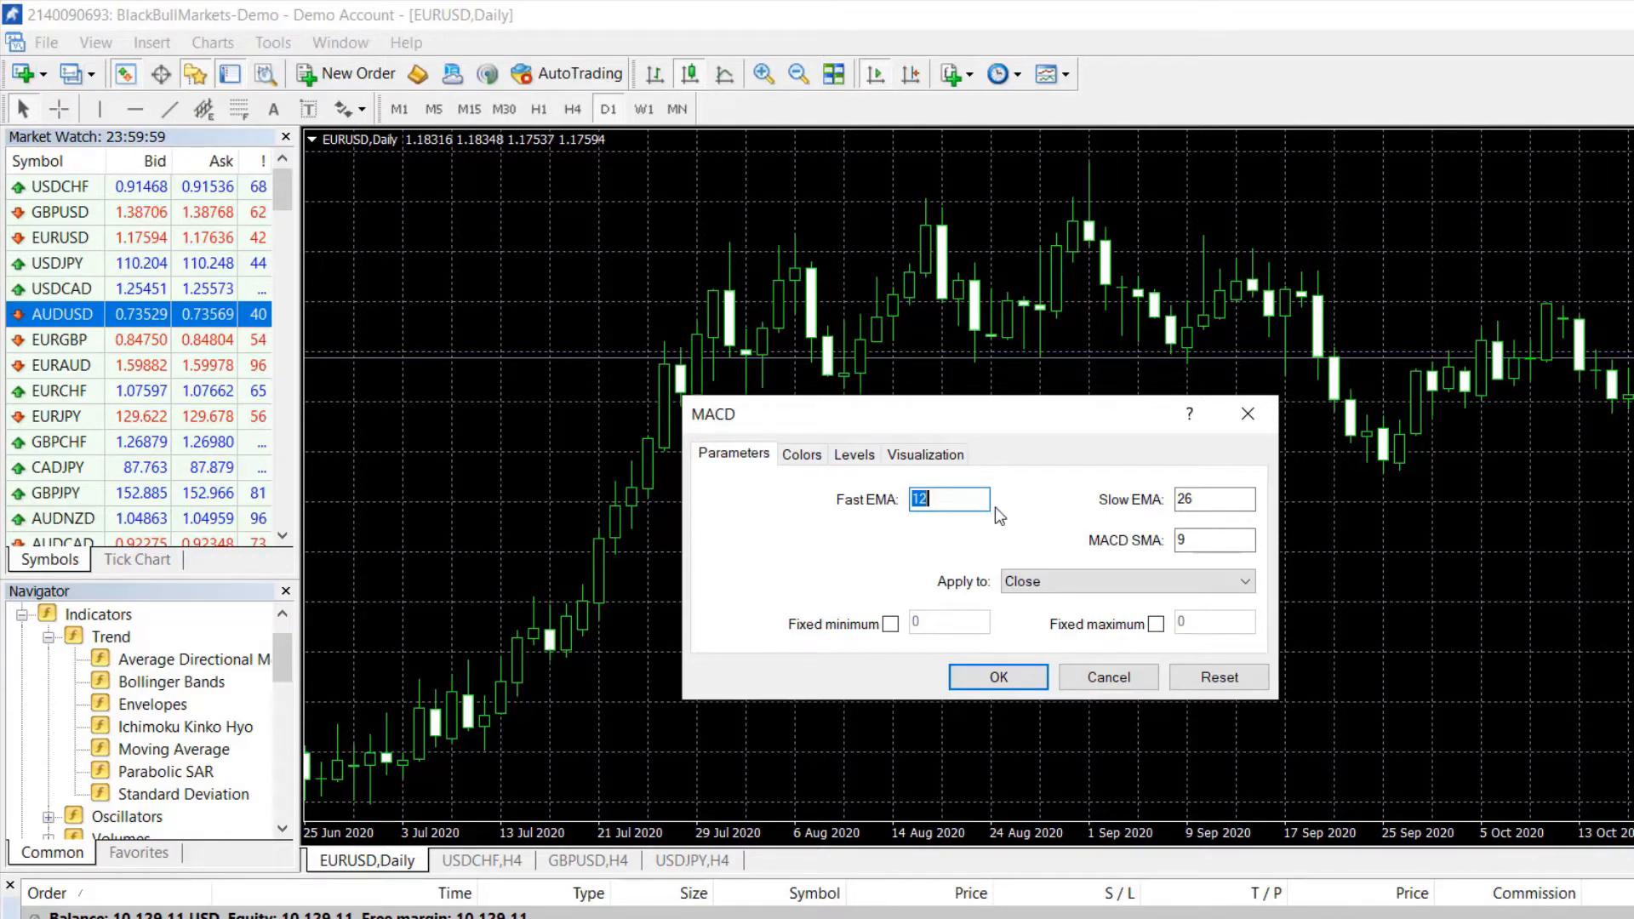
{"action": "left_click", "coordinate": [998, 677]}
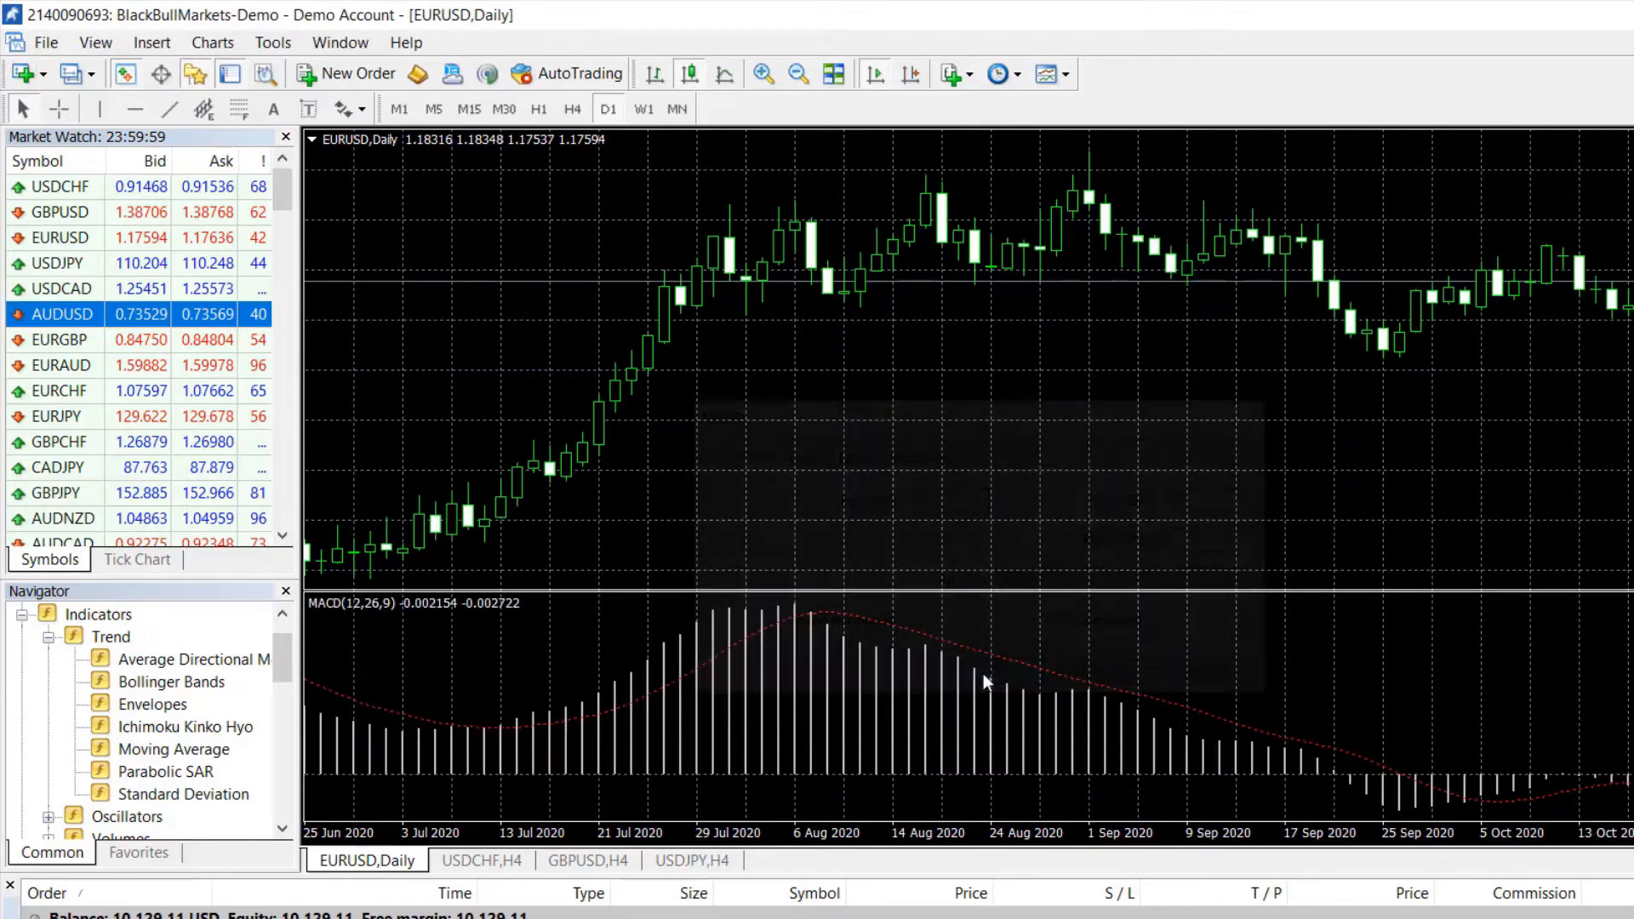
{"action": "mouse_move", "coordinate": [316, 570]}
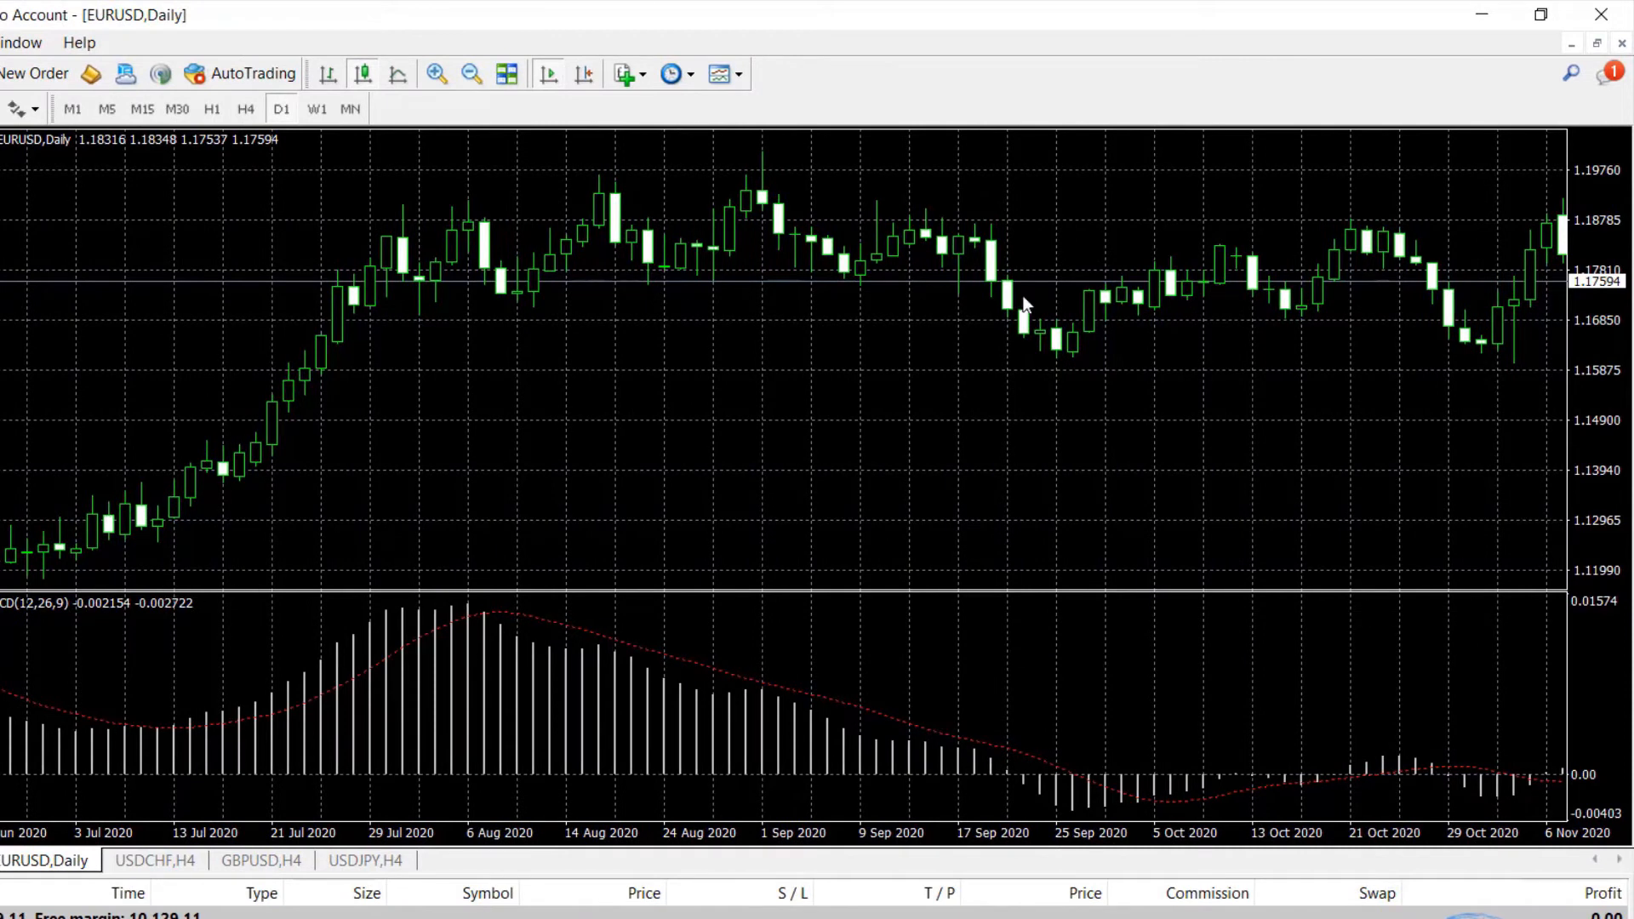
{"action": "mouse_move", "coordinate": [1221, 283]}
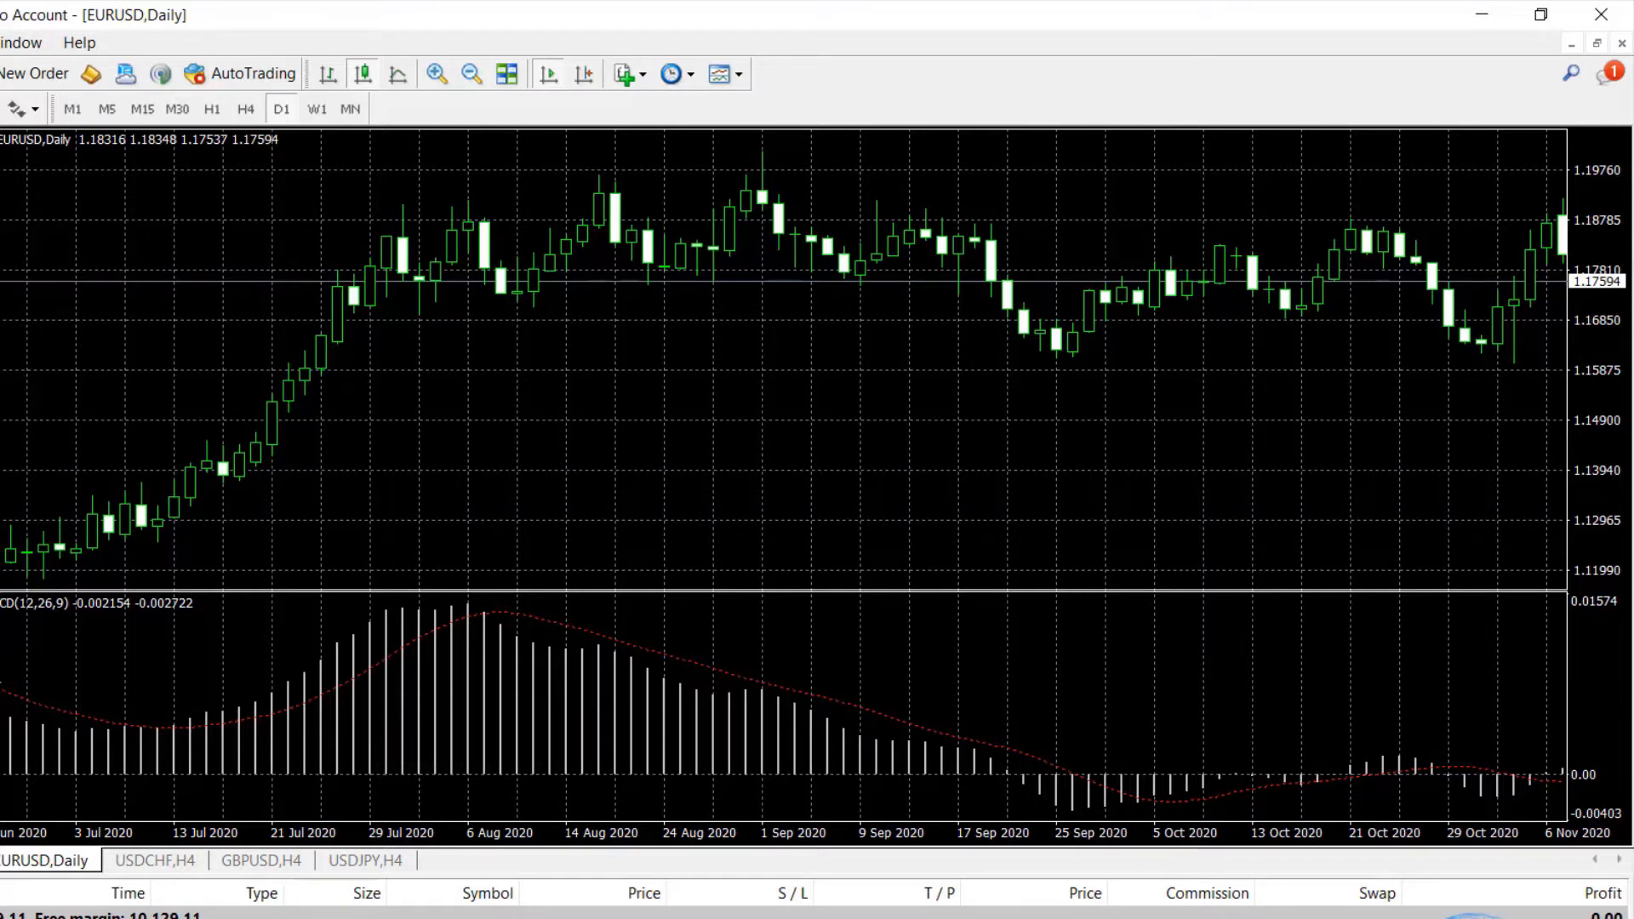
{"action": "mouse_move", "coordinate": [247, 749]}
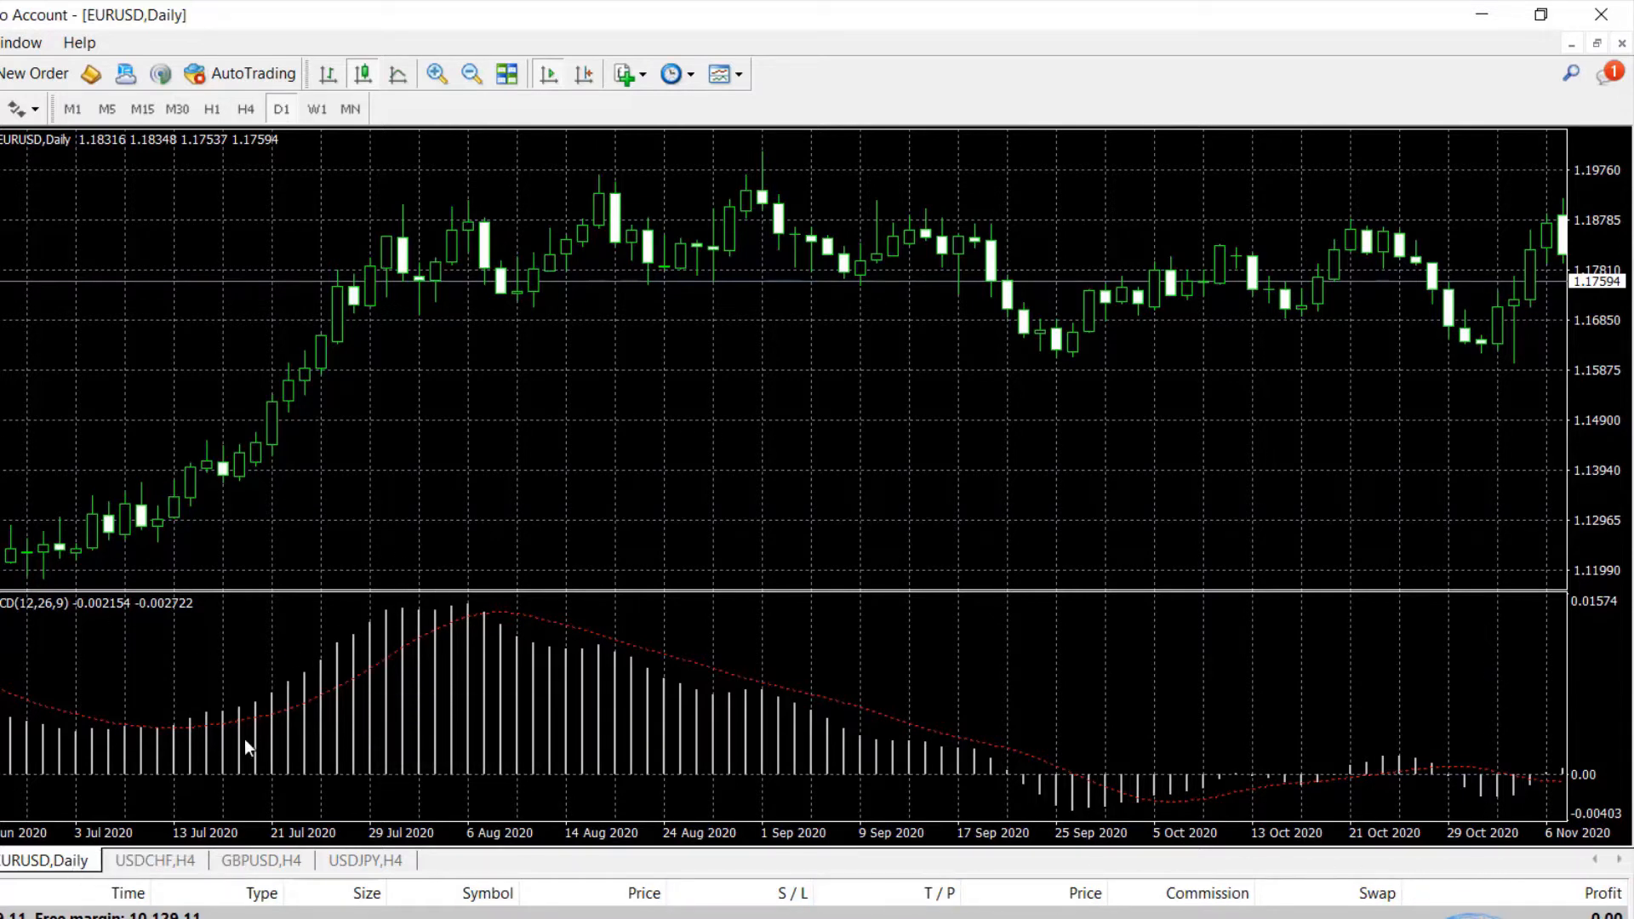
{"action": "mouse_move", "coordinate": [104, 752]}
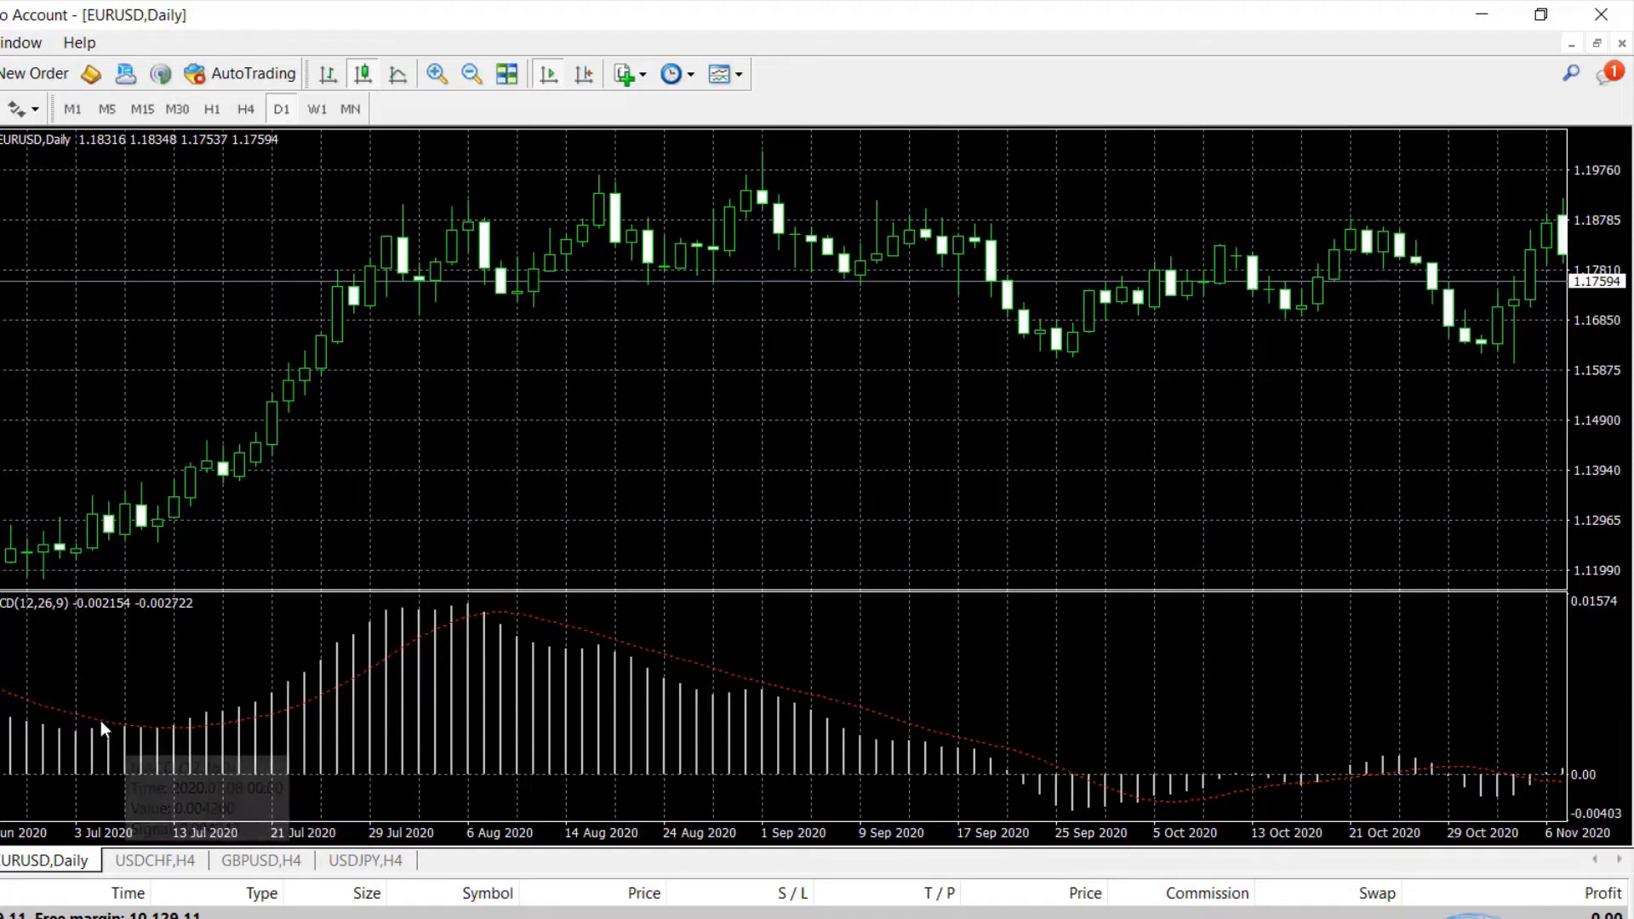
{"action": "mouse_move", "coordinate": [2, 693]}
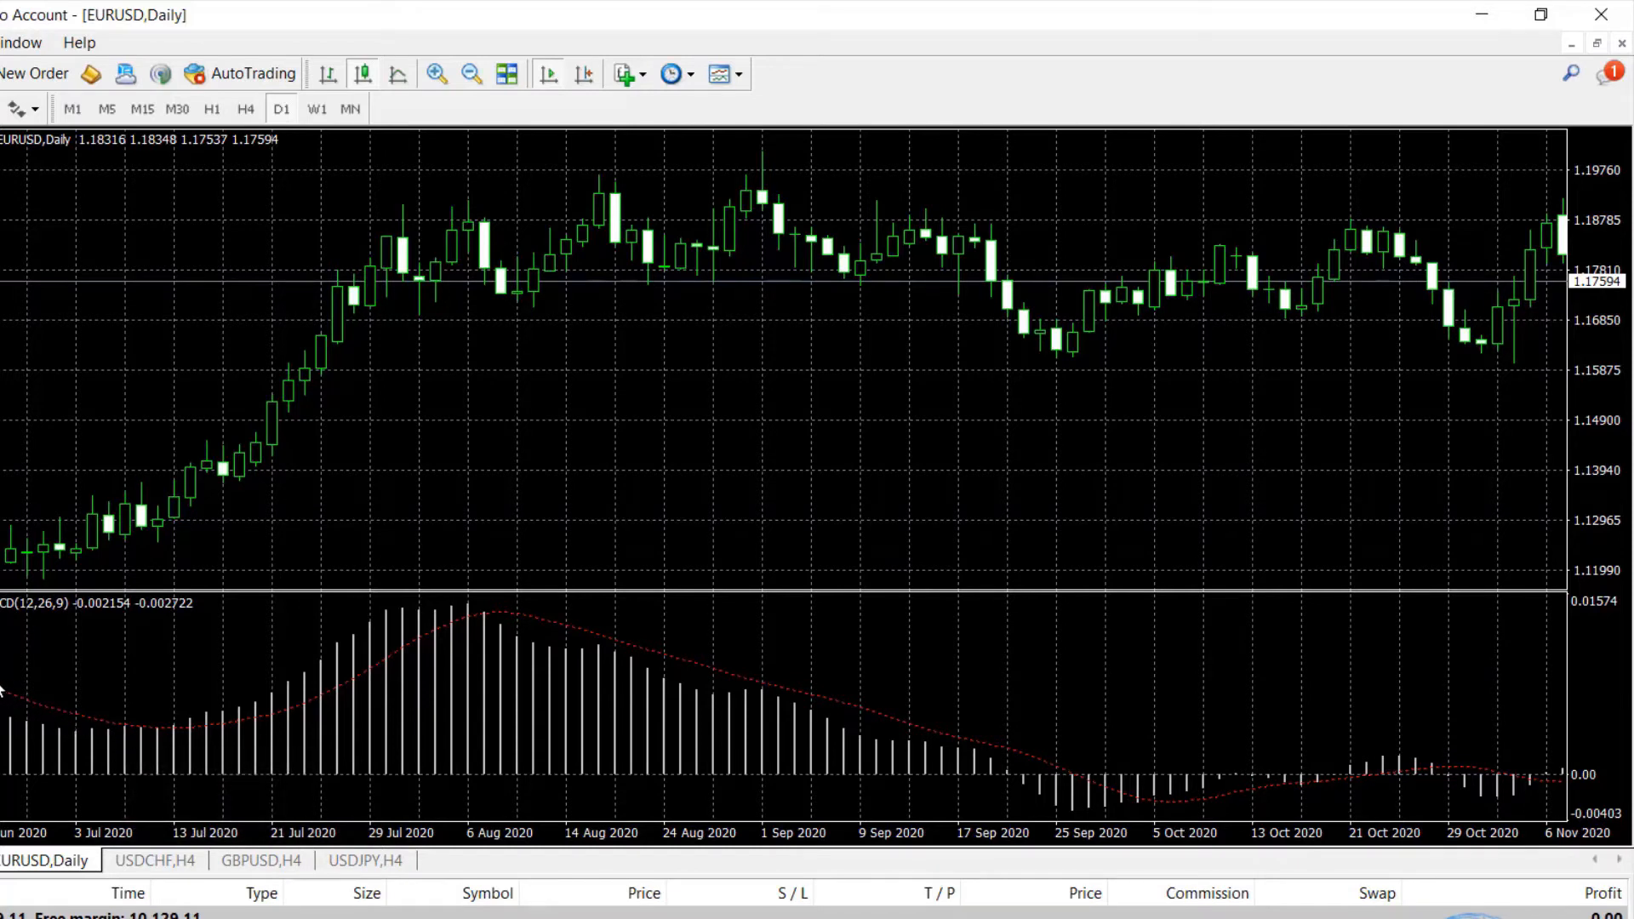
{"action": "mouse_move", "coordinate": [413, 657]}
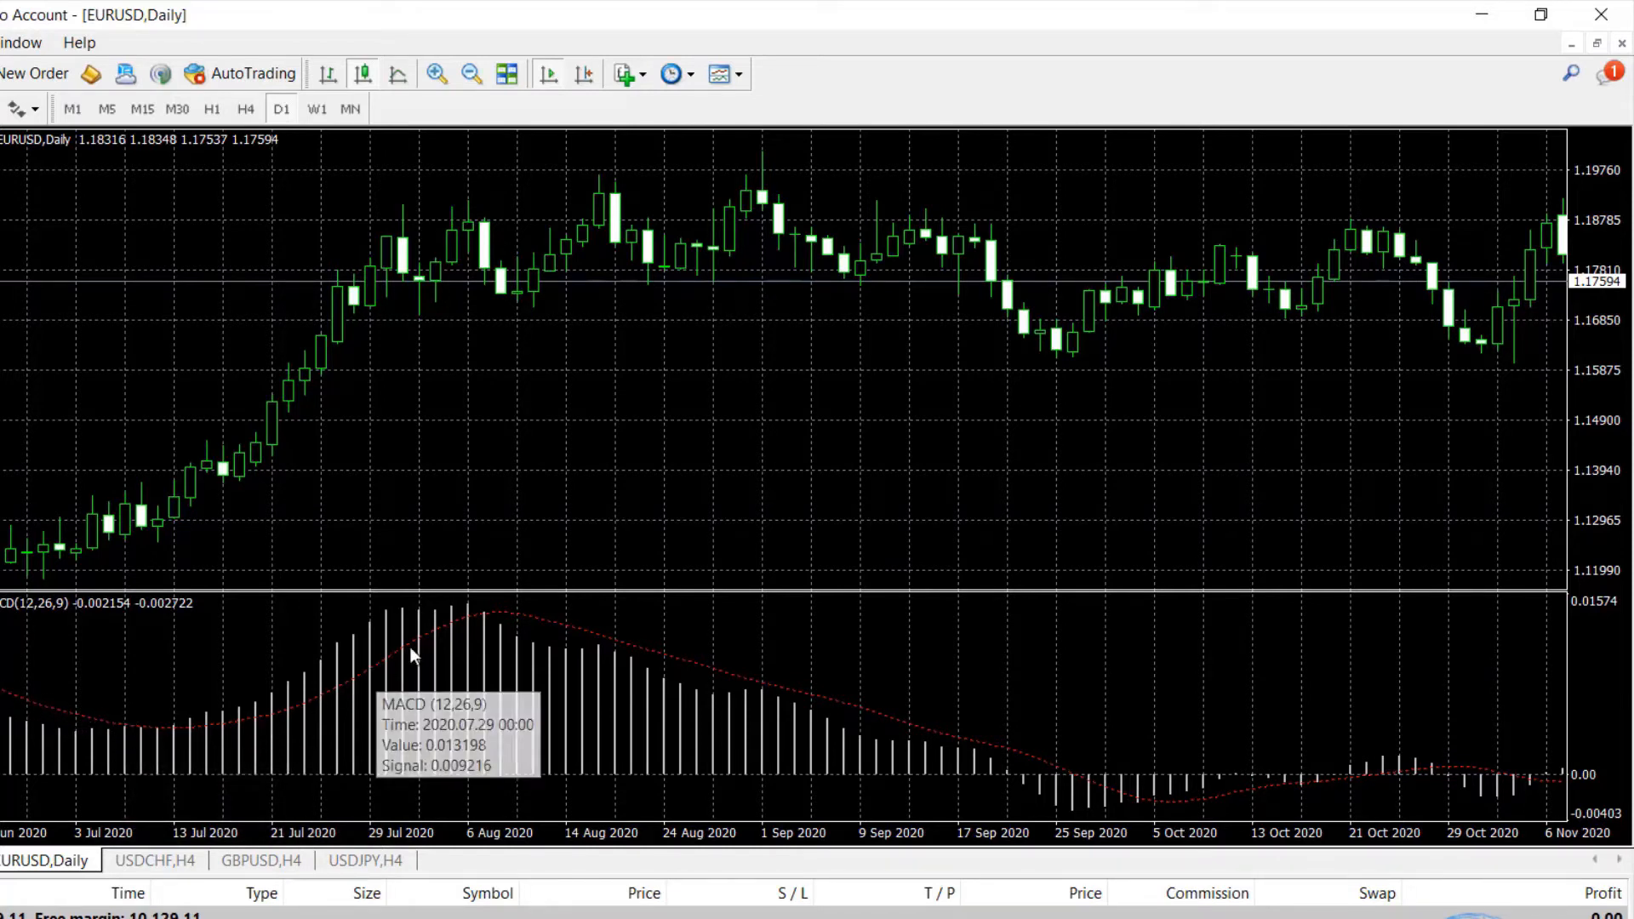
{"action": "mouse_move", "coordinate": [590, 751]}
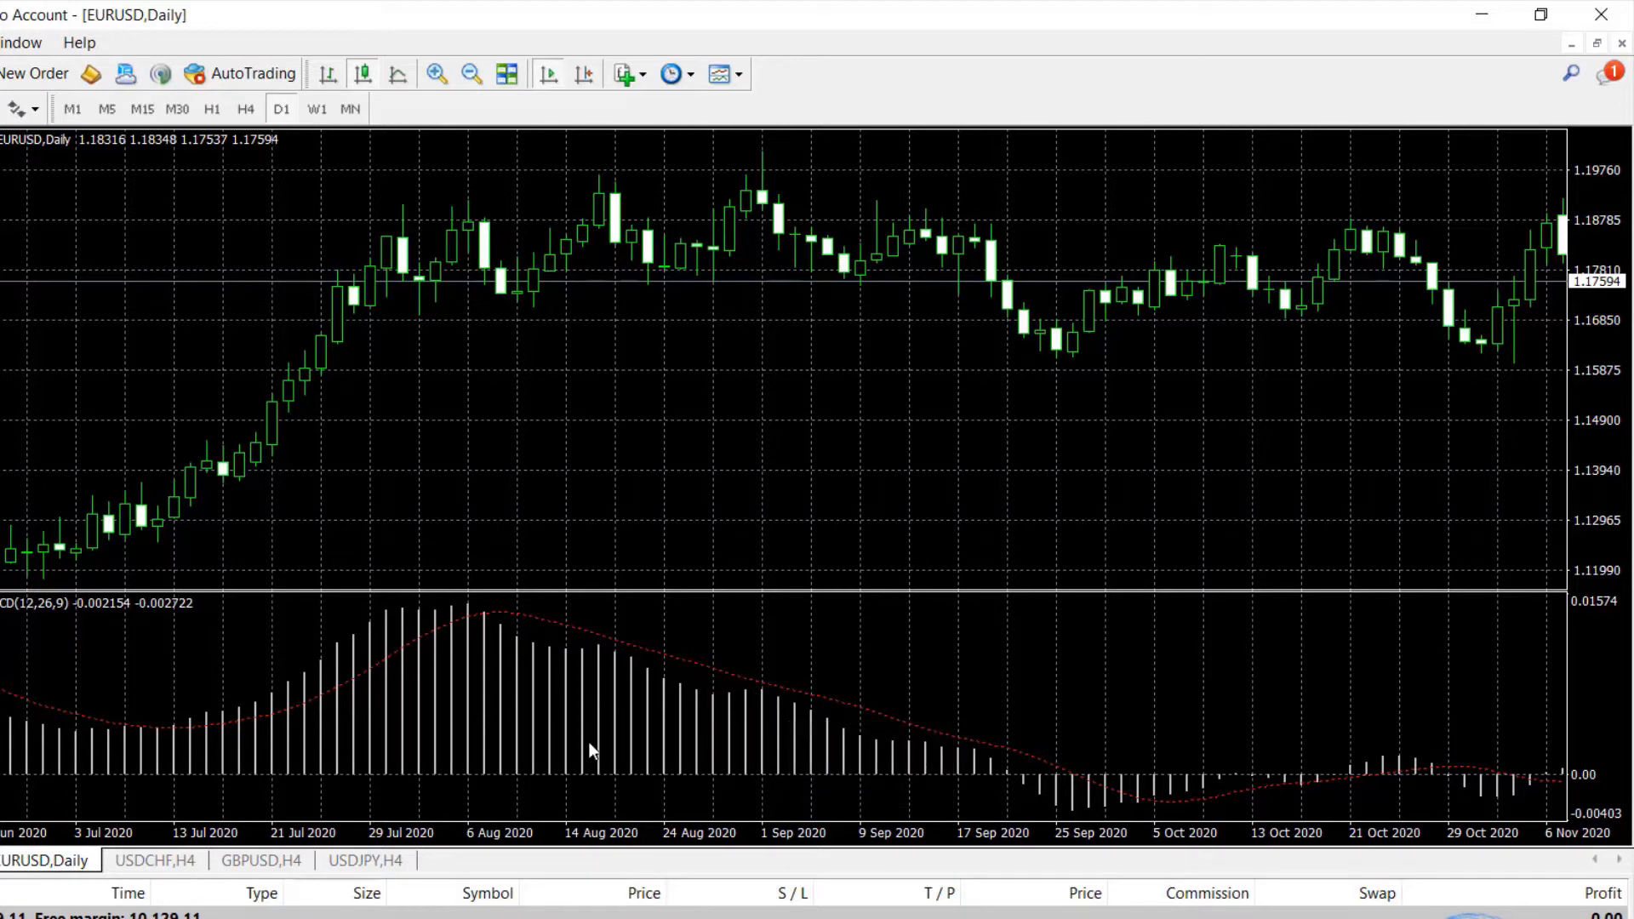
{"action": "mouse_move", "coordinate": [236, 728]}
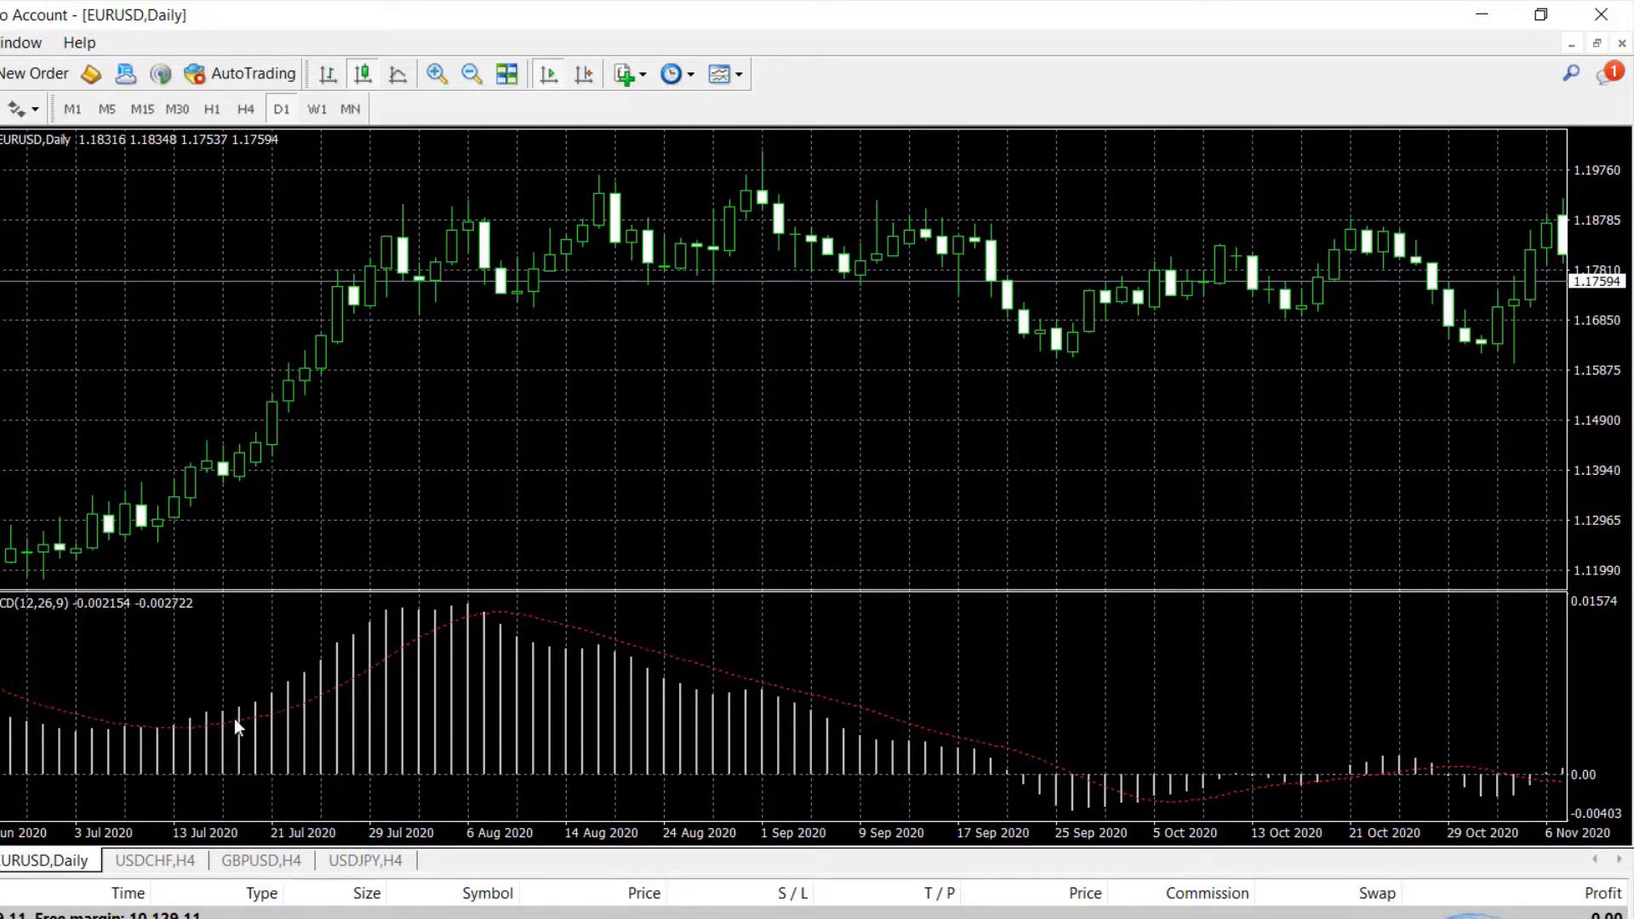
{"action": "mouse_move", "coordinate": [281, 696]}
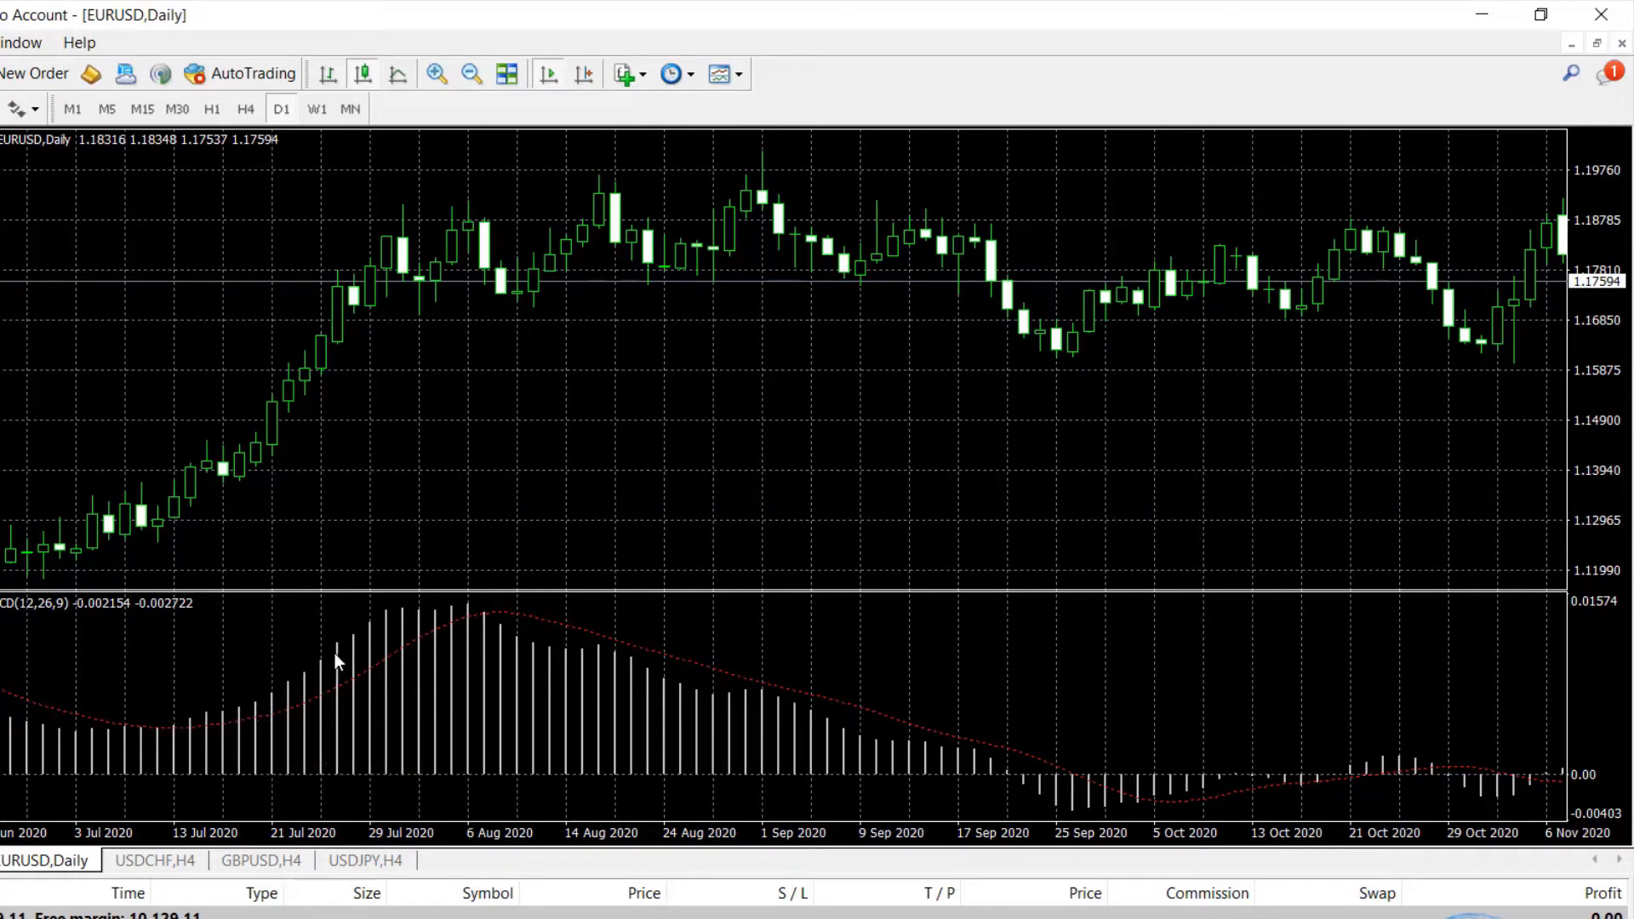
{"action": "mouse_move", "coordinate": [241, 721]}
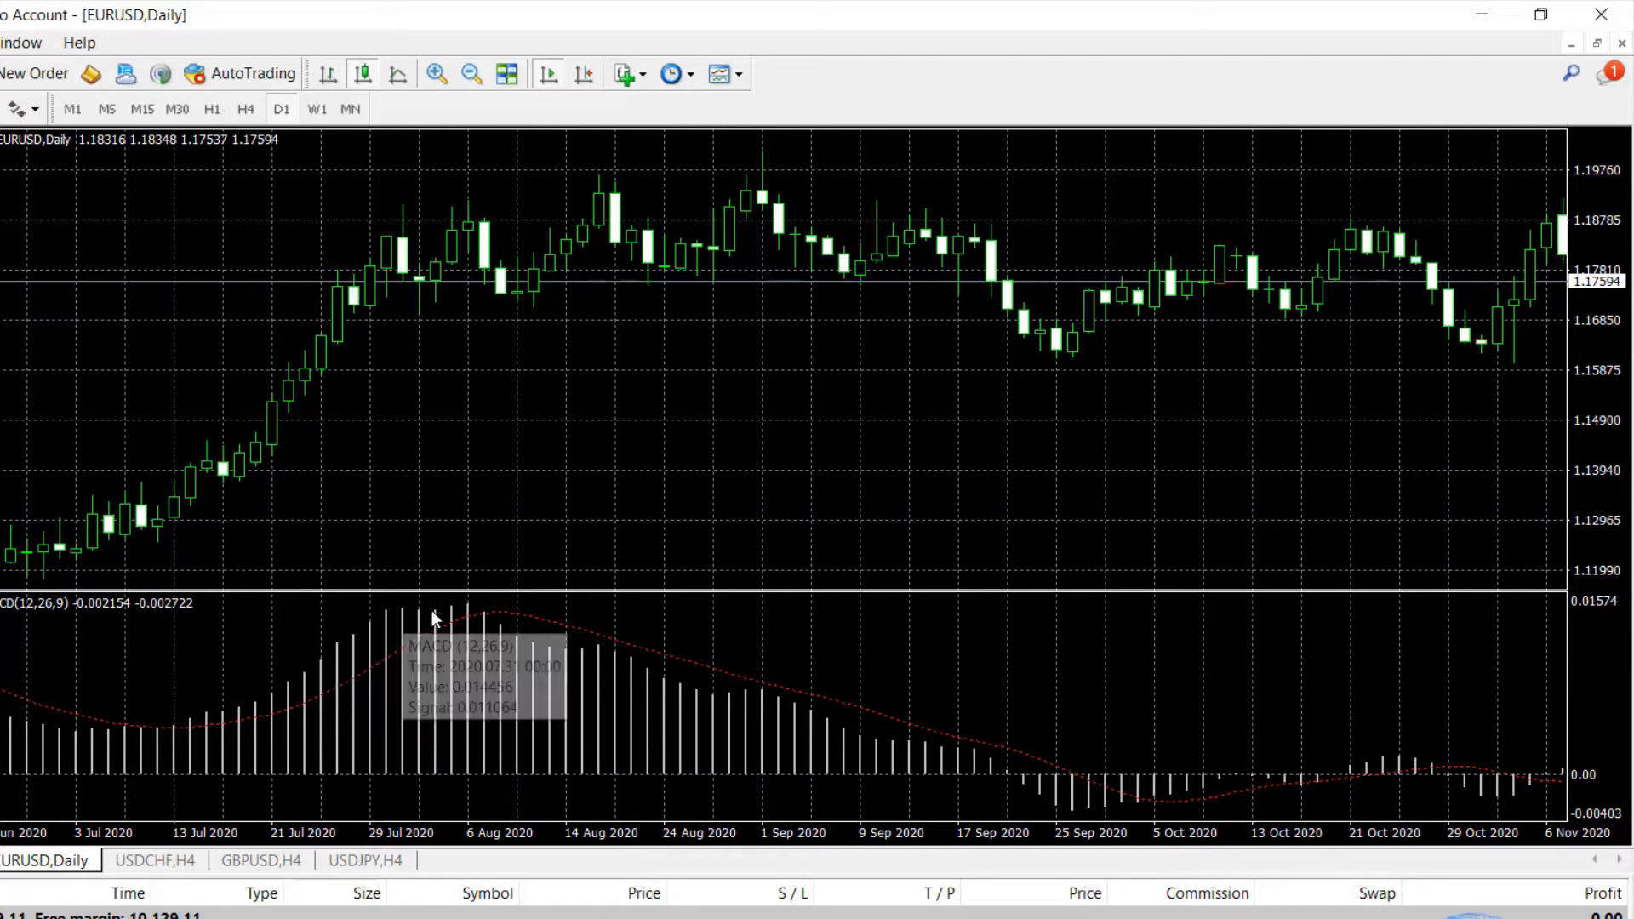
{"action": "mouse_move", "coordinate": [649, 672]}
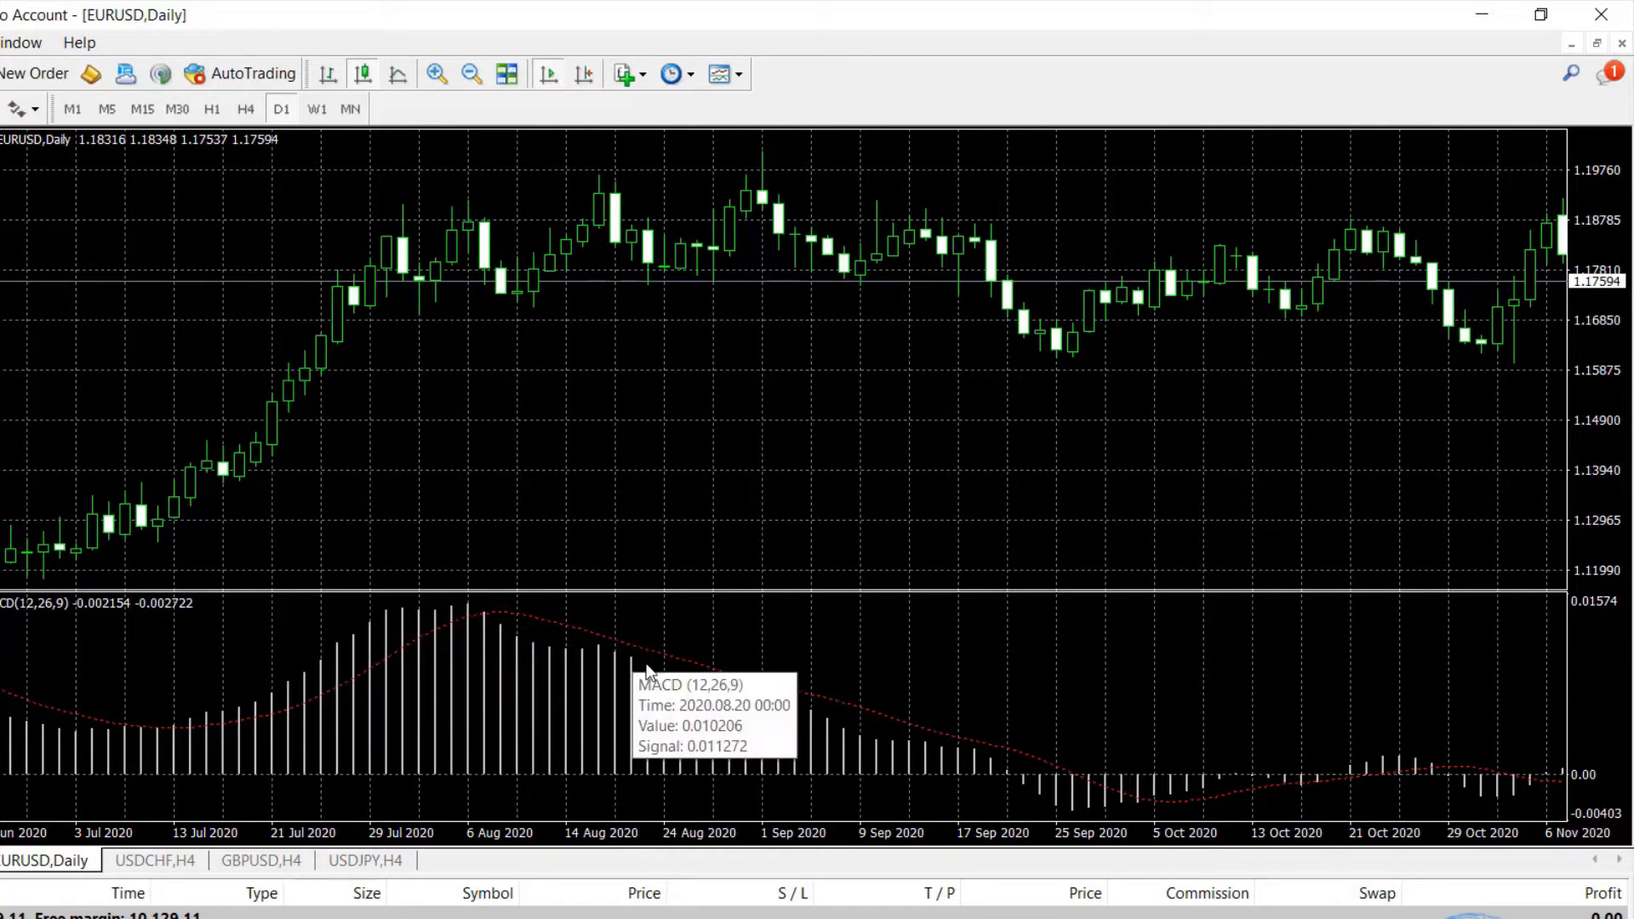
{"action": "mouse_move", "coordinate": [527, 628]}
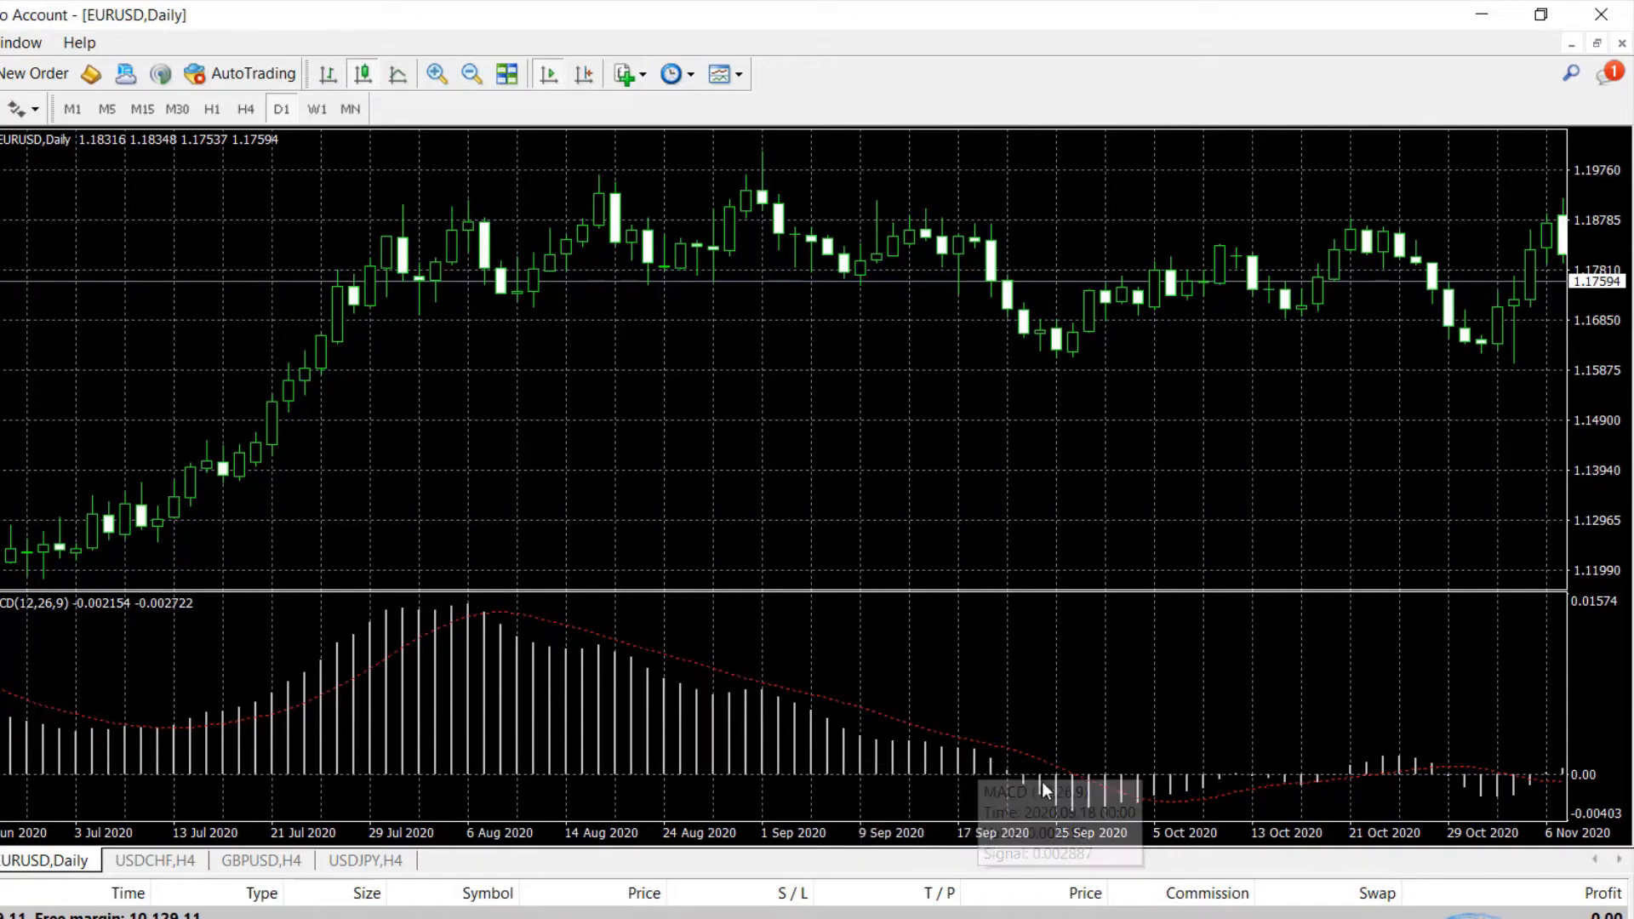
{"action": "mouse_move", "coordinate": [1383, 795]}
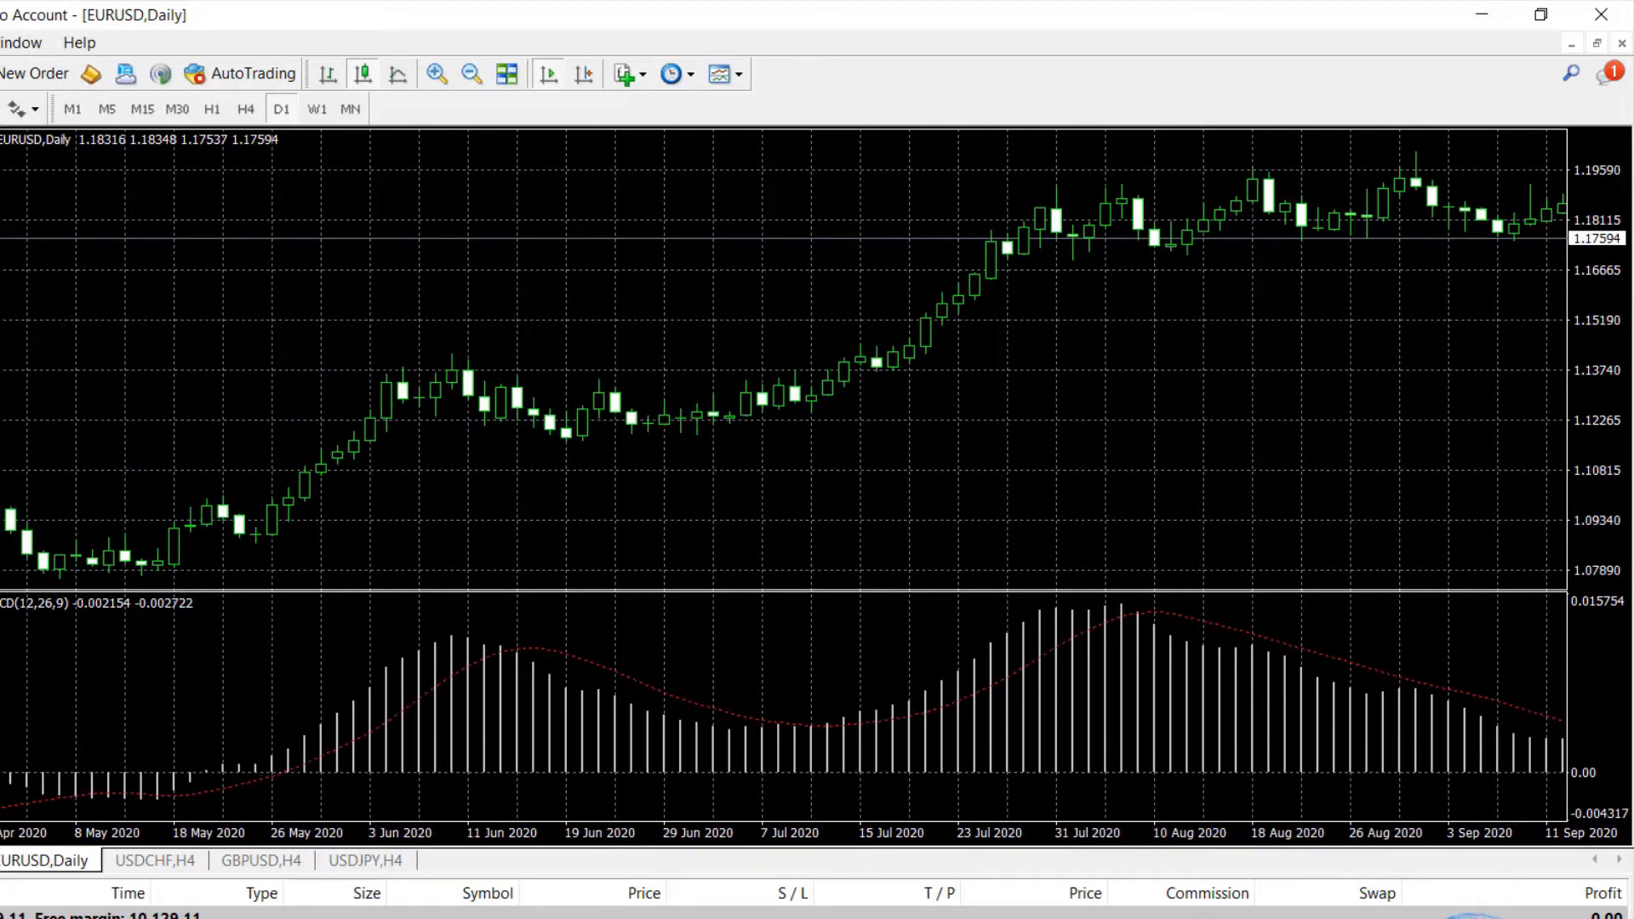
{"action": "mouse_move", "coordinate": [773, 737]}
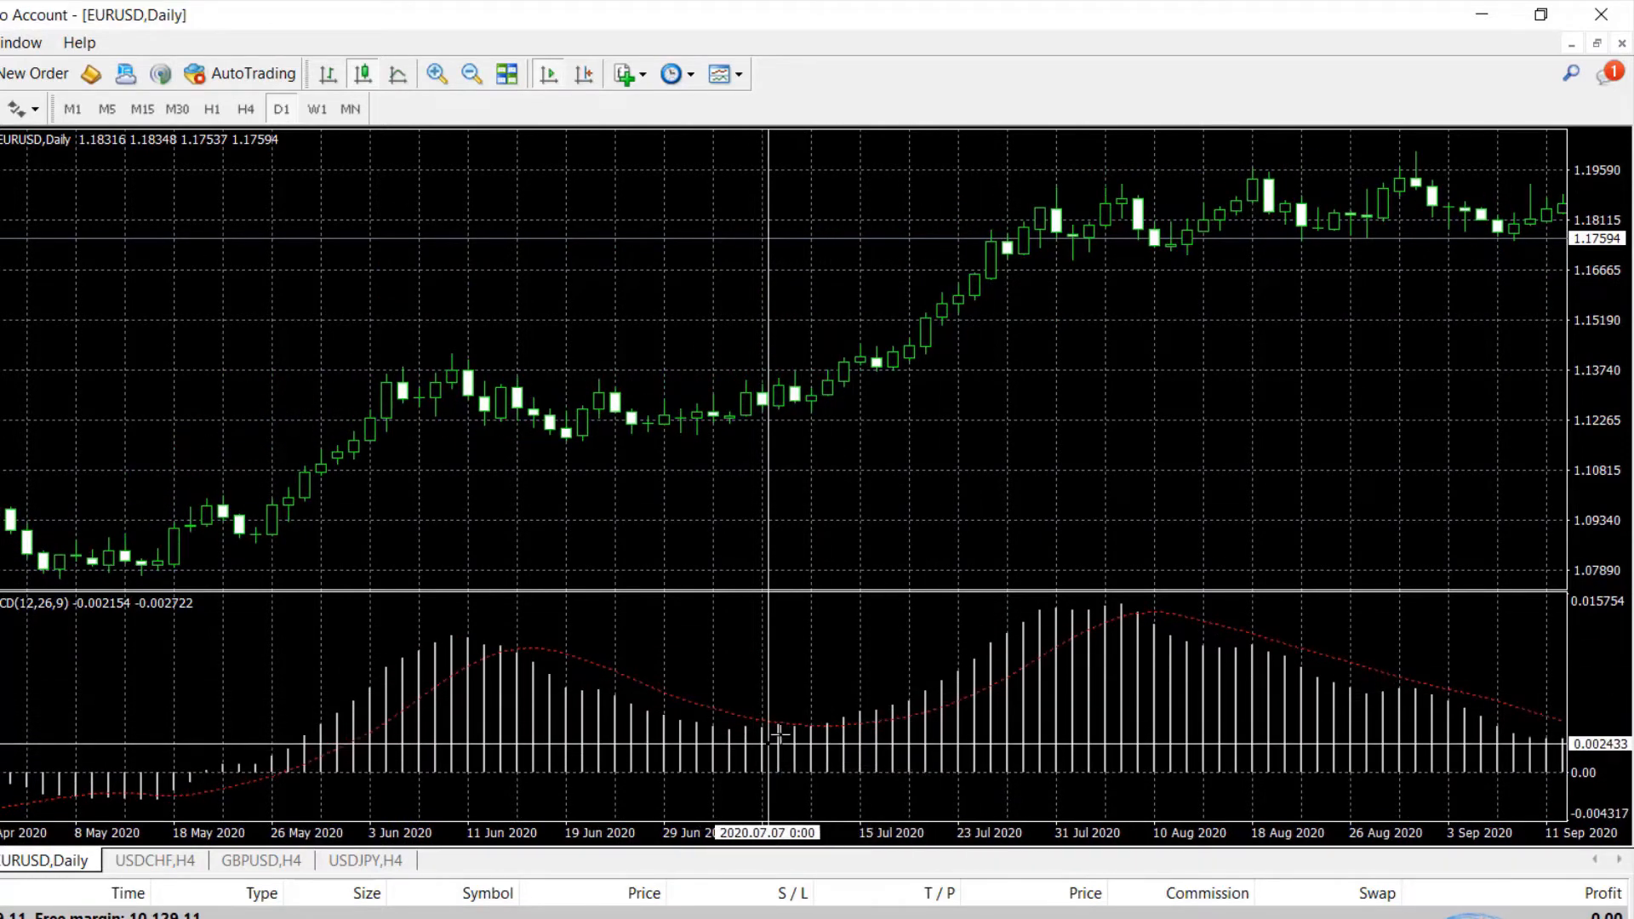
{"action": "mouse_move", "coordinate": [833, 747]}
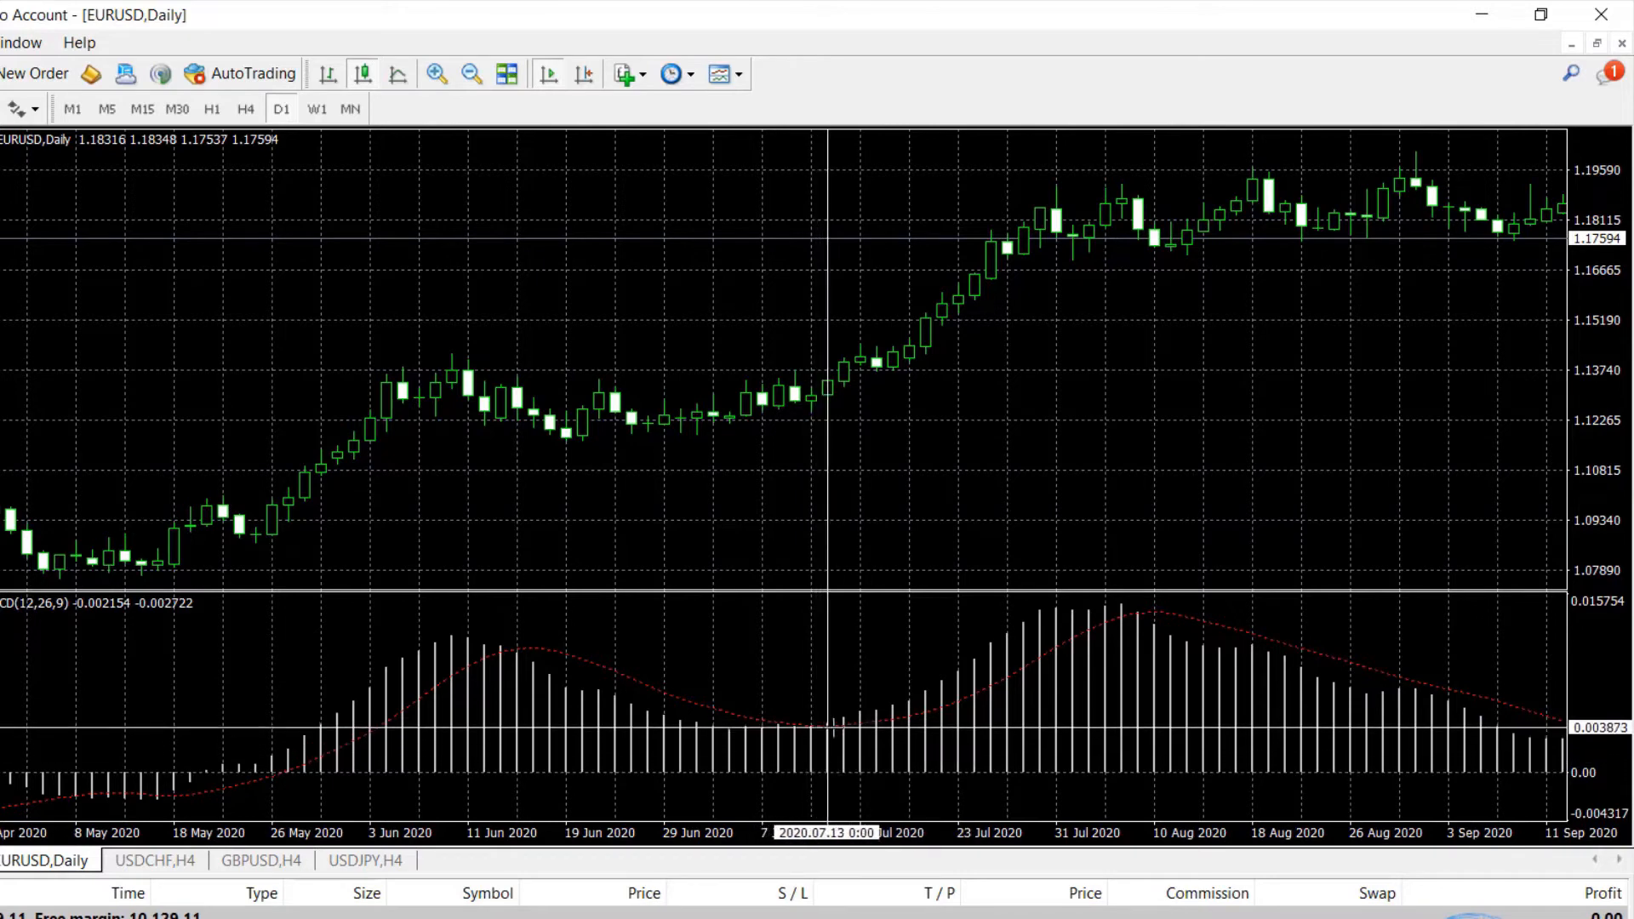
{"action": "mouse_move", "coordinate": [818, 752]}
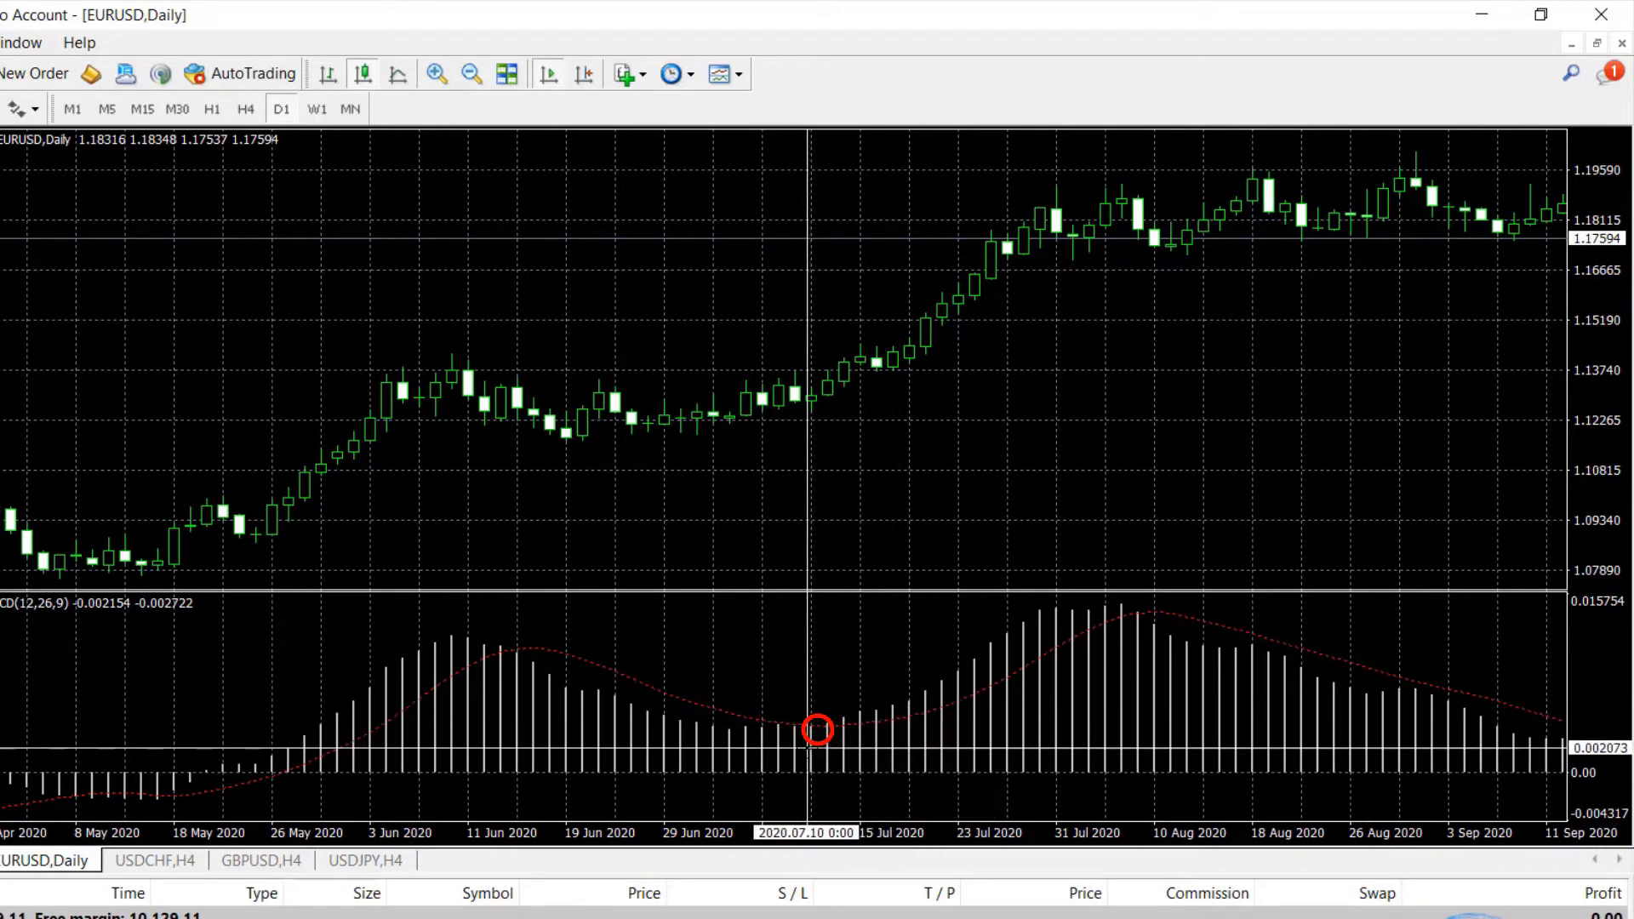
{"action": "mouse_move", "coordinate": [818, 750]}
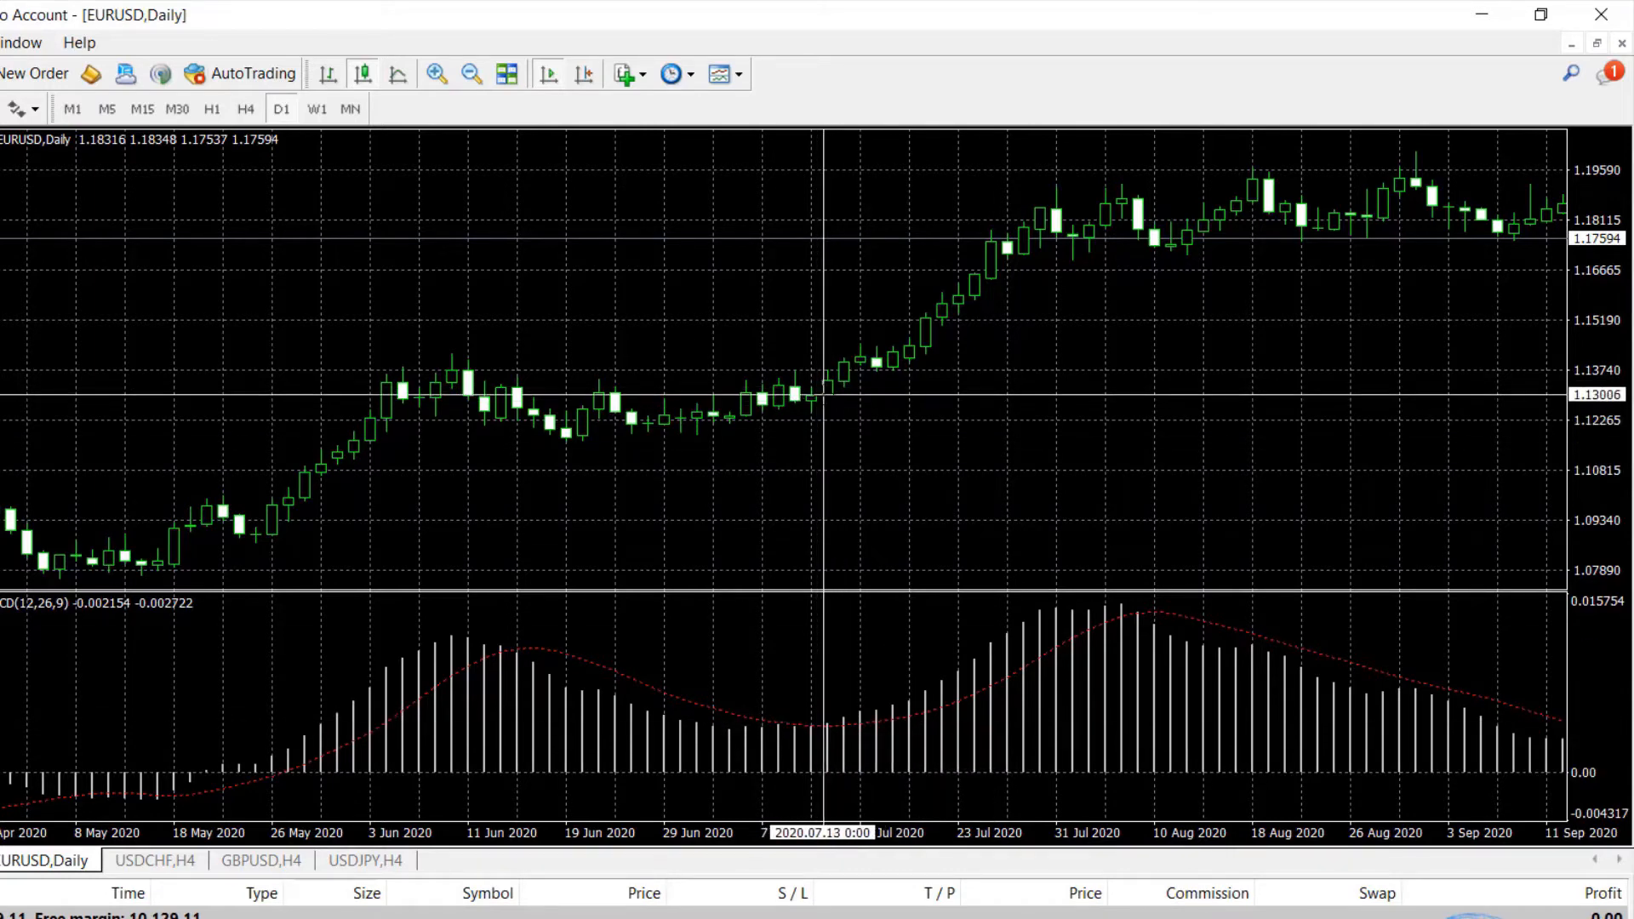
{"action": "mouse_move", "coordinate": [776, 710]}
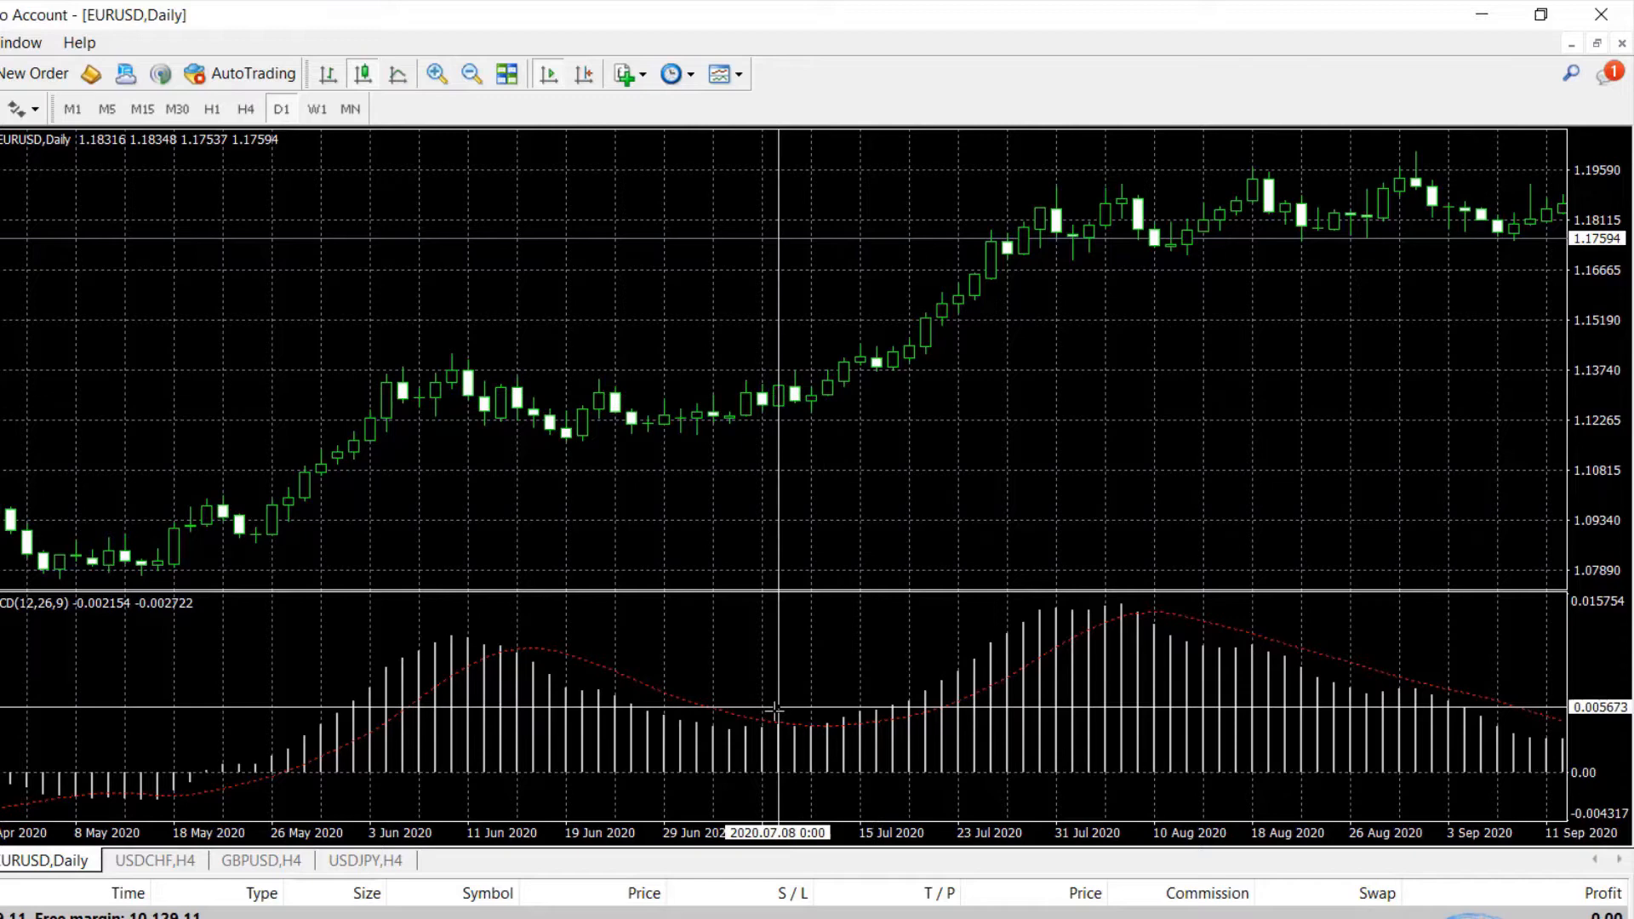
{"action": "mouse_move", "coordinate": [1131, 630]}
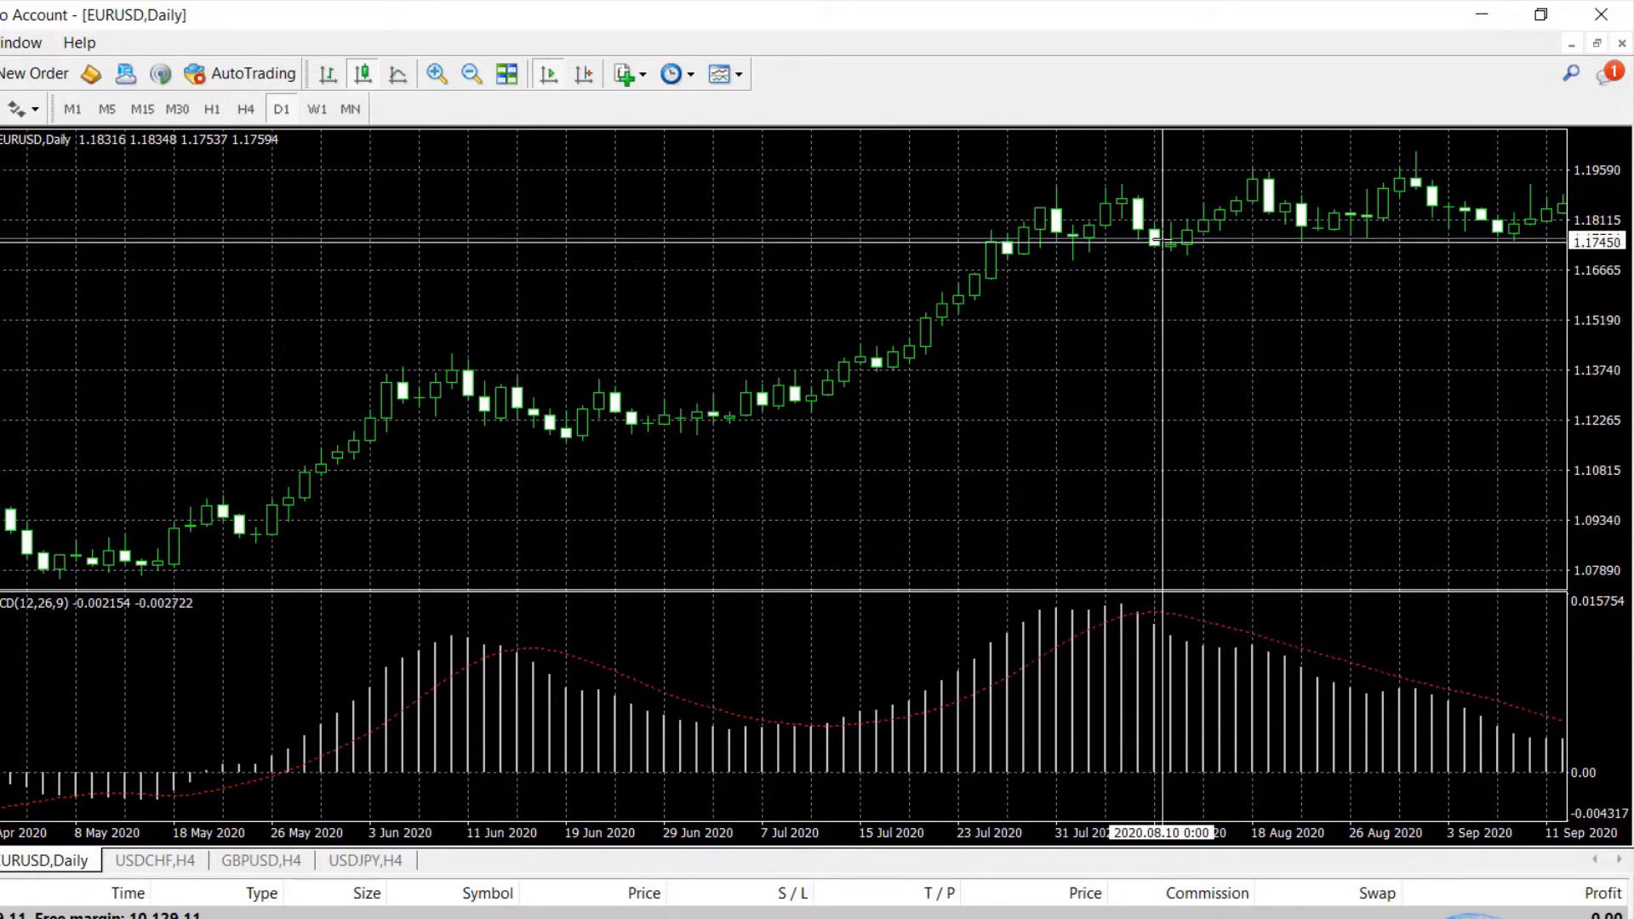
{"action": "mouse_move", "coordinate": [1154, 241]}
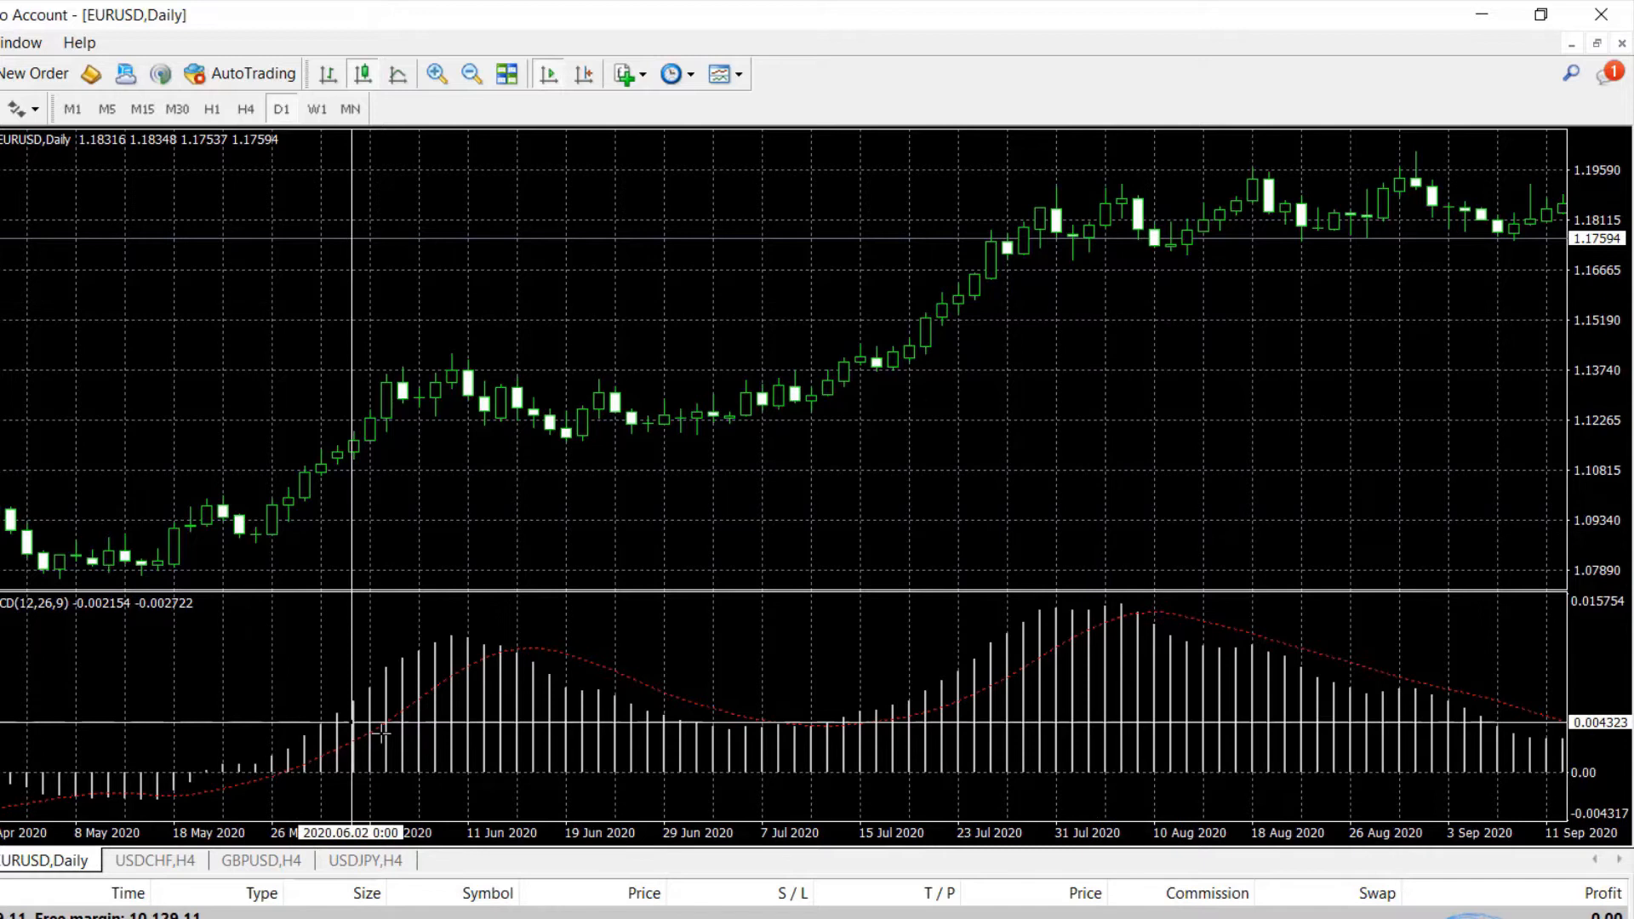
{"action": "mouse_move", "coordinate": [490, 662]}
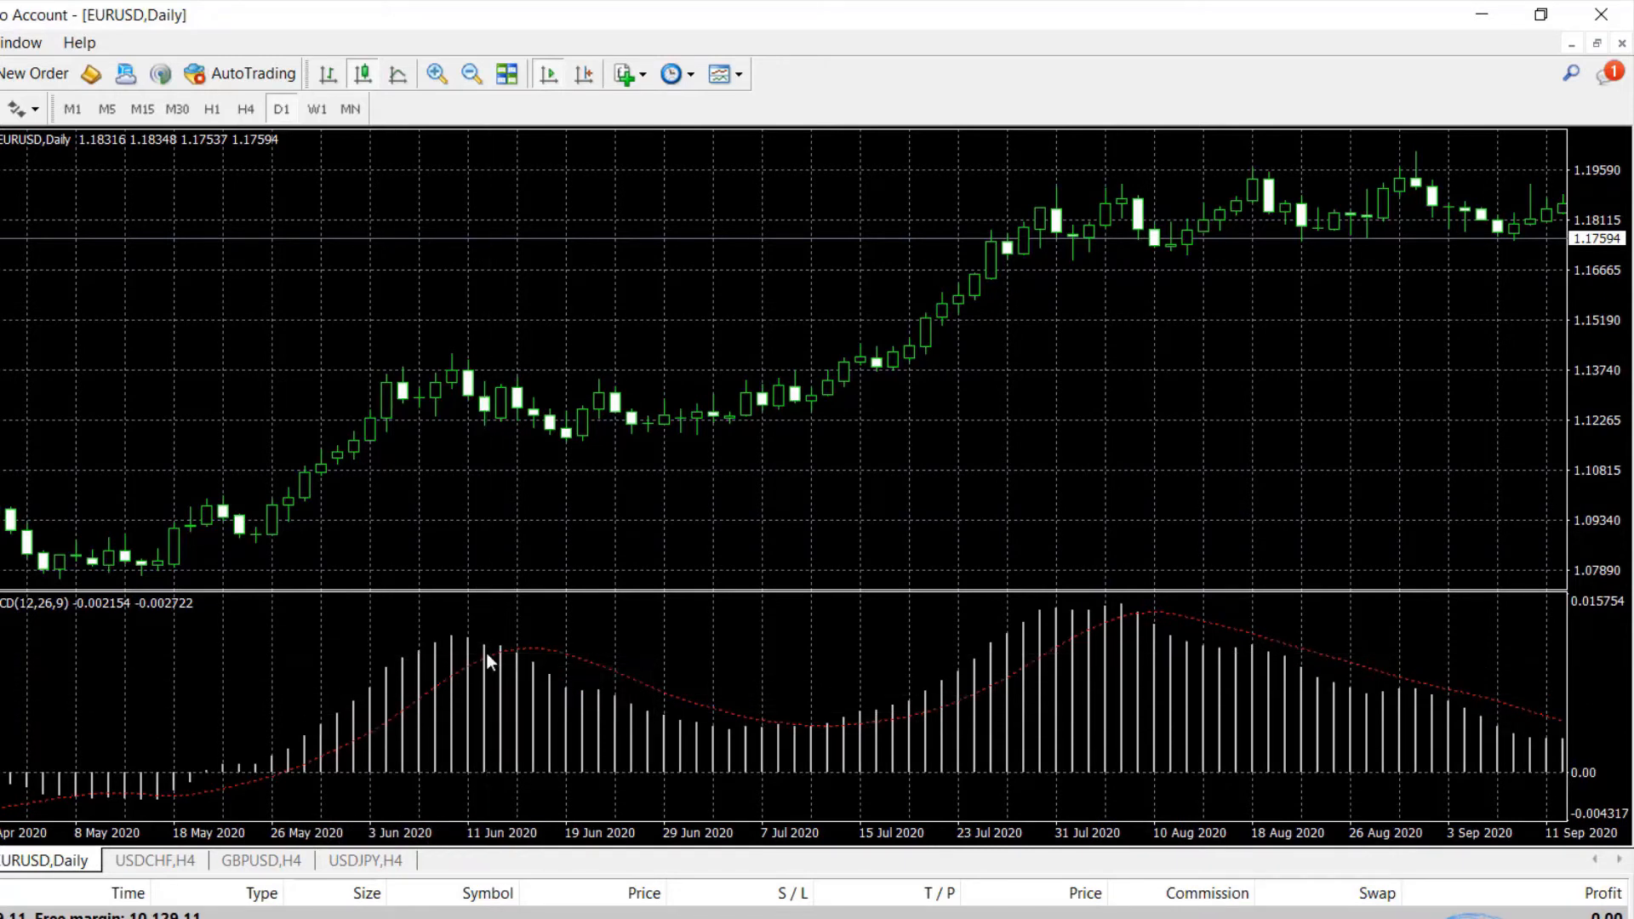
Bring up the MACD indicator's options menu in its pane.
{"action": "right_click", "coordinate": [487, 663]}
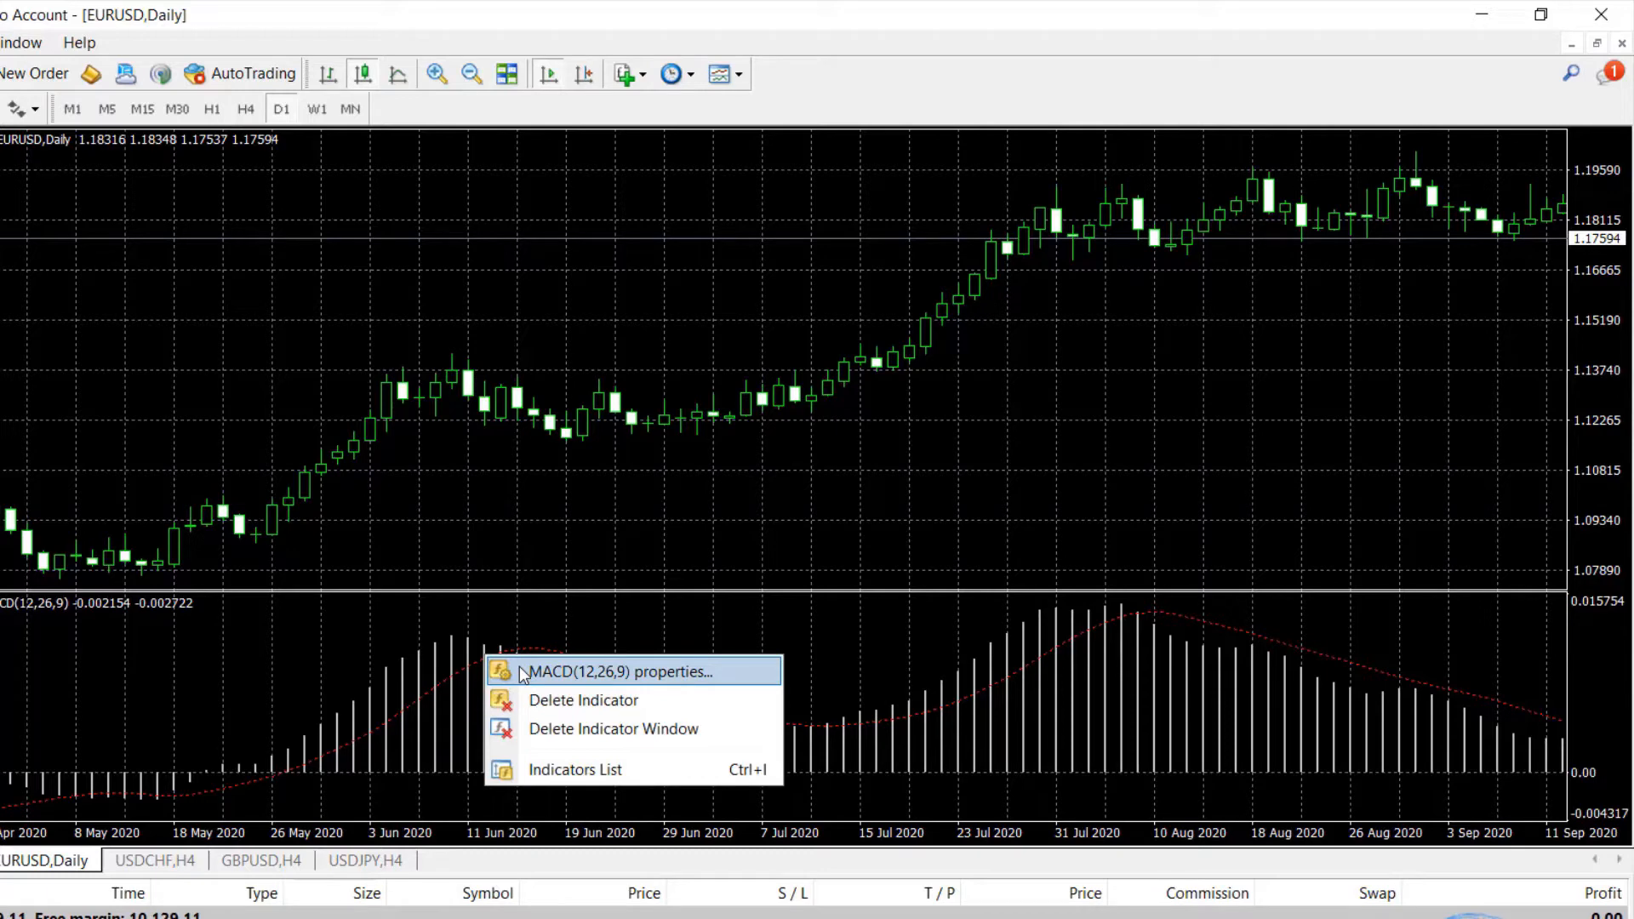
{"action": "mouse_move", "coordinate": [529, 672]}
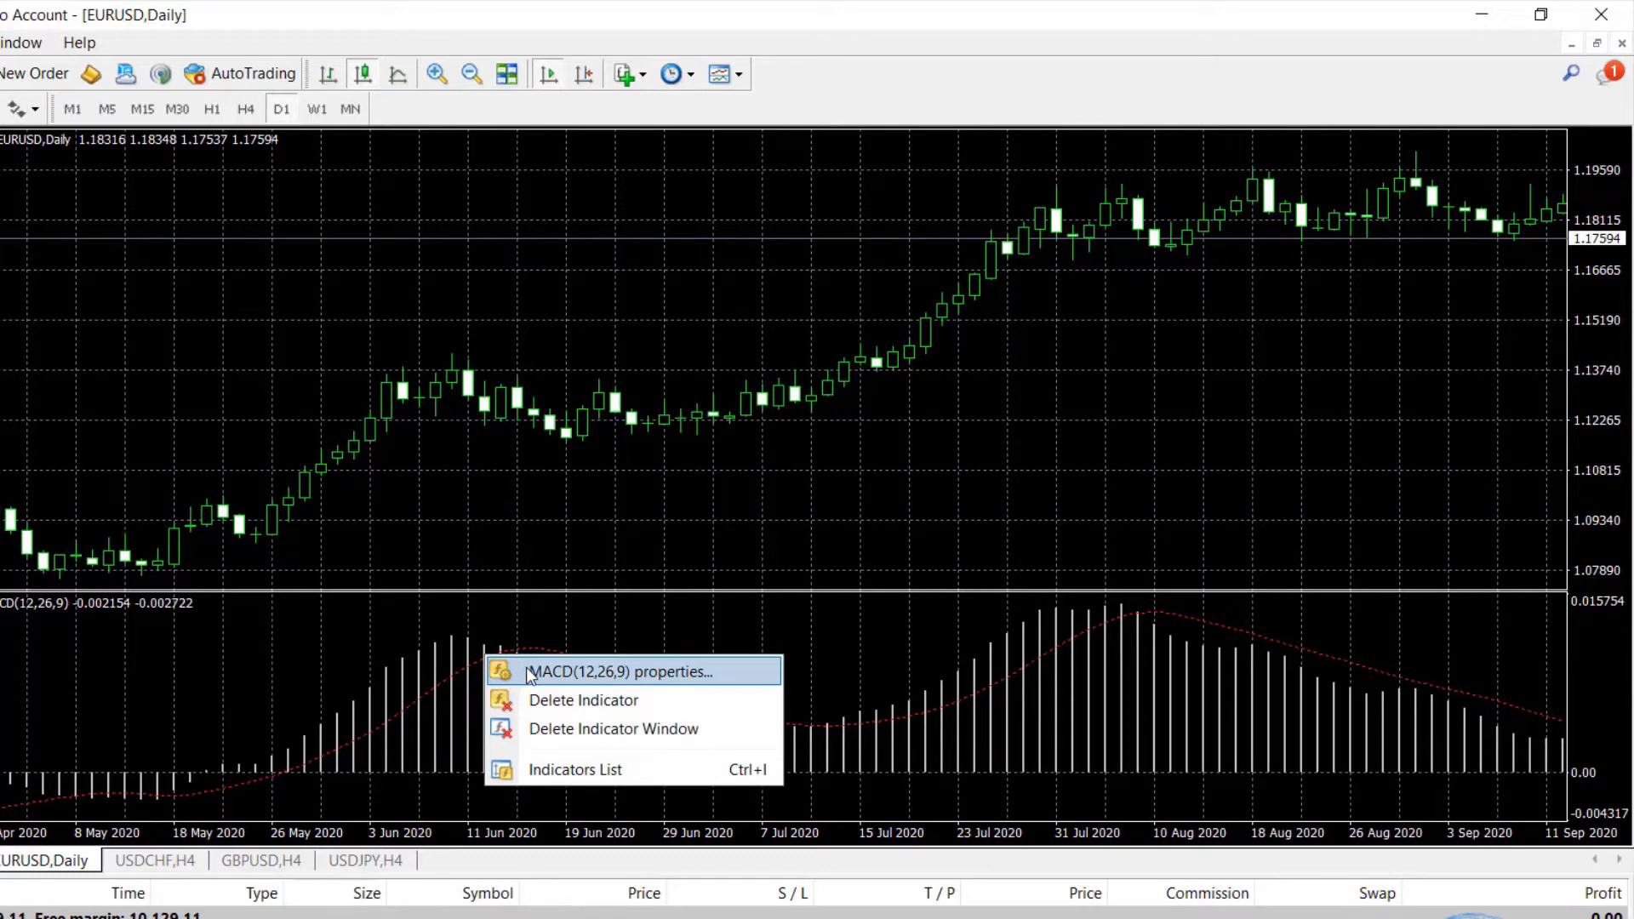
Make the MACD main histogram aqua and thicker, and the signal line solid and thicker.
{"action": "left_click", "coordinate": [615, 672]}
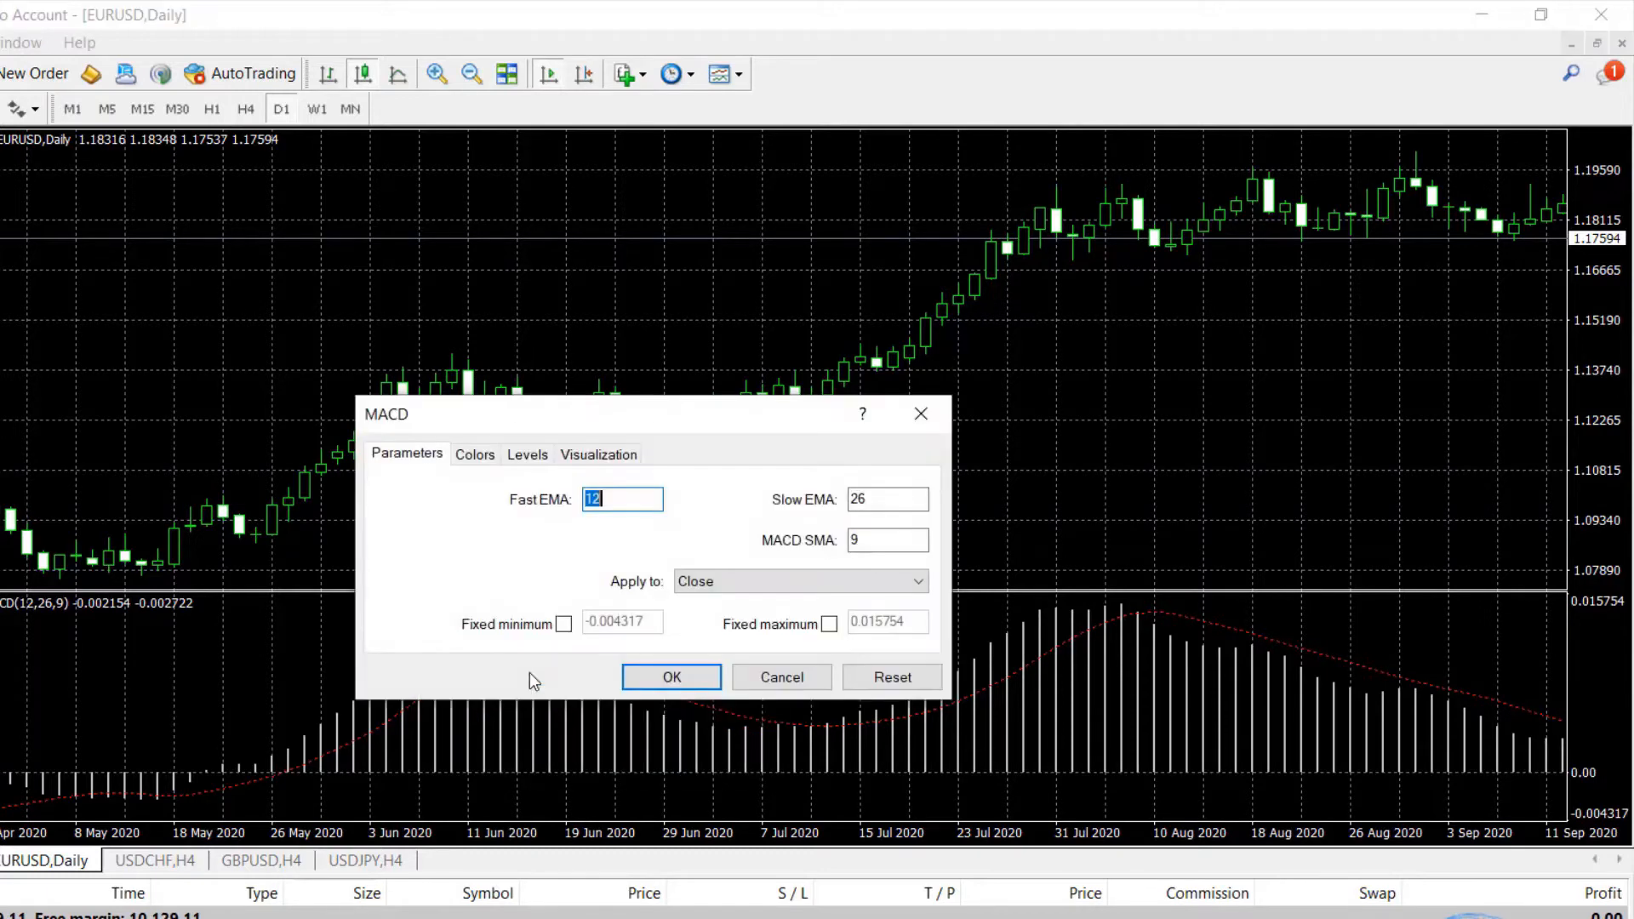
{"action": "left_click", "coordinate": [475, 454]}
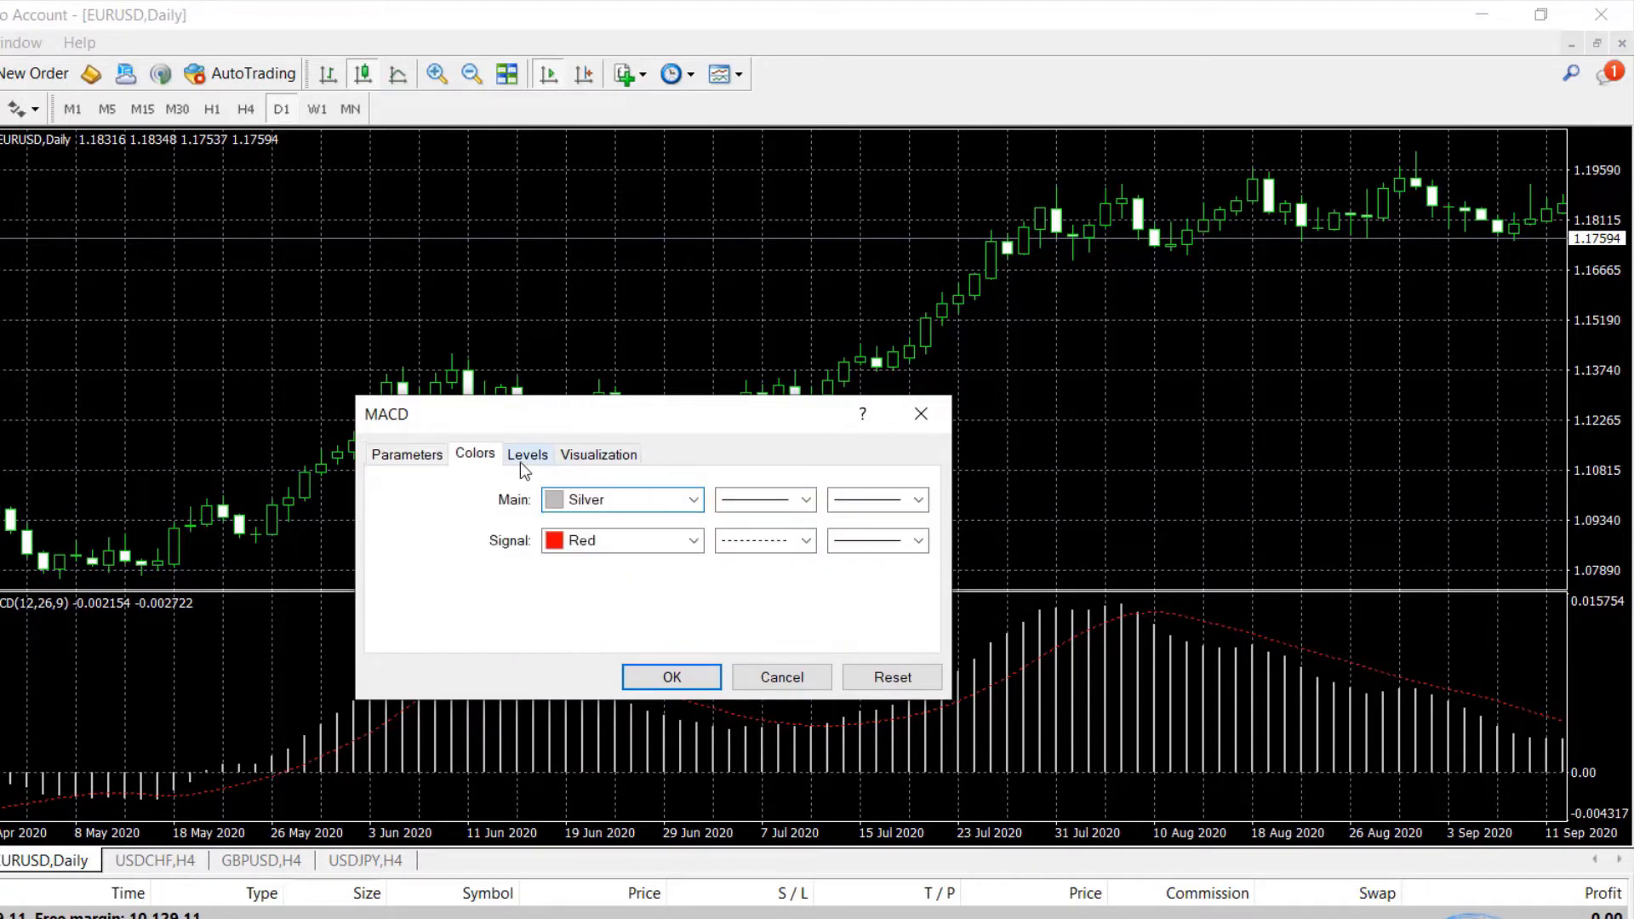
{"action": "mouse_move", "coordinate": [483, 462]}
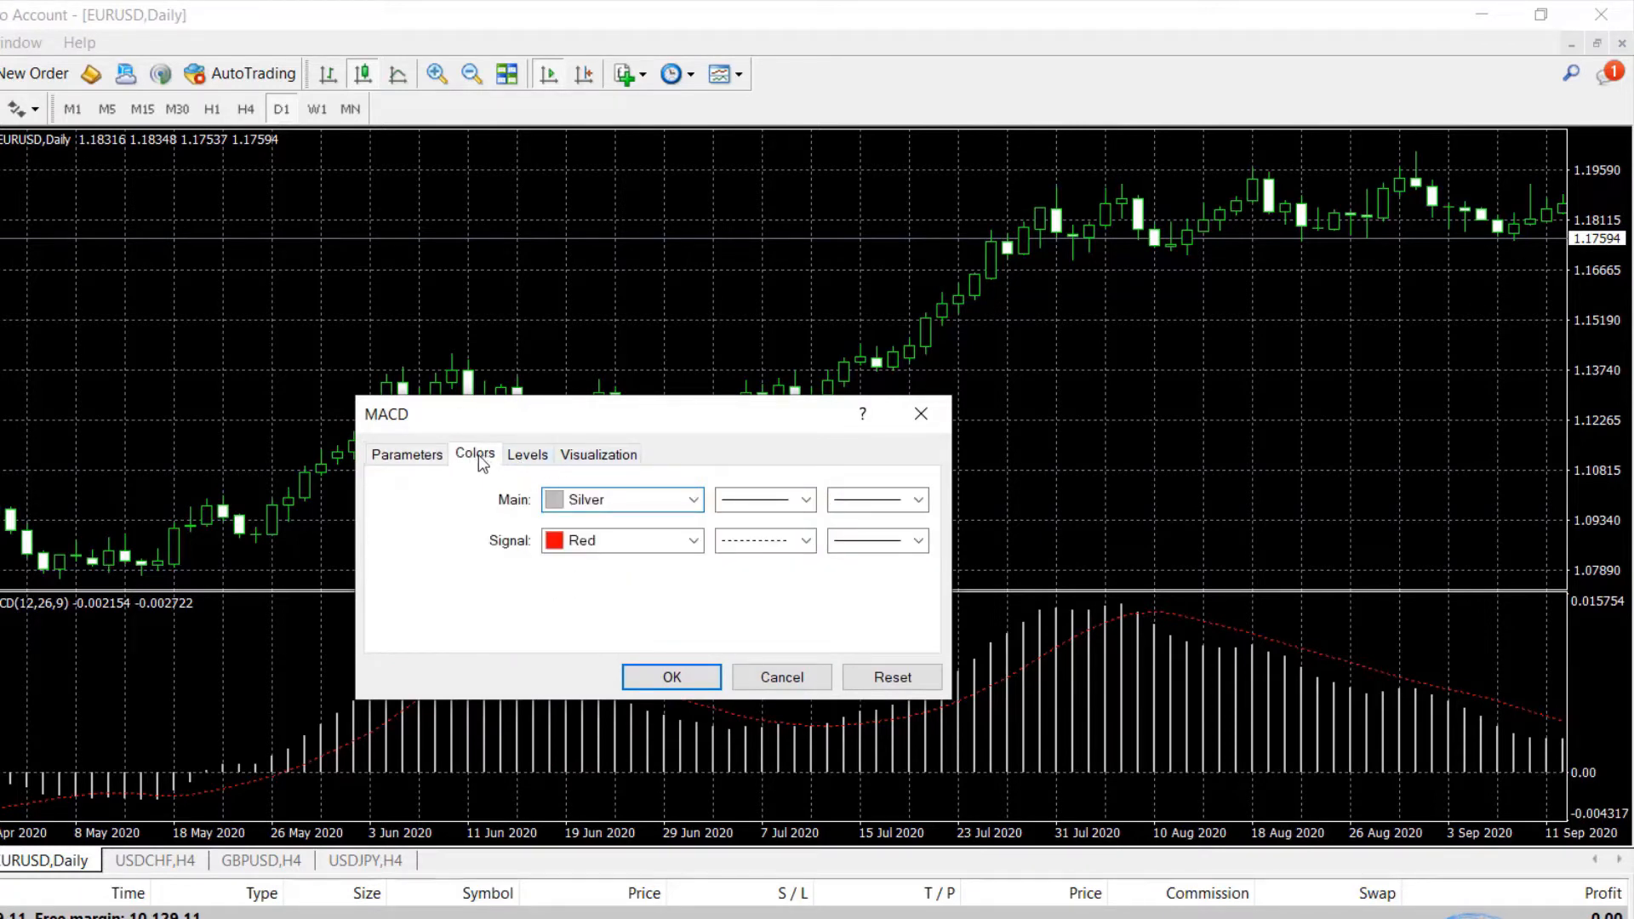
{"action": "mouse_move", "coordinate": [693, 511]}
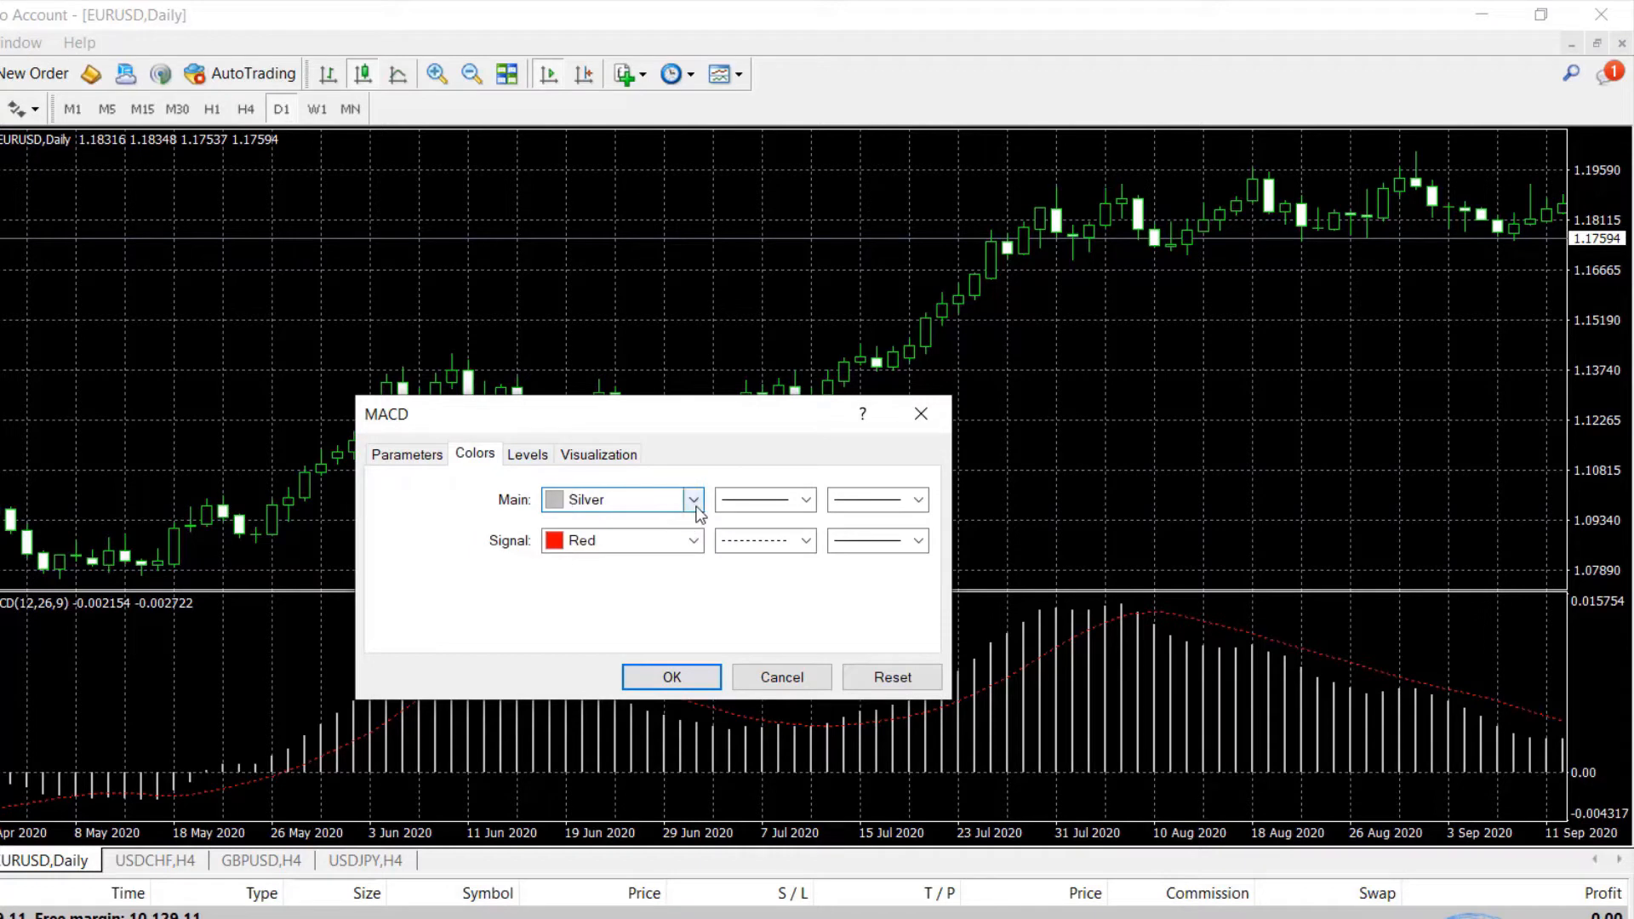
{"action": "left_click", "coordinate": [693, 500]}
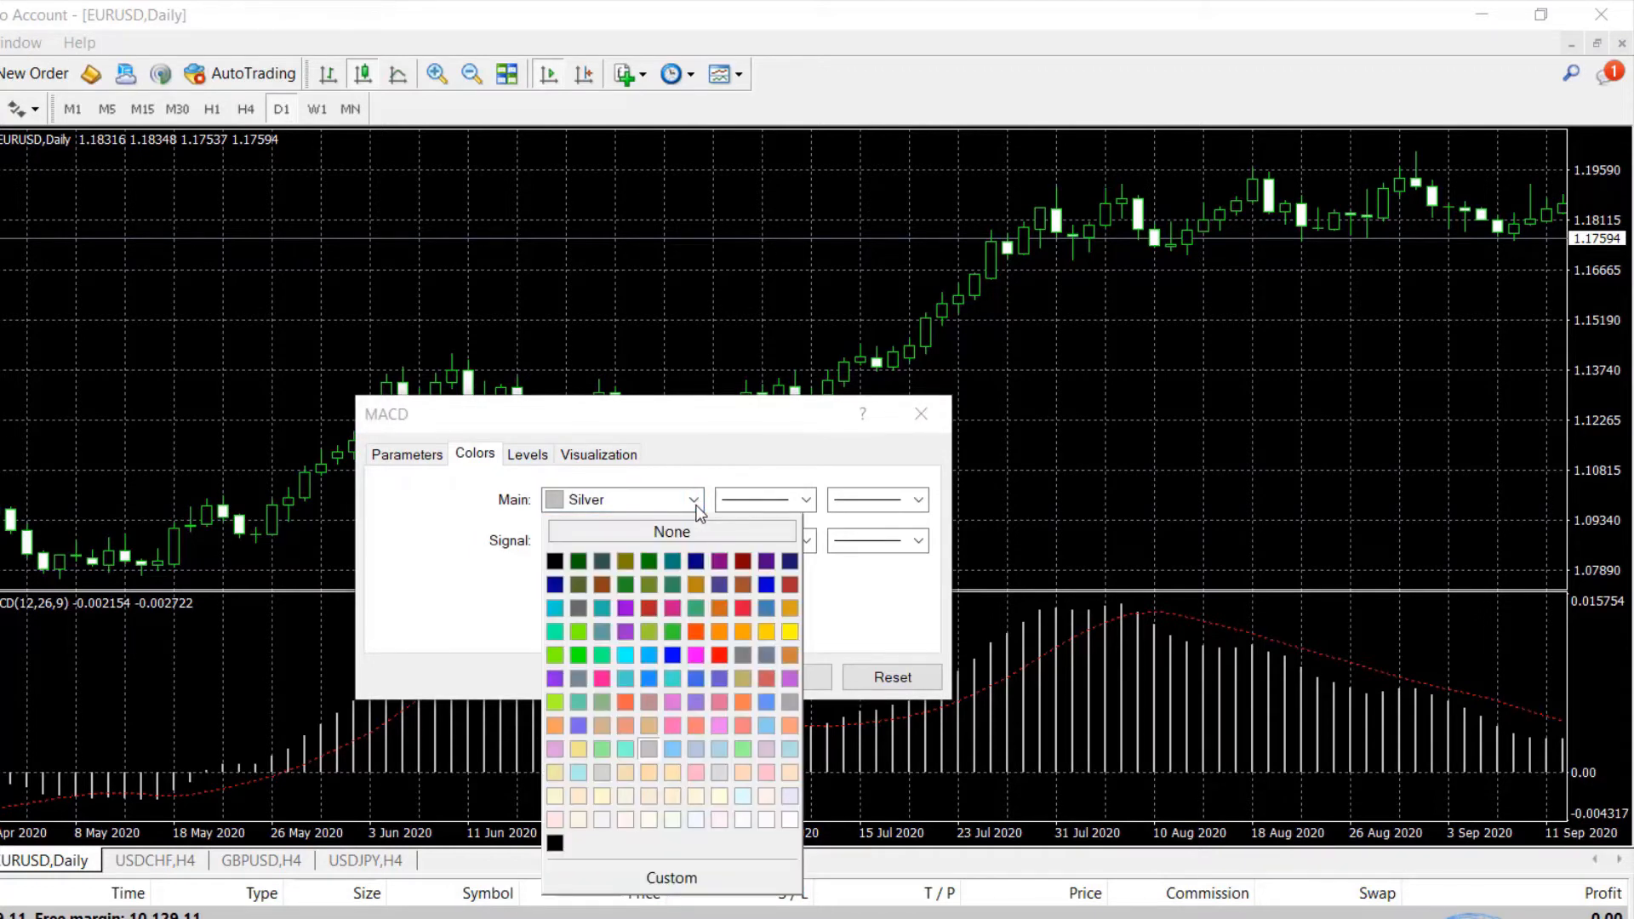
{"action": "mouse_move", "coordinate": [671, 631]}
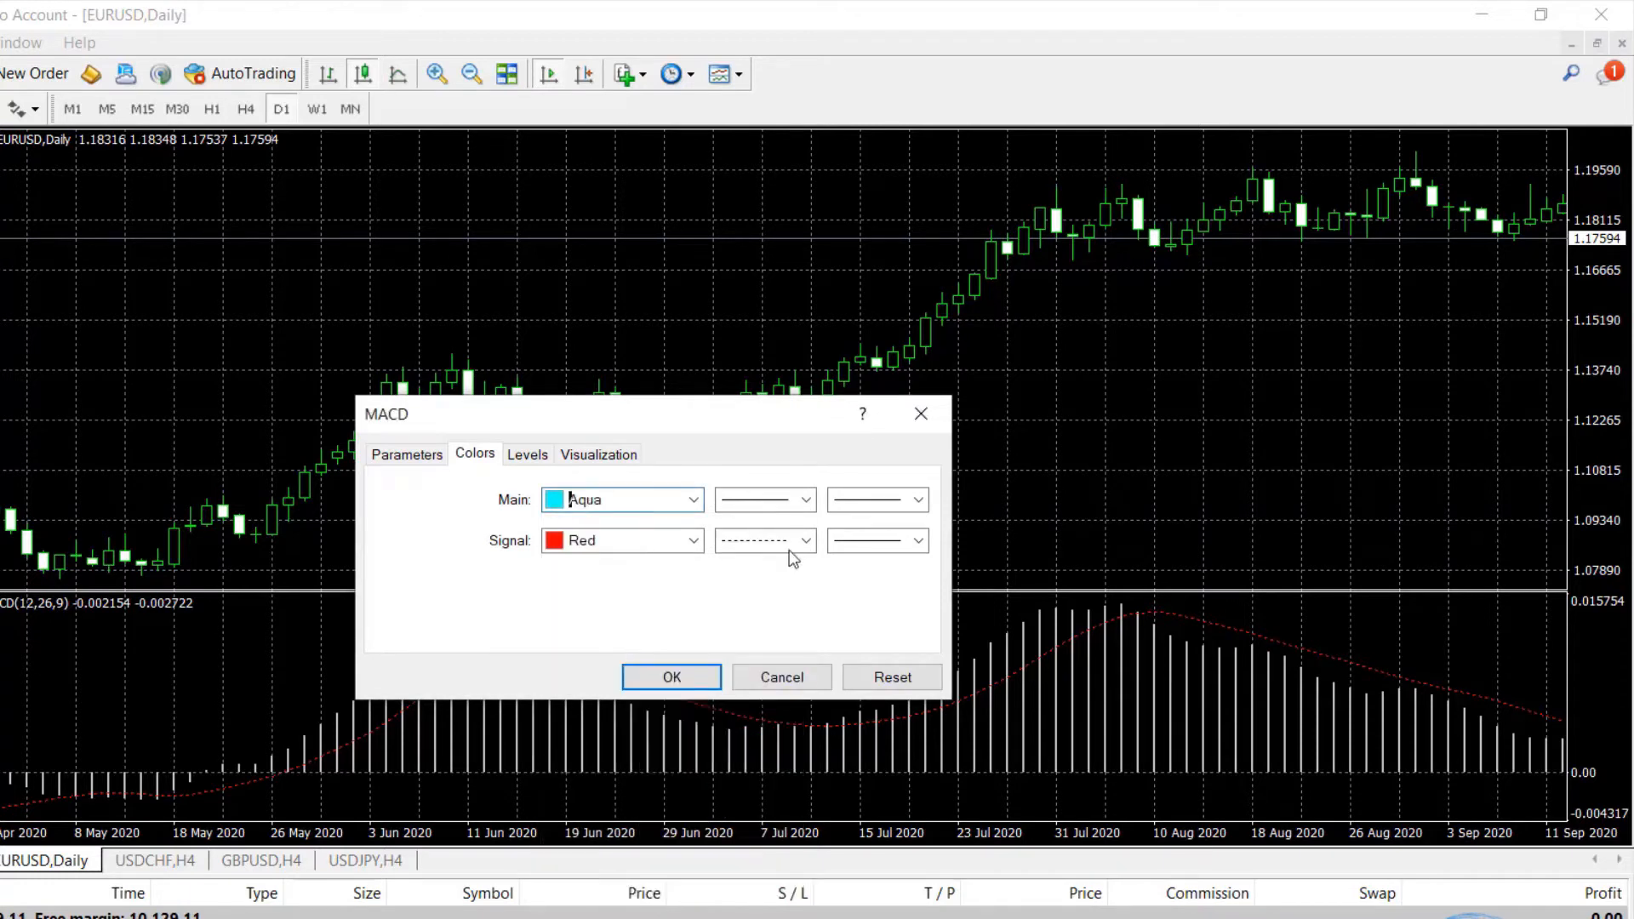
{"action": "left_click", "coordinate": [917, 500]}
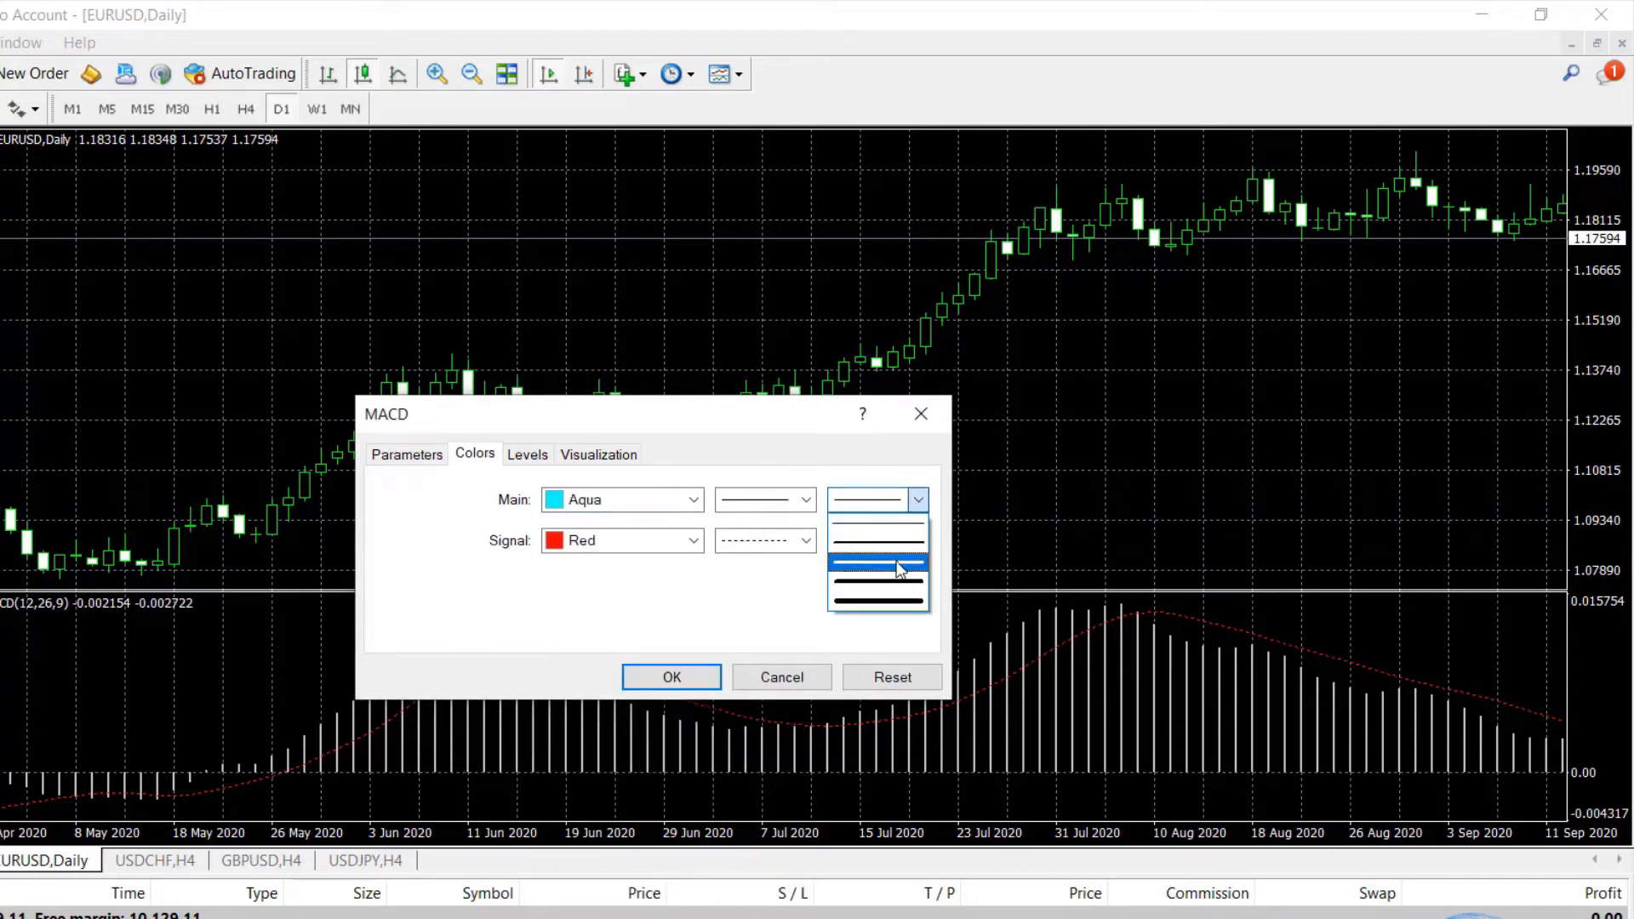
{"action": "left_click", "coordinate": [876, 563]}
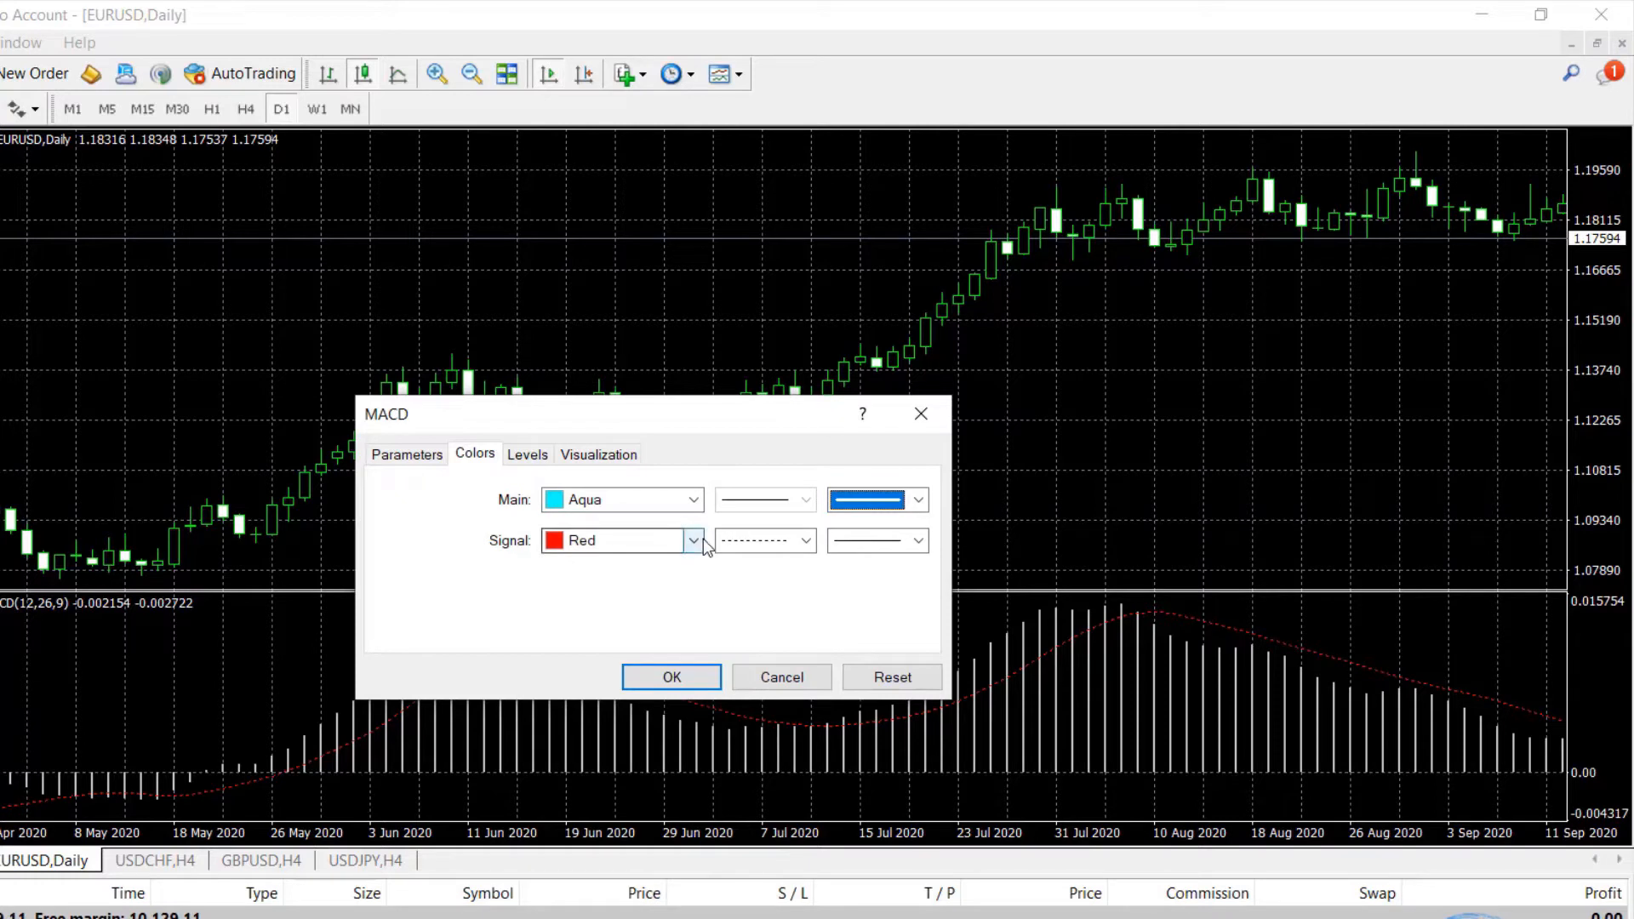
{"action": "left_click", "coordinate": [917, 541]}
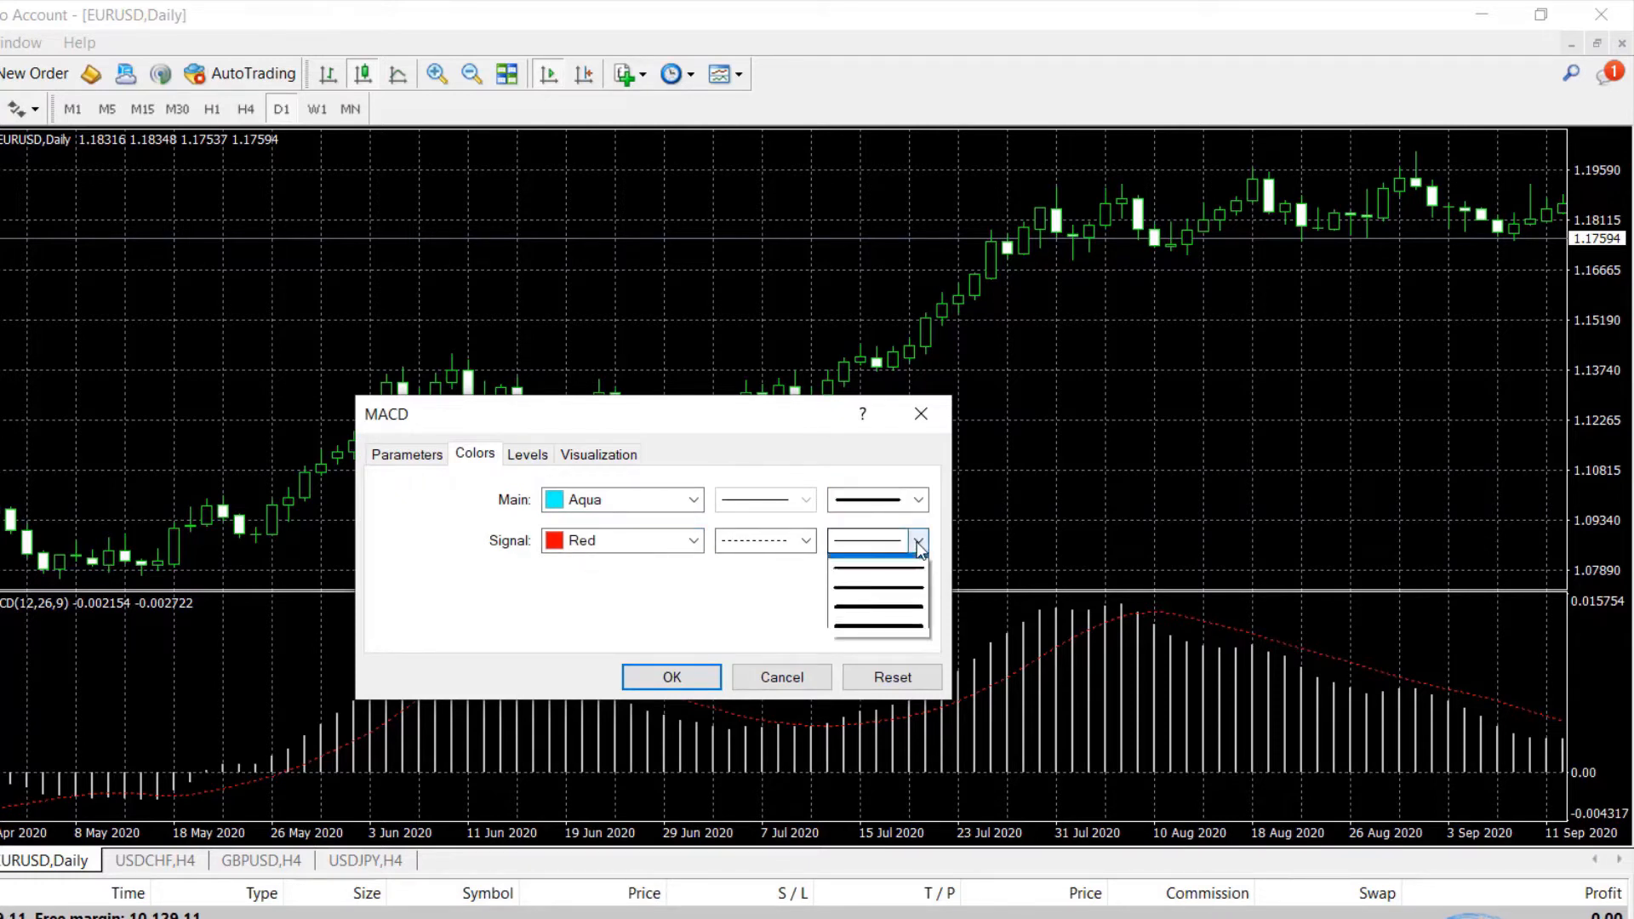
{"action": "left_click", "coordinate": [876, 550]}
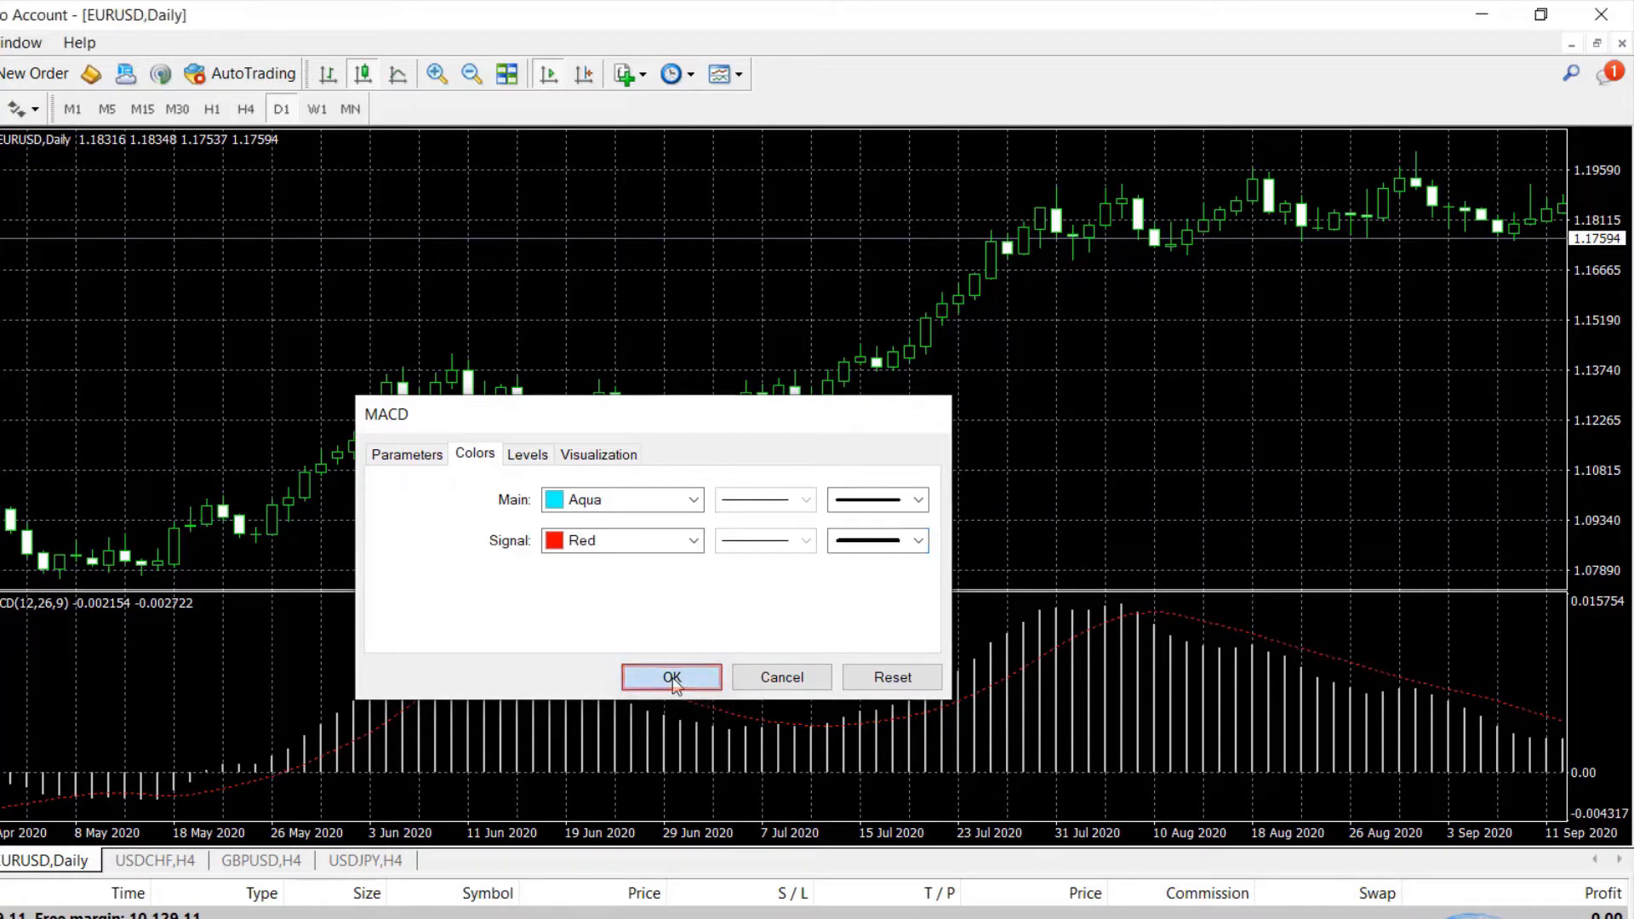
{"action": "left_click", "coordinate": [672, 677]}
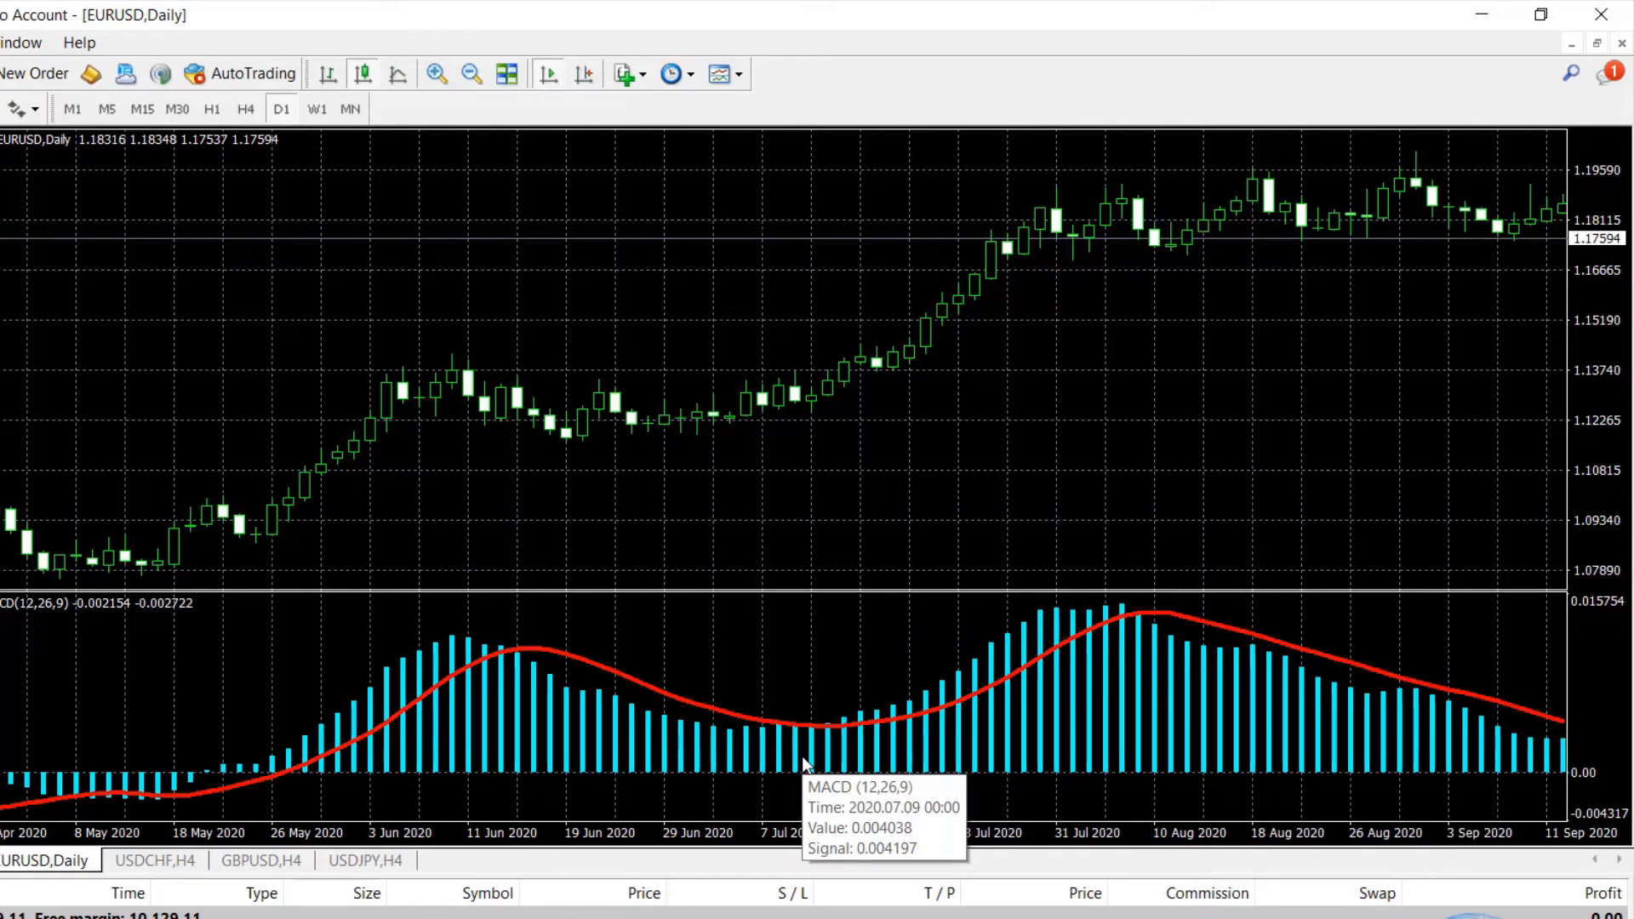
{"action": "mouse_move", "coordinate": [803, 764]}
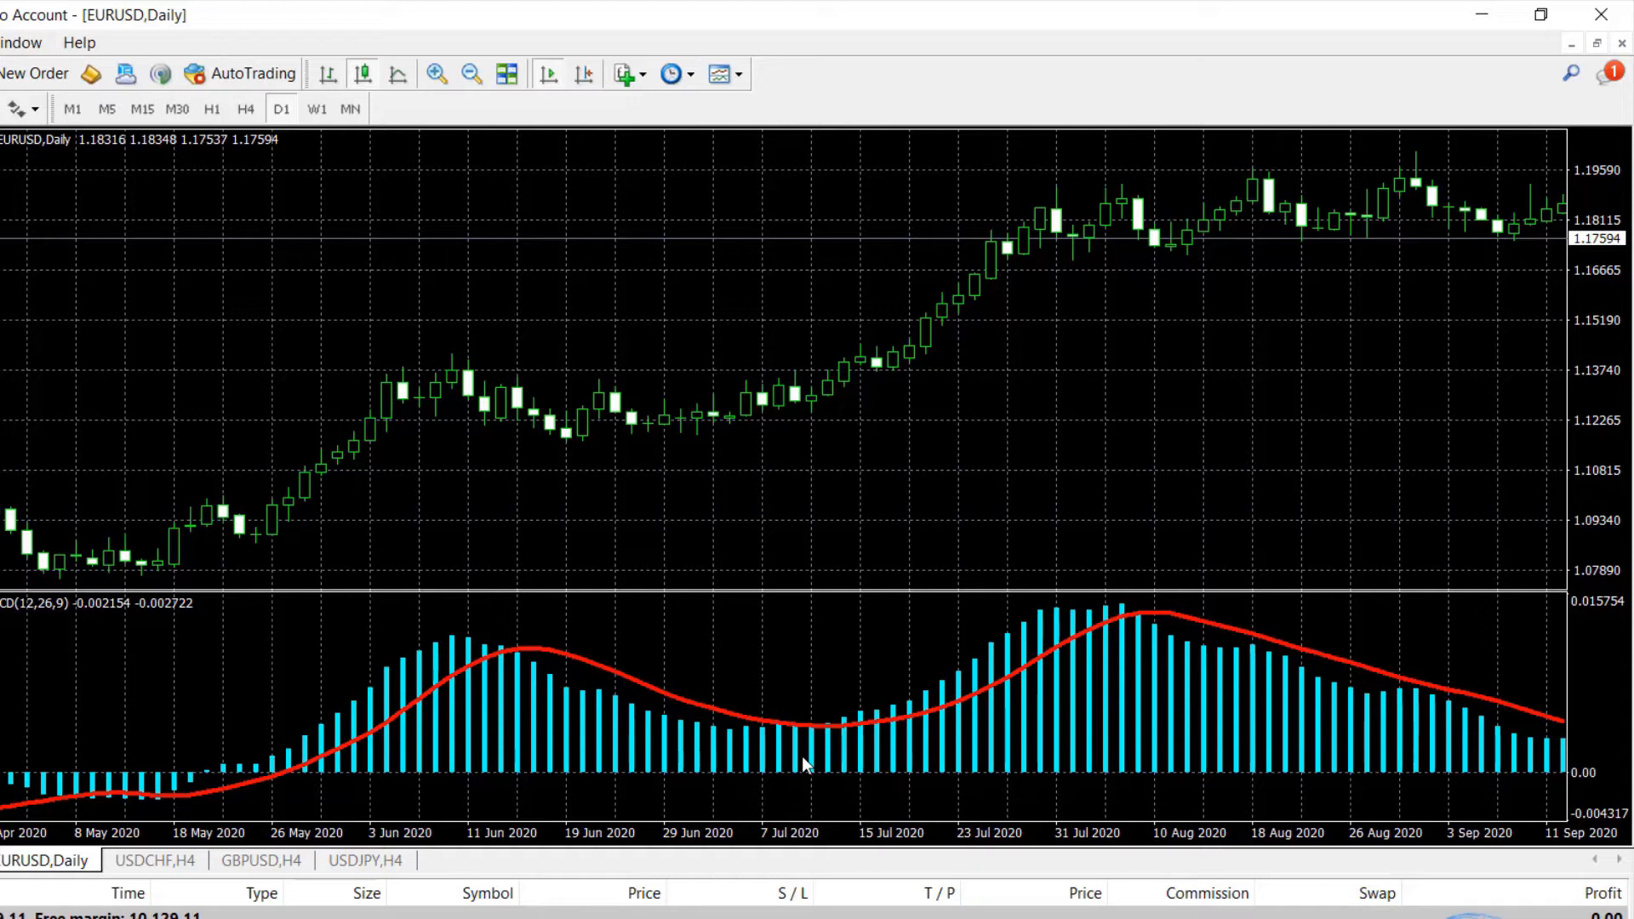
{"action": "mouse_move", "coordinate": [582, 621]}
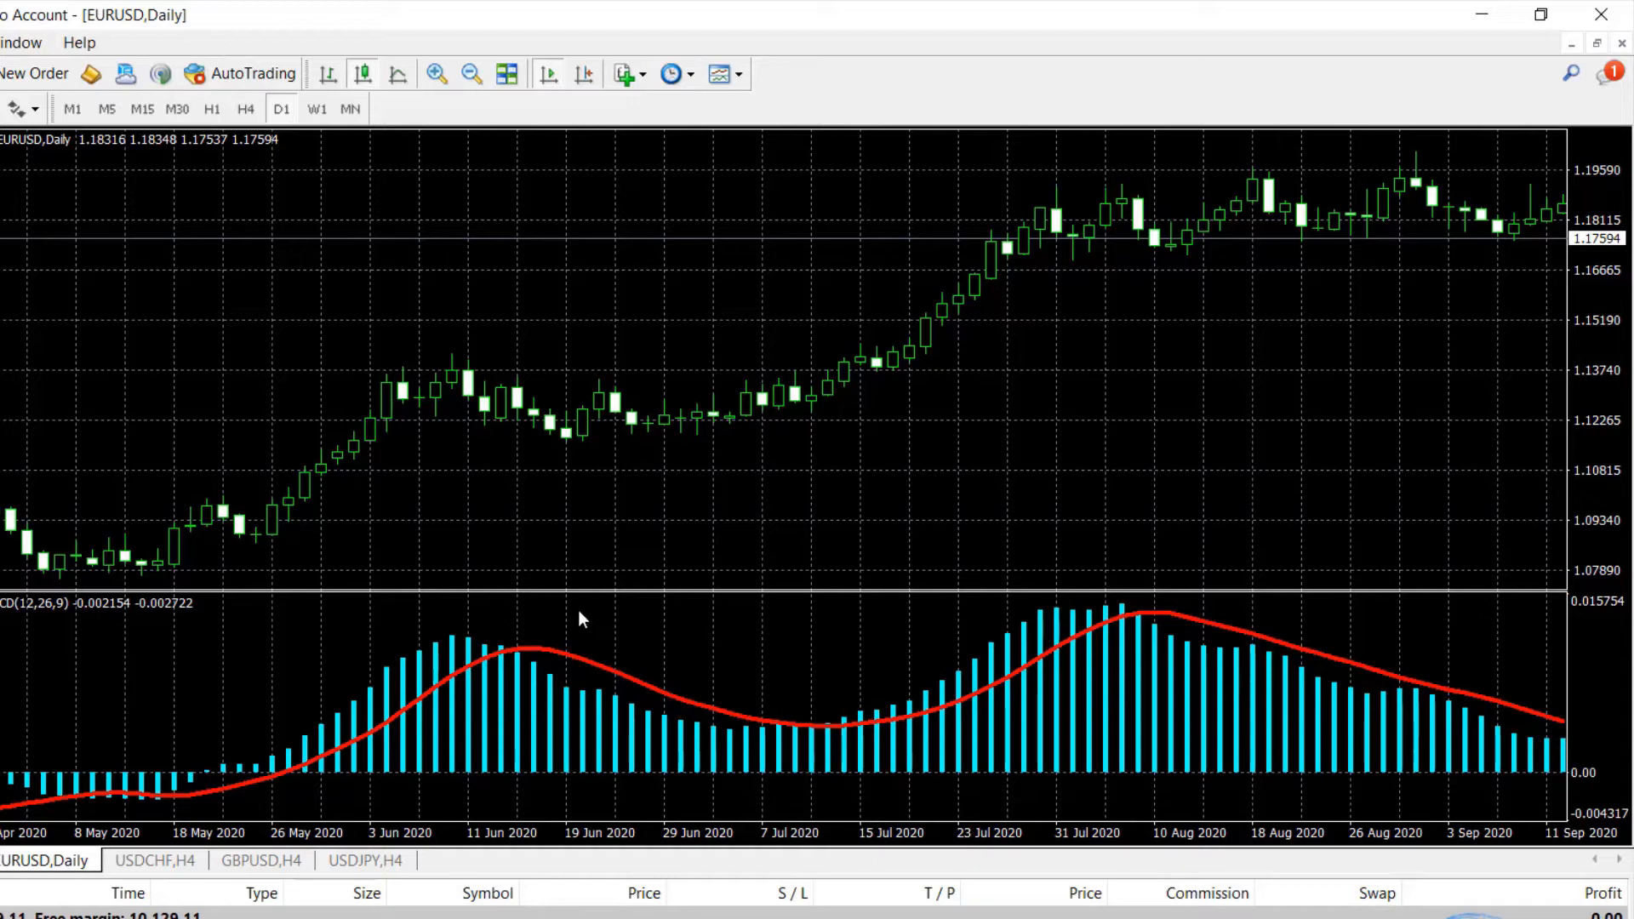
{"action": "mouse_move", "coordinate": [584, 628]}
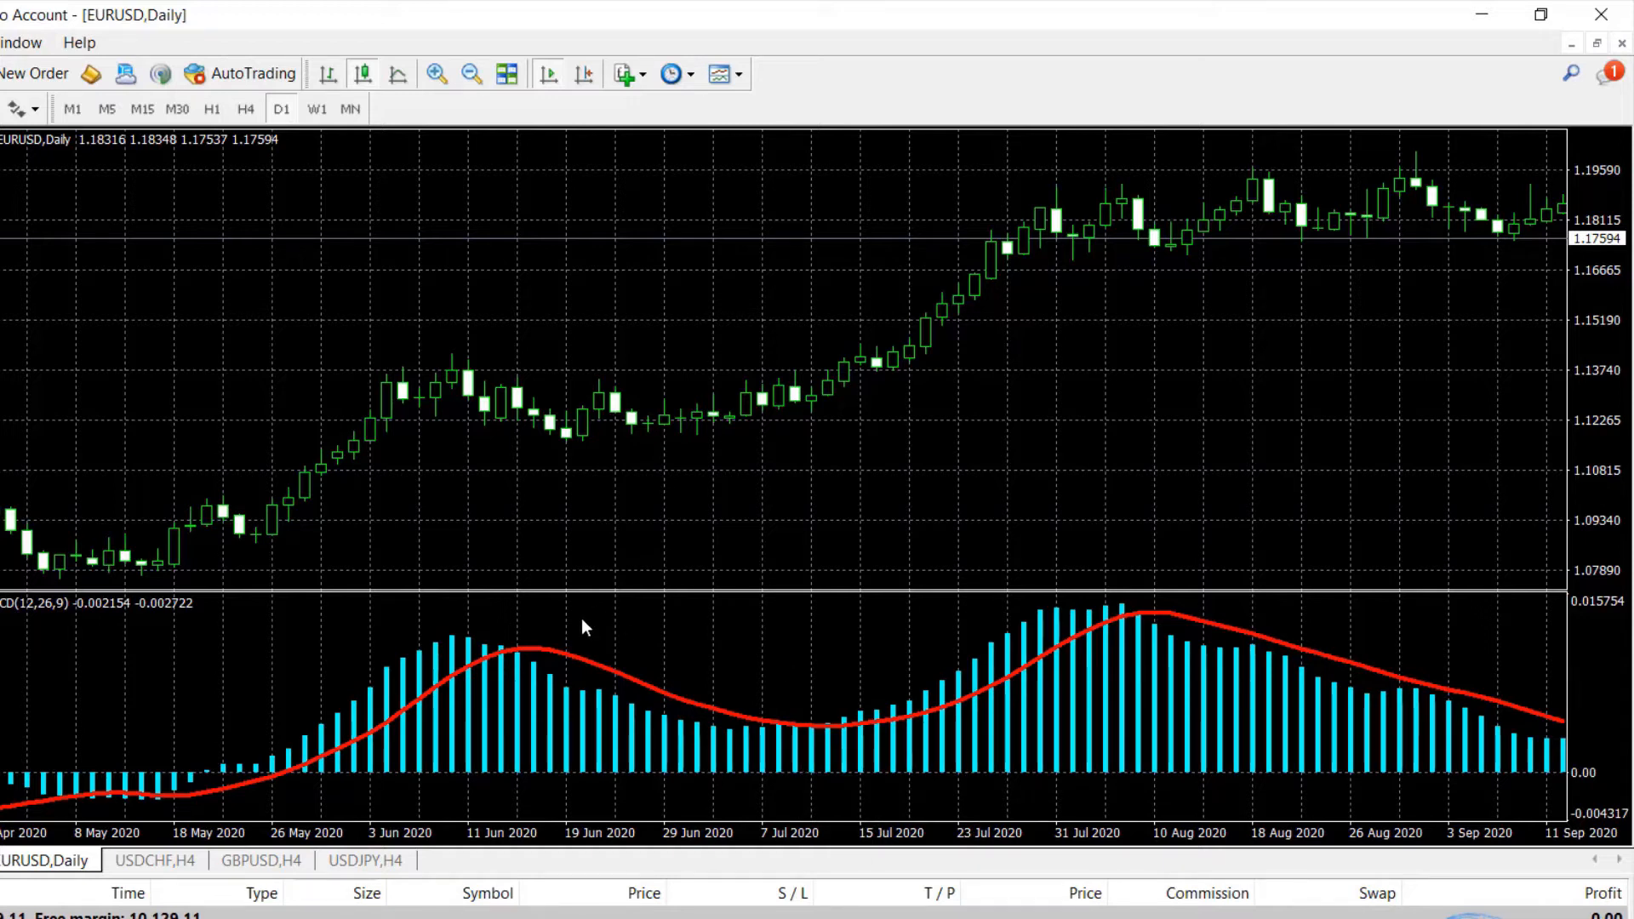
{"action": "mouse_move", "coordinate": [509, 330]}
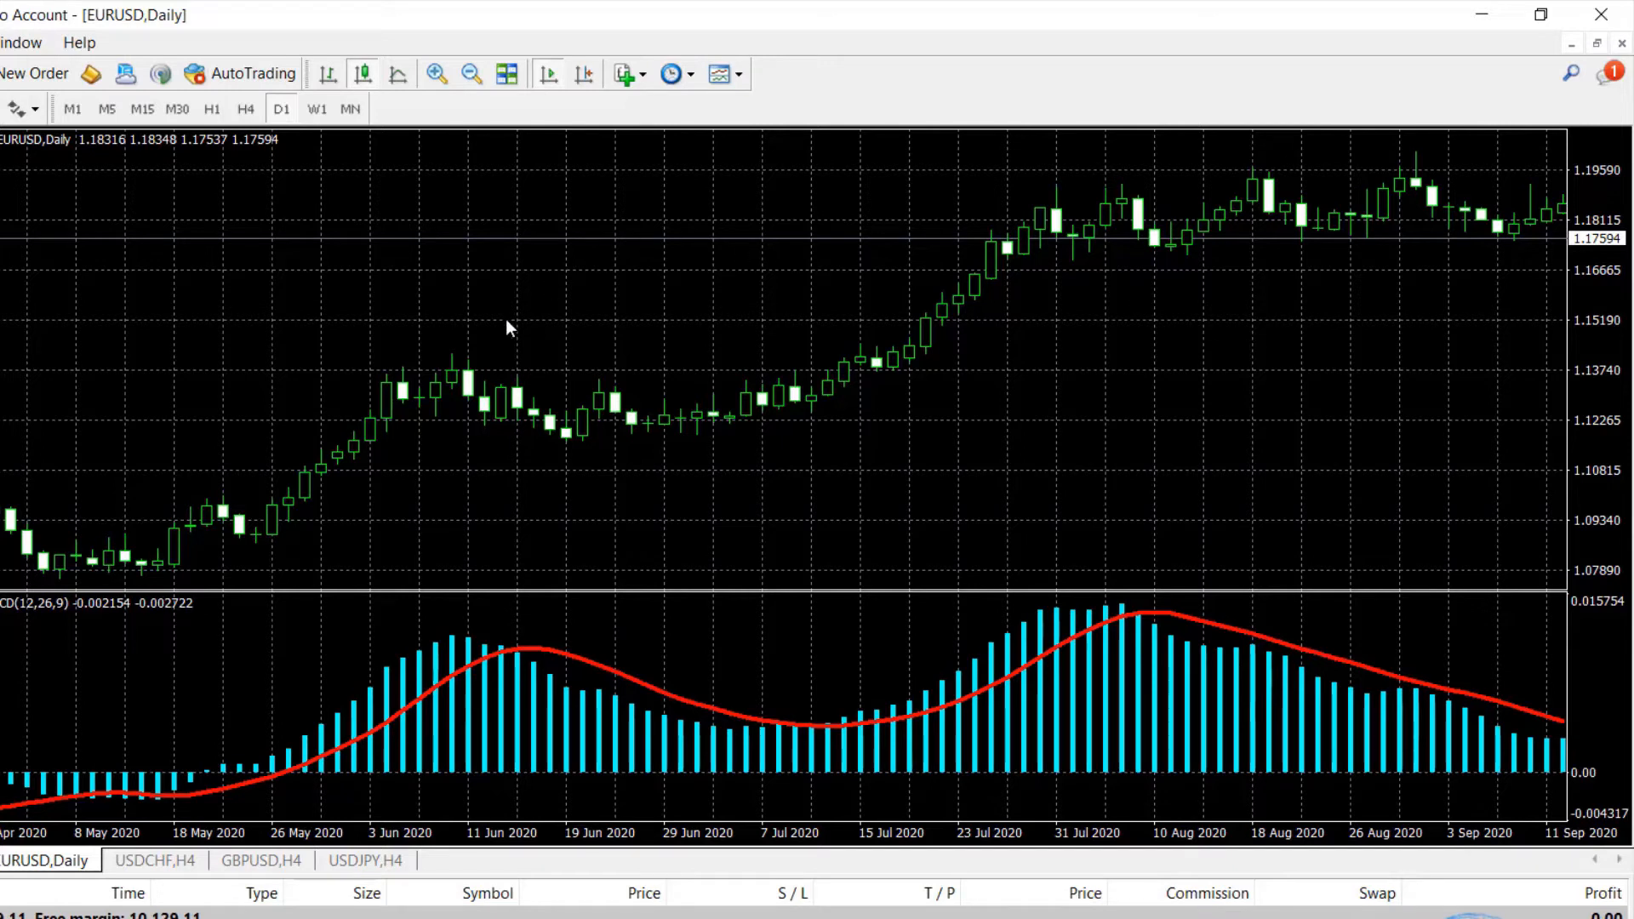
{"action": "mouse_move", "coordinate": [538, 381]}
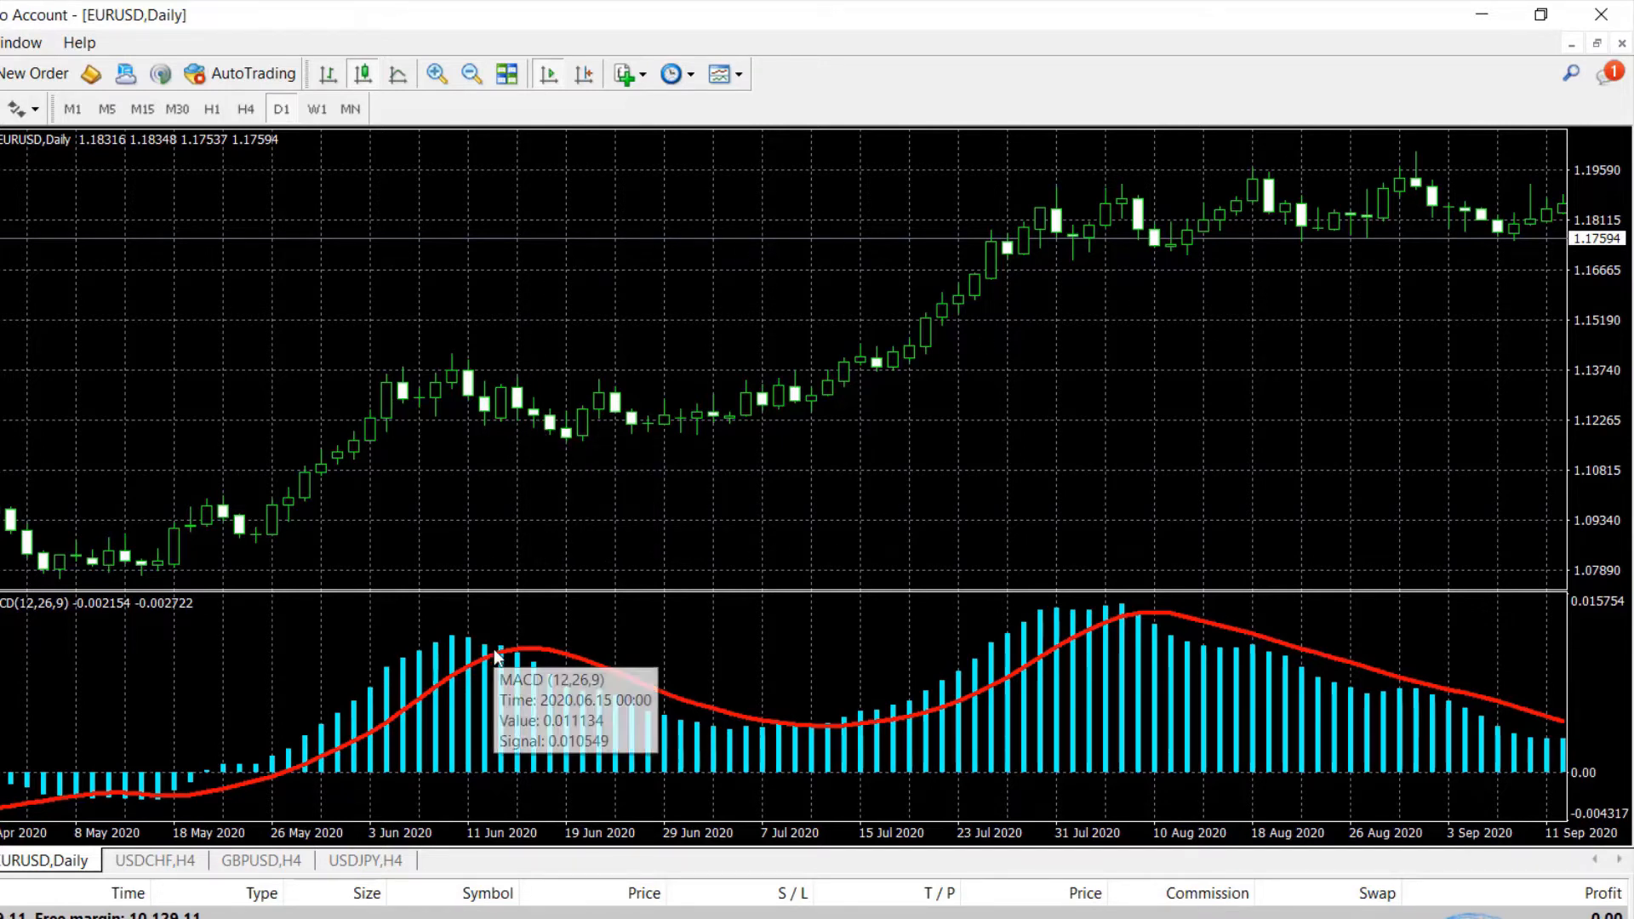
Turn off Show grid in the EURUSD chart's Common properties and apply it.
{"action": "right_click", "coordinate": [497, 663]}
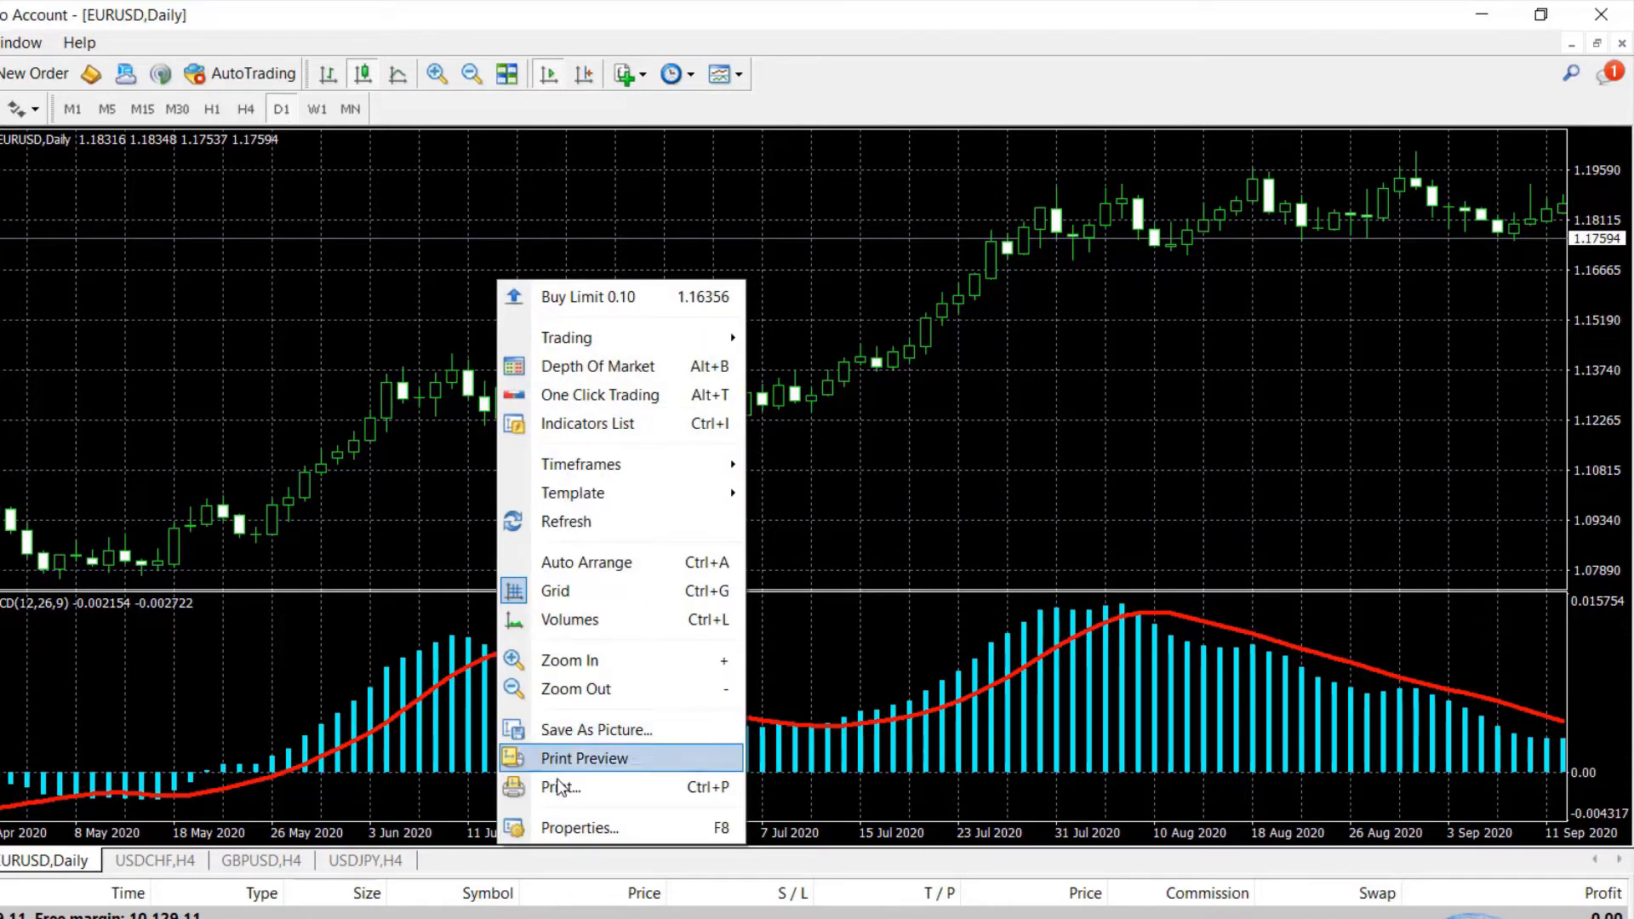
{"action": "left_click", "coordinate": [578, 828]}
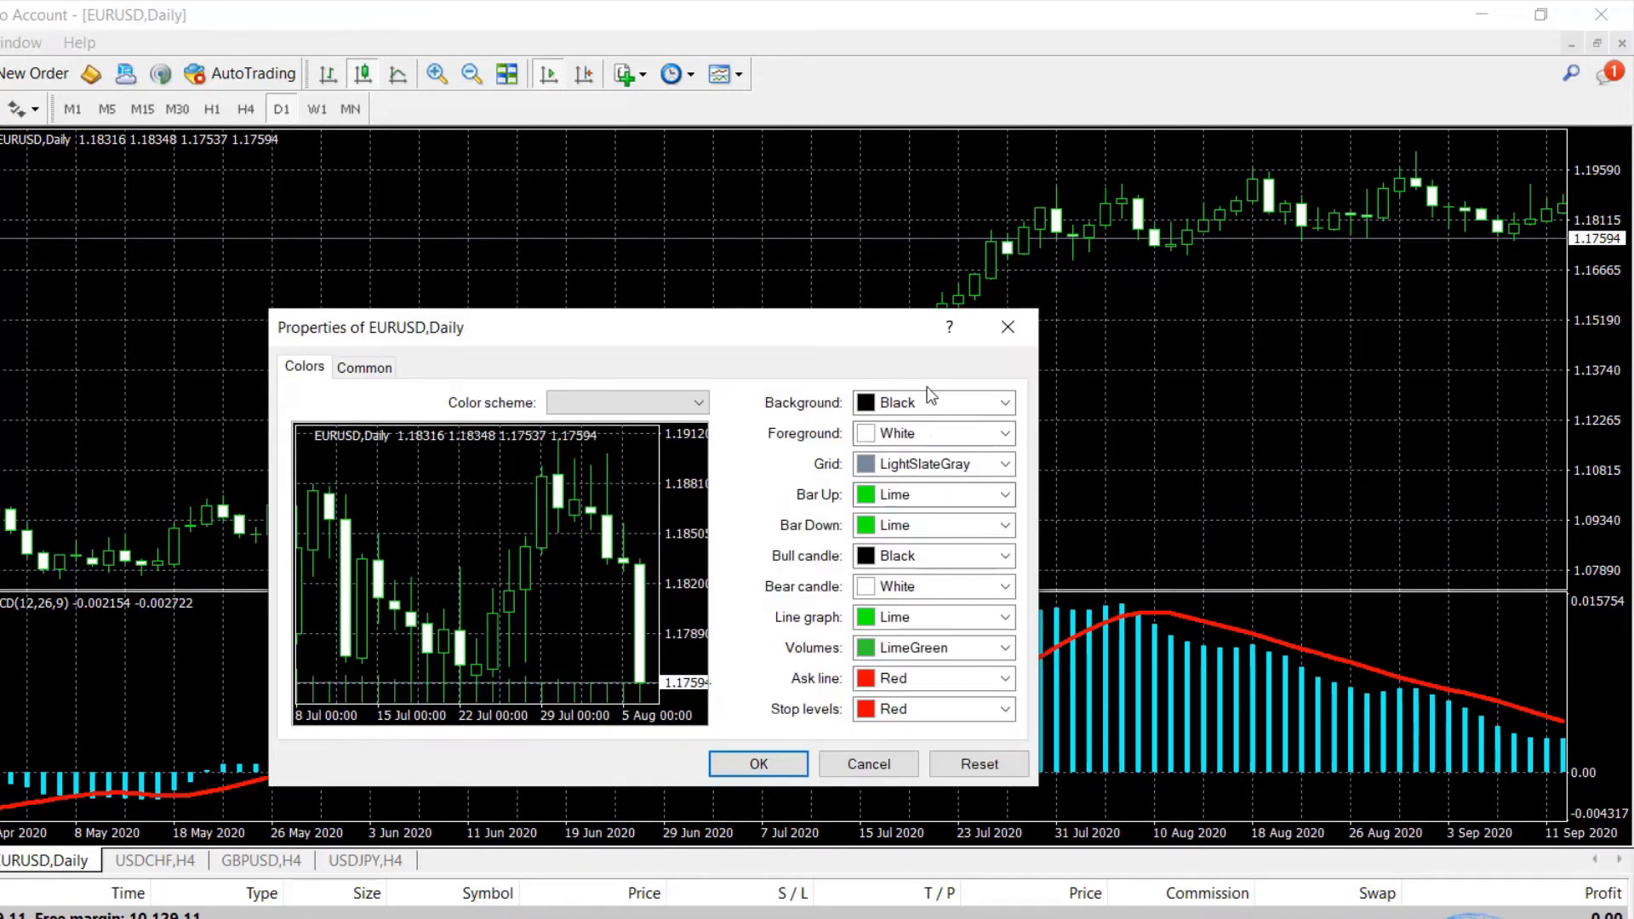
{"action": "mouse_move", "coordinate": [1006, 392]}
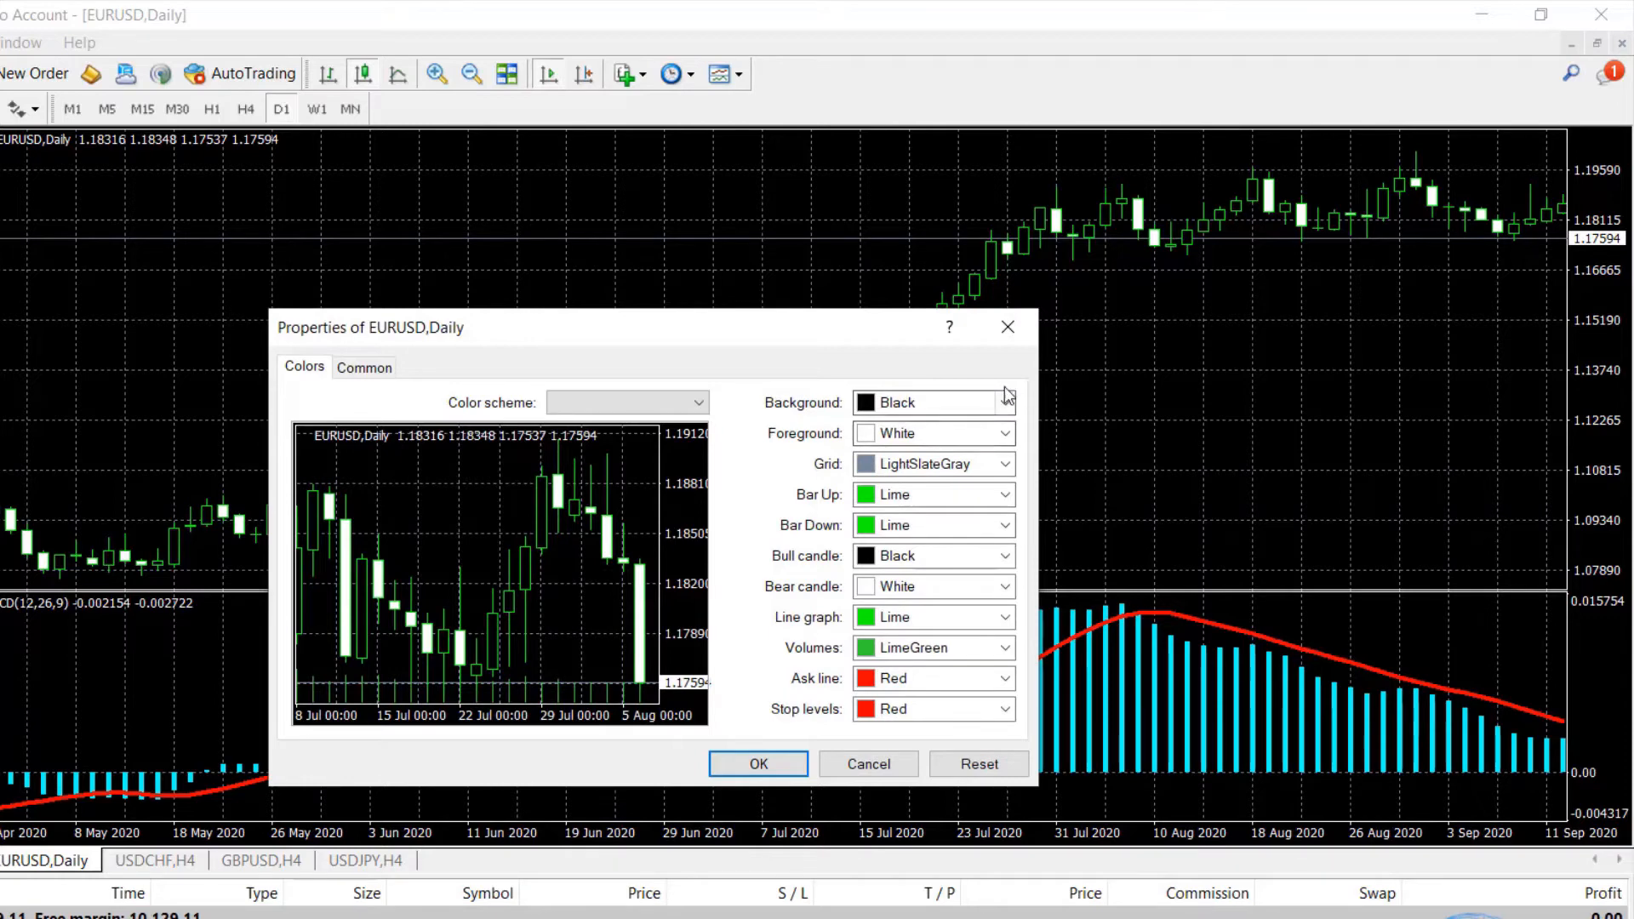
{"action": "mouse_move", "coordinate": [417, 358]}
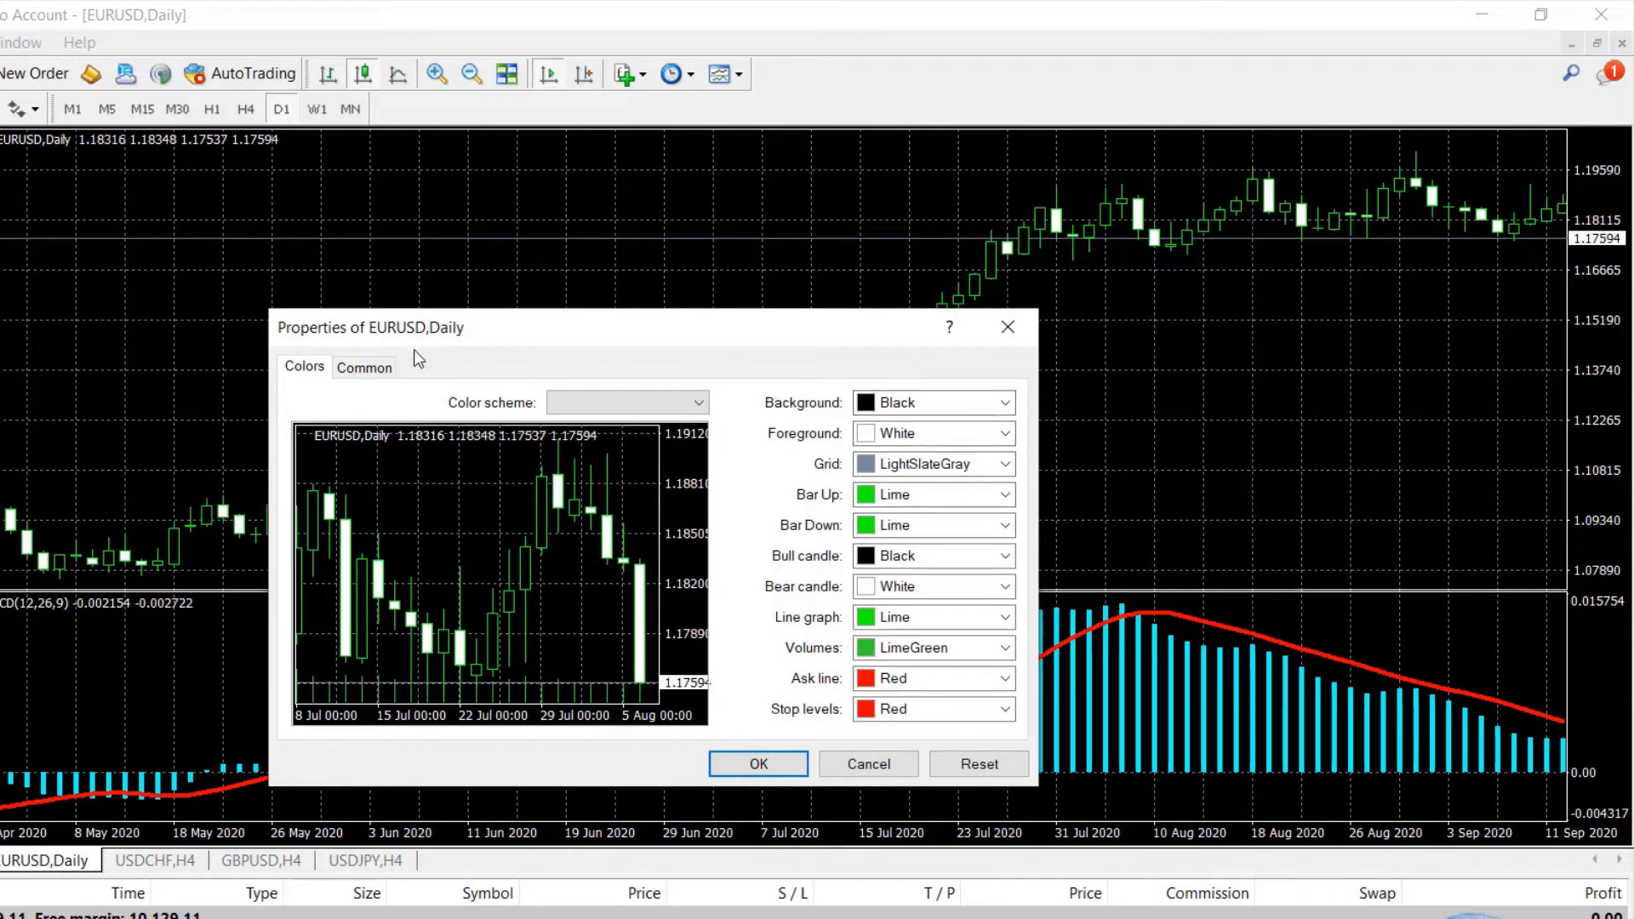
{"action": "left_click", "coordinate": [364, 367]}
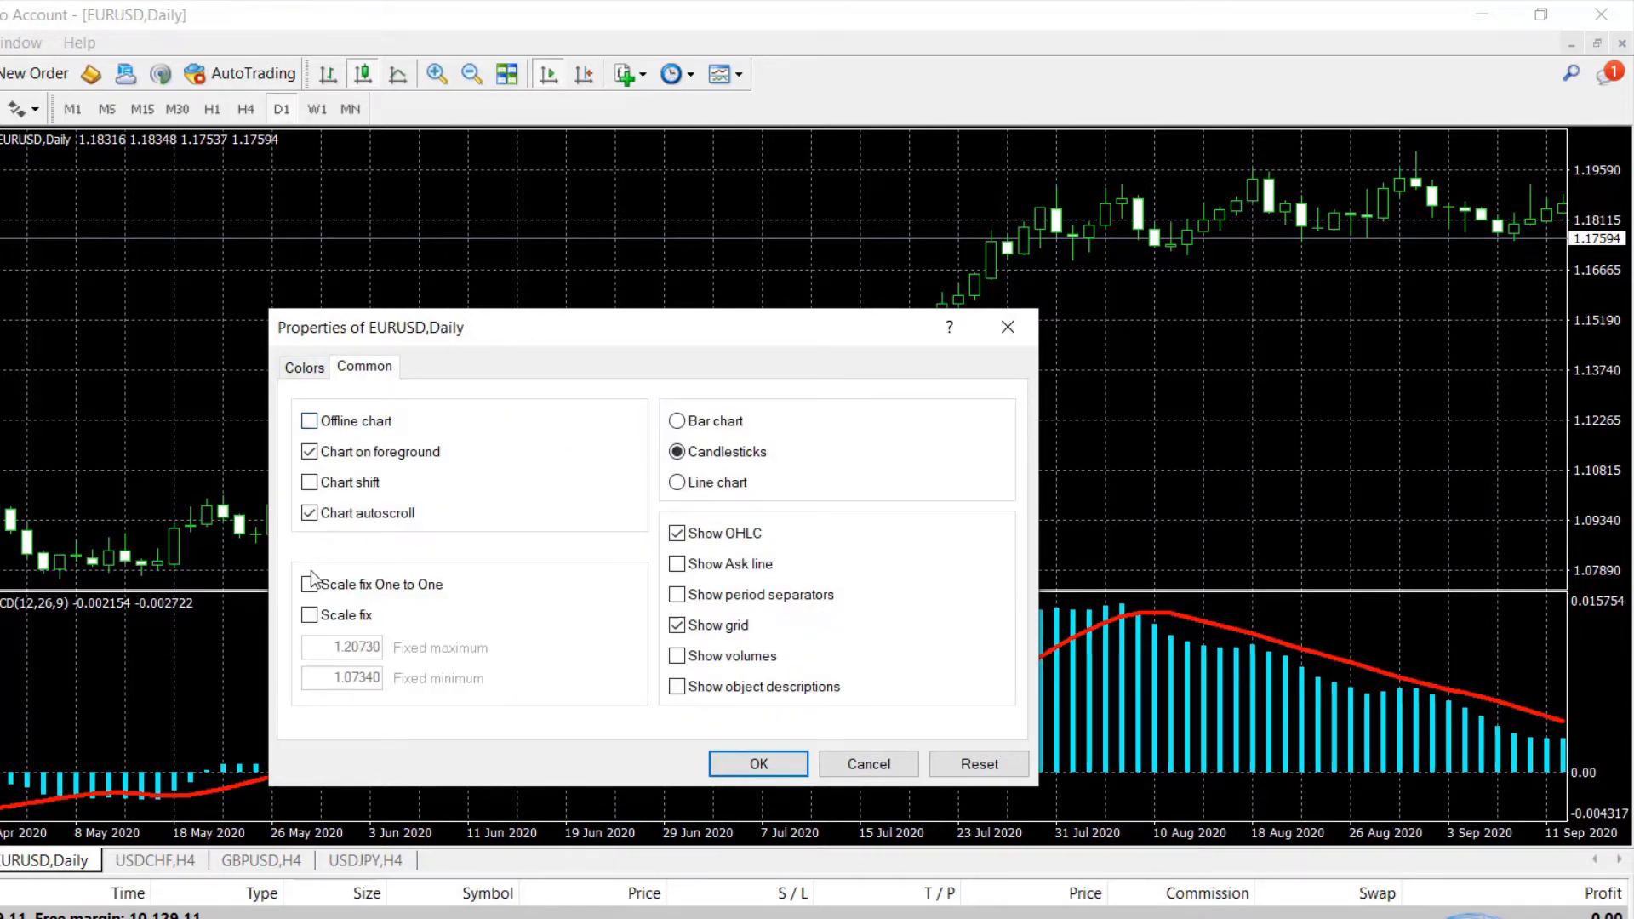
{"action": "left_click", "coordinate": [676, 625]}
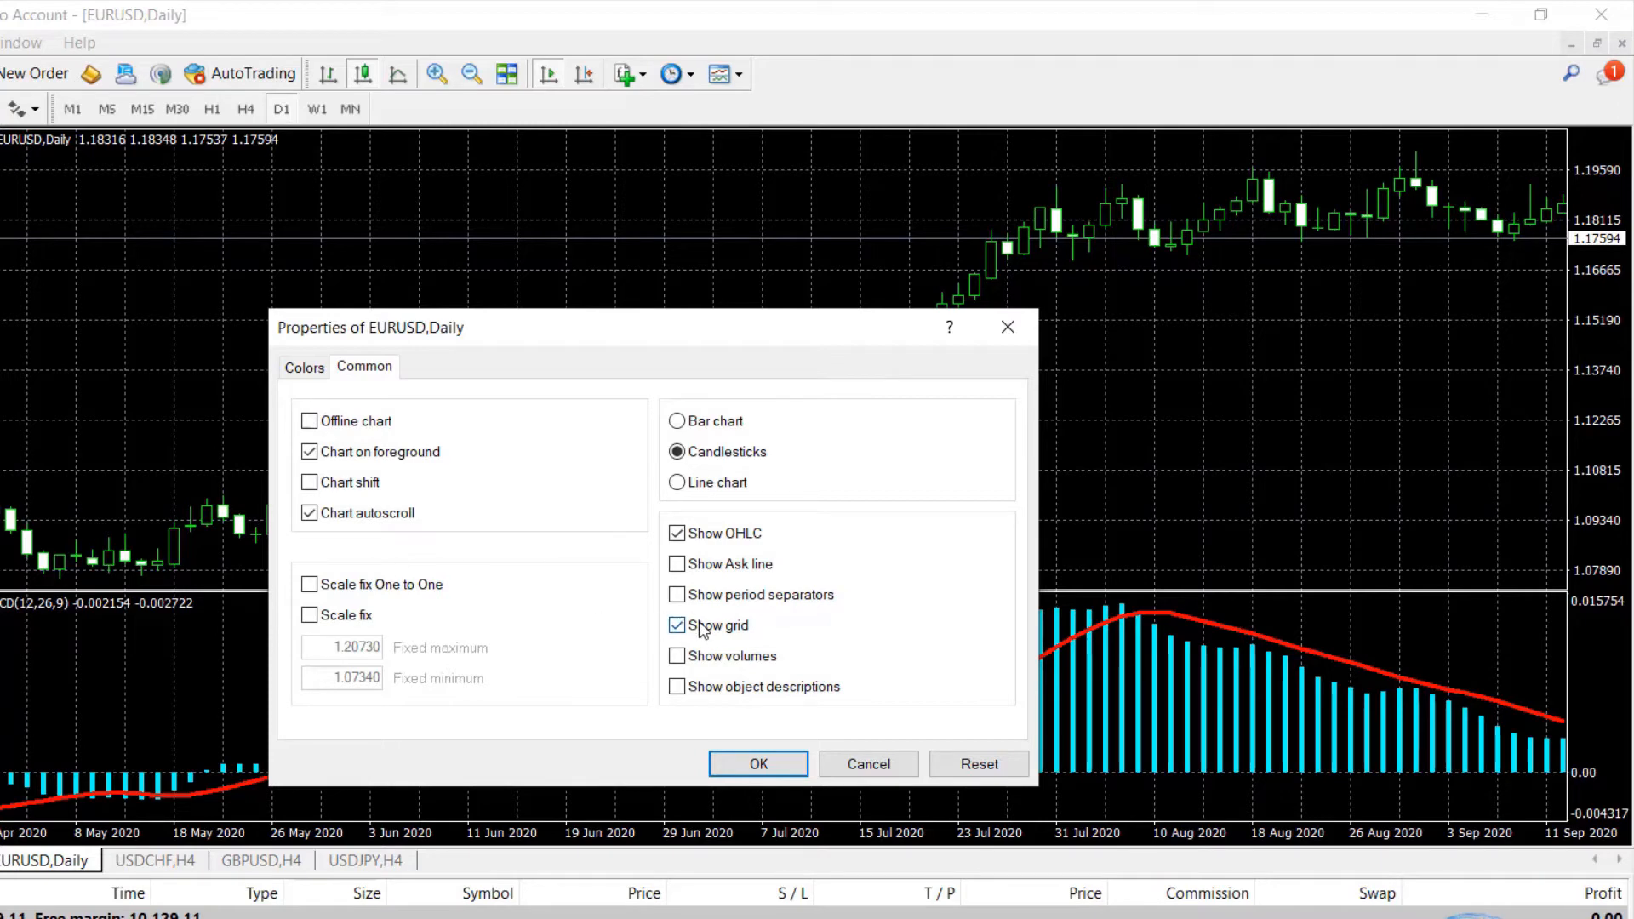
{"action": "left_click", "coordinate": [757, 763]}
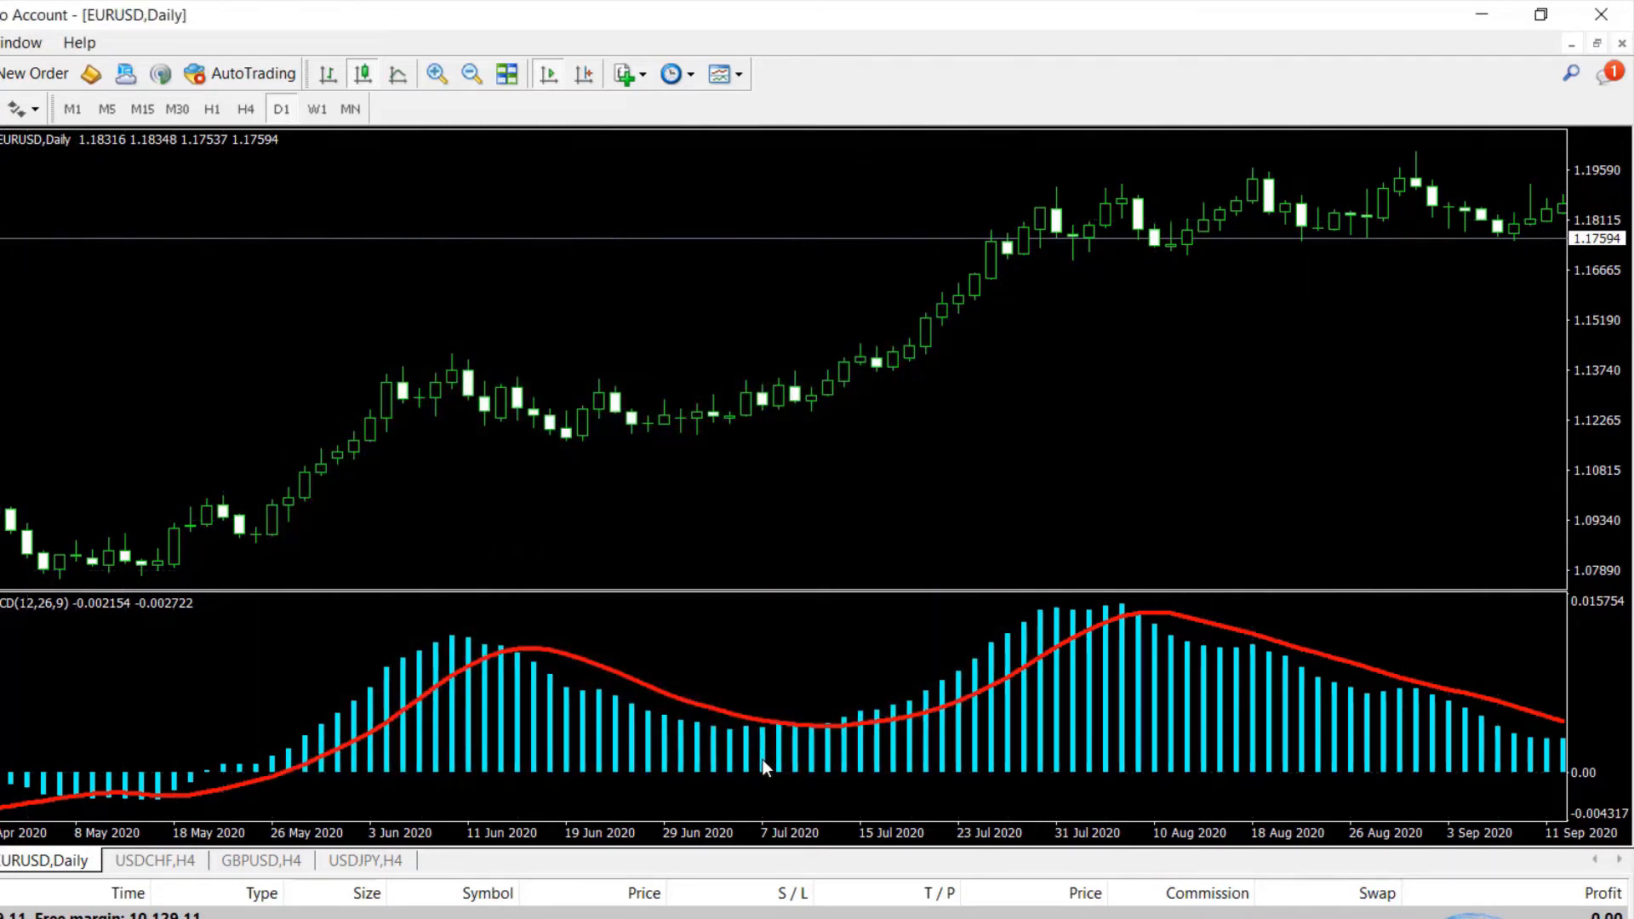
{"action": "mouse_move", "coordinate": [1311, 292]}
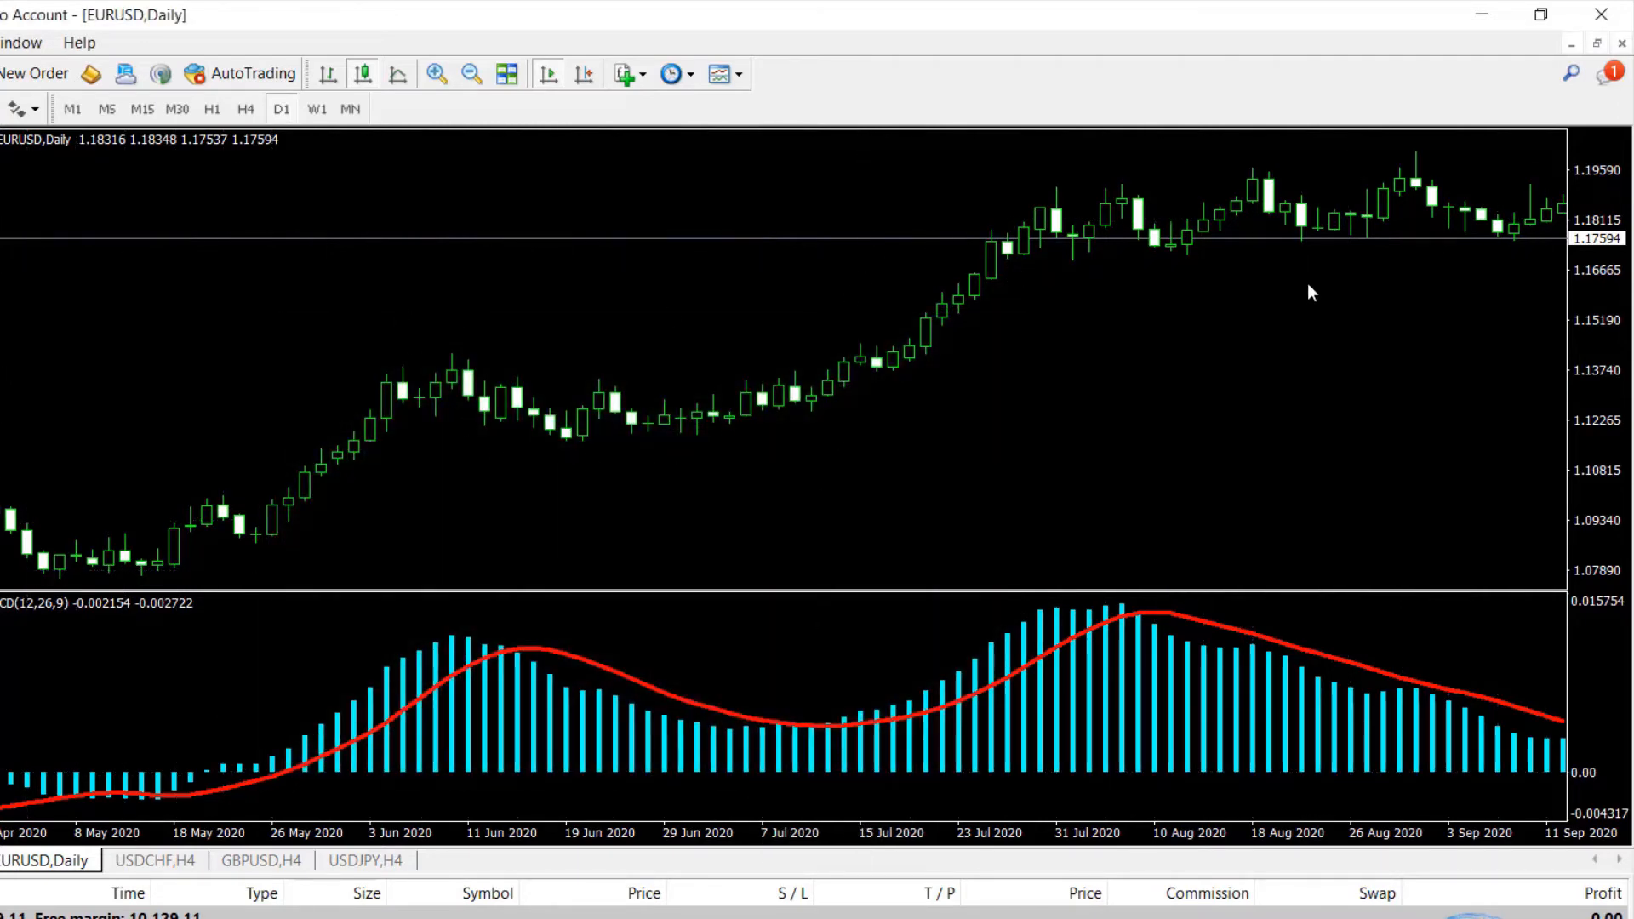
{"action": "mouse_move", "coordinate": [1206, 385]}
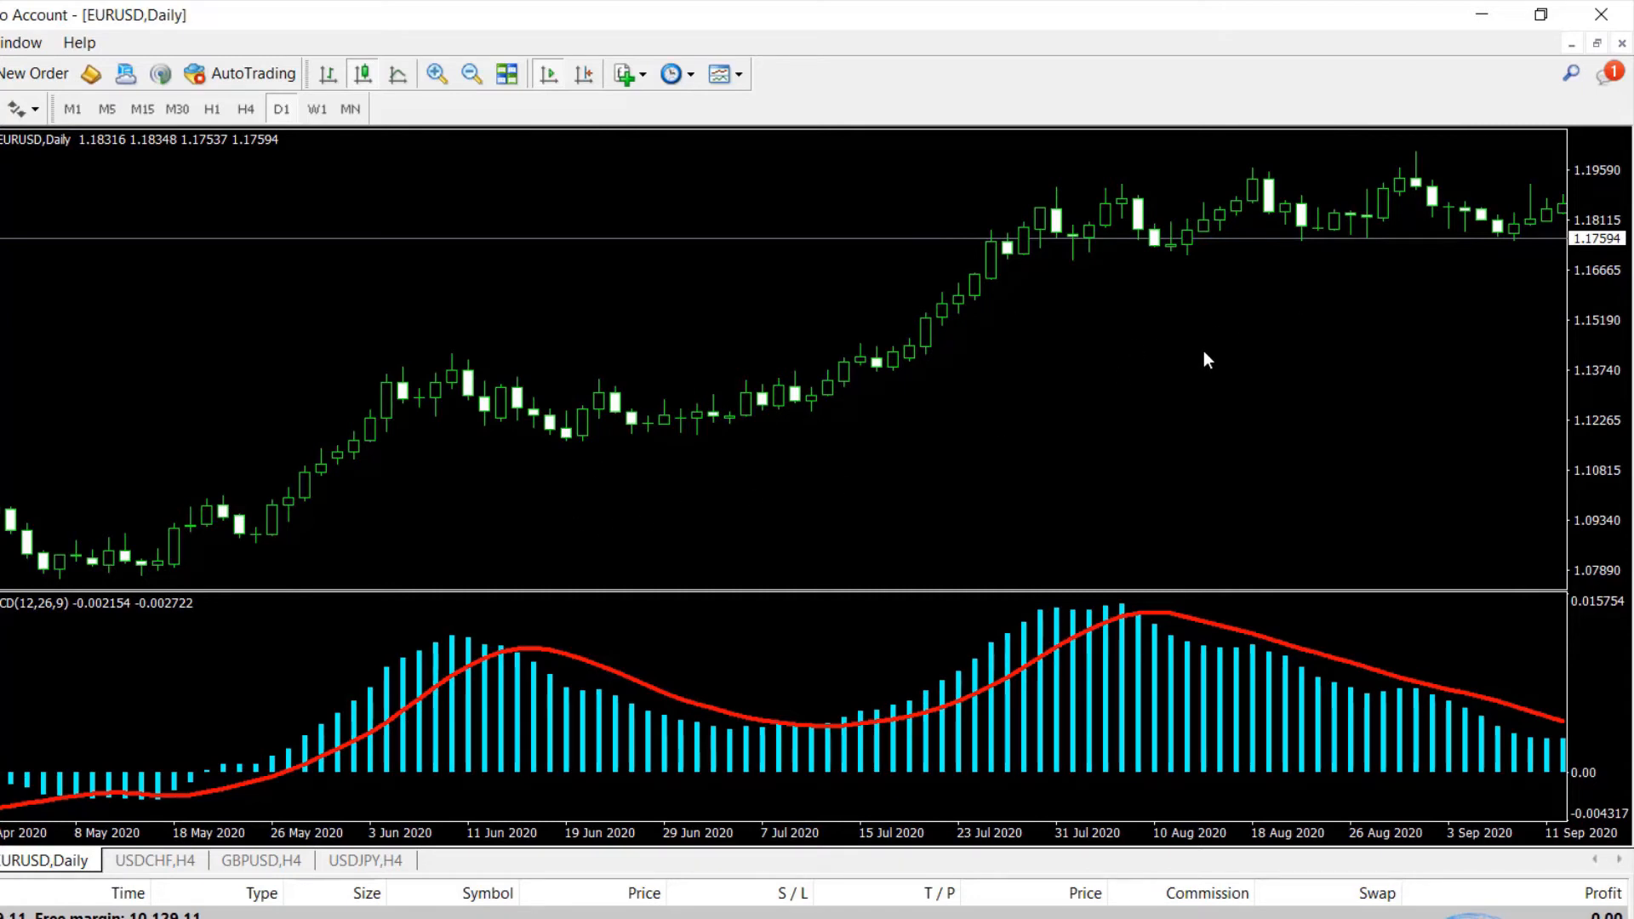
{"action": "mouse_move", "coordinate": [1042, 684]}
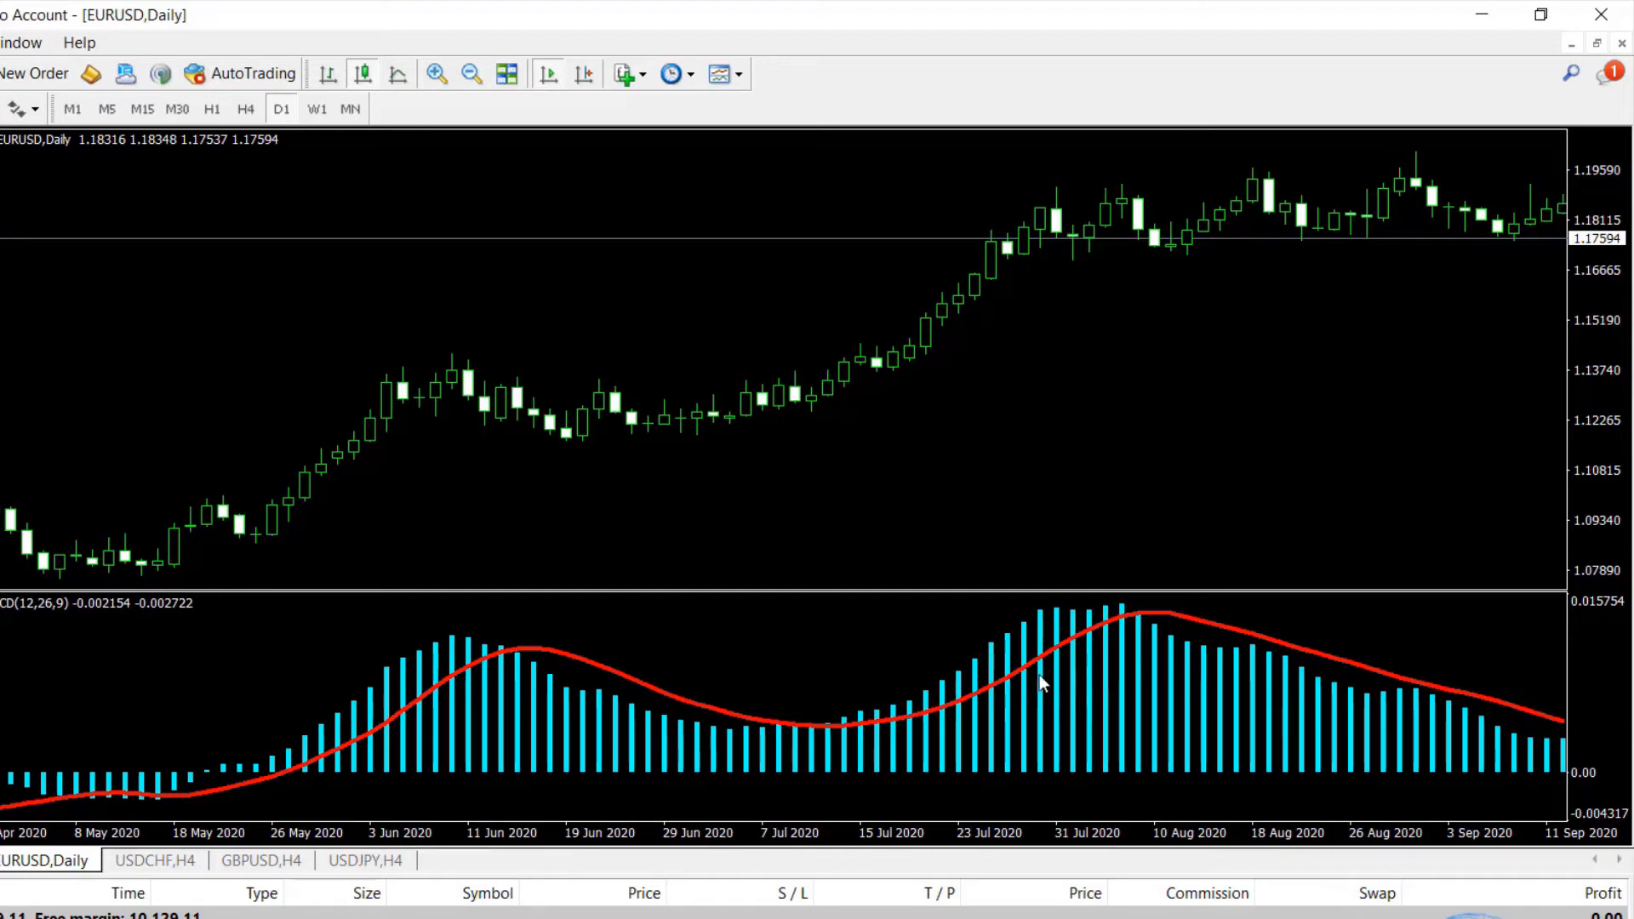
{"action": "mouse_move", "coordinate": [1015, 671]}
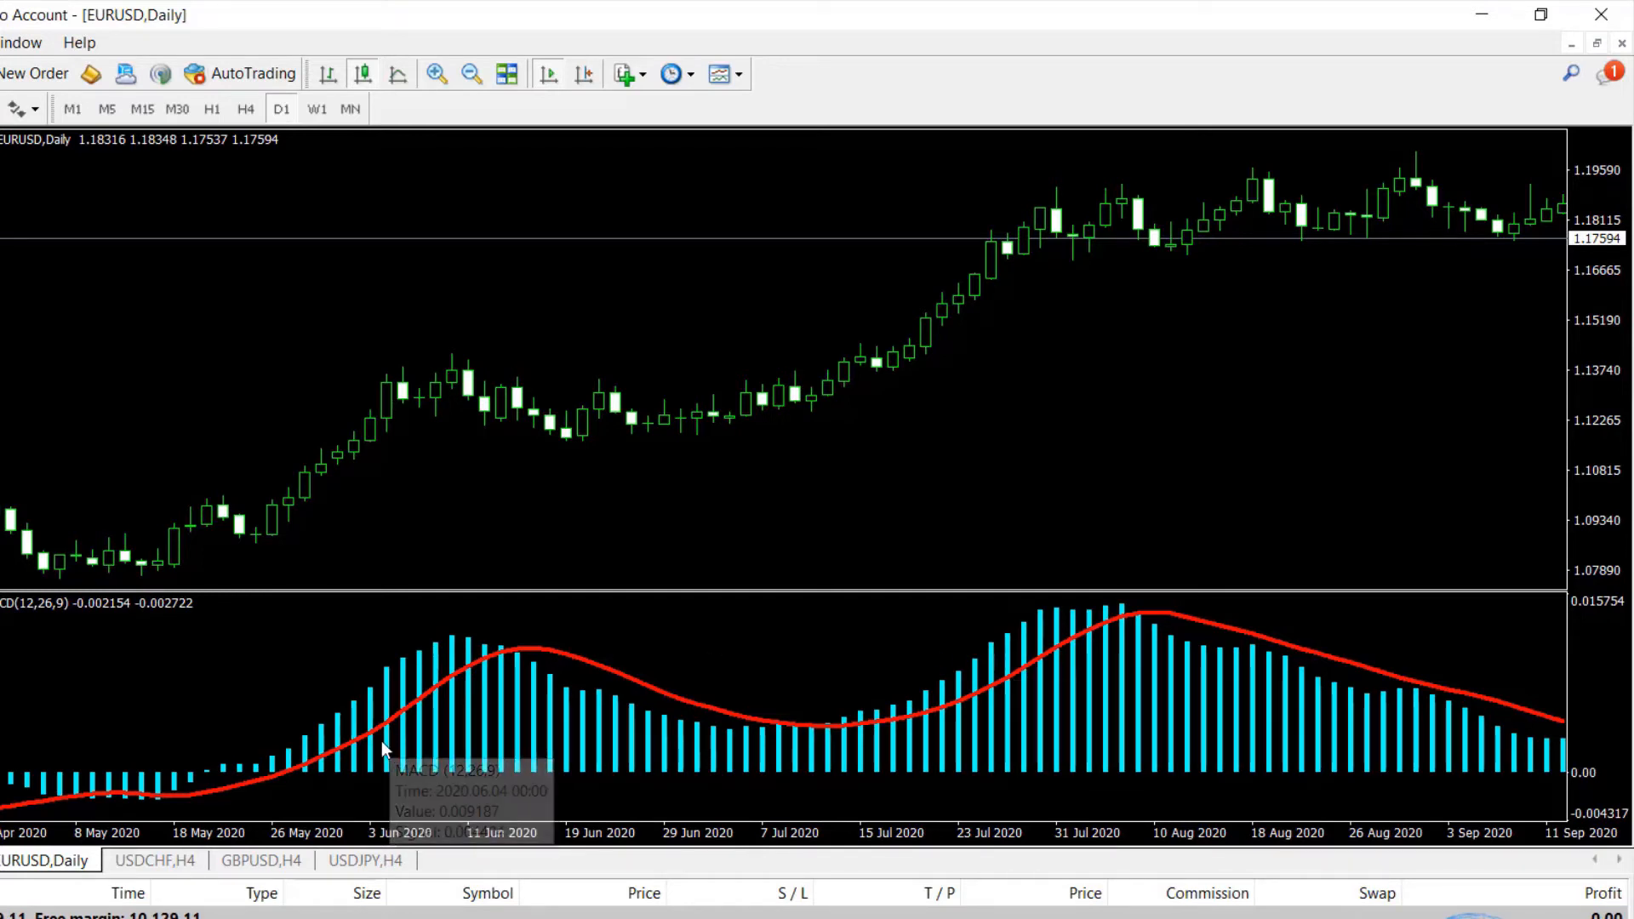
{"action": "mouse_move", "coordinate": [321, 361]}
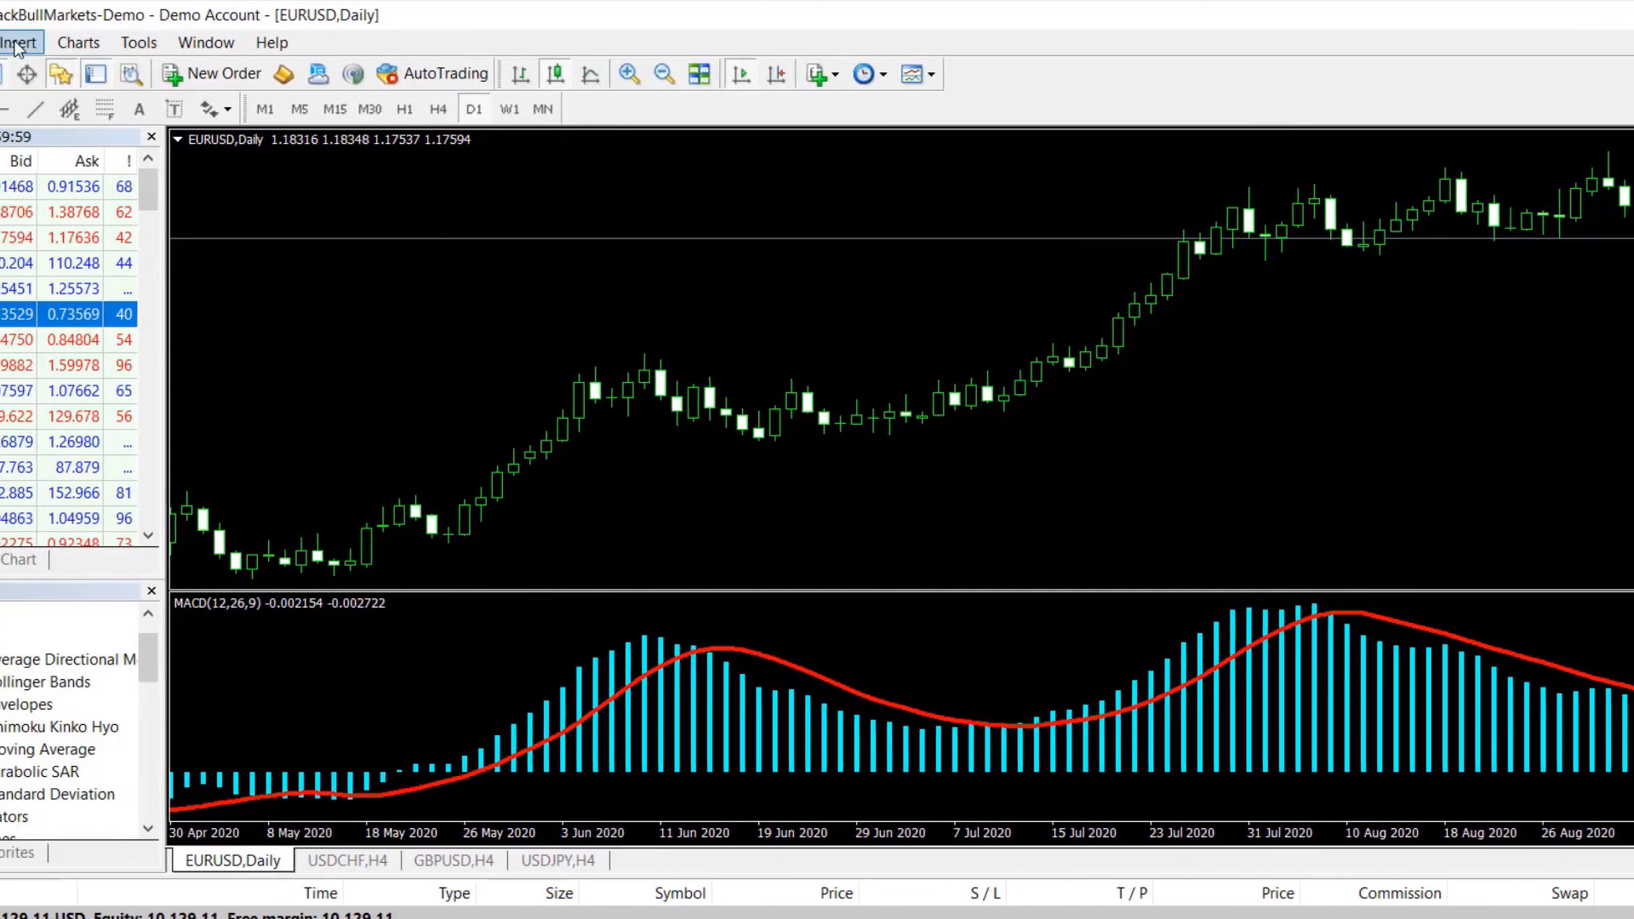
Add Bollinger Bands (period 5, deviations 5) drawn with a thicker line width.
{"action": "left_click", "coordinate": [21, 42]}
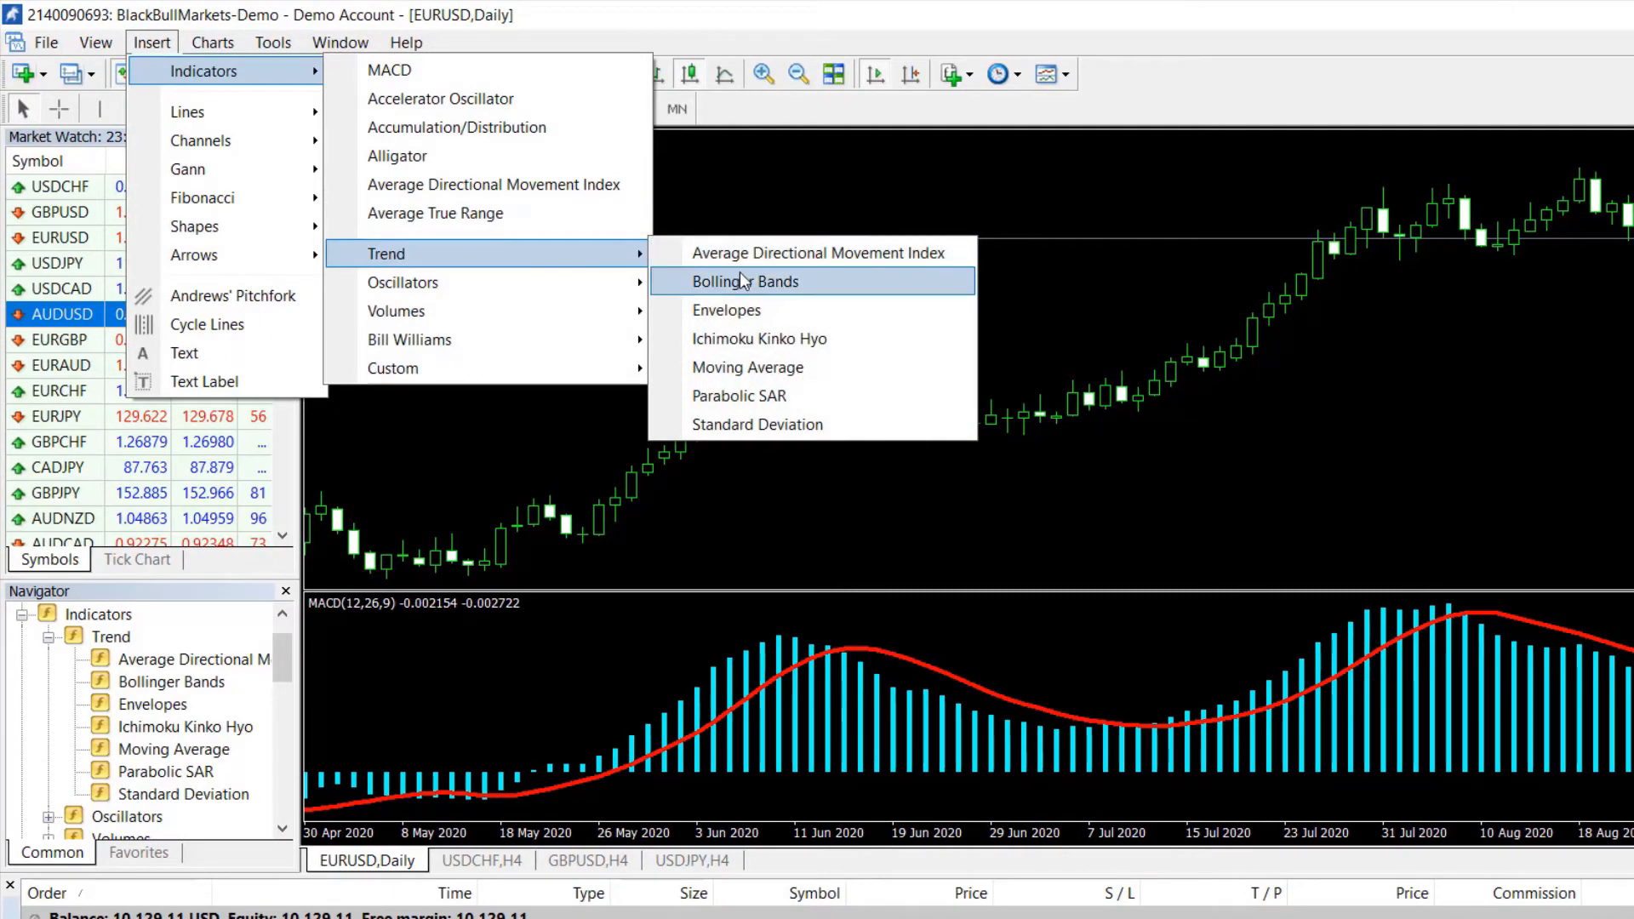
{"action": "left_click", "coordinate": [746, 281]}
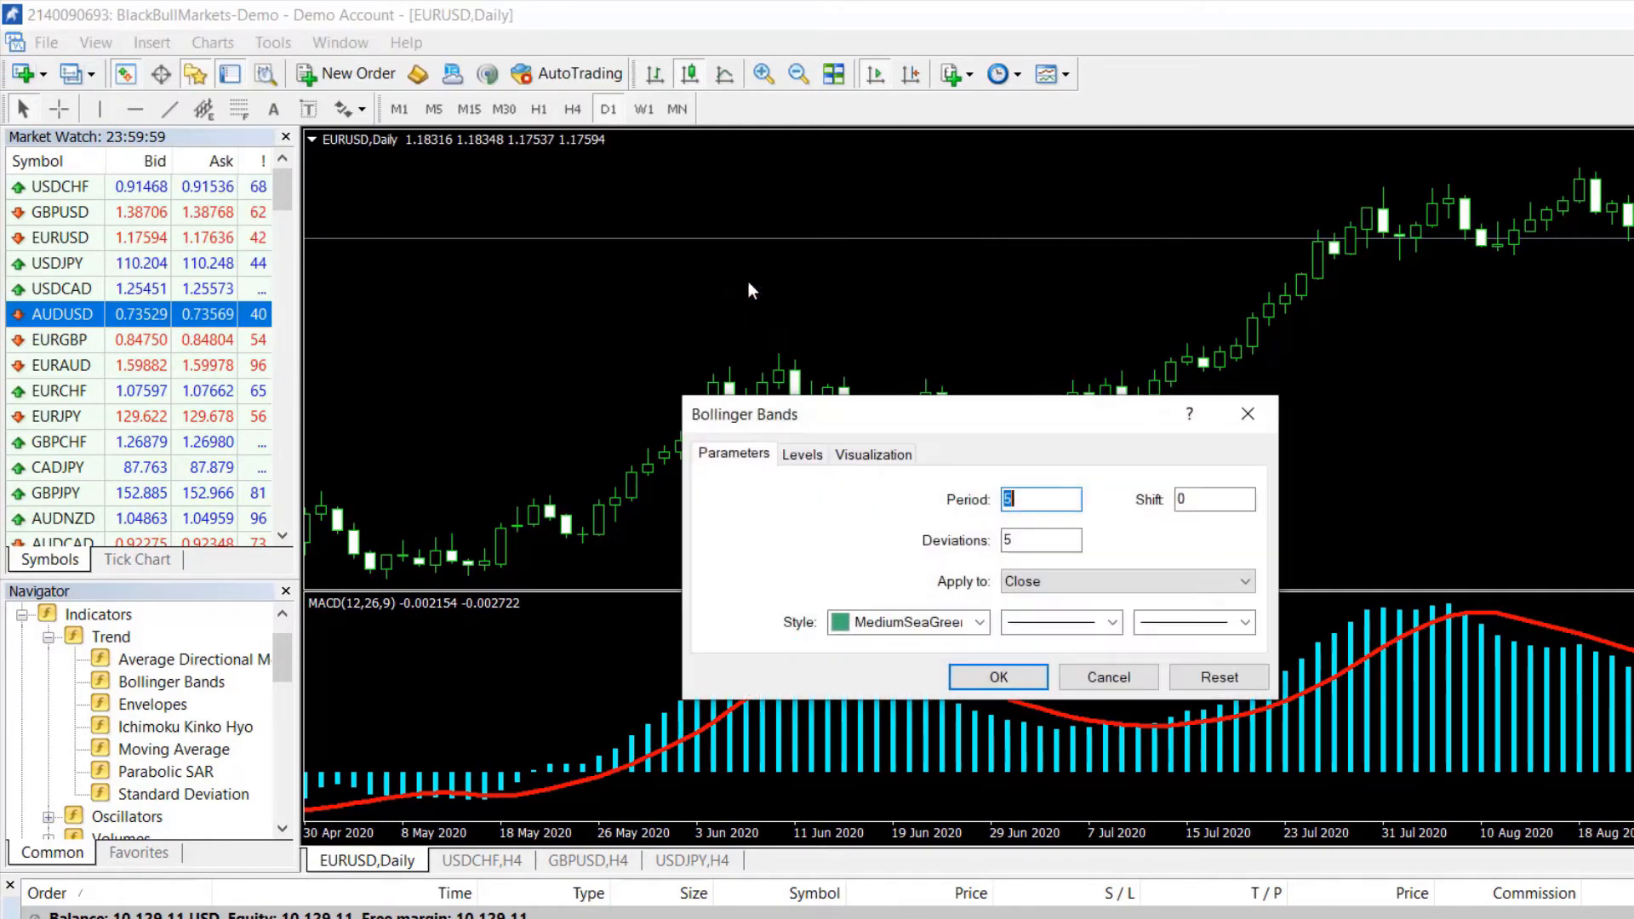
{"action": "left_click", "coordinate": [1244, 623]}
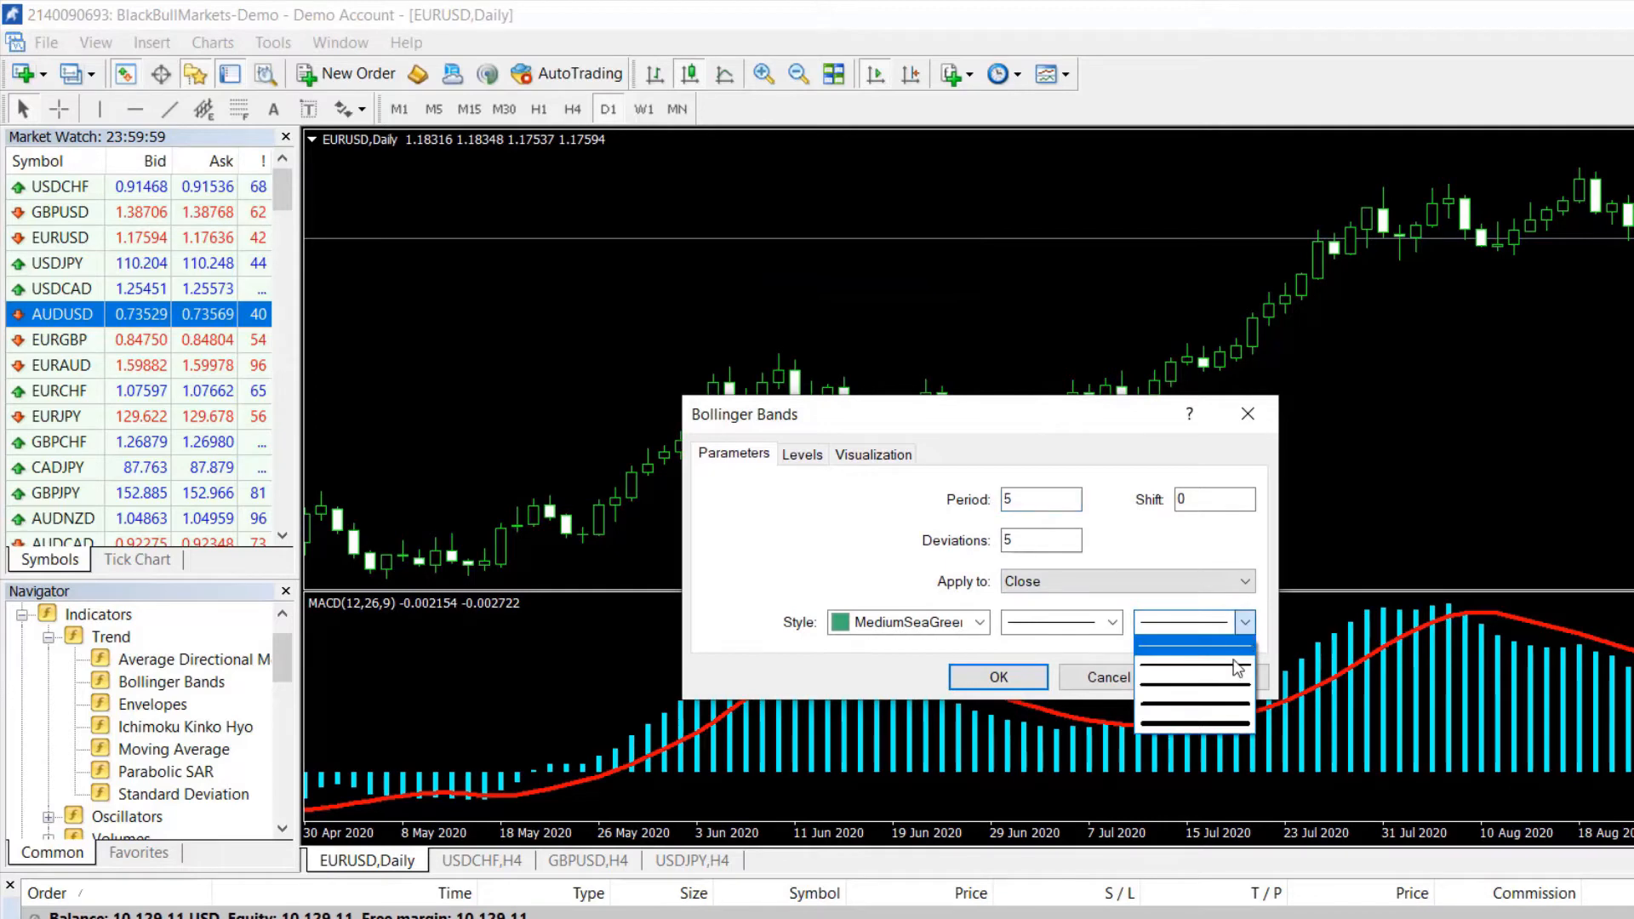
{"action": "left_click", "coordinate": [998, 677]}
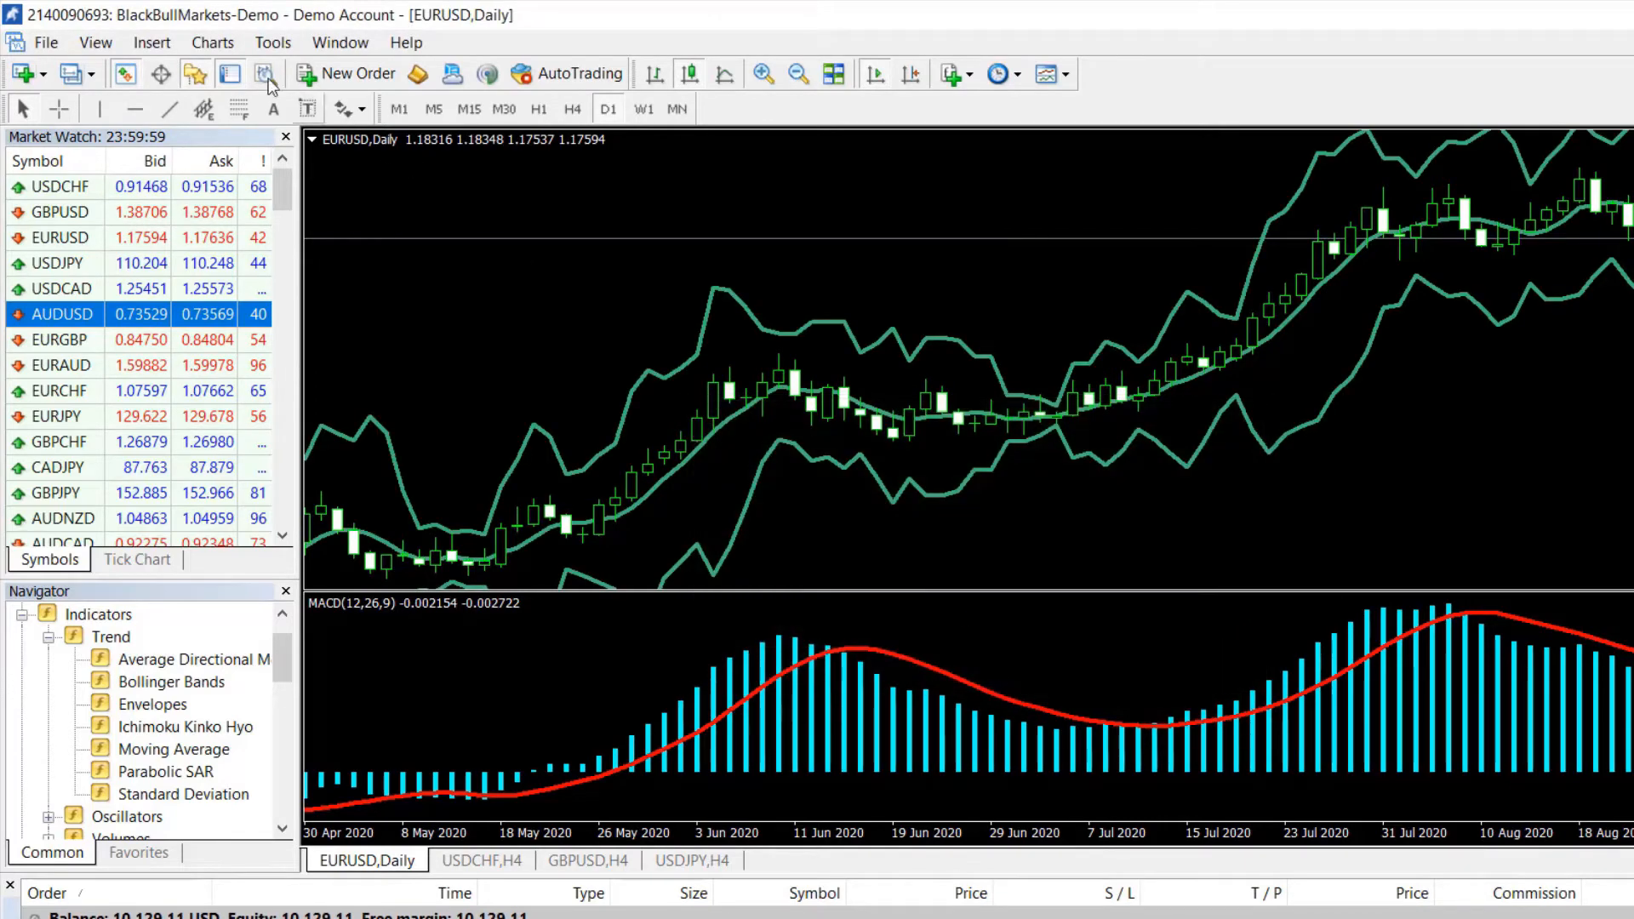
Add the Alligator indicator to the chart with its default settings.
{"action": "left_click", "coordinate": [151, 42]}
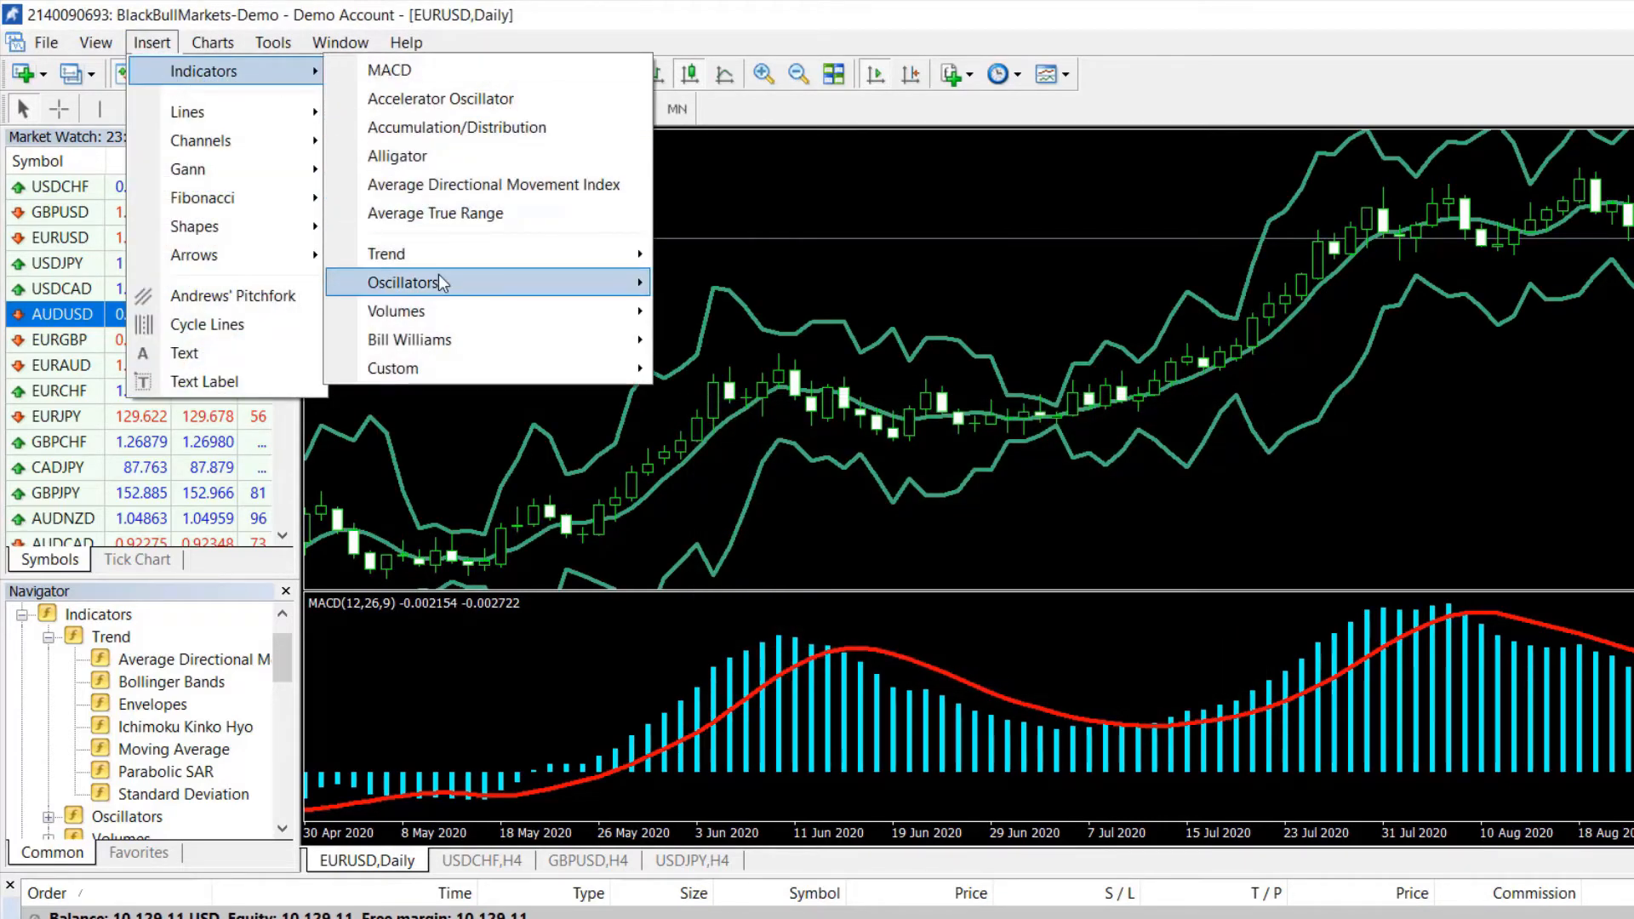
{"action": "mouse_move", "coordinate": [424, 155]}
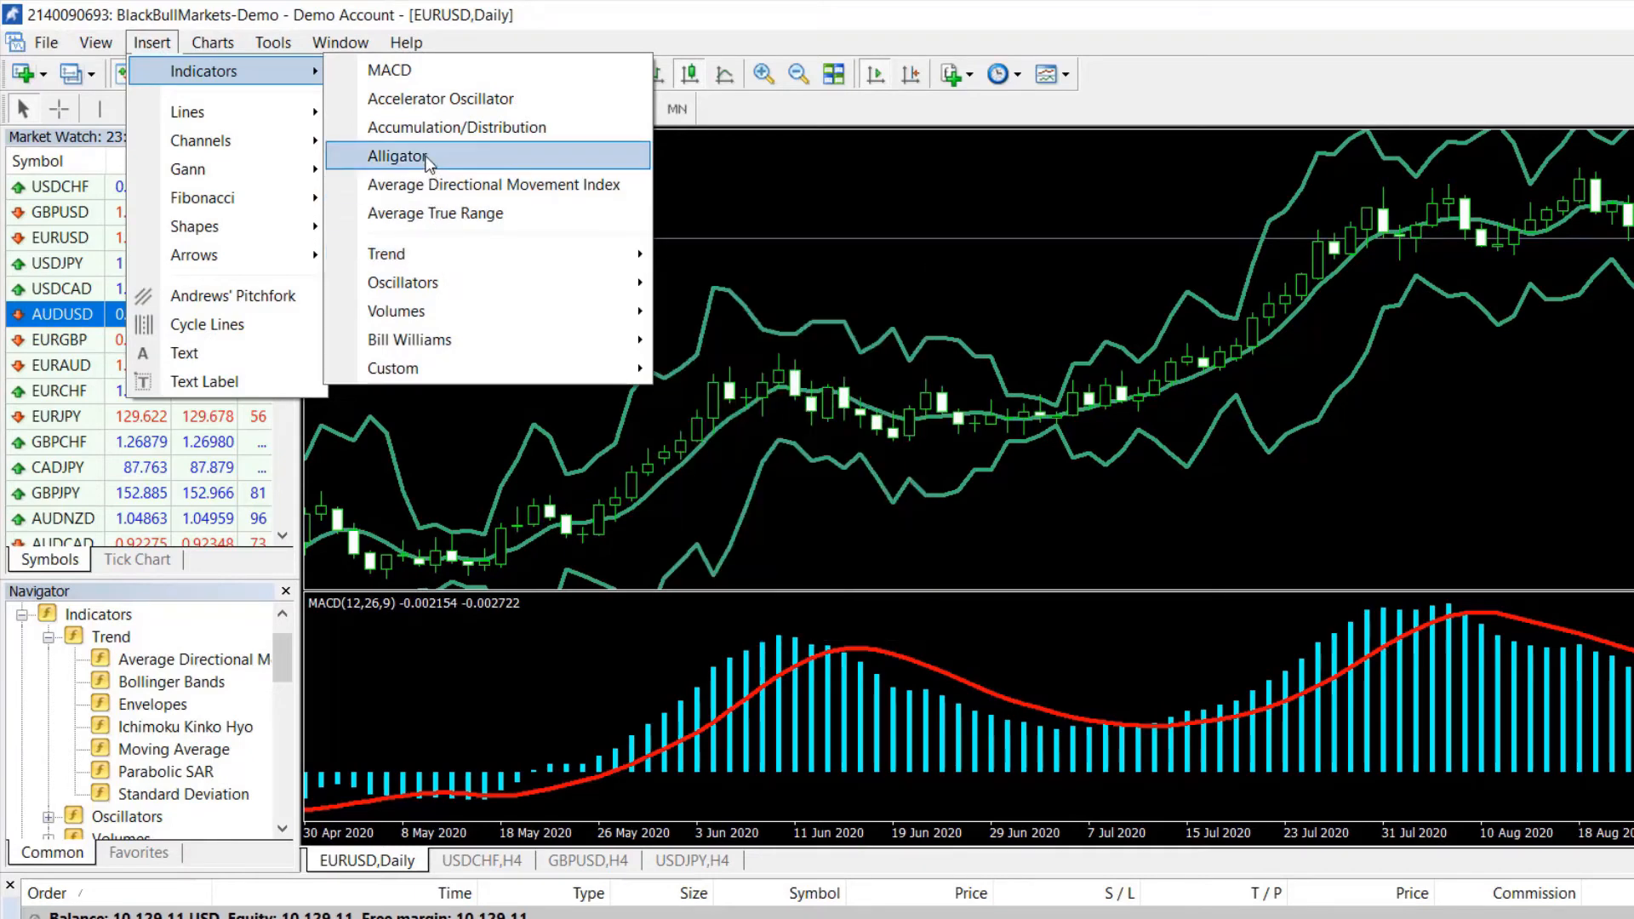
{"action": "left_click", "coordinate": [399, 156]}
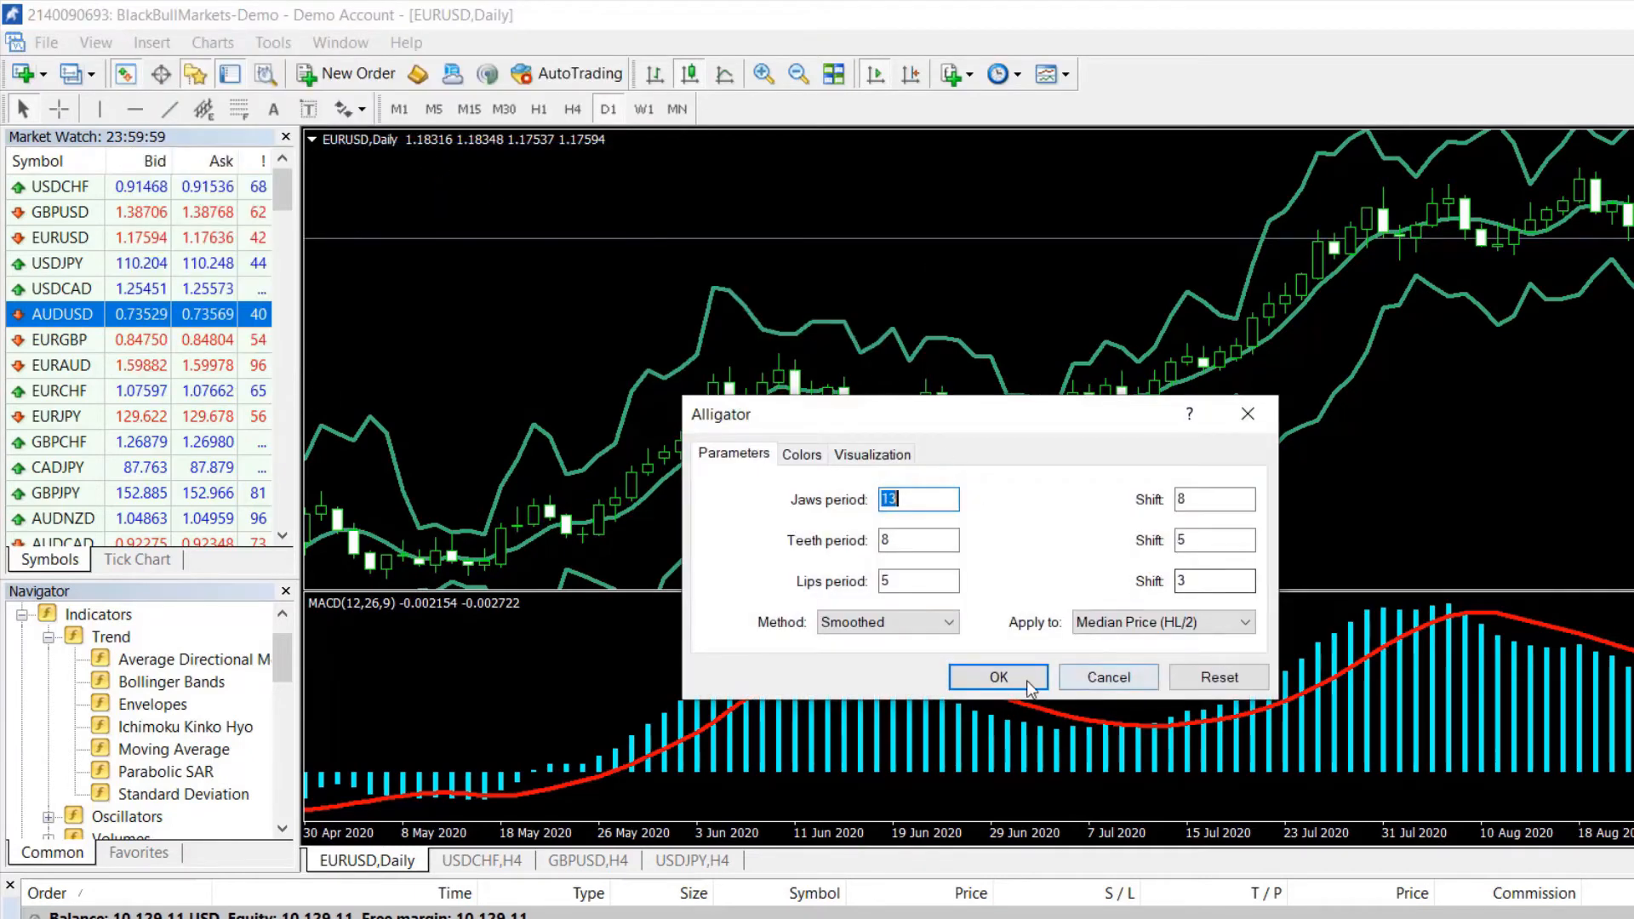
{"action": "left_click", "coordinate": [999, 677]}
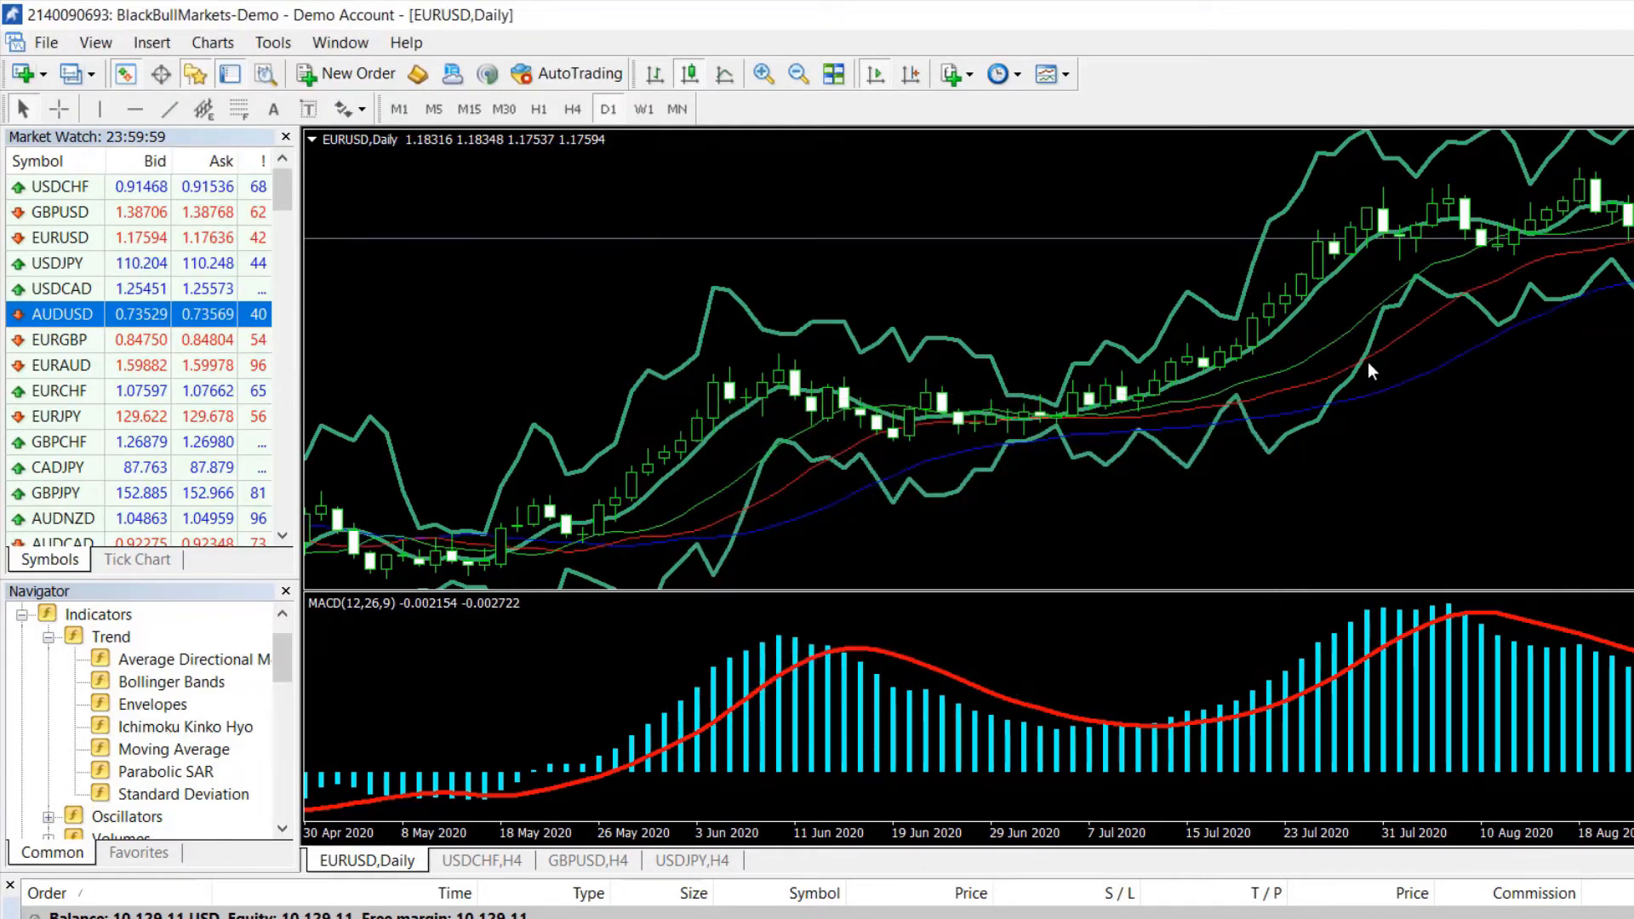
{"action": "left_click", "coordinate": [151, 42]}
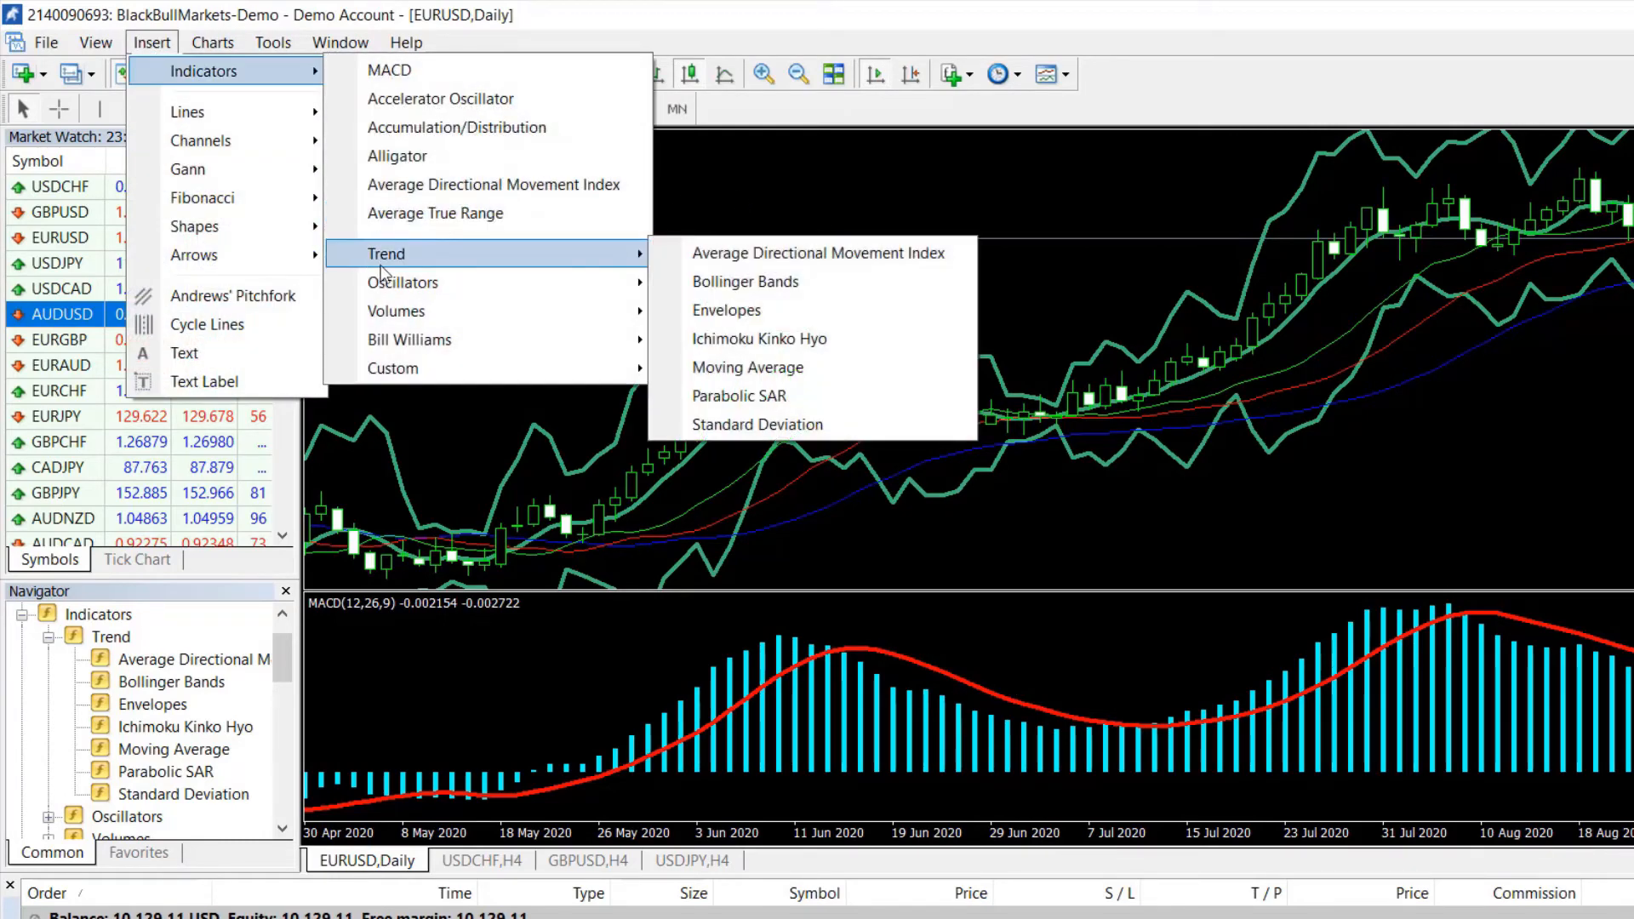
Add Envelopes with a thick blue upper band and thick red lower band.
{"action": "left_click", "coordinate": [727, 310]}
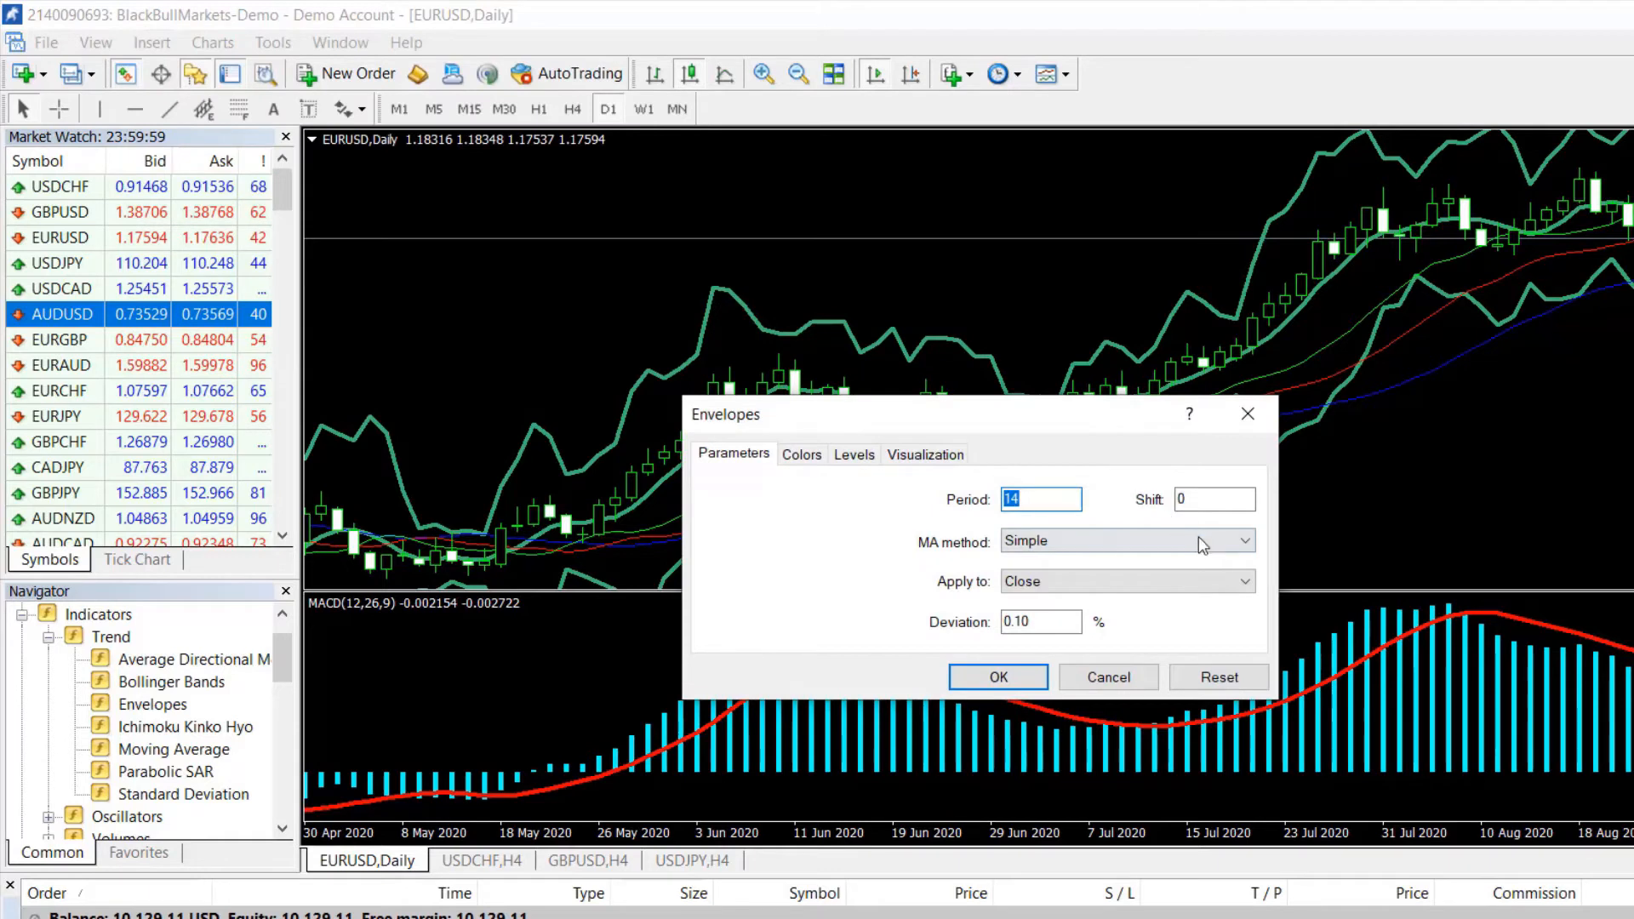
{"action": "left_click", "coordinate": [854, 453]}
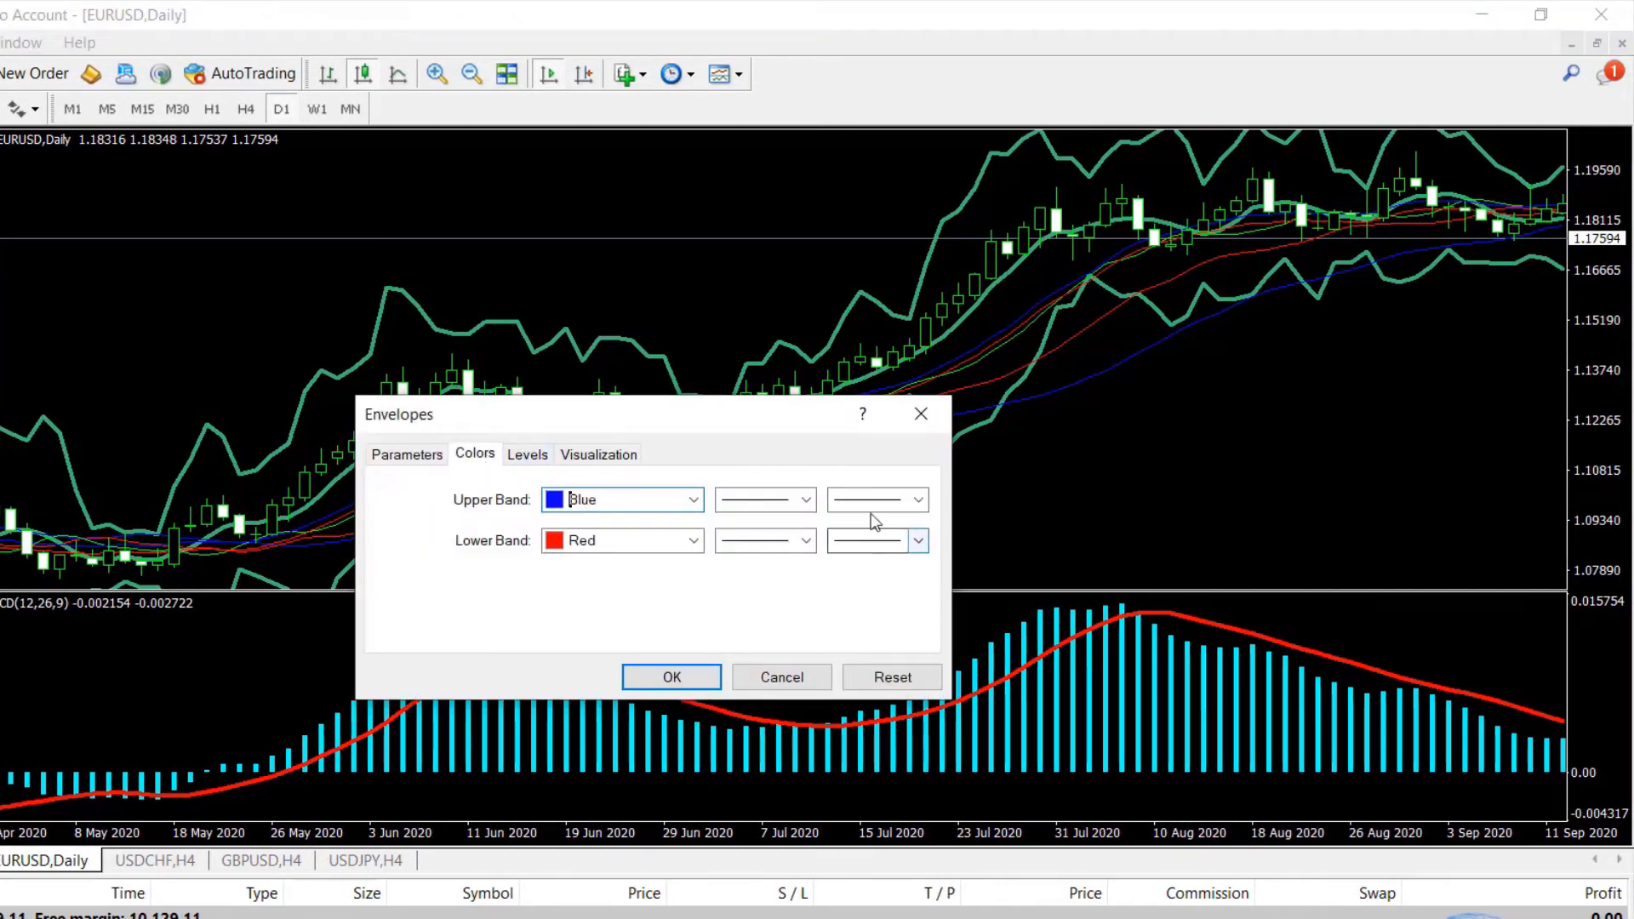
{"action": "left_click", "coordinate": [918, 499]}
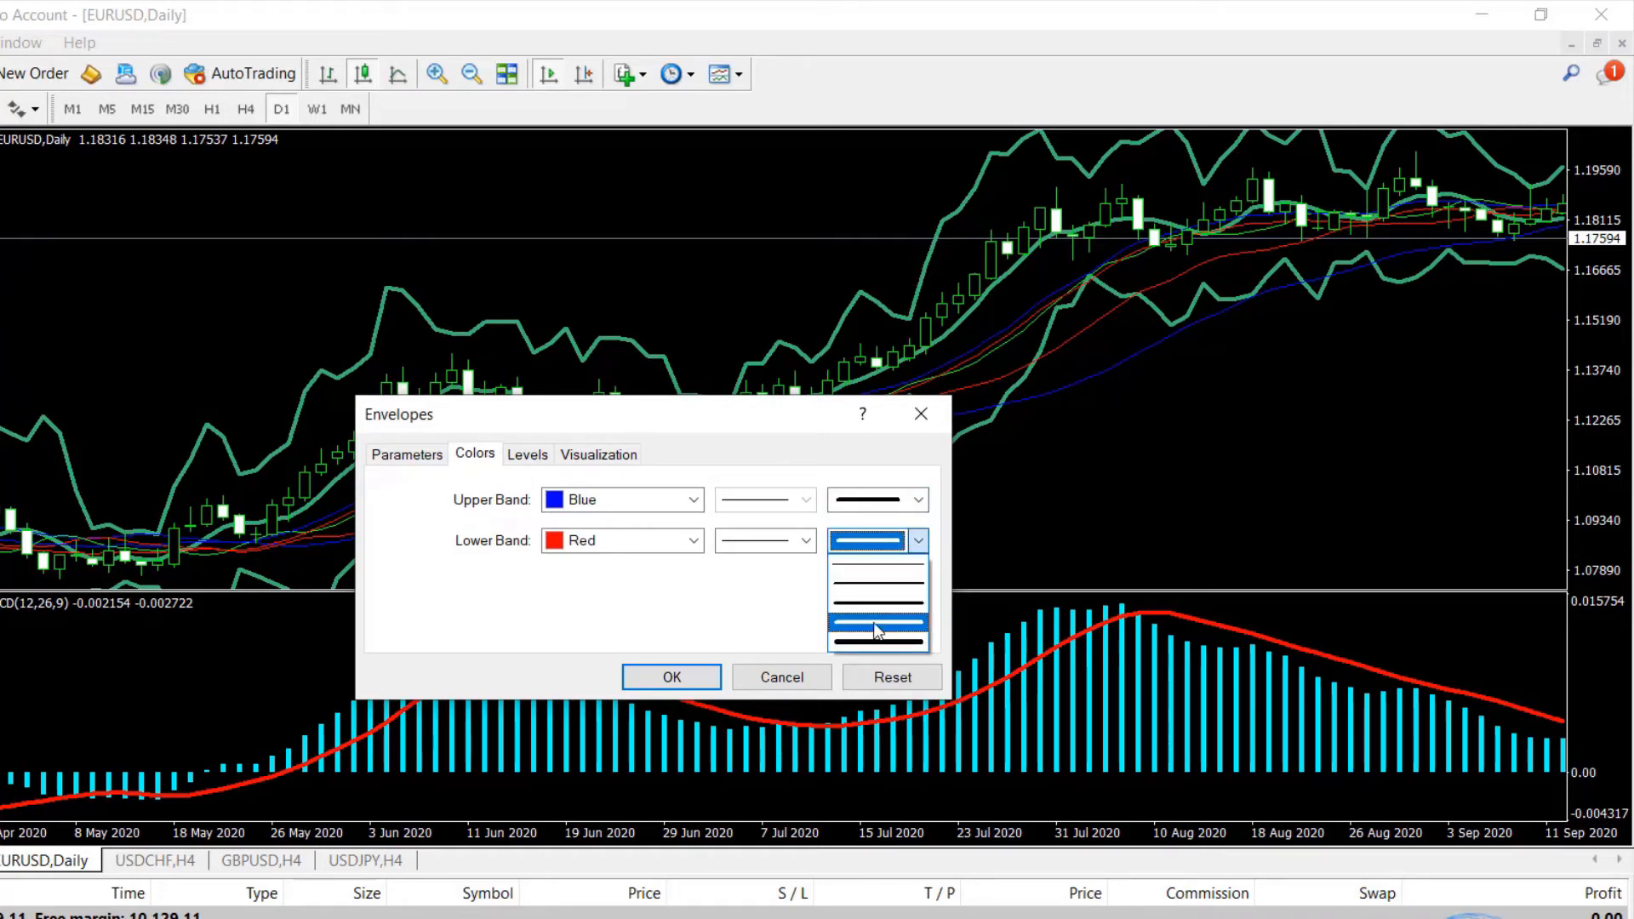
{"action": "left_click", "coordinate": [671, 676]}
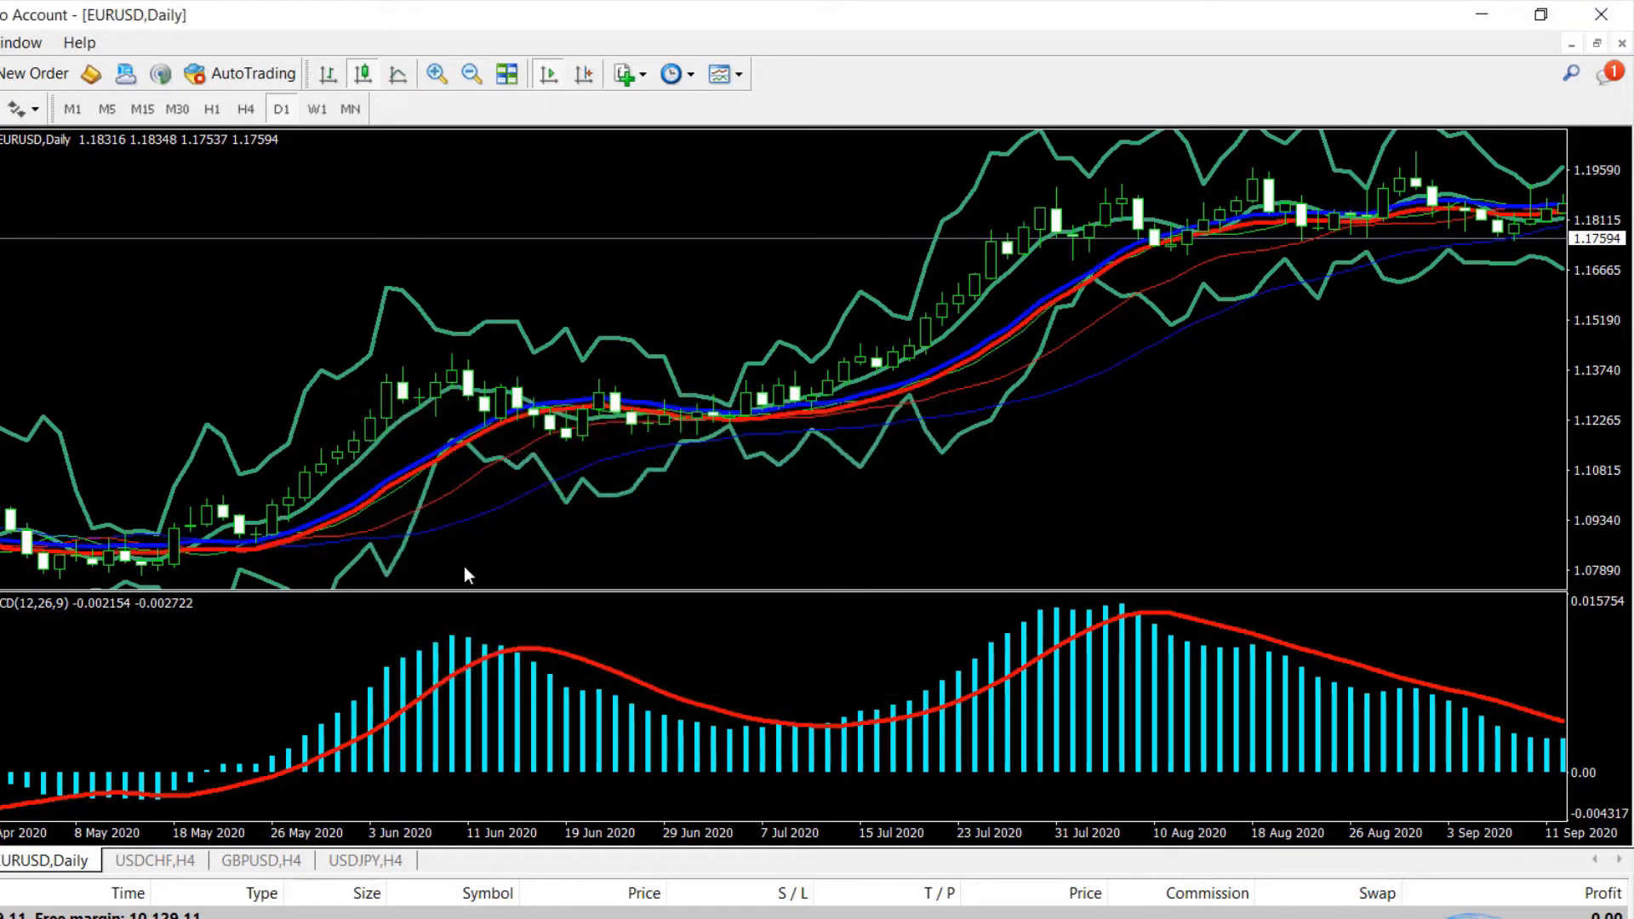
{"action": "mouse_move", "coordinate": [1171, 369]}
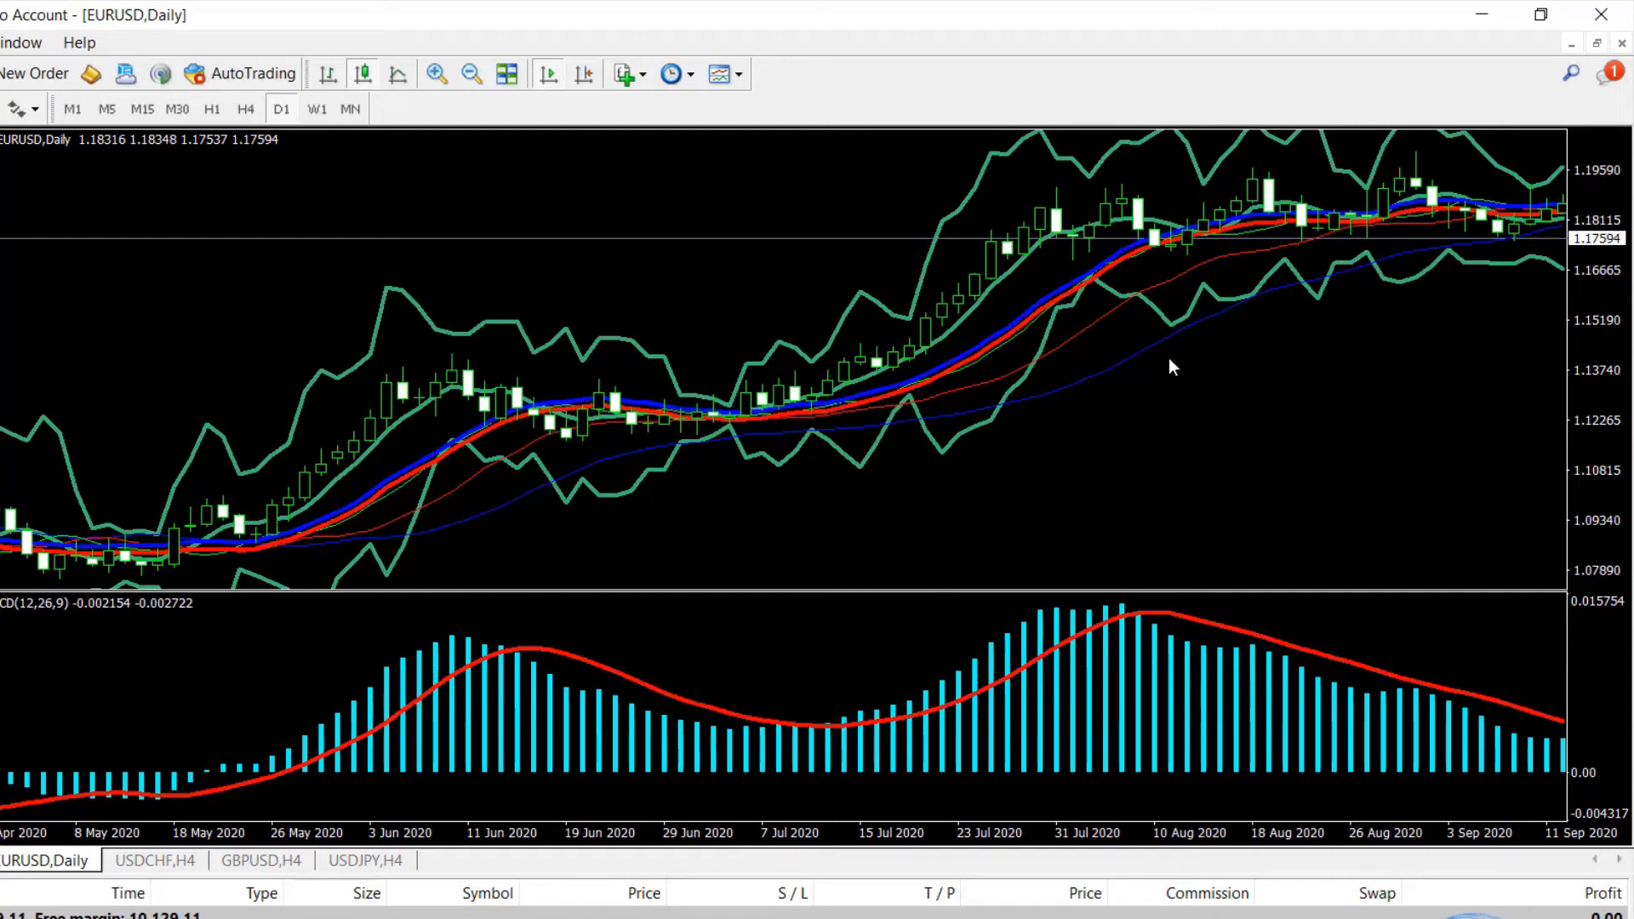
{"action": "mouse_move", "coordinate": [1177, 361]}
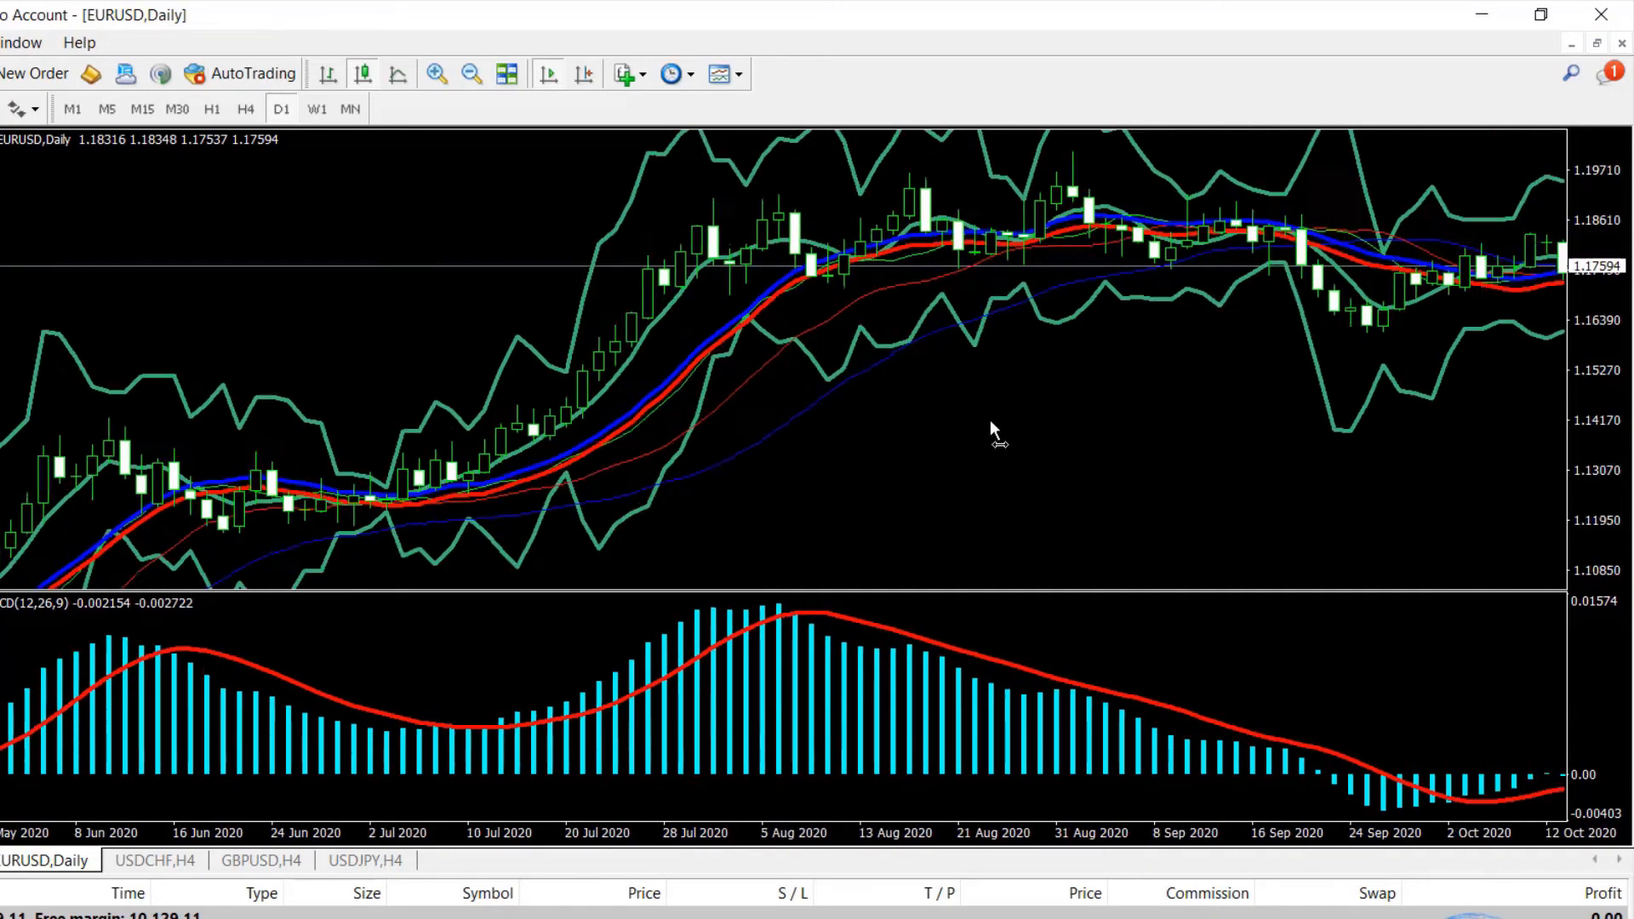
Scroll the chart forward to show bars from March to early August 2021.
{"action": "scroll", "scroll_direction": "right", "scroll_amount": 3}
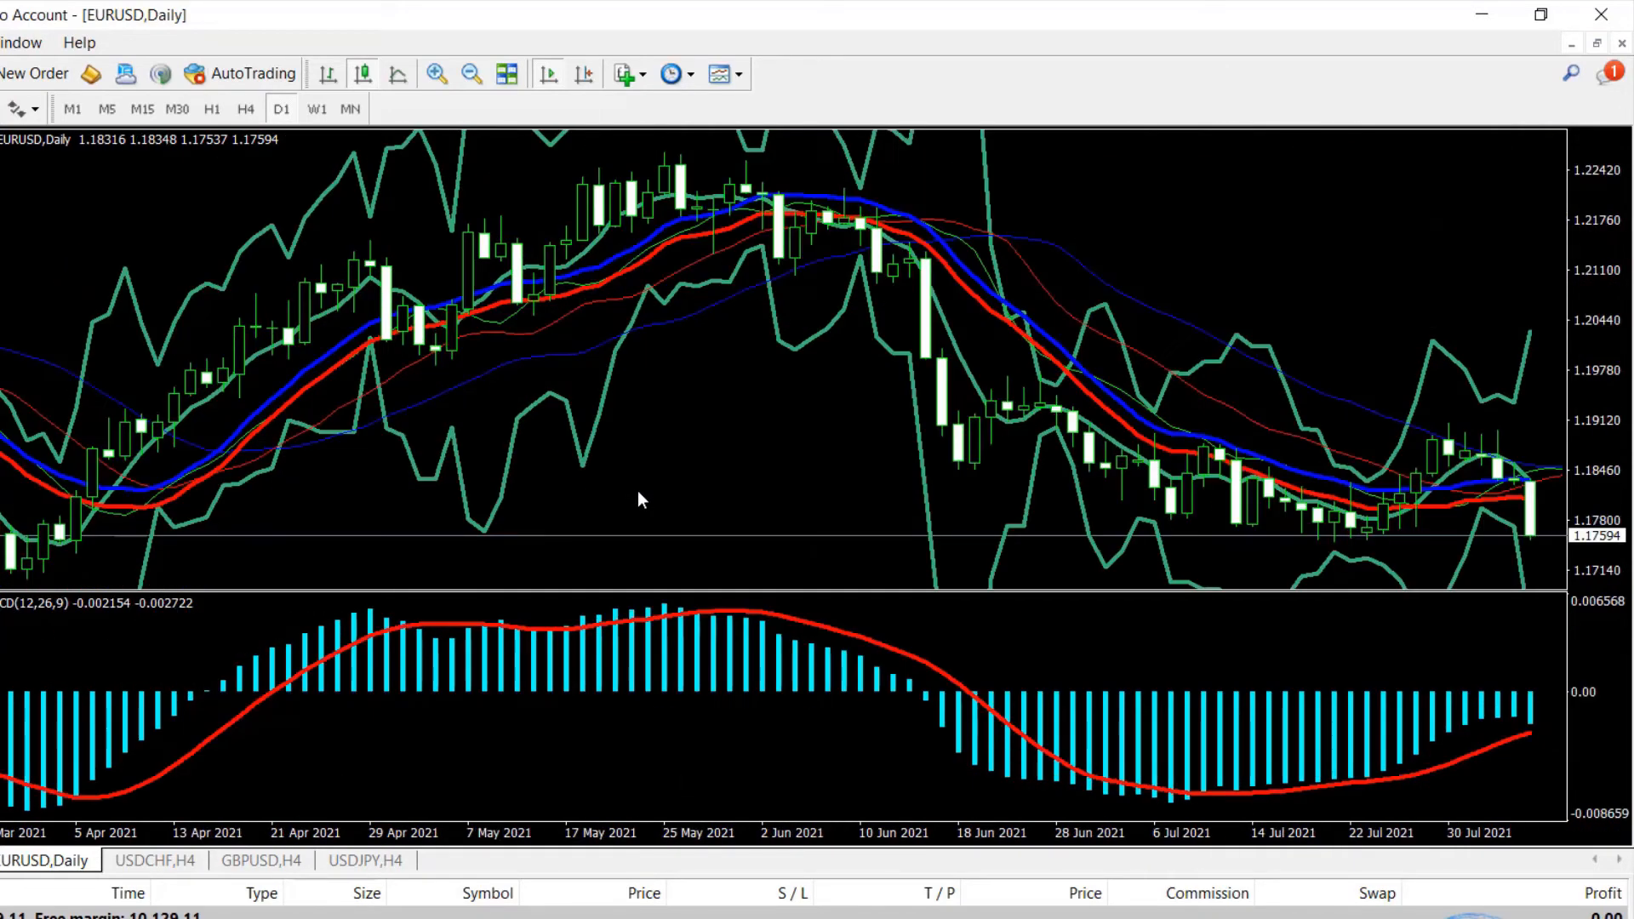
{"action": "mouse_move", "coordinate": [621, 446]}
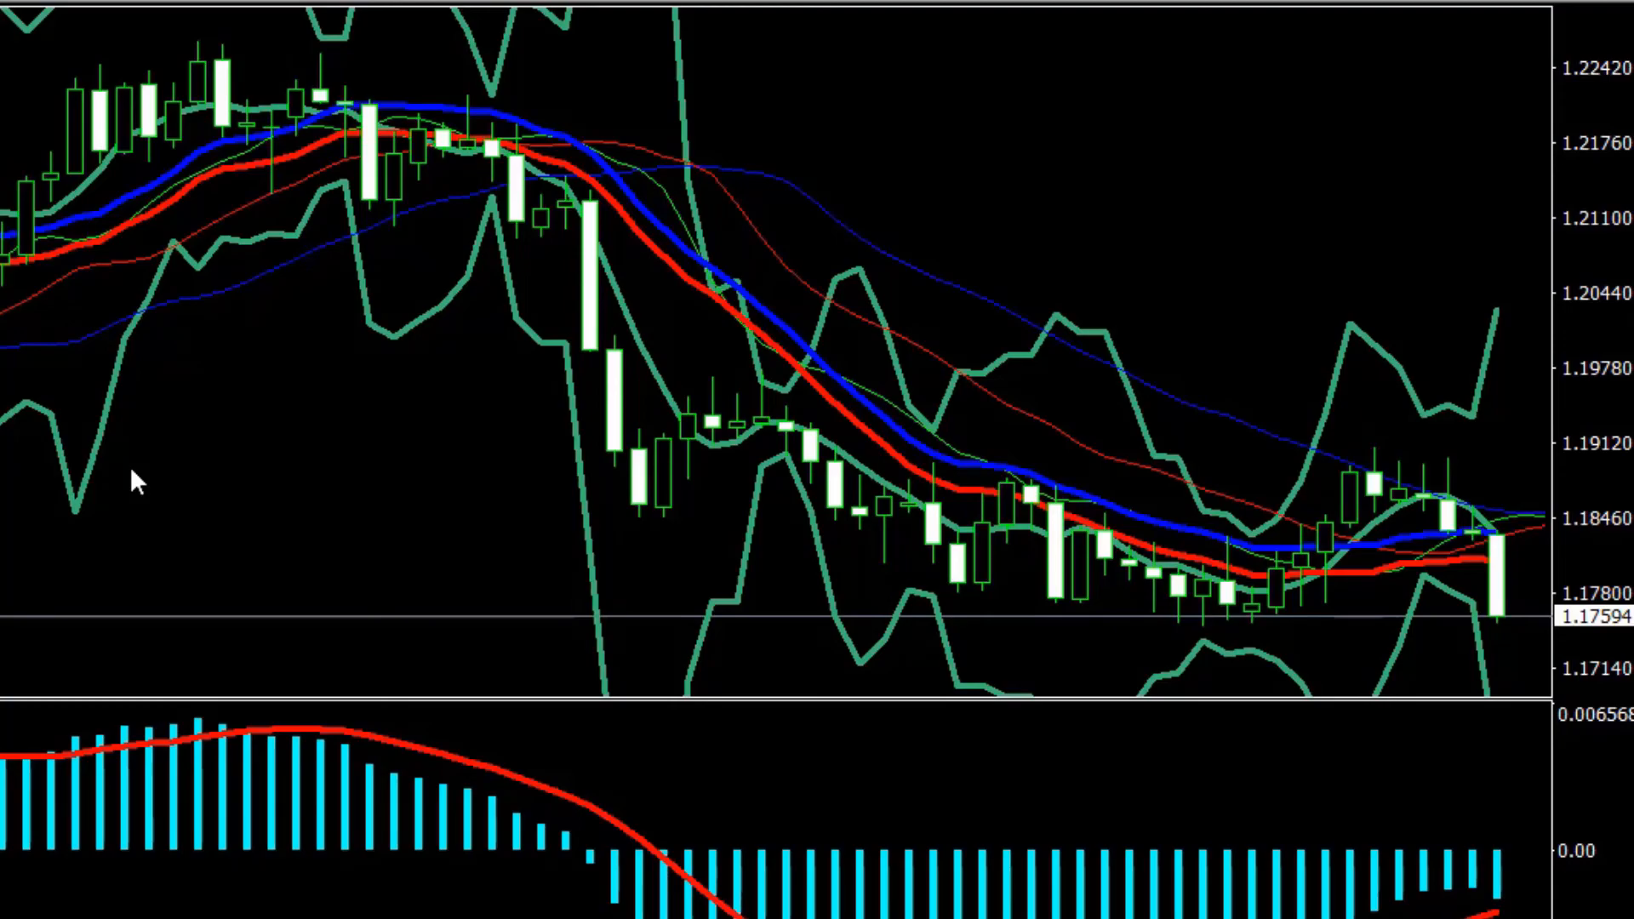
Delete Alligator, Envelopes, Bollinger Bands and MACD from the Indicators List.
{"action": "right_click", "coordinate": [136, 484]}
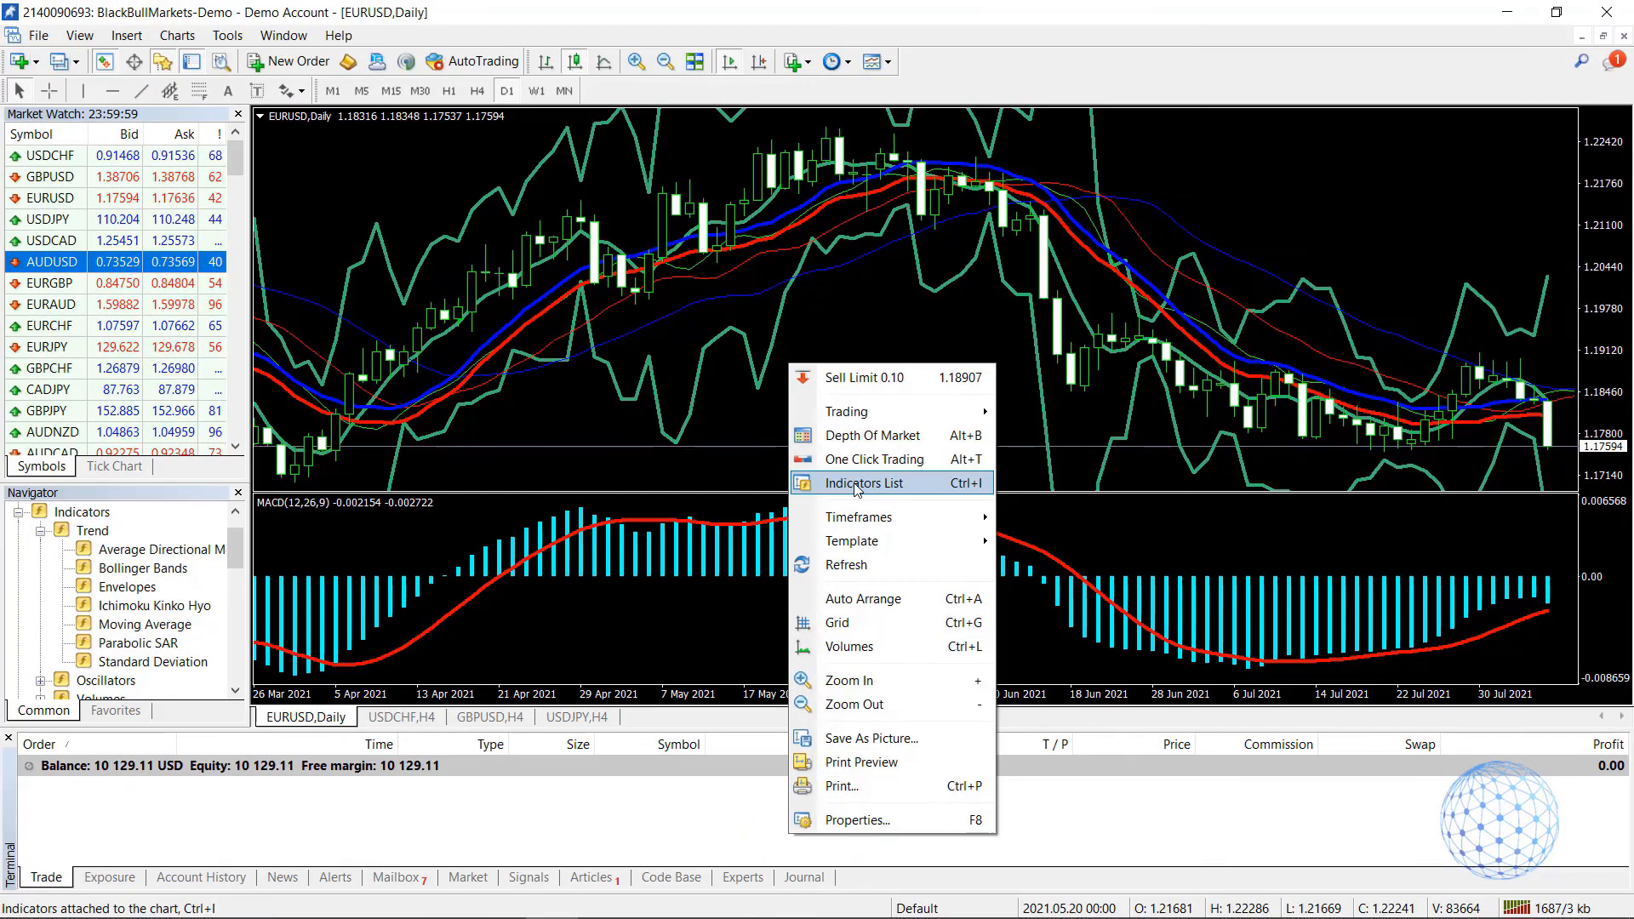
{"action": "left_click", "coordinate": [864, 482]}
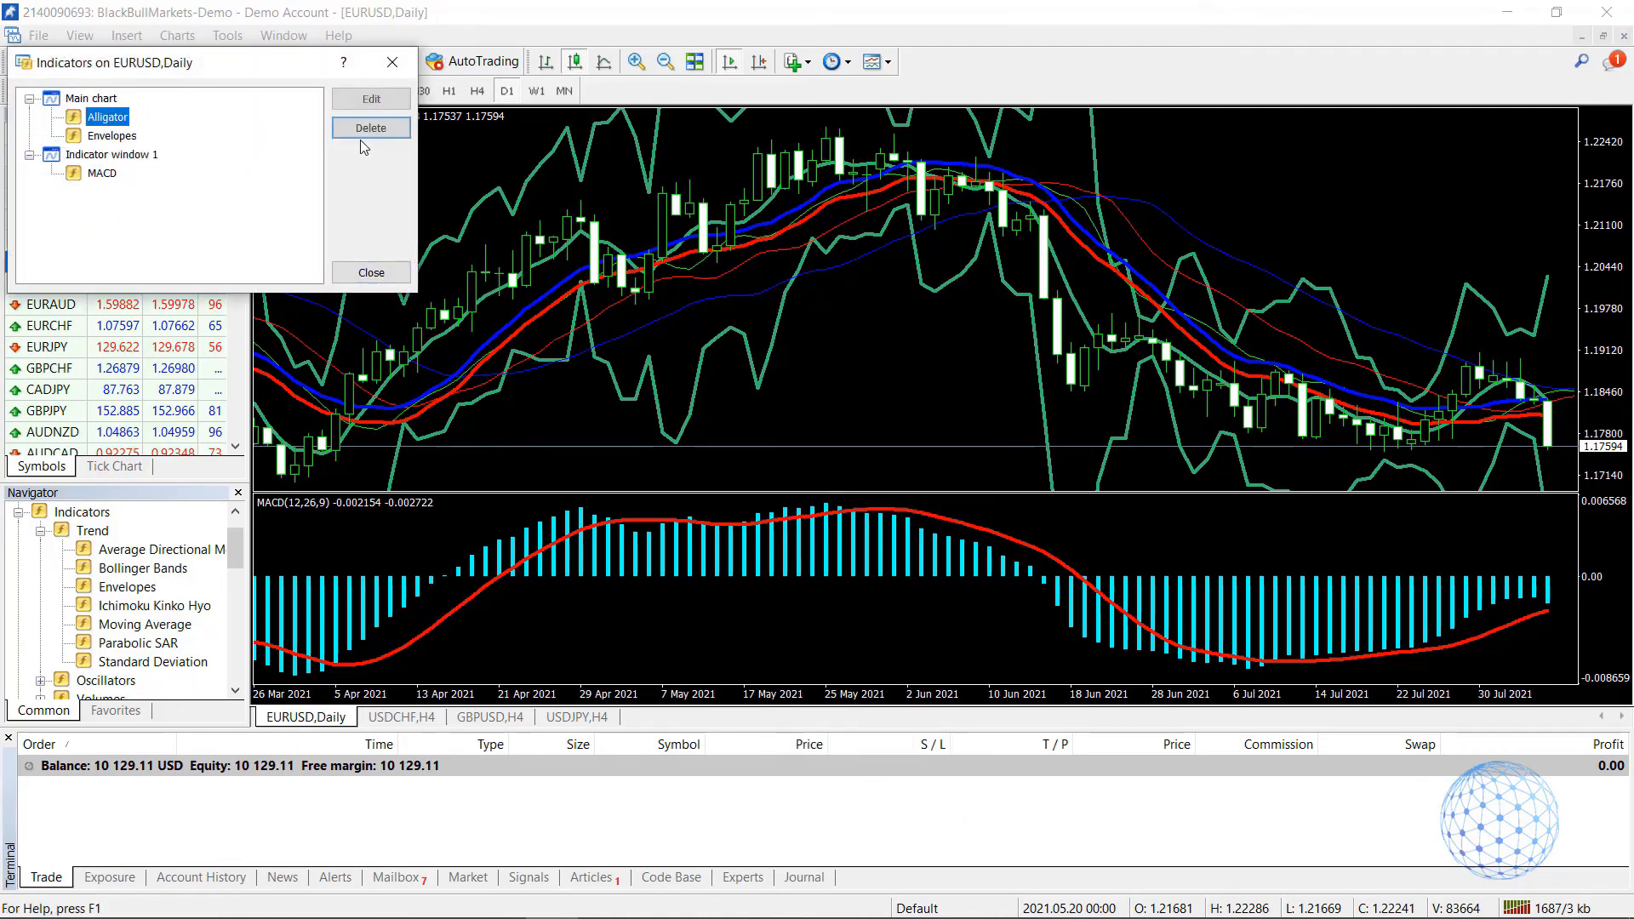
{"action": "left_click", "coordinate": [370, 128]}
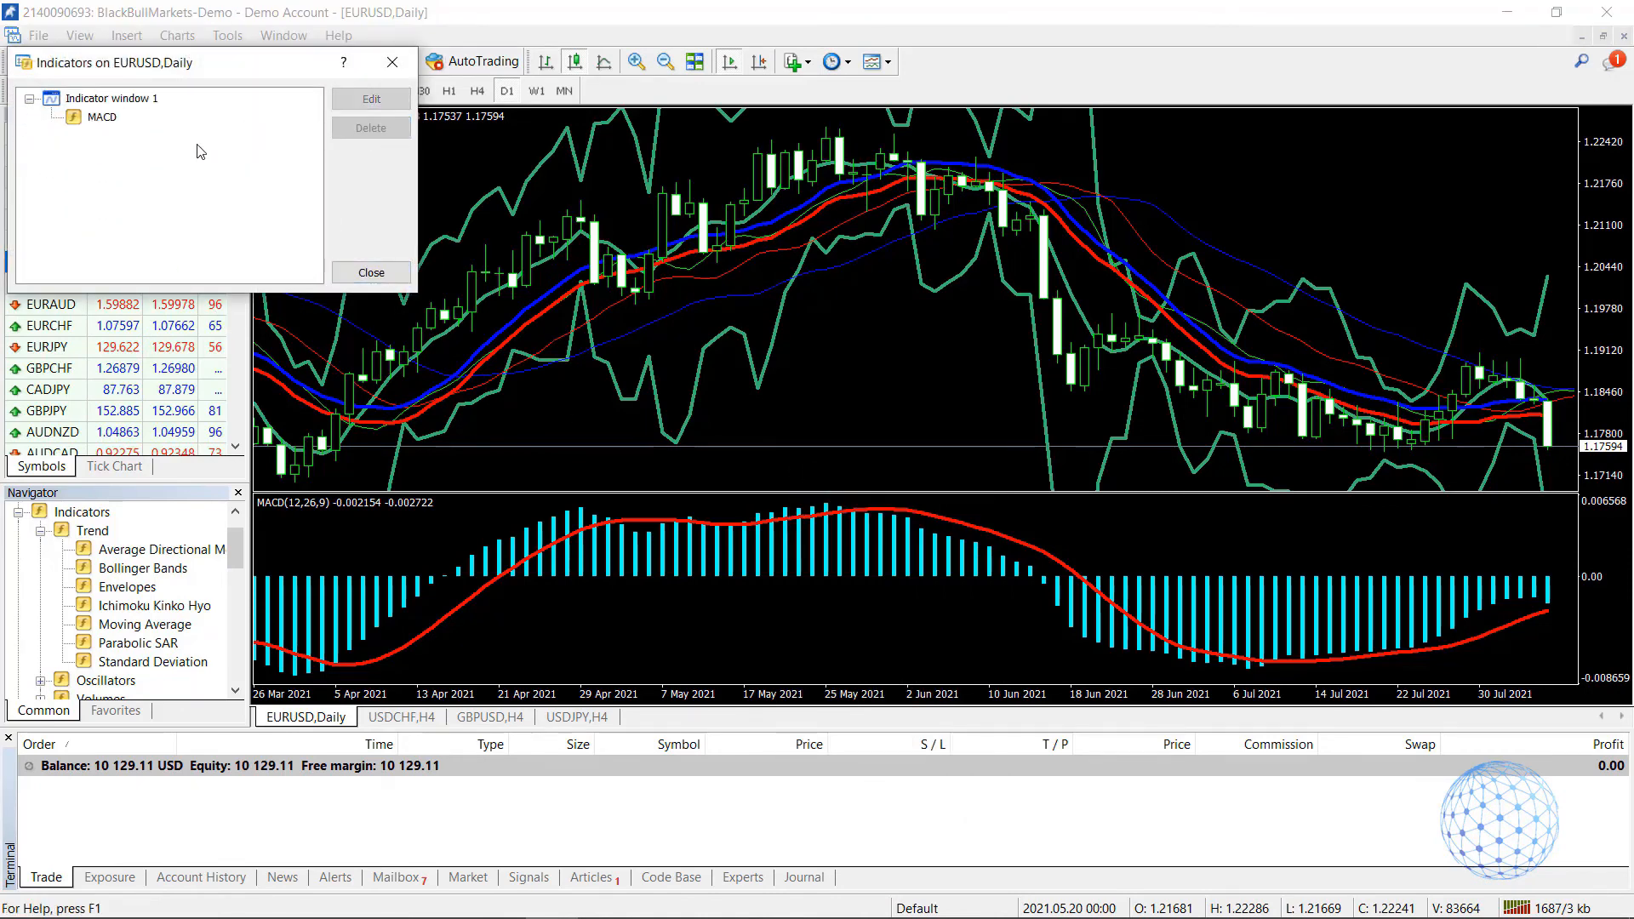
{"action": "left_click", "coordinate": [101, 117]}
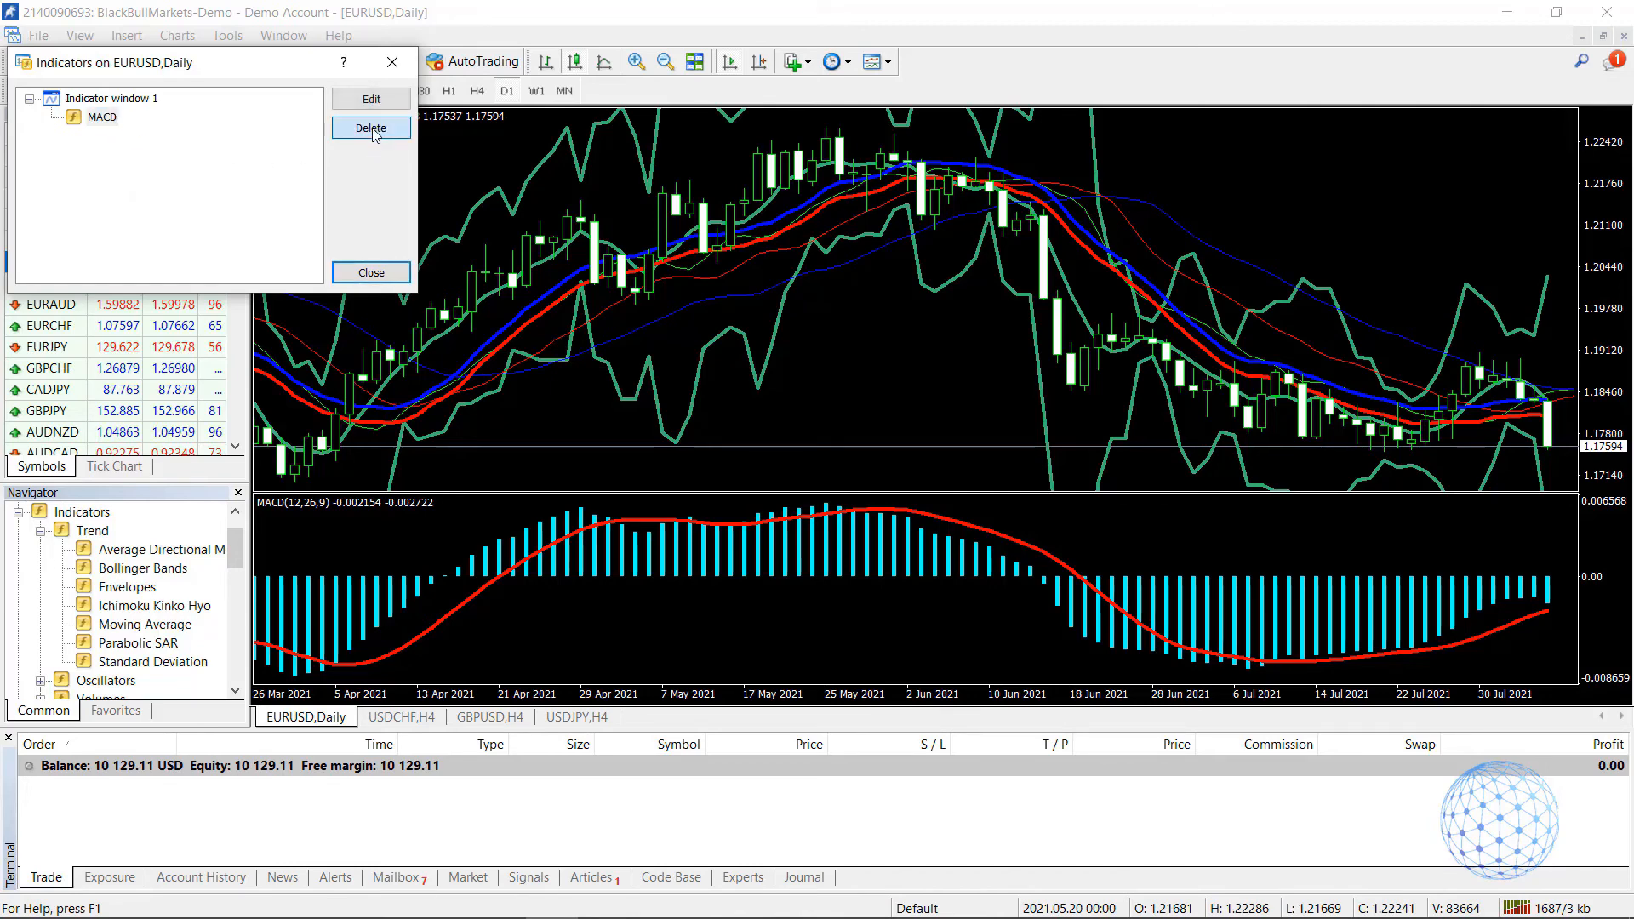
{"action": "left_click", "coordinate": [371, 128]}
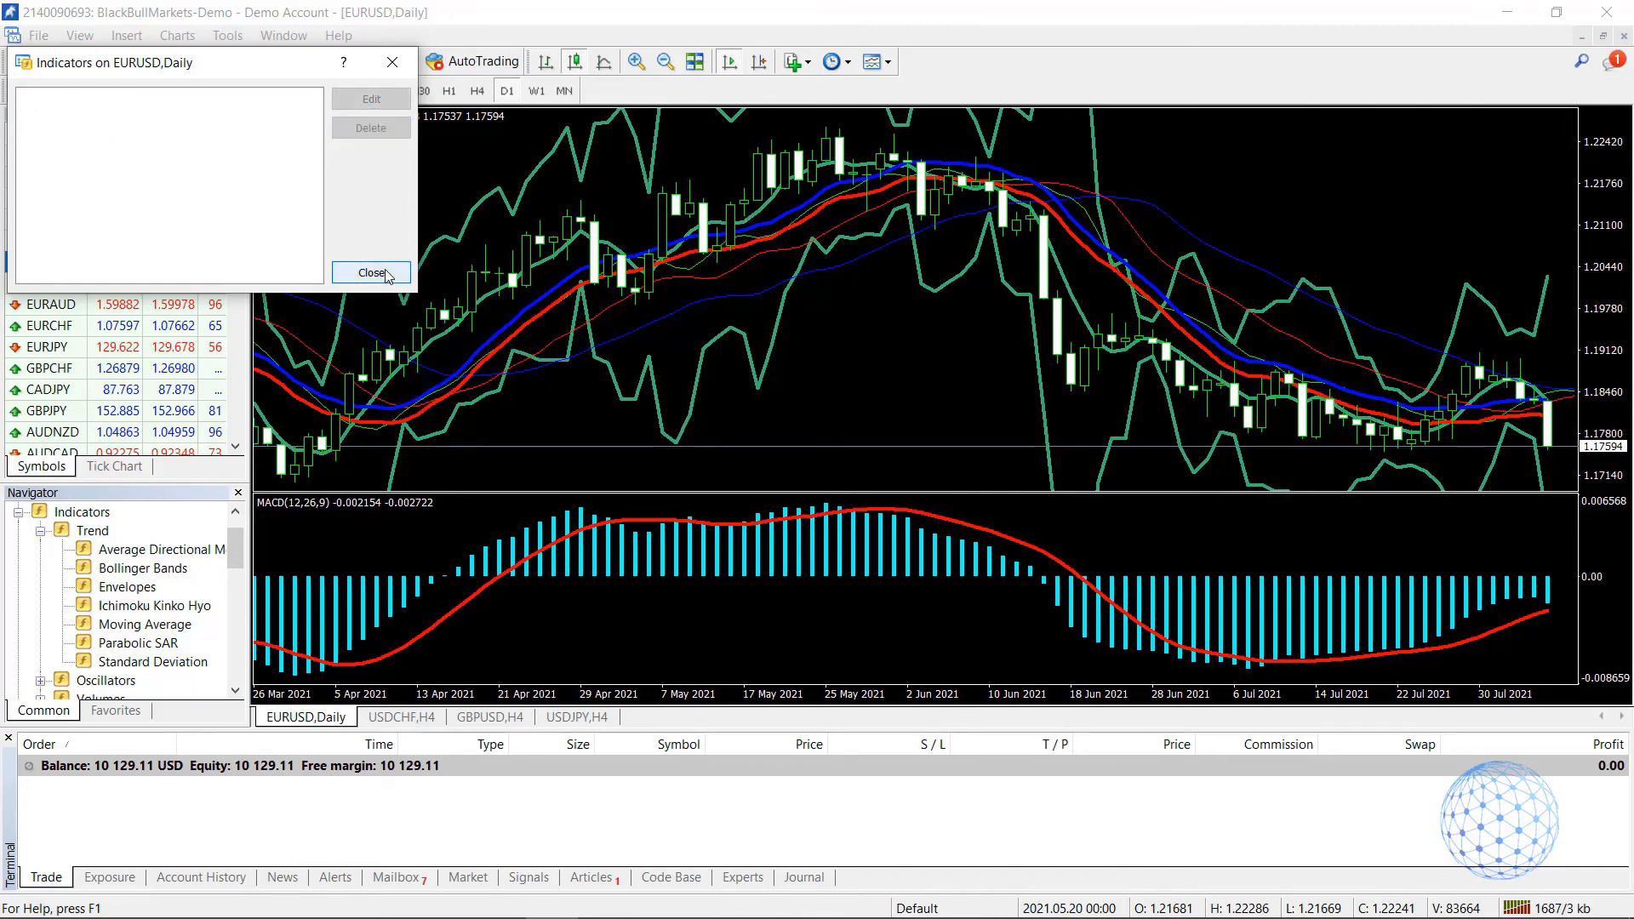
{"action": "left_click", "coordinate": [370, 272]}
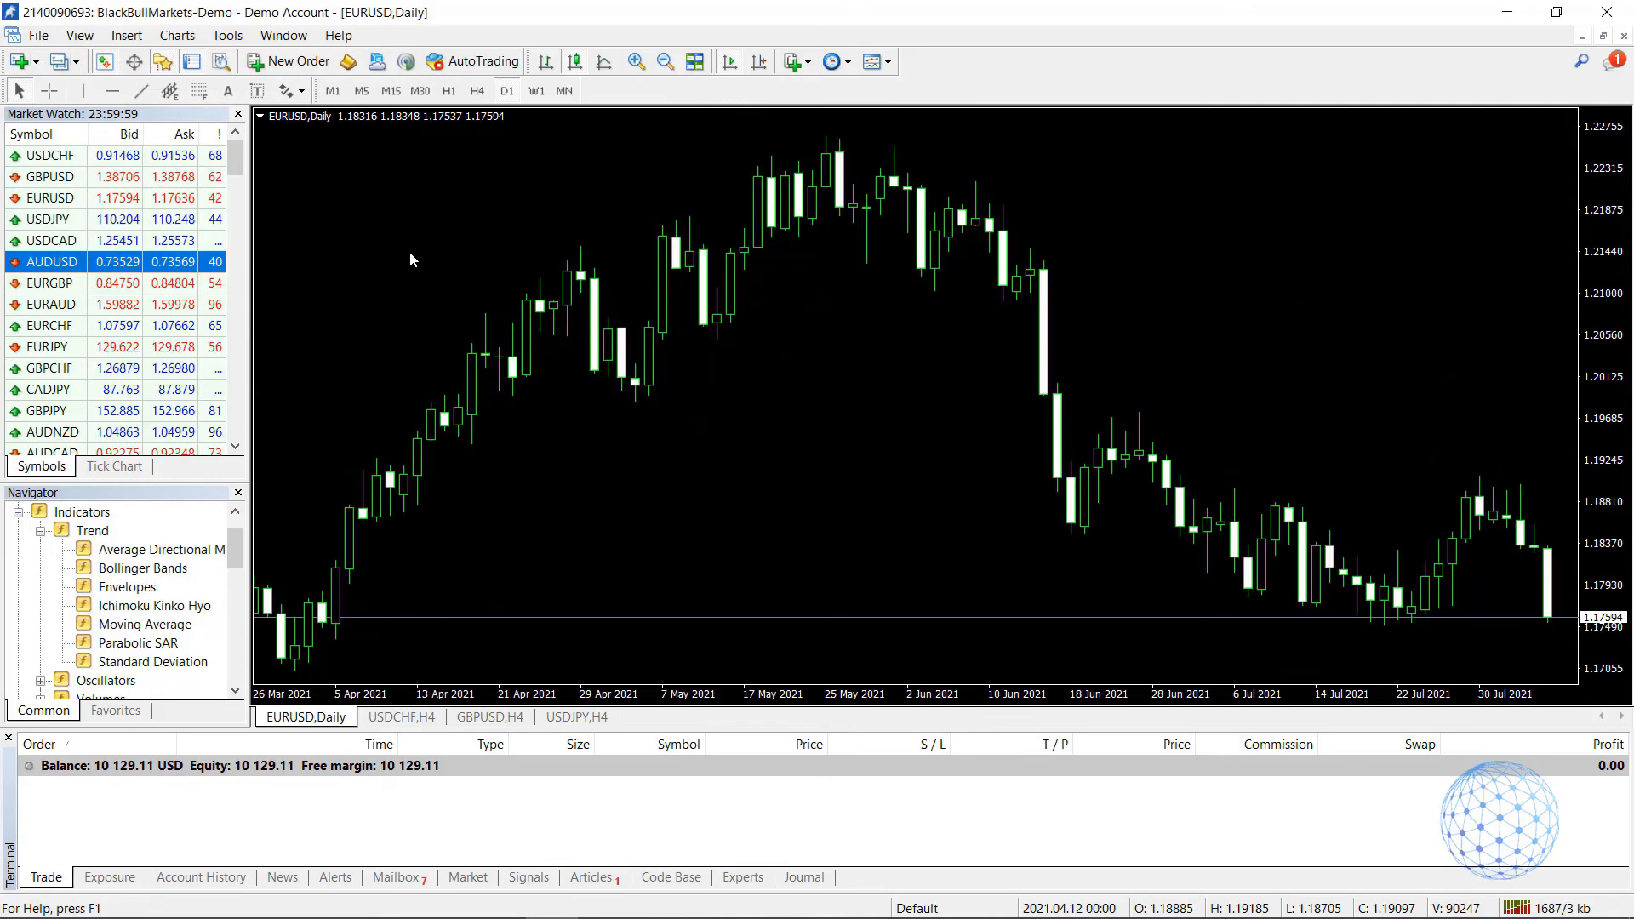